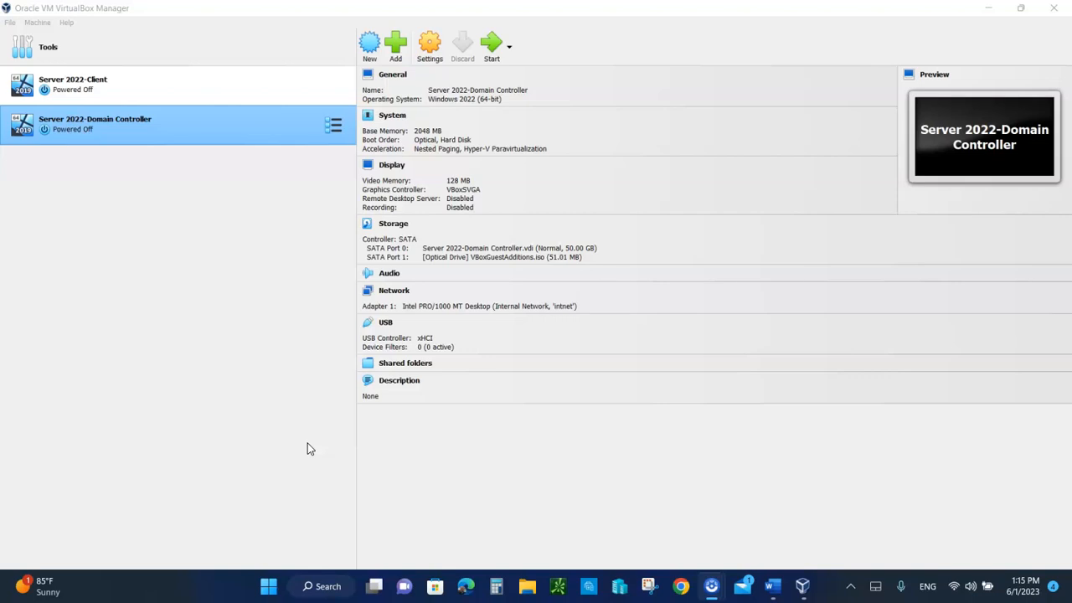
{"action": "mouse_move", "coordinate": [117, 345]}
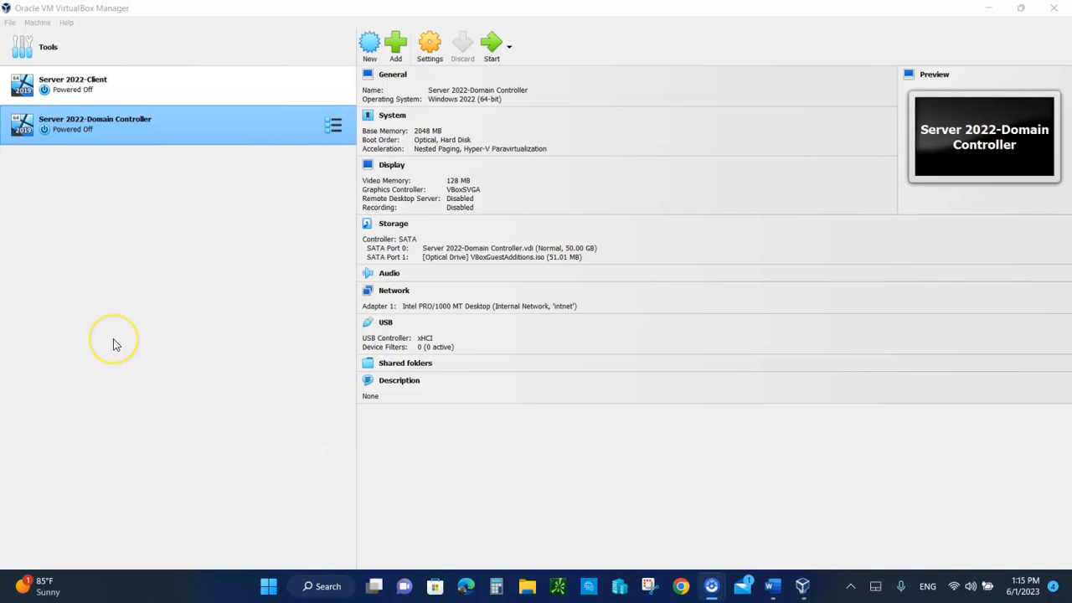
{"action": "mouse_move", "coordinate": [119, 173]}
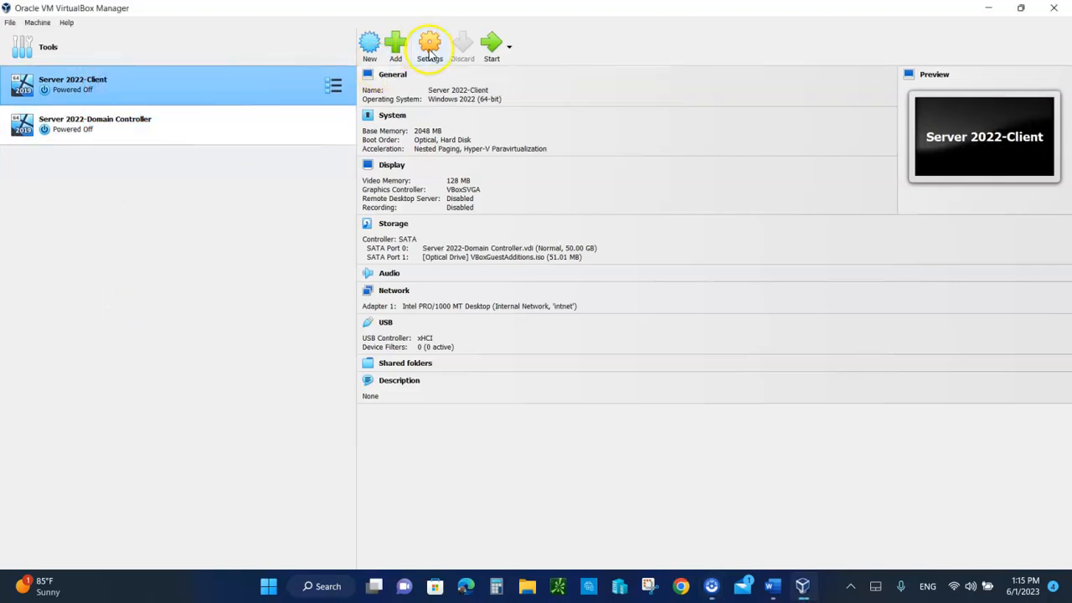
Step: Review the system and boot settings of the Client and Domain Controller VMs
{"action": "left_click", "coordinate": [429, 47]}
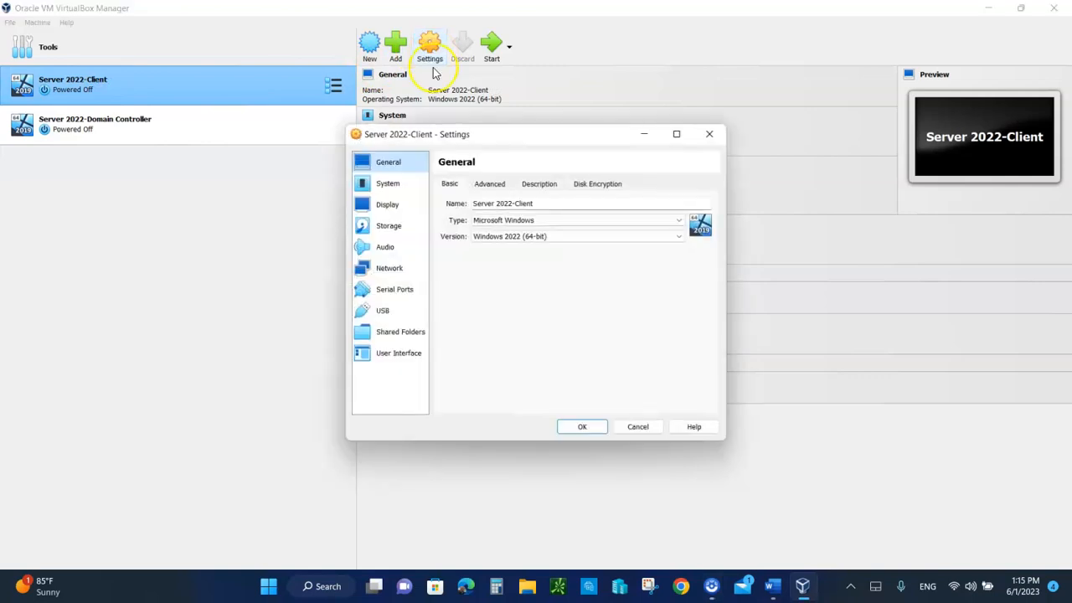
{"action": "left_click", "coordinate": [389, 182]}
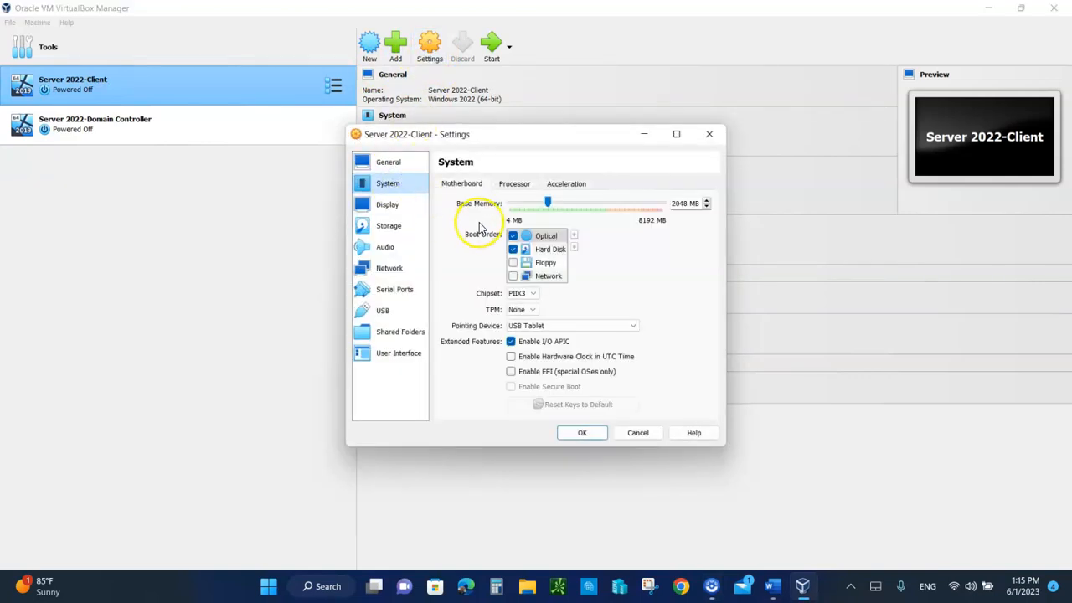
{"action": "mouse_move", "coordinate": [633, 218]}
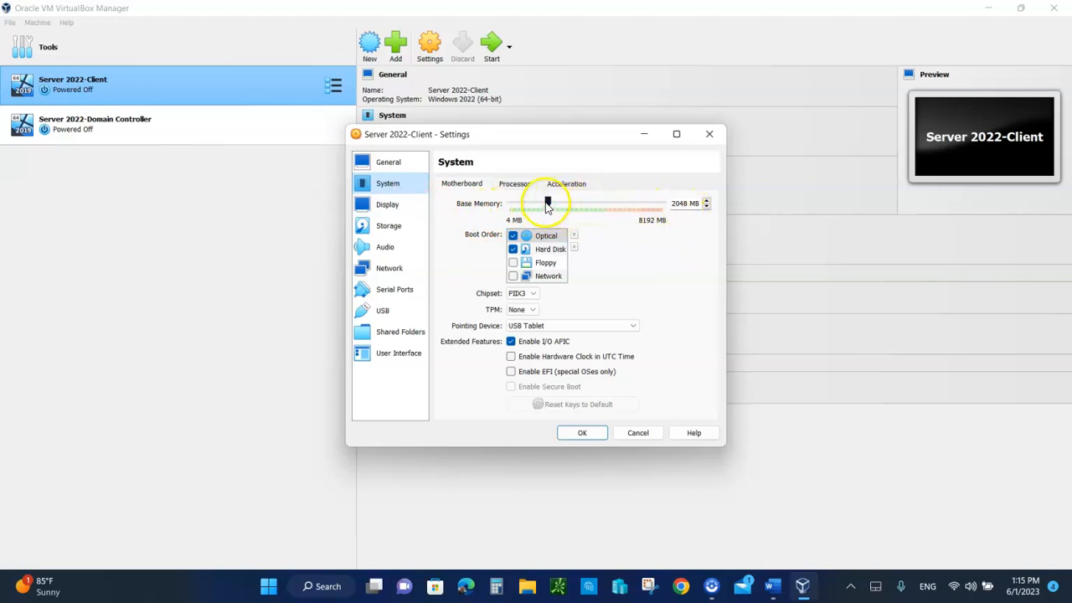
{"action": "mouse_move", "coordinate": [521, 212]}
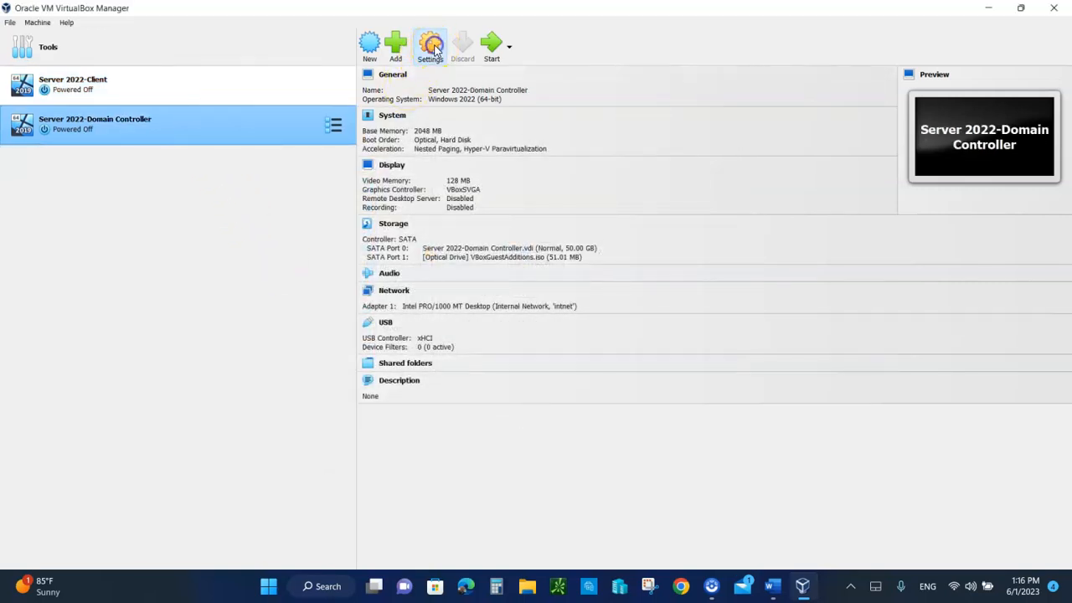
{"action": "left_click", "coordinate": [429, 47]}
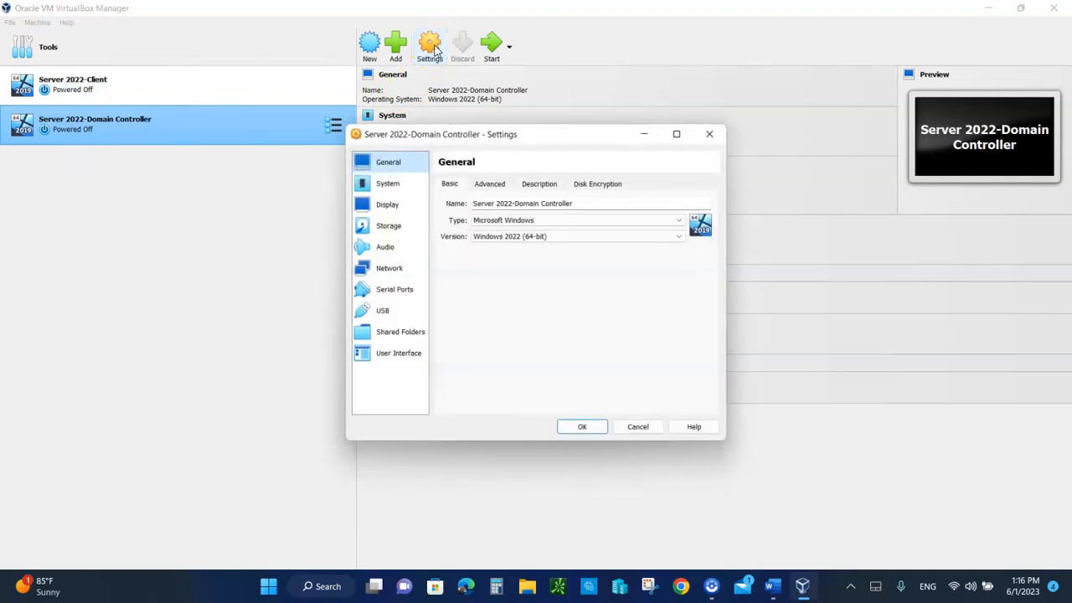
{"action": "mouse_move", "coordinate": [234, 84]}
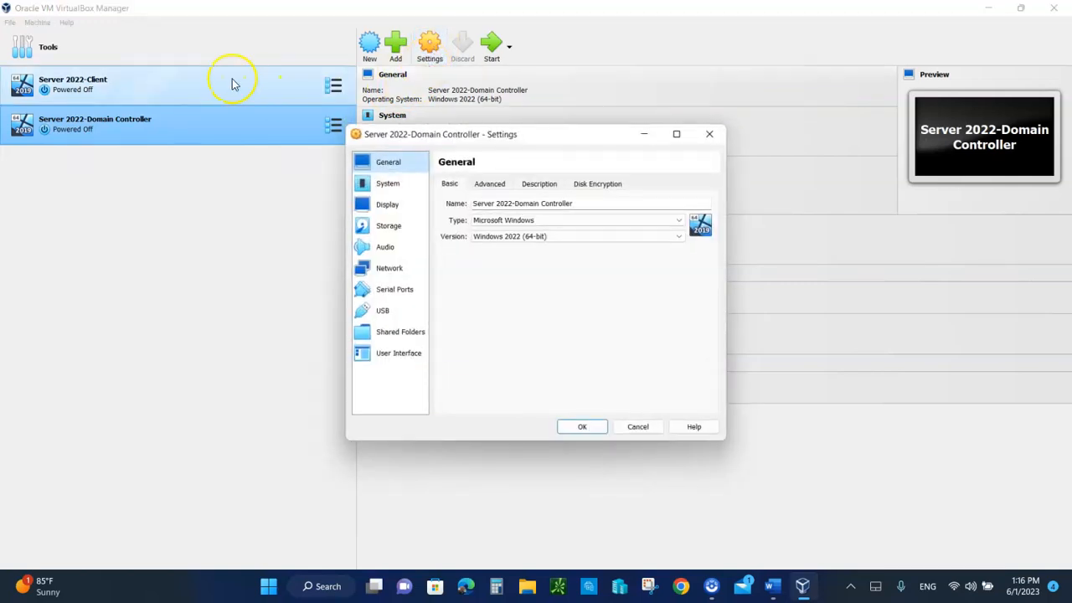
{"action": "mouse_move", "coordinate": [266, 184]}
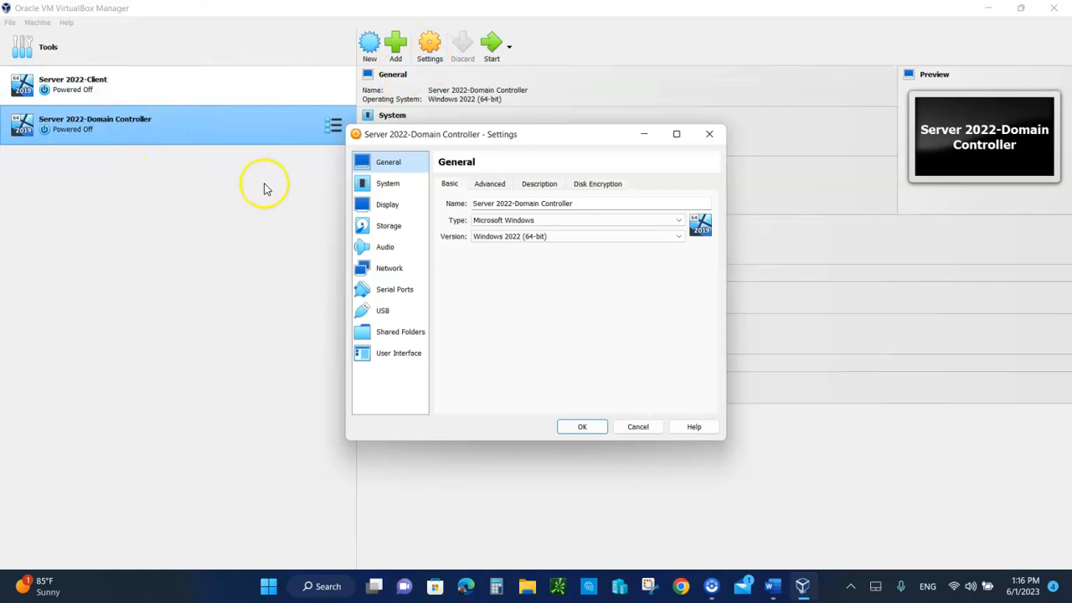
{"action": "left_click", "coordinate": [389, 183]}
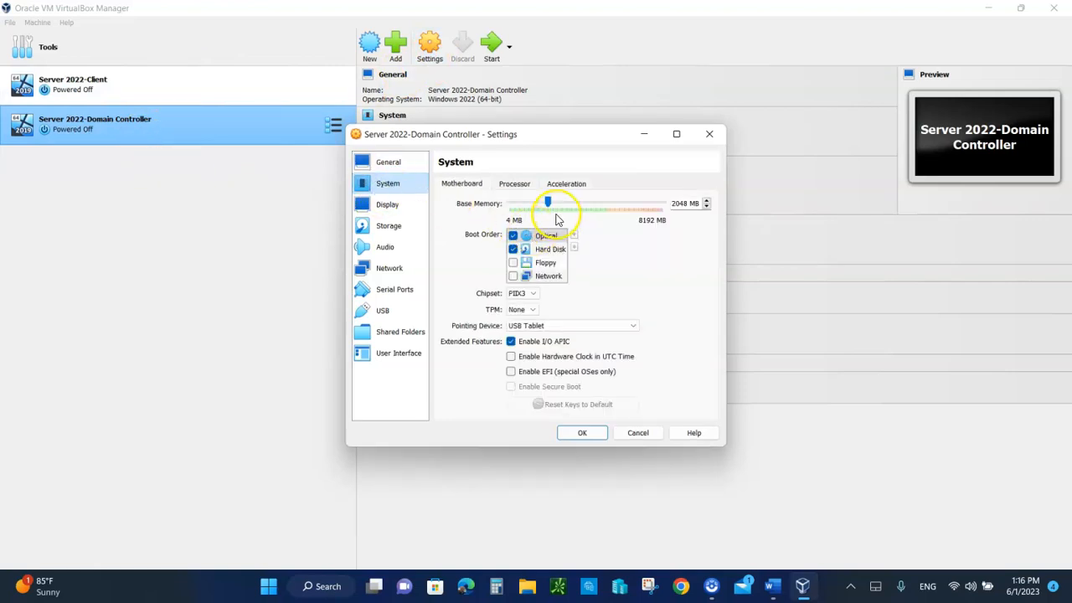
{"action": "mouse_move", "coordinate": [583, 432]}
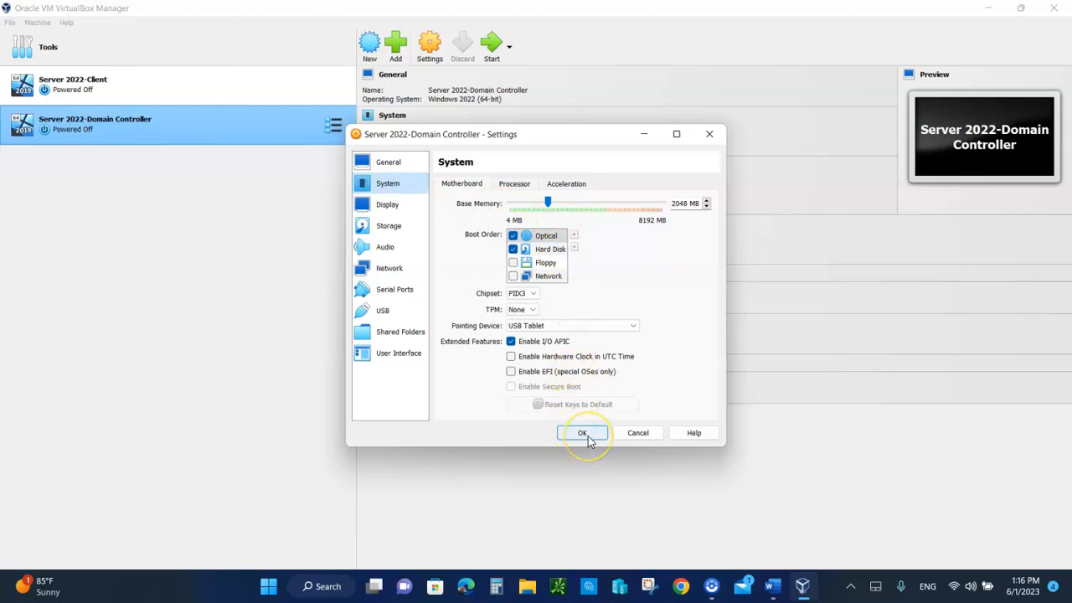
{"action": "left_click", "coordinate": [582, 432]}
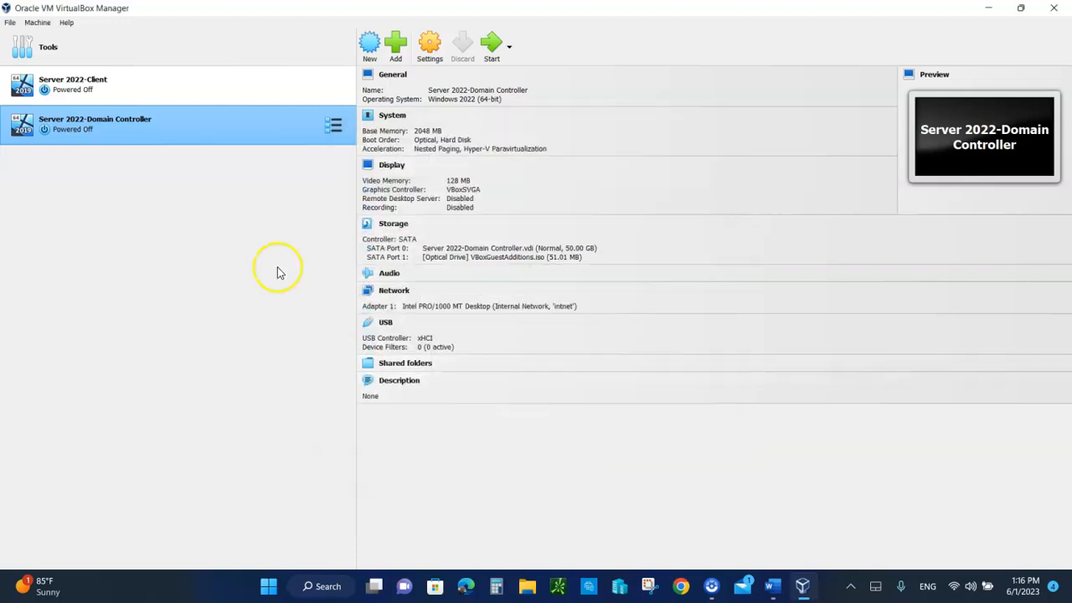
{"action": "mouse_move", "coordinate": [429, 42]}
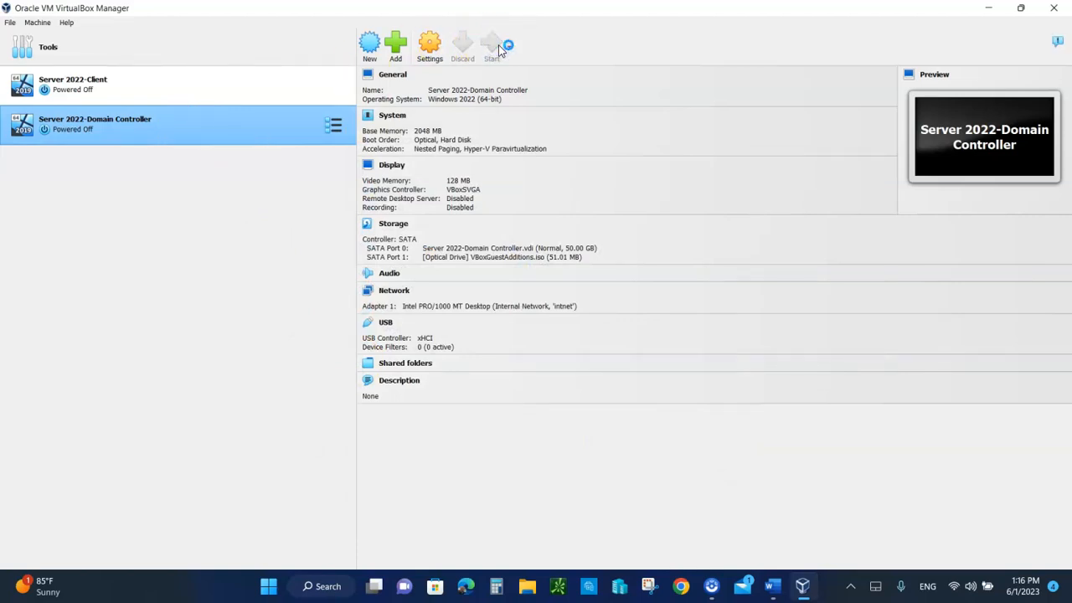
Step: Power on the Server 2022-Domain Controller virtual machine
{"action": "left_click", "coordinate": [493, 47]}
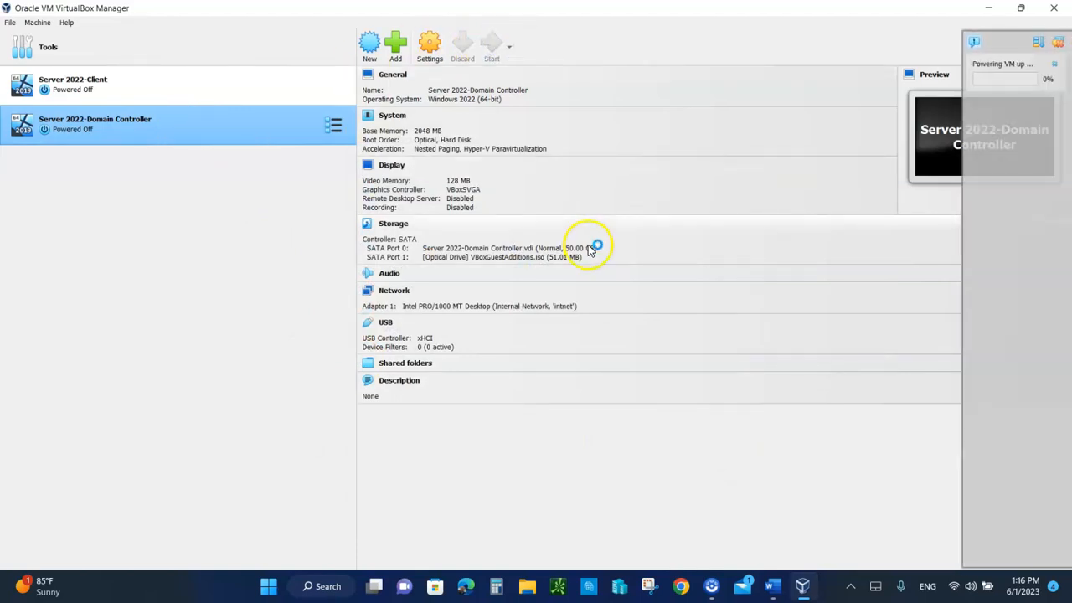
{"action": "mouse_move", "coordinate": [588, 392]}
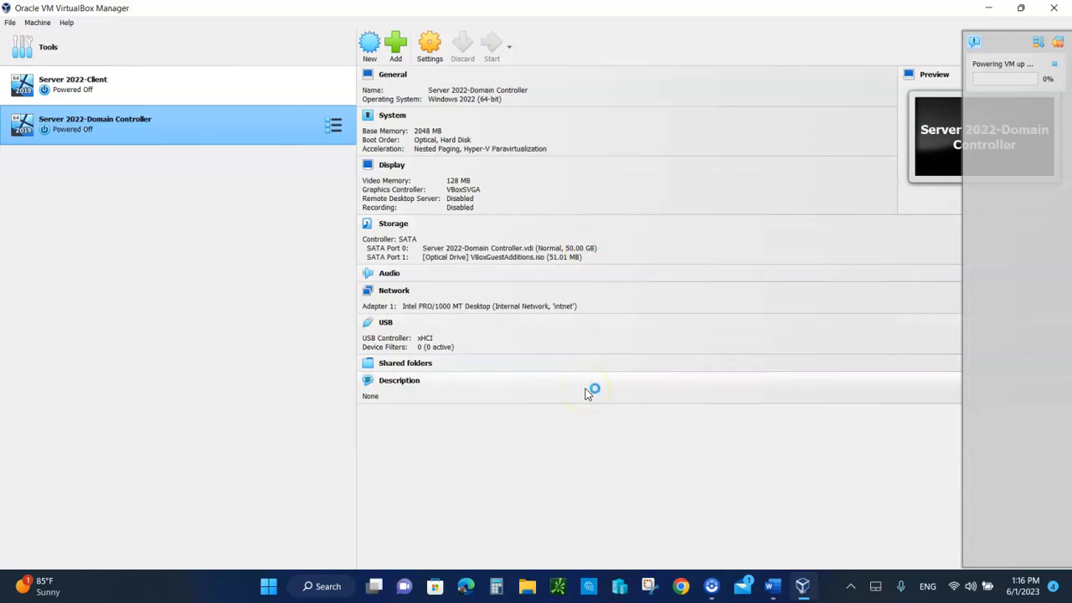
{"action": "mouse_move", "coordinate": [586, 393]}
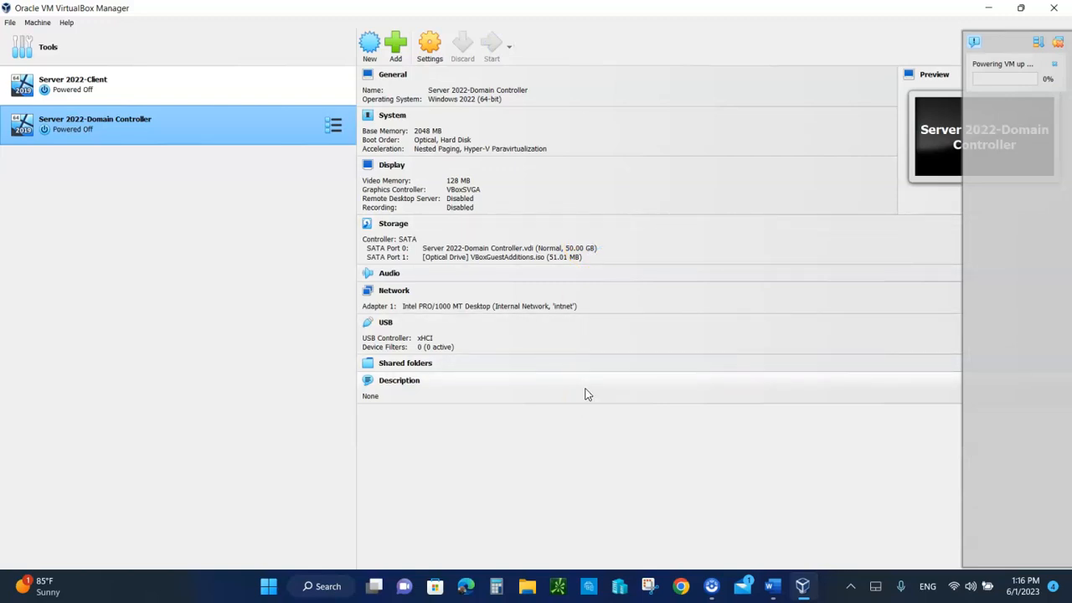
{"action": "mouse_move", "coordinate": [141, 459]}
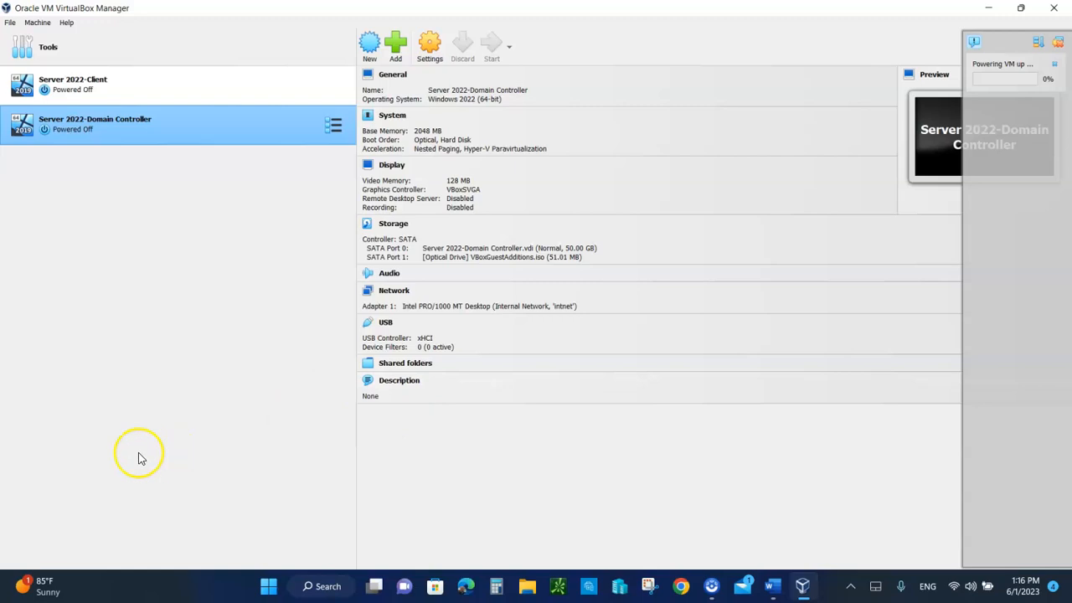
{"action": "left_click", "coordinate": [492, 42]}
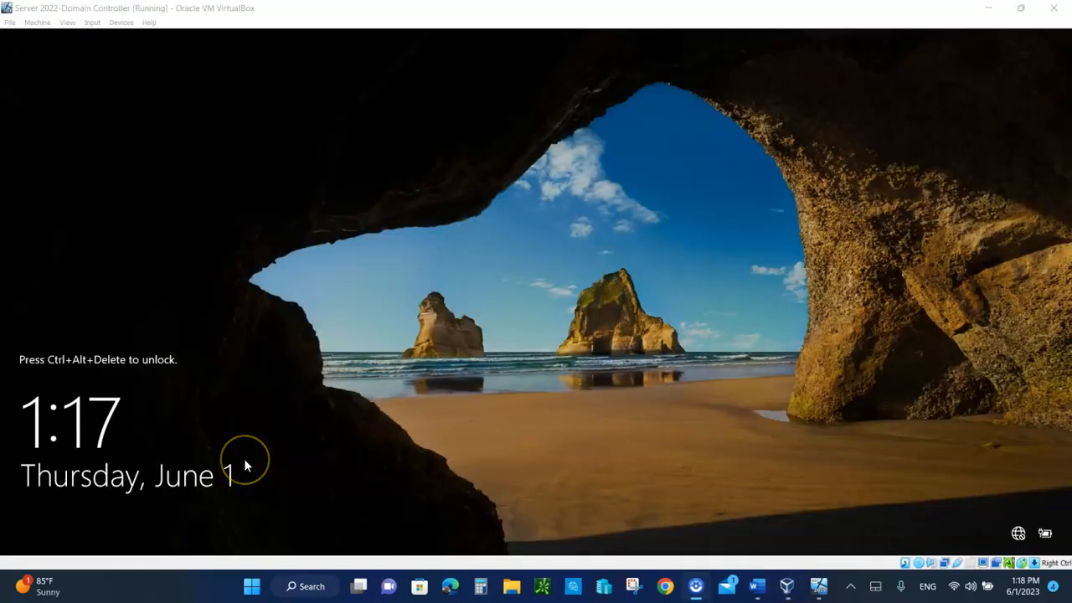
{"action": "mouse_move", "coordinate": [94, 34]}
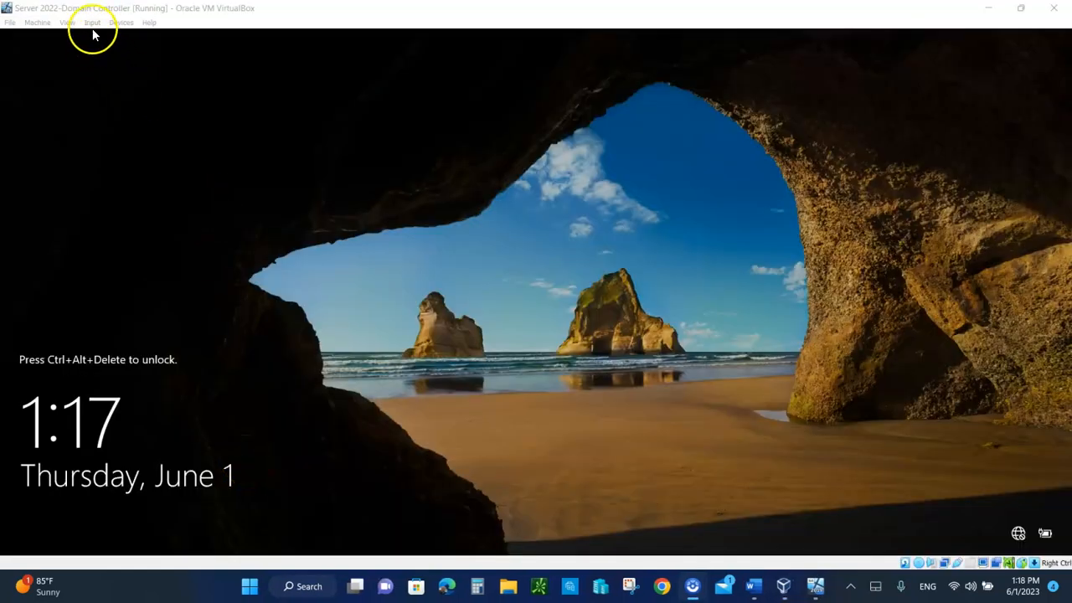
Step: Send Ctrl-Alt-Del to the VM and sign in as Administrator
{"action": "left_click", "coordinate": [92, 22]}
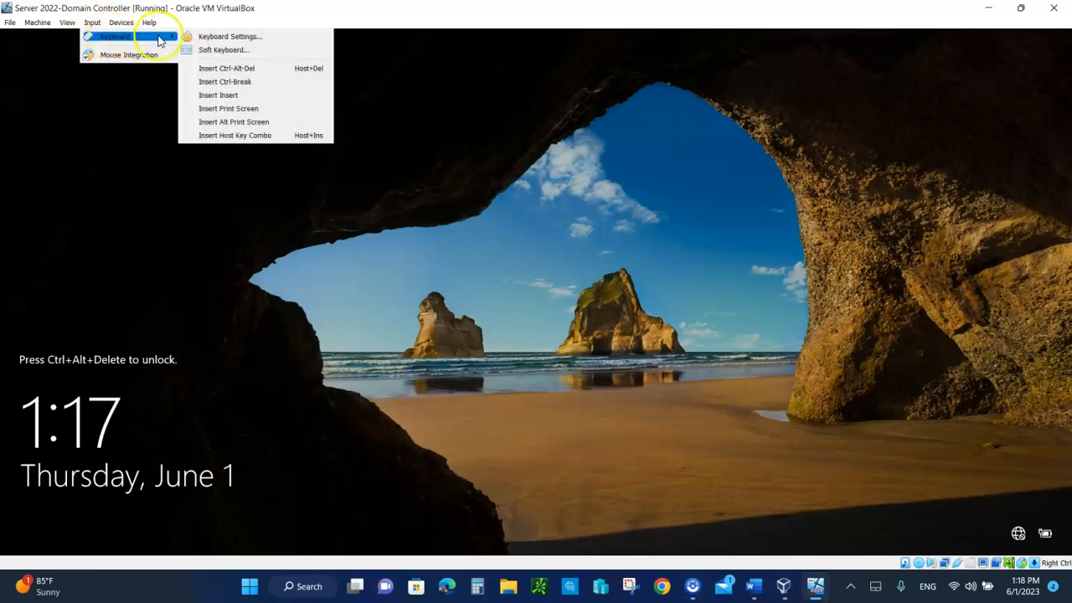
{"action": "left_click", "coordinate": [226, 67]}
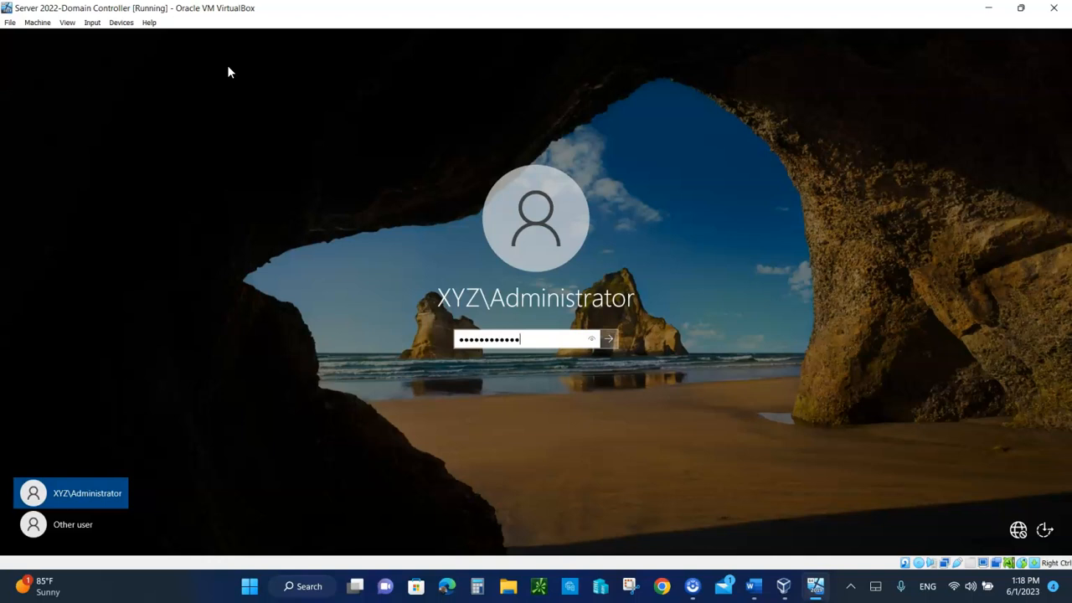
{"action": "left_click", "coordinate": [608, 339]}
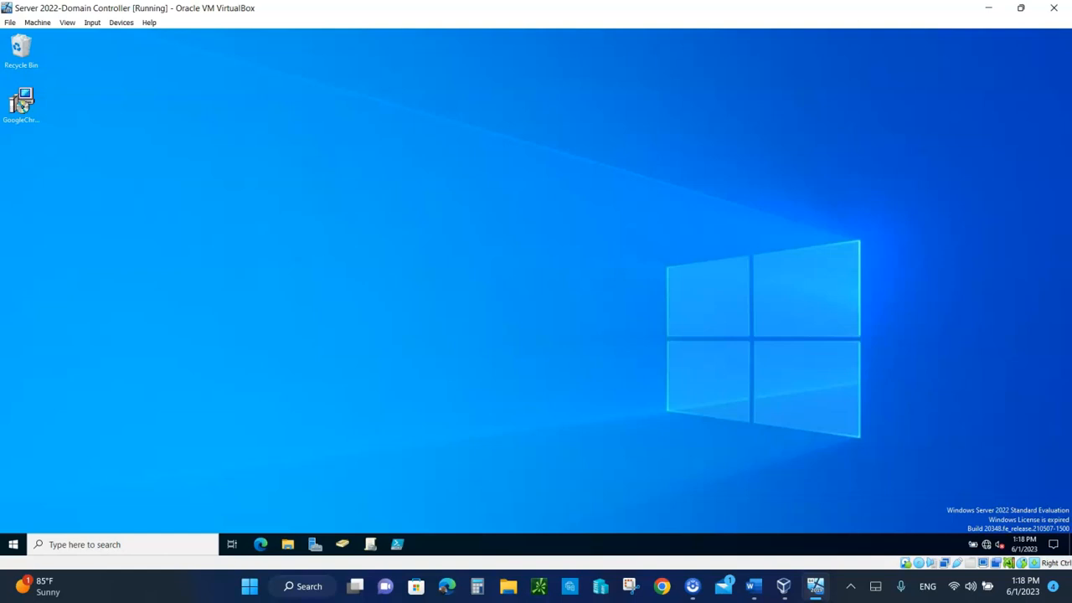
{"action": "mouse_move", "coordinate": [321, 512]}
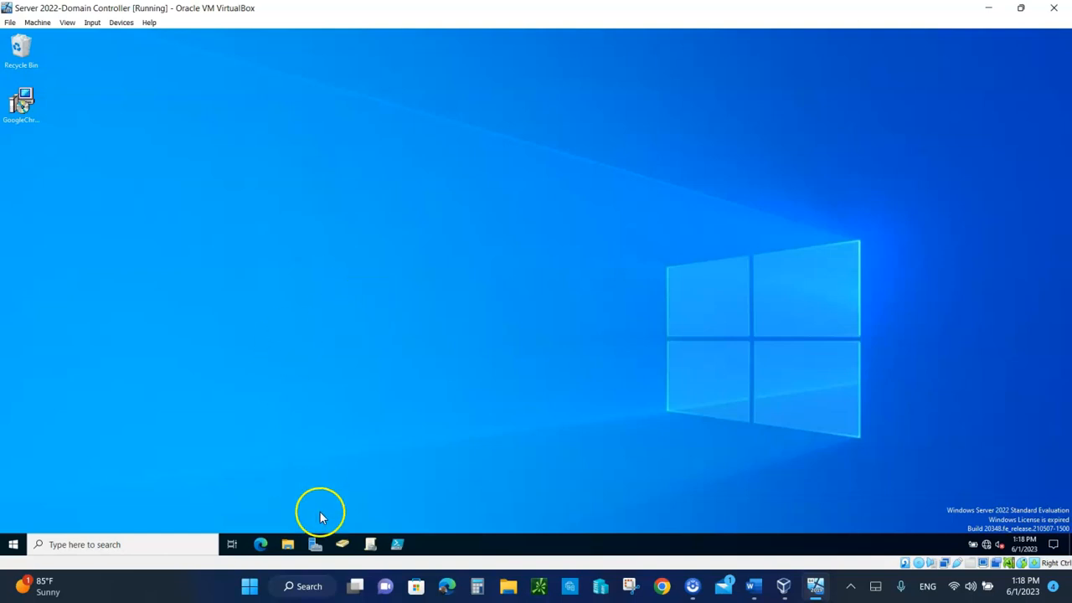
{"action": "mouse_move", "coordinate": [395, 467]}
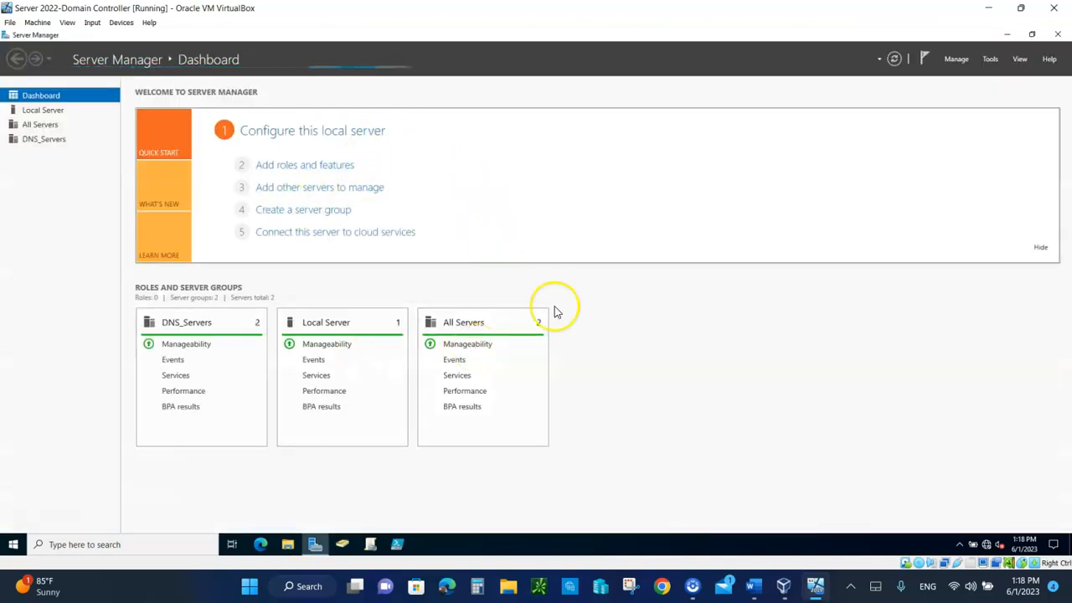
{"action": "mouse_move", "coordinate": [603, 342]}
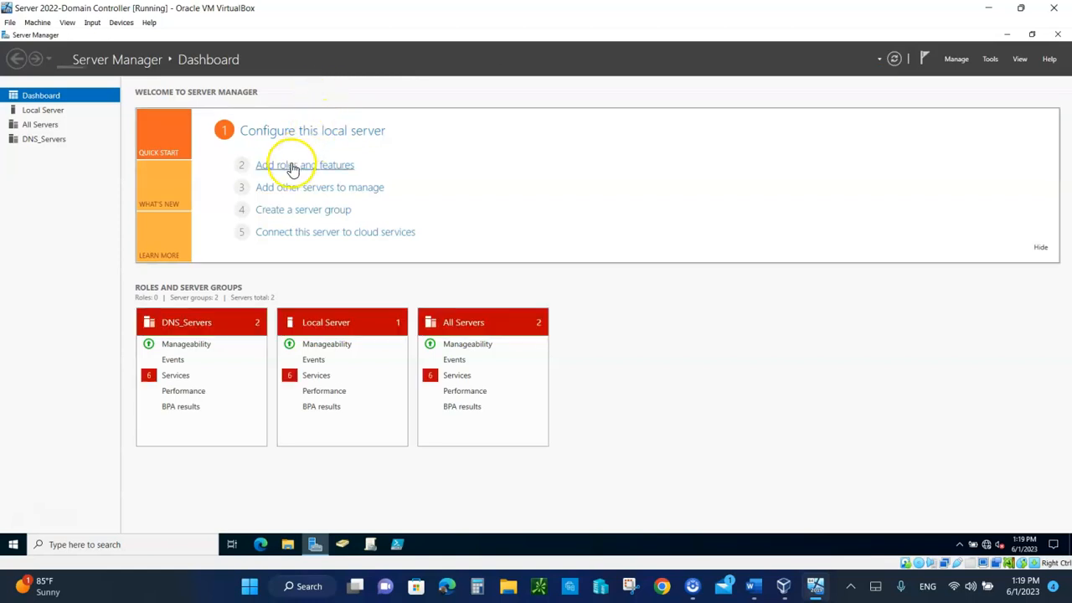
{"action": "mouse_move", "coordinate": [963, 59]}
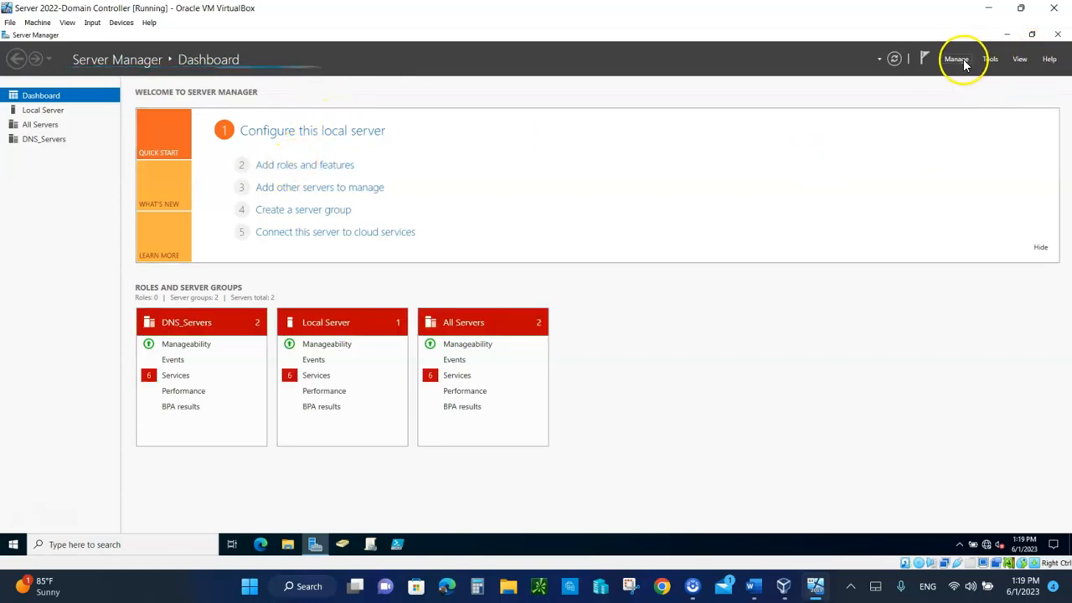
Step: Glance at the Manage menu on the Server Manager dashboard
{"action": "left_click", "coordinate": [956, 59]}
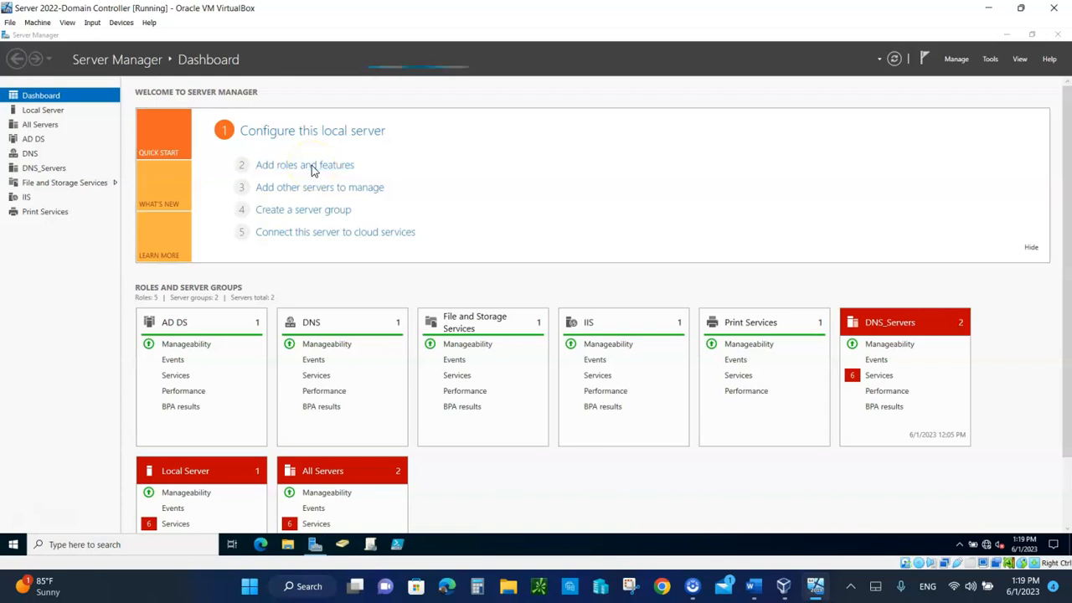
Step: Start the Add Roles and Features wizard with role-based installation on the local server
{"action": "left_click", "coordinate": [305, 164]}
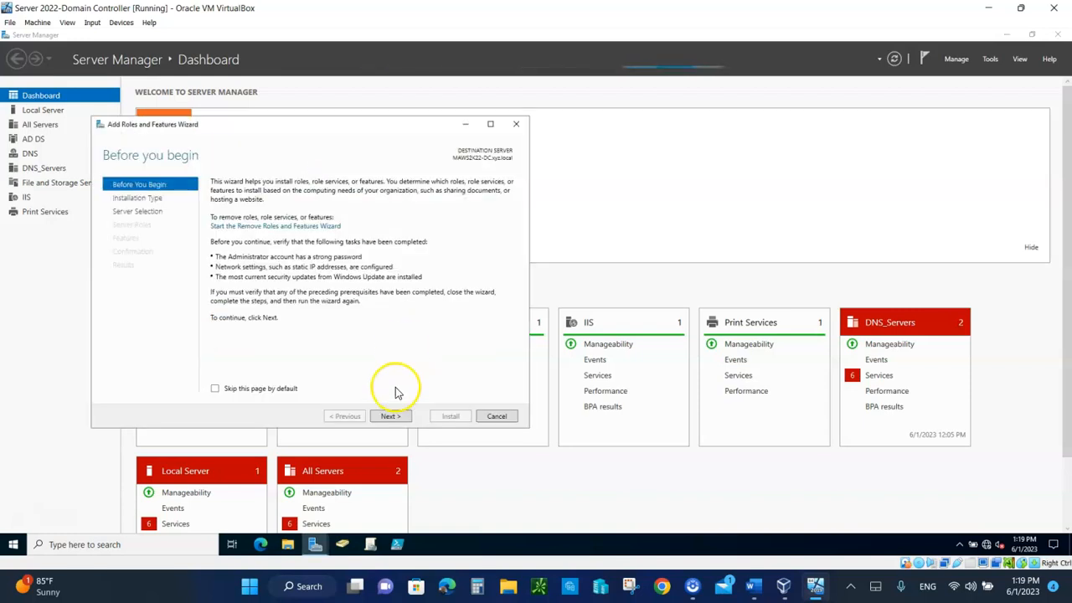
{"action": "left_click", "coordinate": [390, 415]}
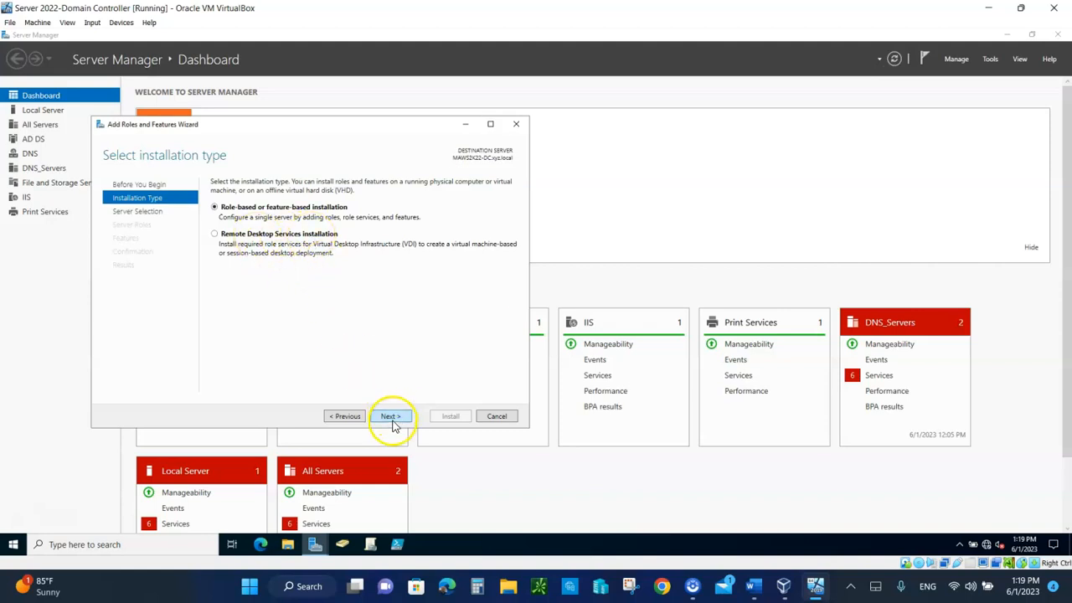
{"action": "left_click", "coordinate": [390, 415]}
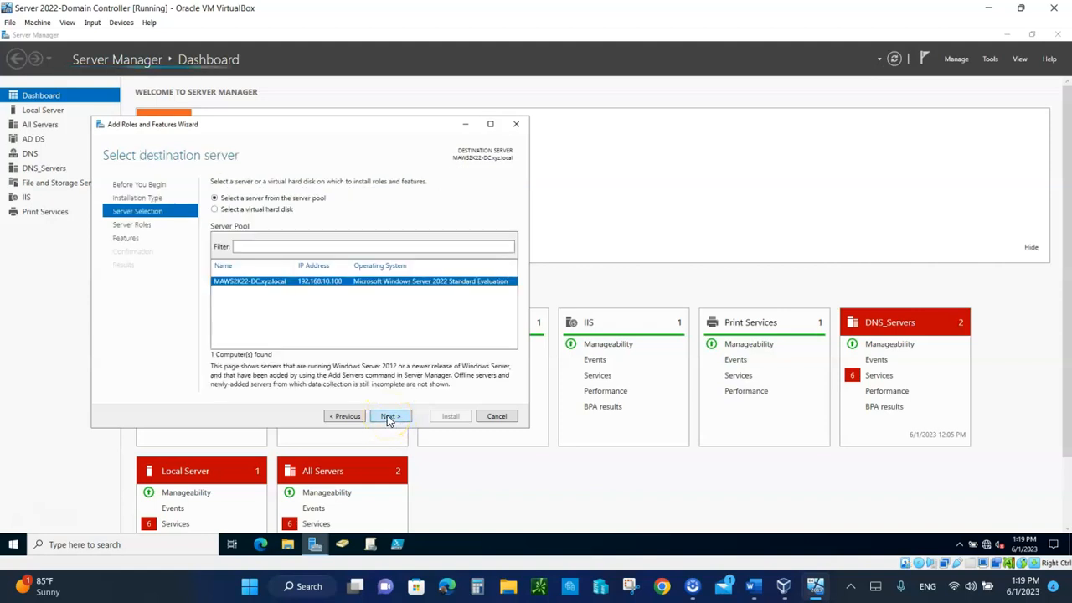
{"action": "mouse_move", "coordinate": [268, 298]}
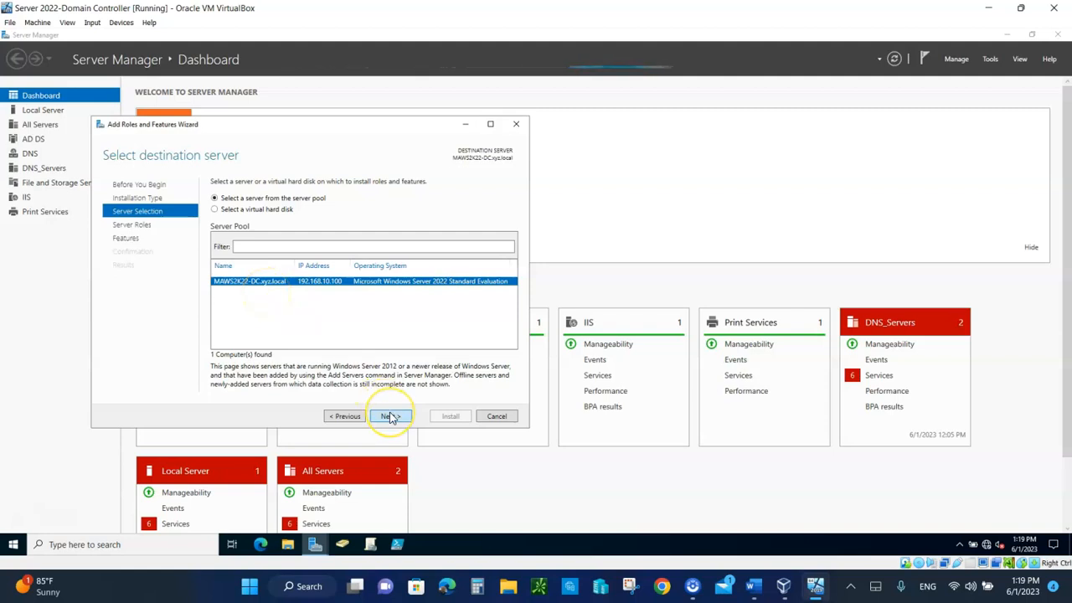
{"action": "left_click", "coordinate": [388, 415]}
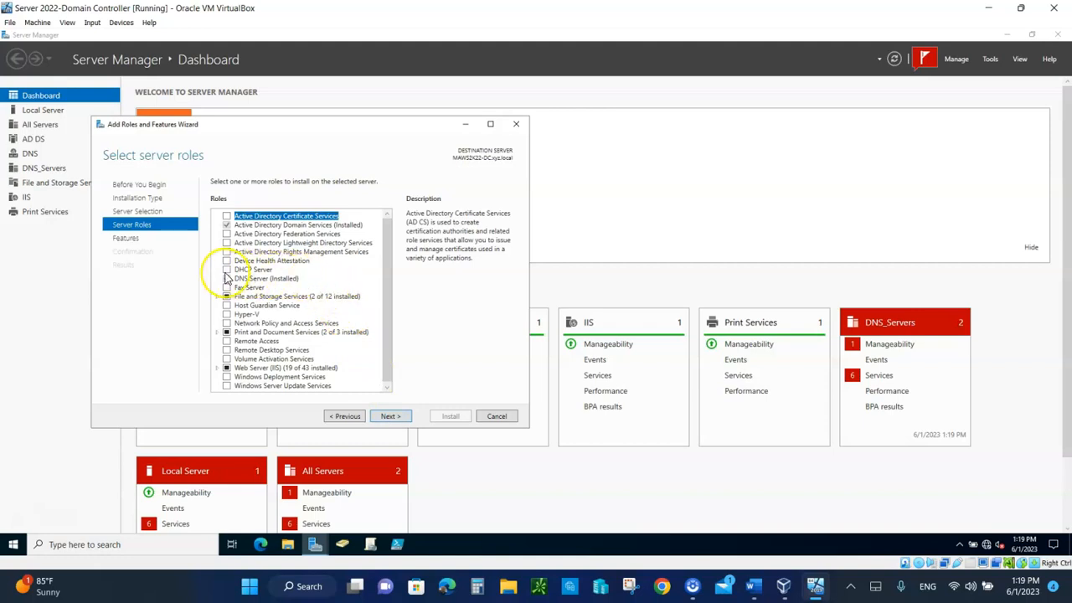
Step: Select the DHCP Server role with its management tools and continue to features
{"action": "left_click", "coordinate": [255, 268]}
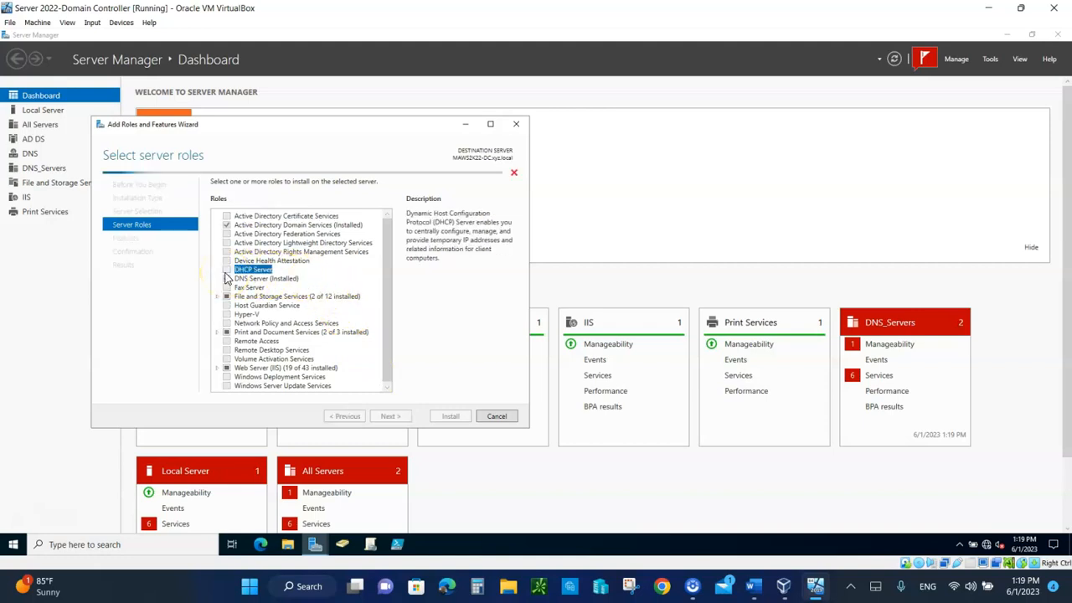
{"action": "left_click", "coordinate": [227, 268]}
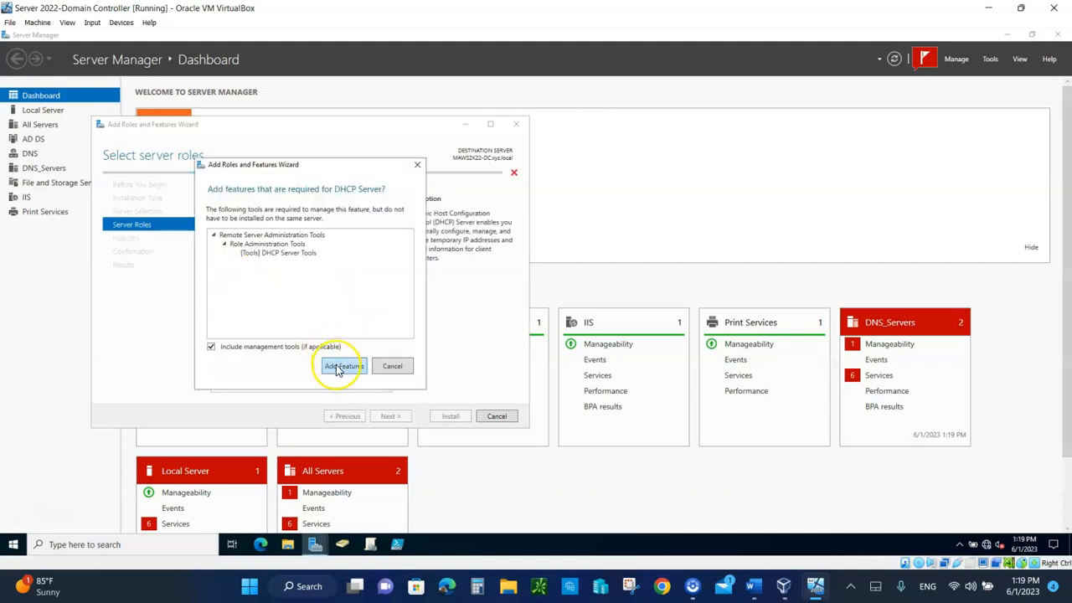
{"action": "left_click", "coordinate": [342, 366]}
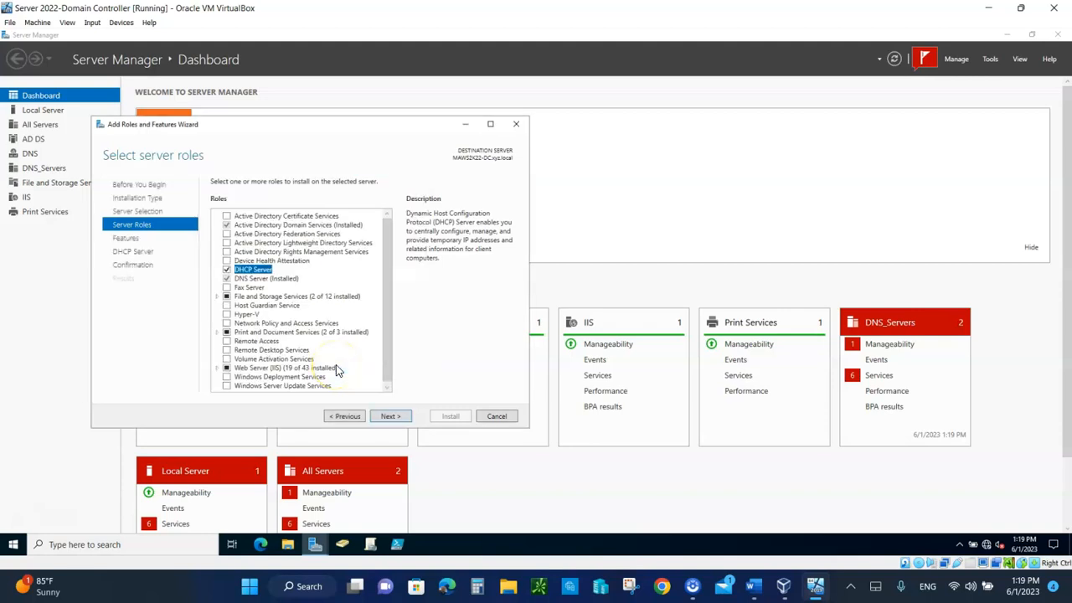
{"action": "mouse_move", "coordinate": [389, 415]}
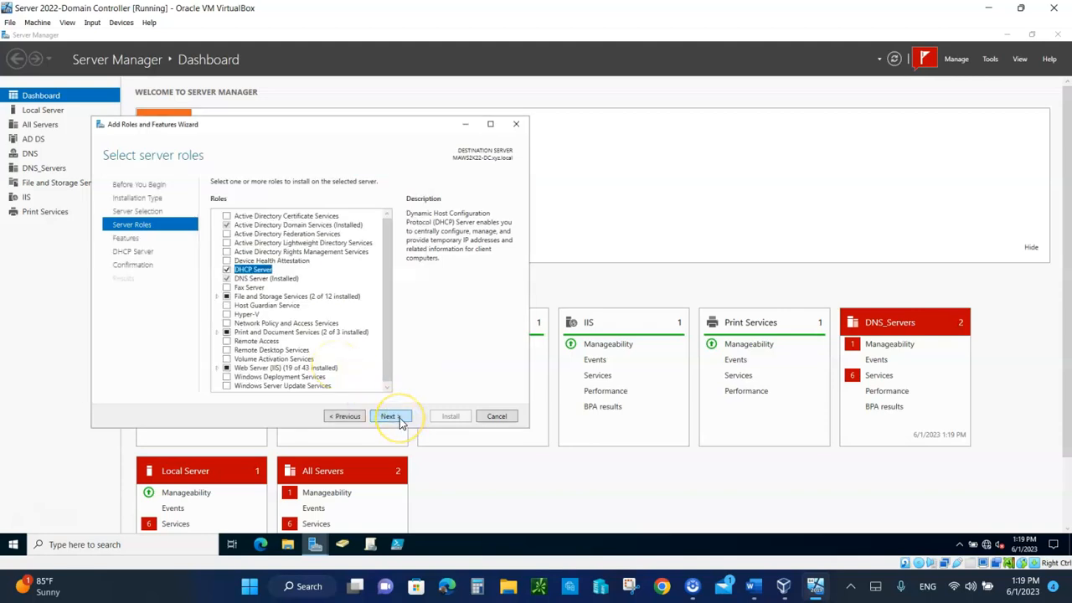
{"action": "left_click", "coordinate": [389, 416]}
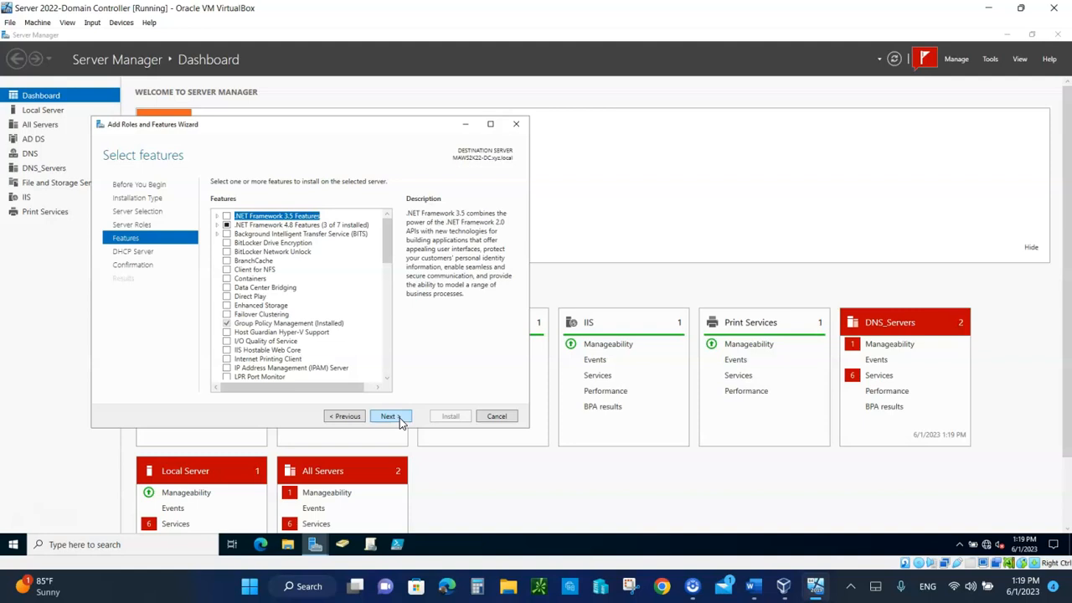
Step: Allow automatic restart and install the DHCP Server role
{"action": "left_click", "coordinate": [389, 415]}
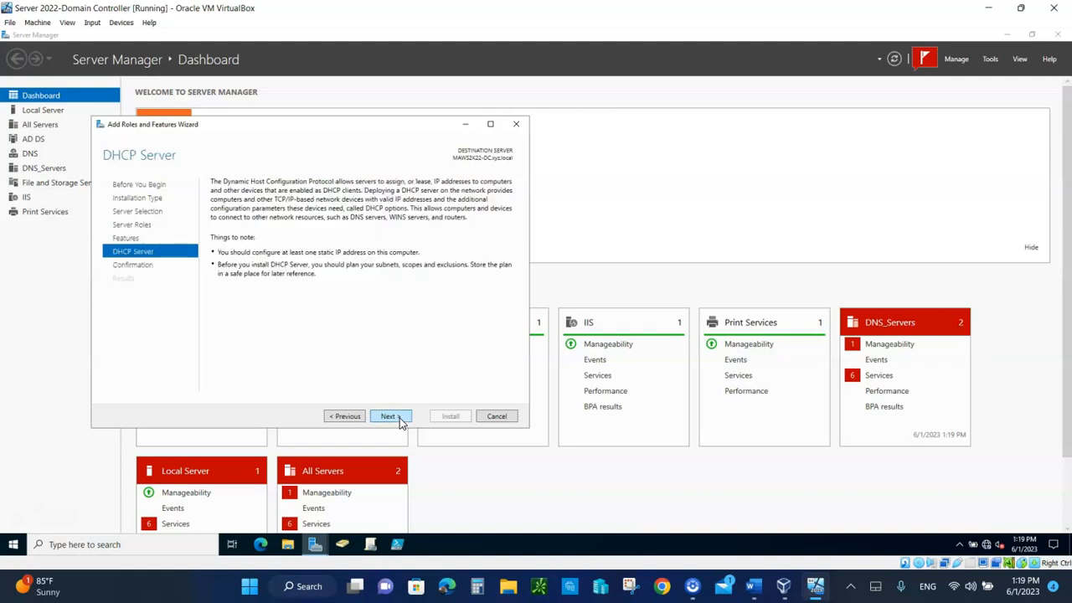
{"action": "mouse_move", "coordinate": [331, 197]}
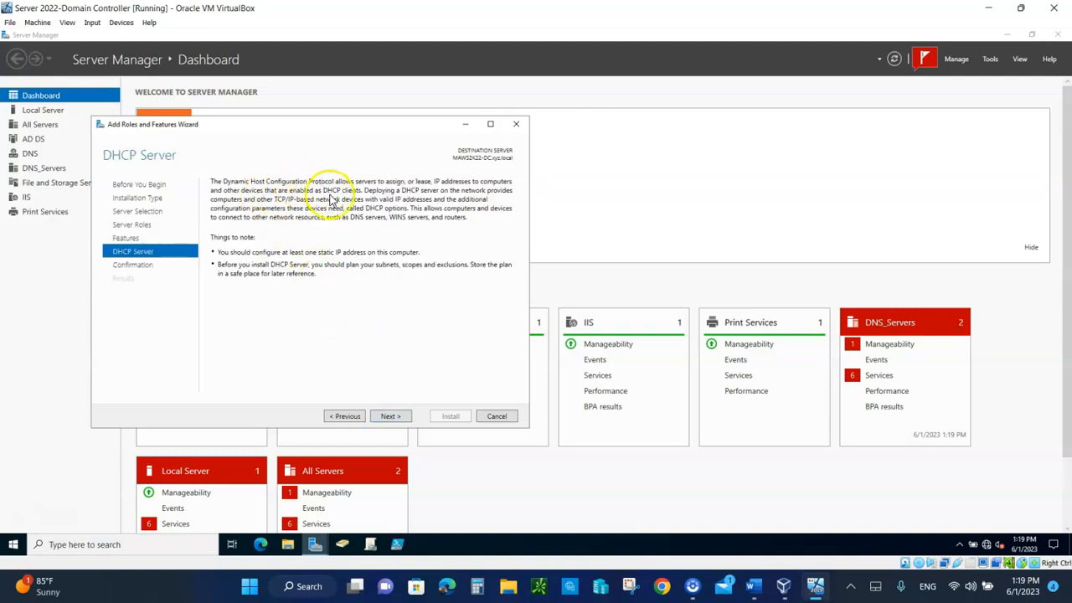
{"action": "mouse_move", "coordinate": [399, 222]}
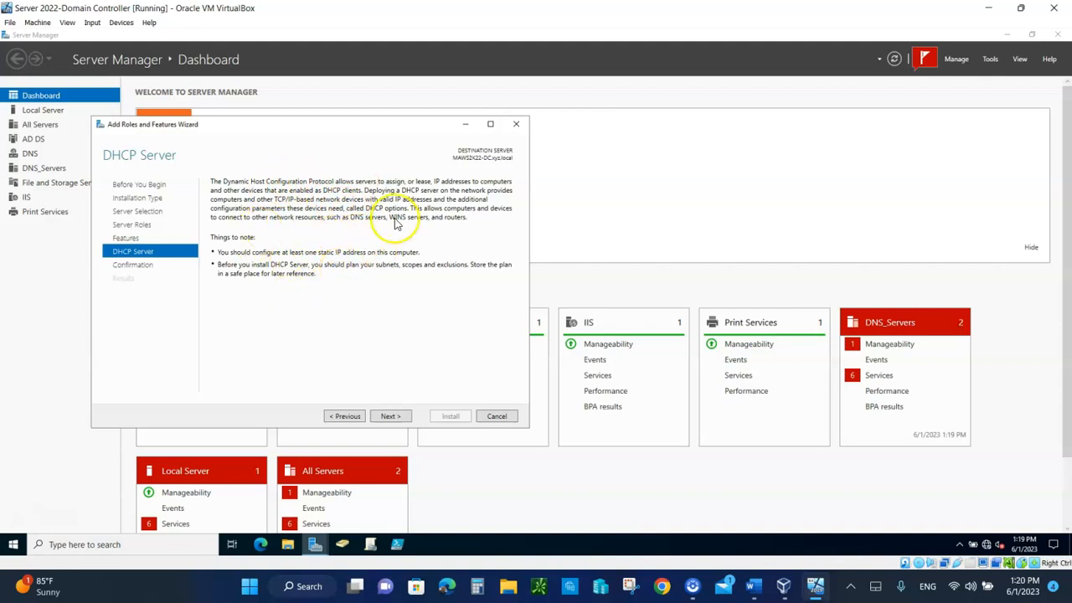
{"action": "mouse_move", "coordinate": [315, 254]}
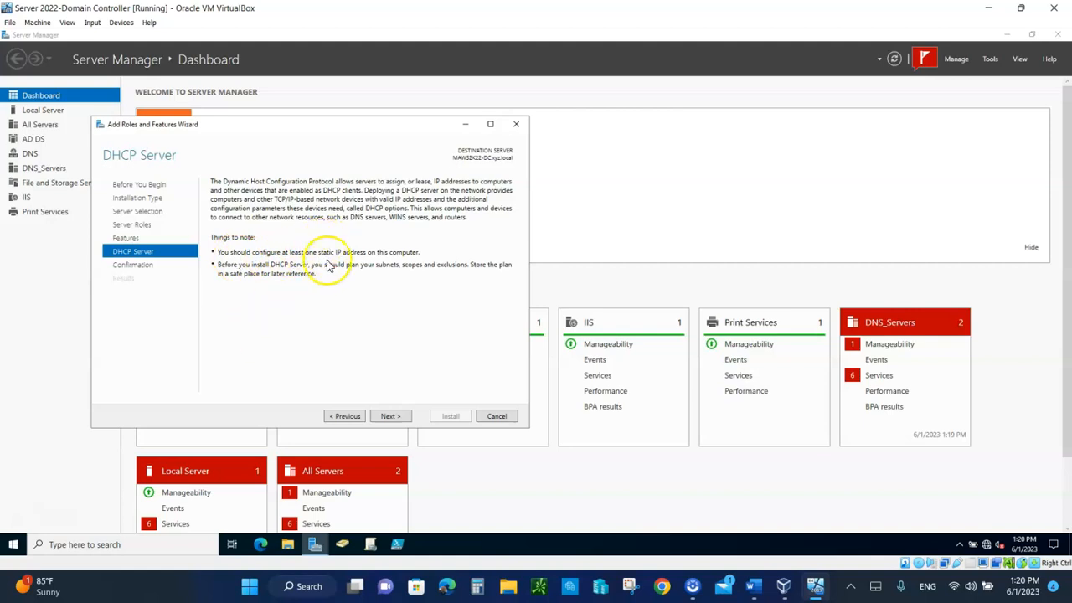
{"action": "mouse_move", "coordinate": [385, 371]}
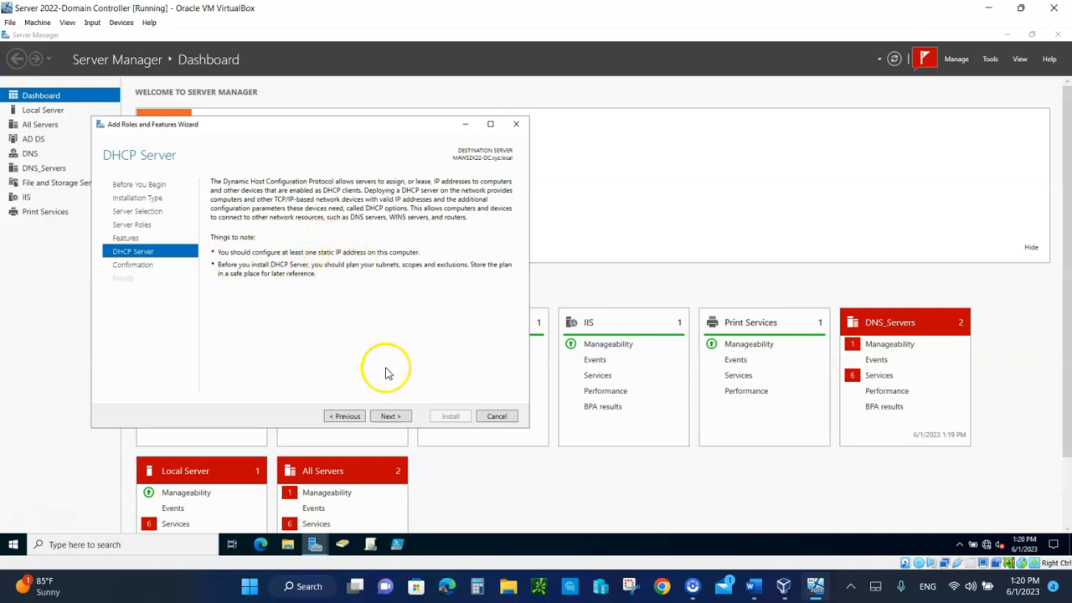
{"action": "left_click", "coordinate": [391, 416]}
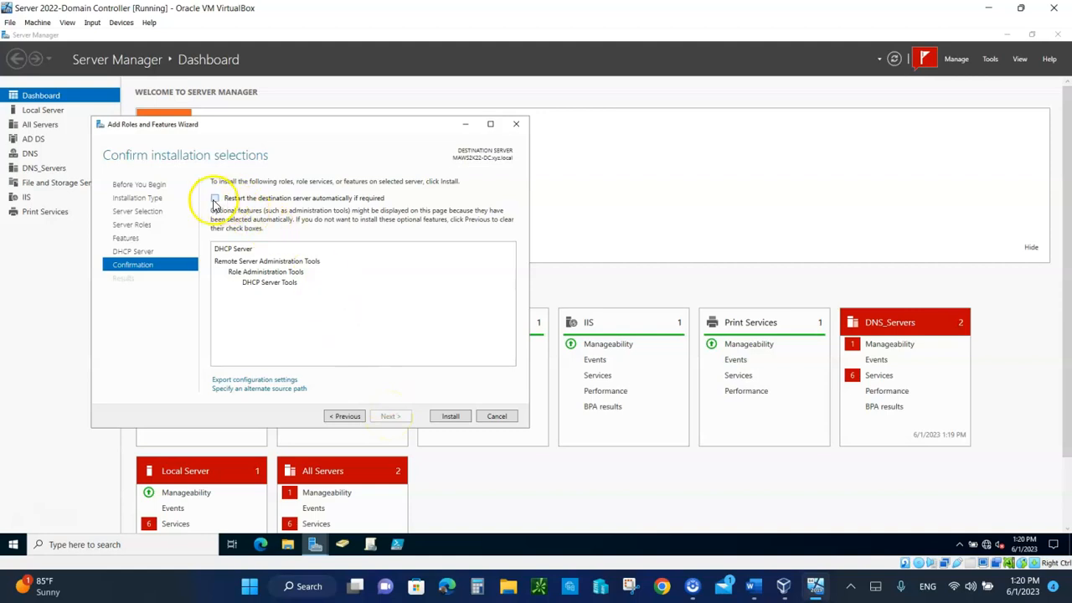
{"action": "left_click", "coordinate": [214, 198]}
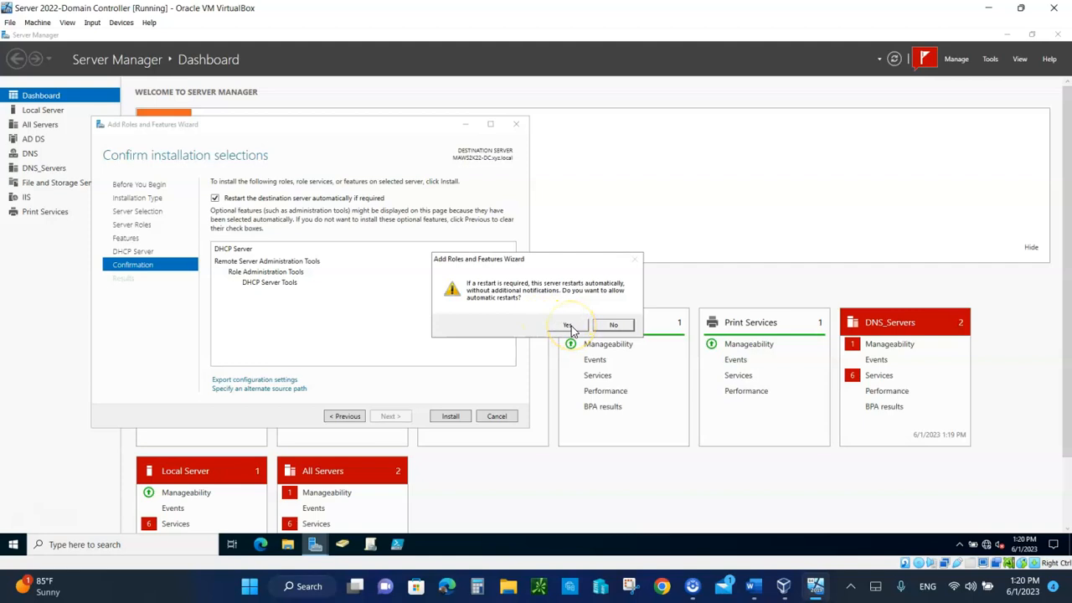
{"action": "left_click", "coordinate": [567, 325]}
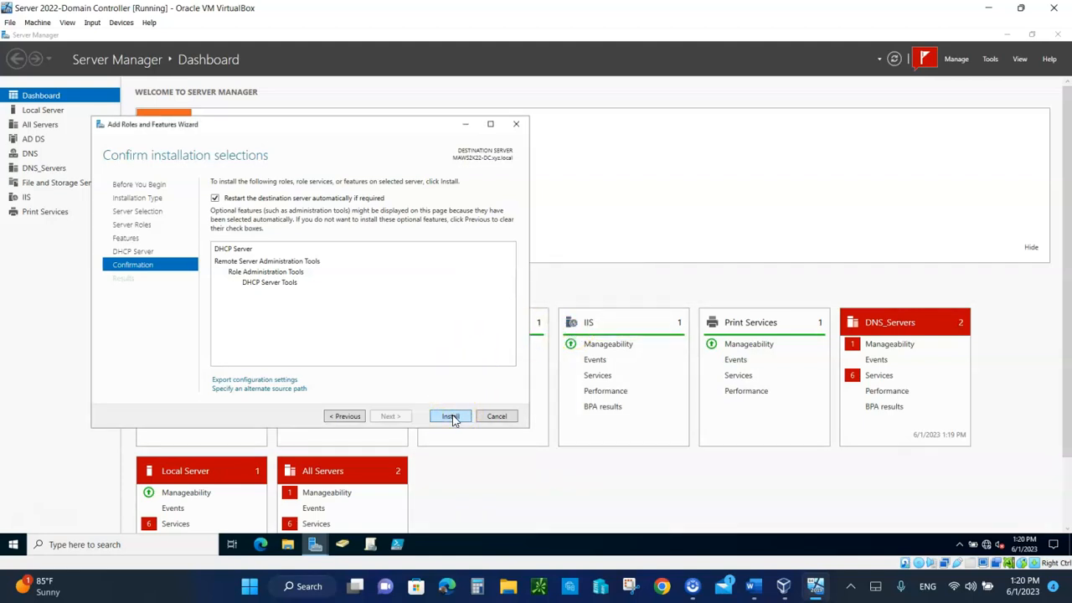
{"action": "left_click", "coordinate": [451, 416]}
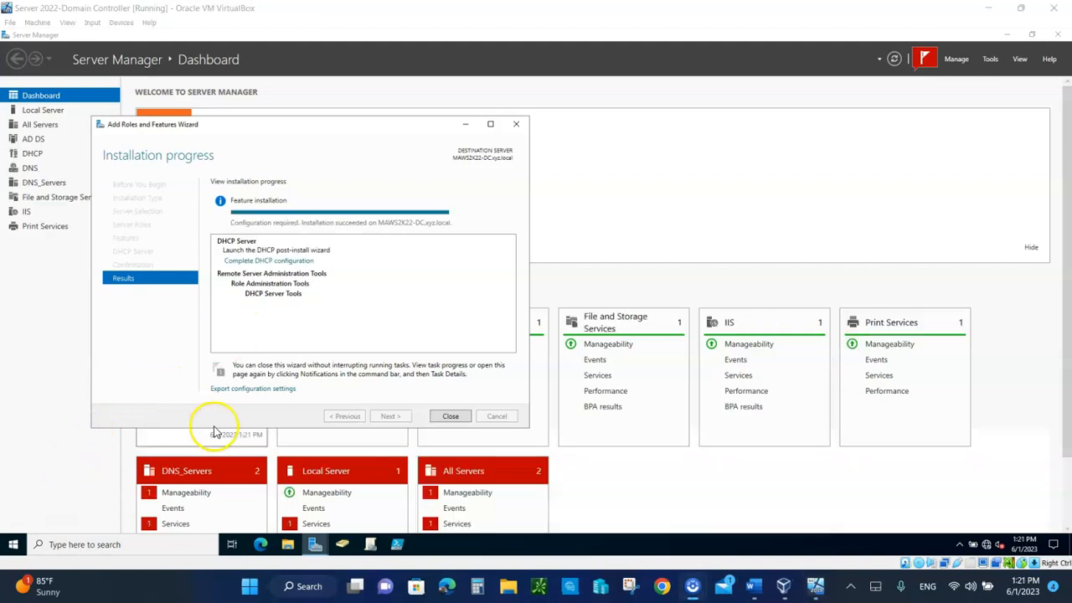
{"action": "mouse_move", "coordinate": [304, 234]}
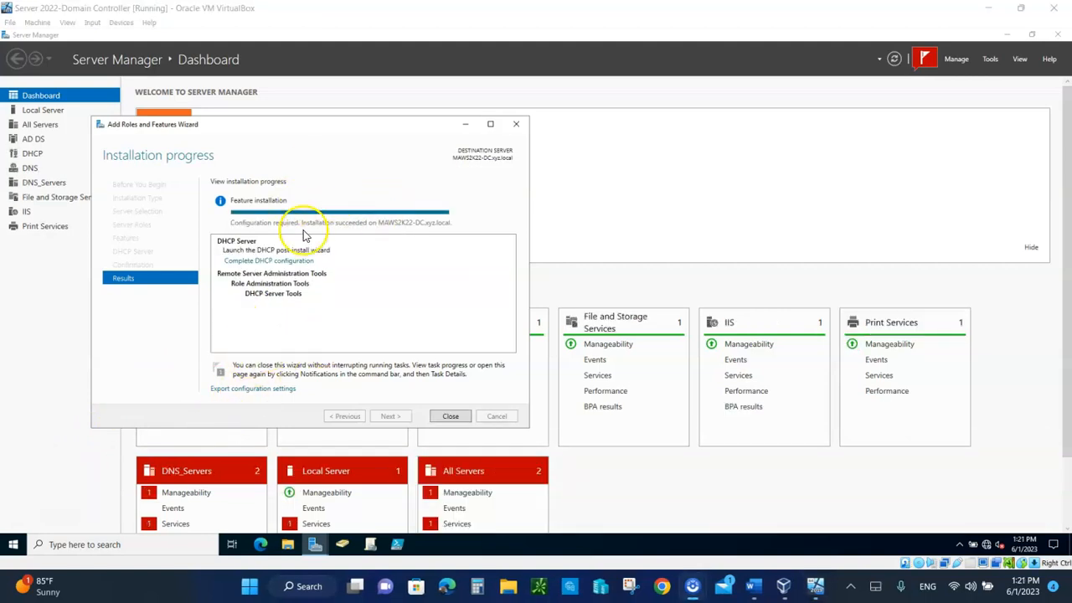
{"action": "mouse_move", "coordinate": [415, 318]}
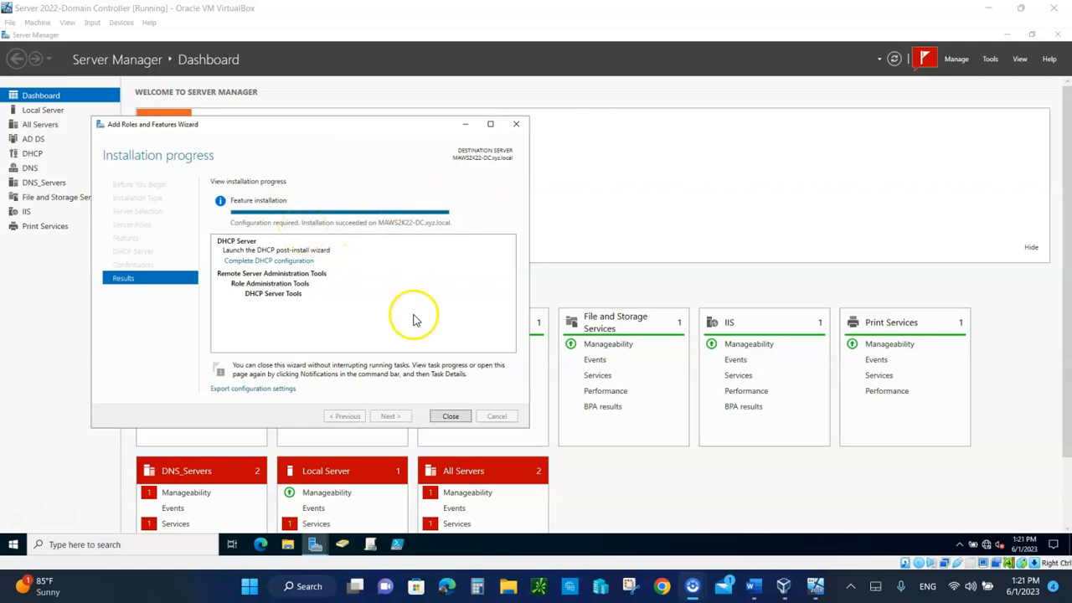
Step: Complete DHCP post-install configuration, authorizing the server with administrator credentials
{"action": "left_click", "coordinate": [449, 415]}
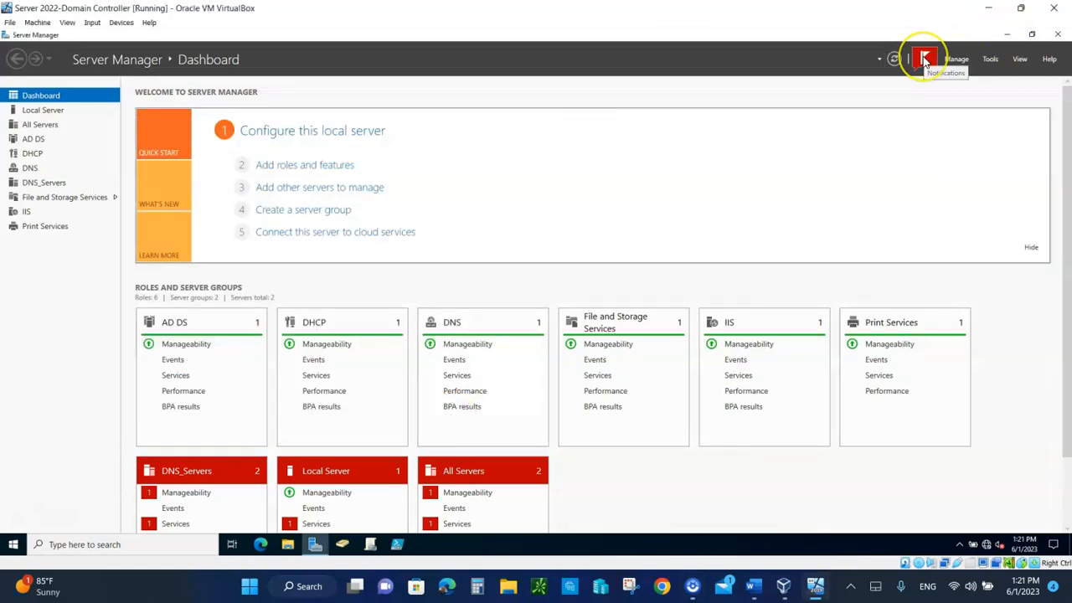
{"action": "left_click", "coordinate": [924, 58]}
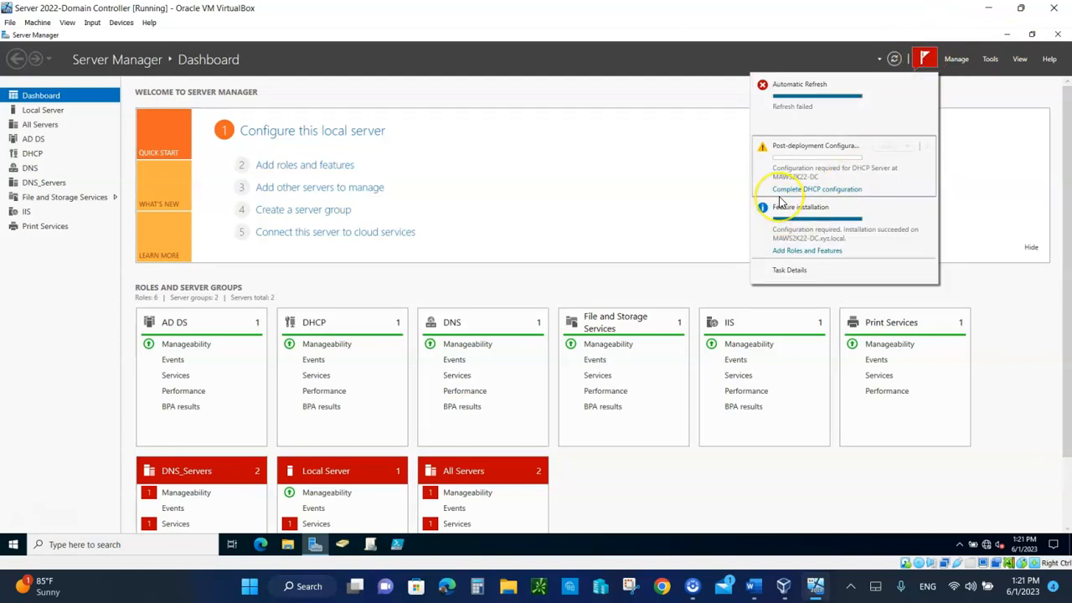
{"action": "mouse_move", "coordinate": [818, 188]}
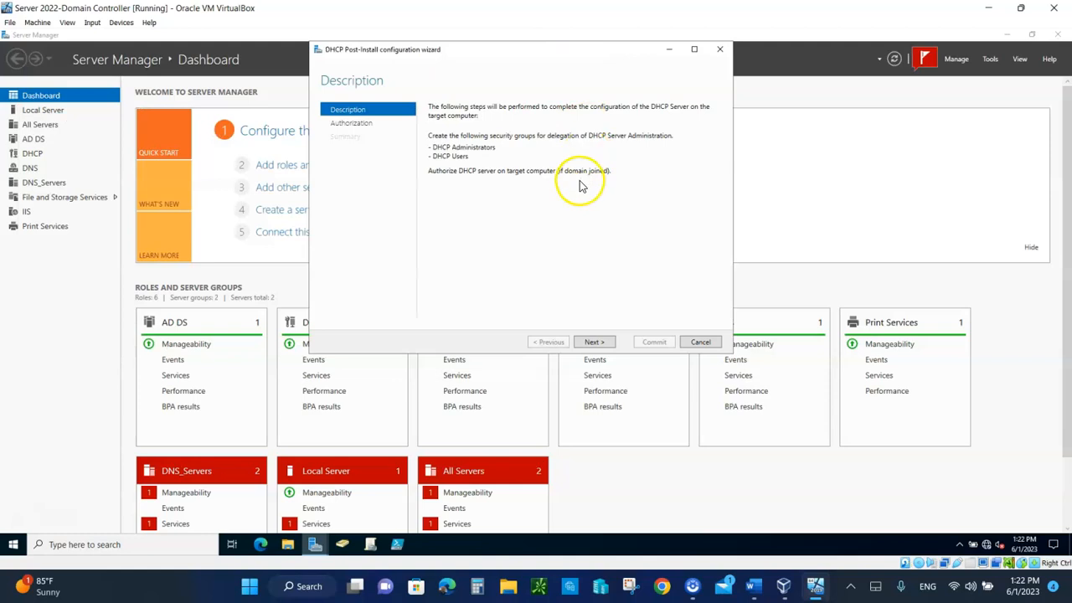
{"action": "left_click", "coordinate": [593, 341]}
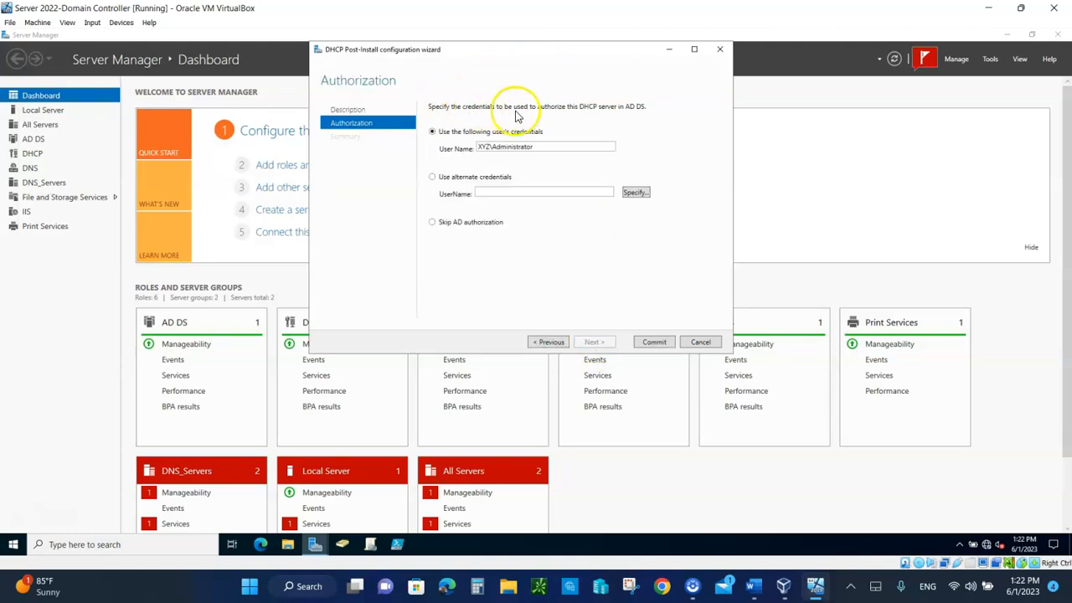
{"action": "mouse_move", "coordinate": [533, 146]}
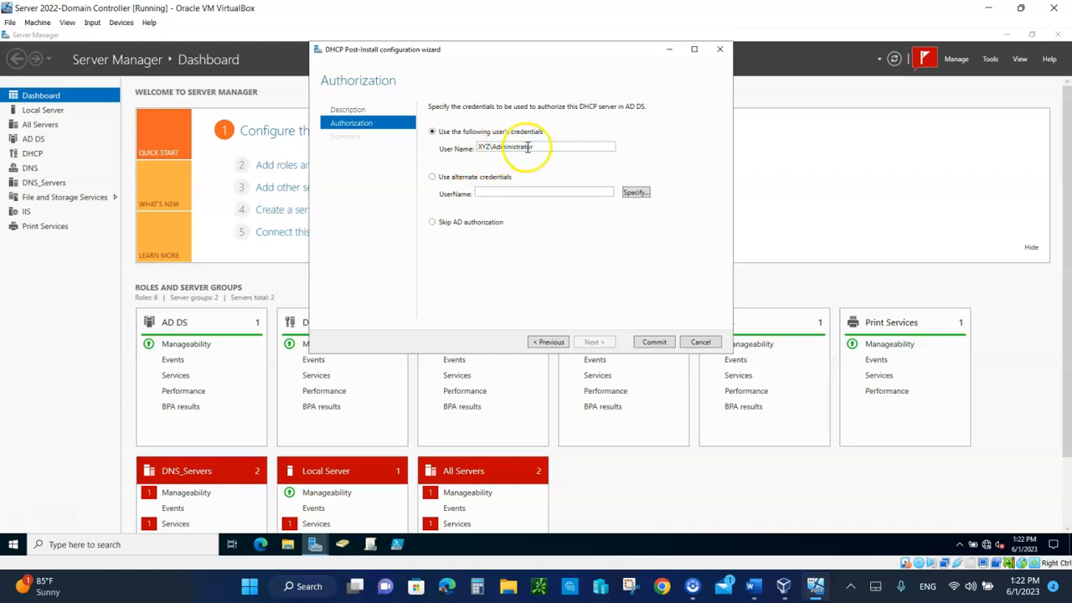
{"action": "mouse_move", "coordinate": [578, 300]}
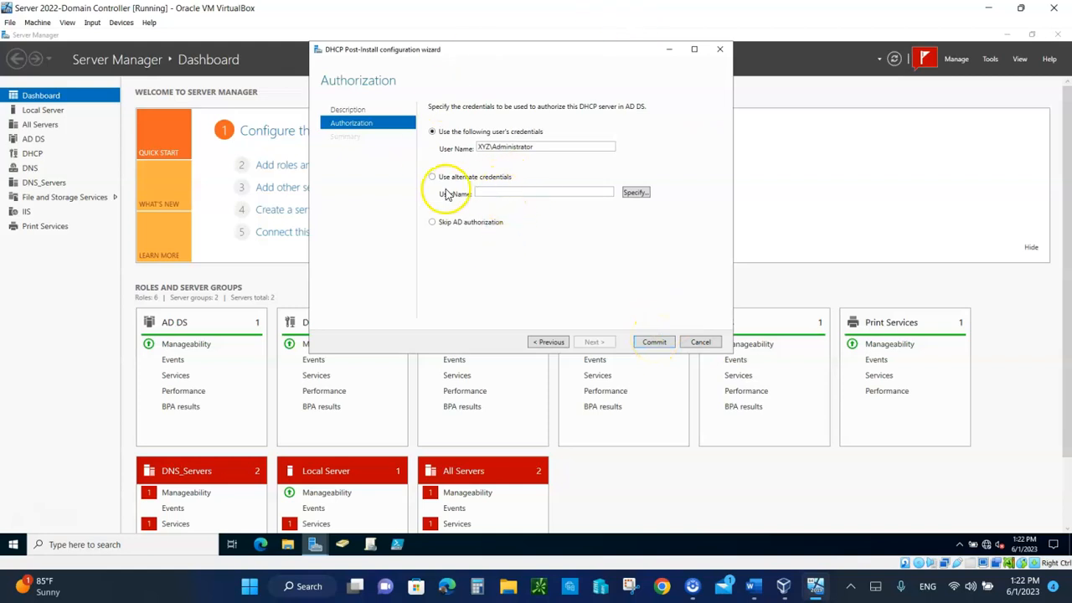
{"action": "mouse_move", "coordinate": [442, 238]}
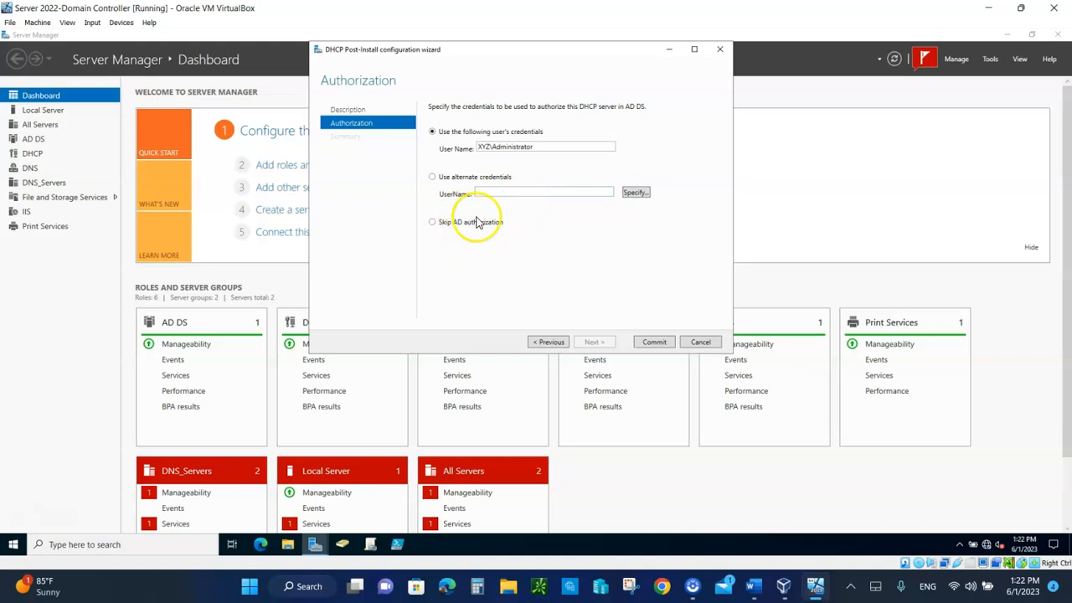
{"action": "left_click", "coordinate": [653, 341]}
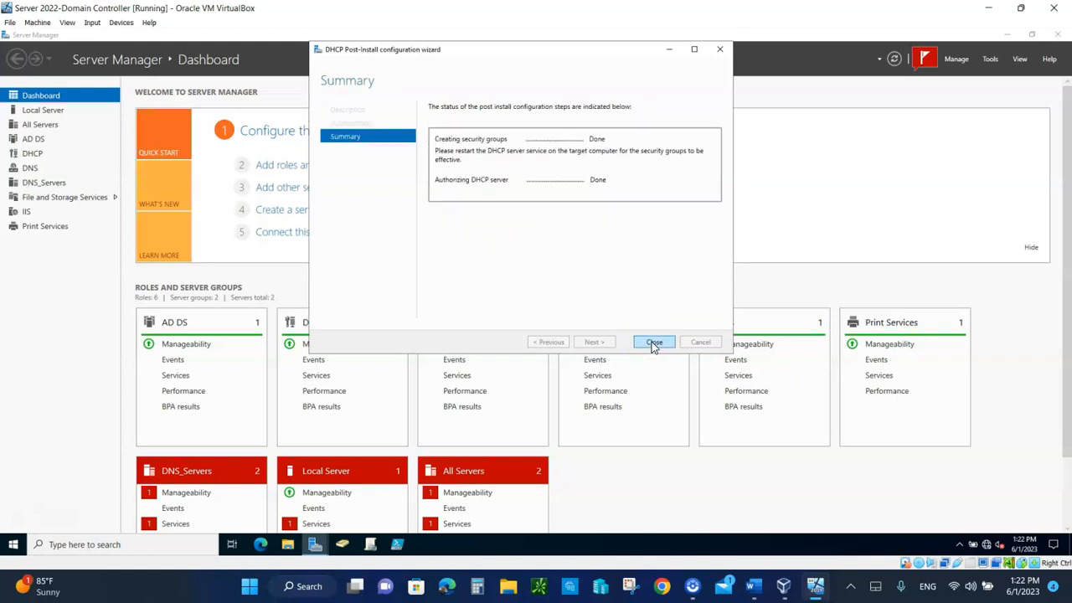
{"action": "left_click", "coordinate": [653, 342]}
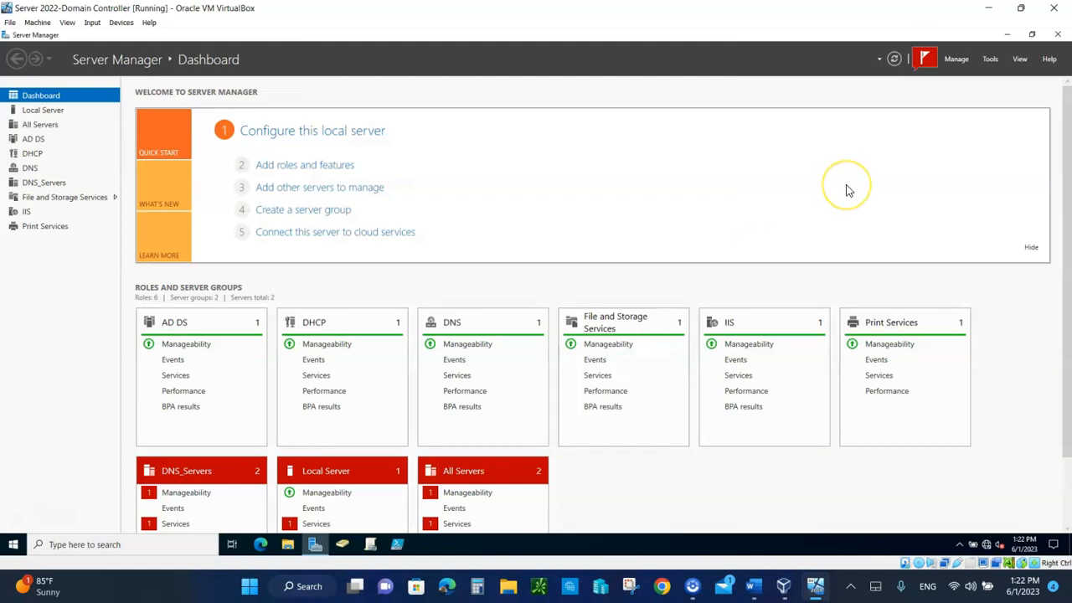
{"action": "mouse_move", "coordinate": [848, 191]}
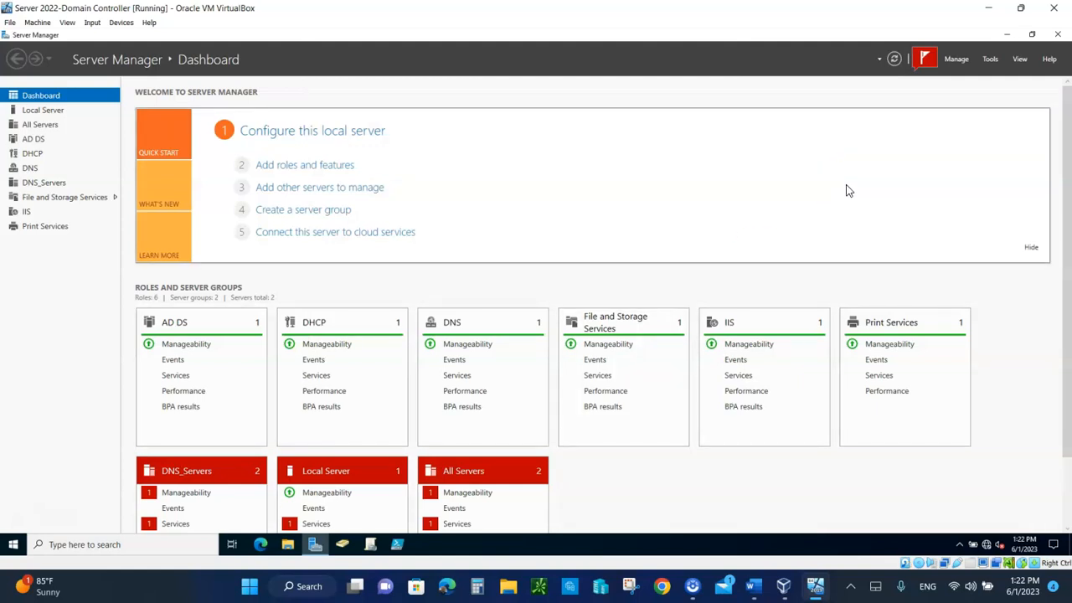
{"action": "mouse_move", "coordinate": [990, 59]}
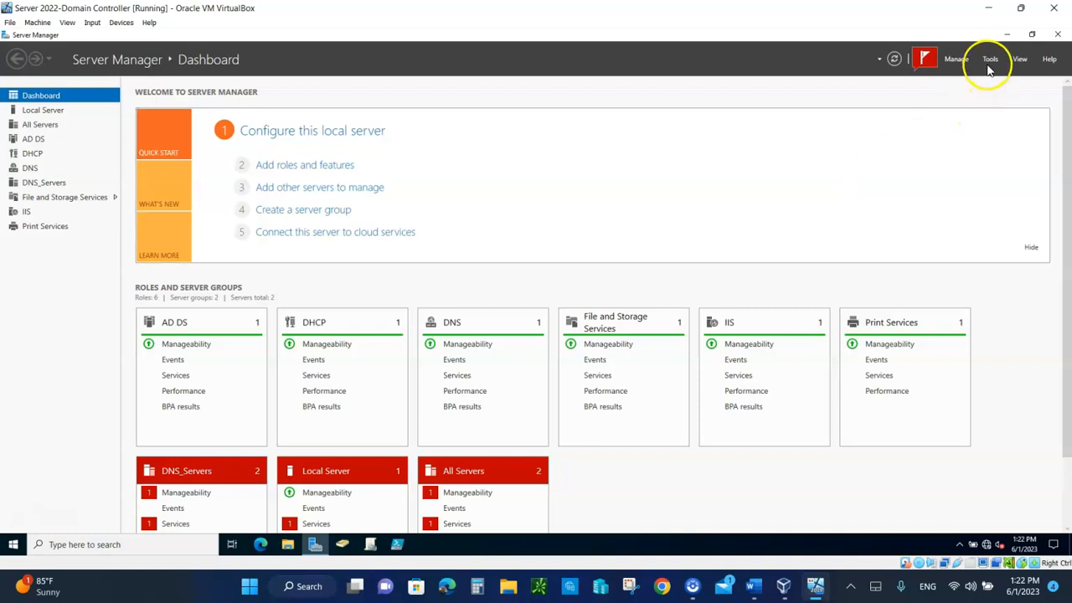
Step: Launch the DHCP console from the Server Manager Tools menu
{"action": "left_click", "coordinate": [990, 59]}
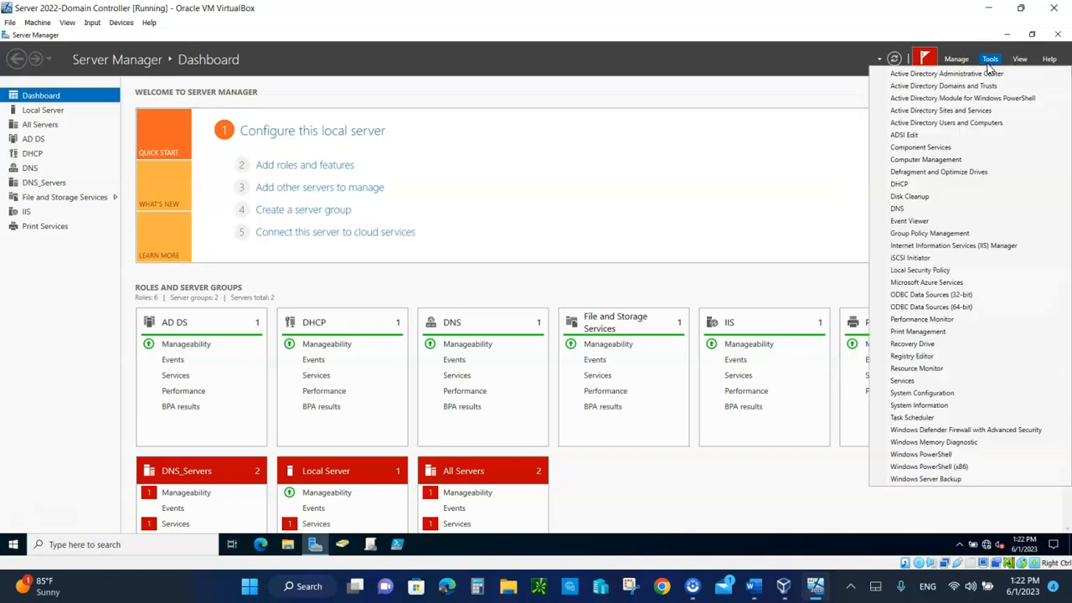
{"action": "mouse_move", "coordinate": [898, 182]}
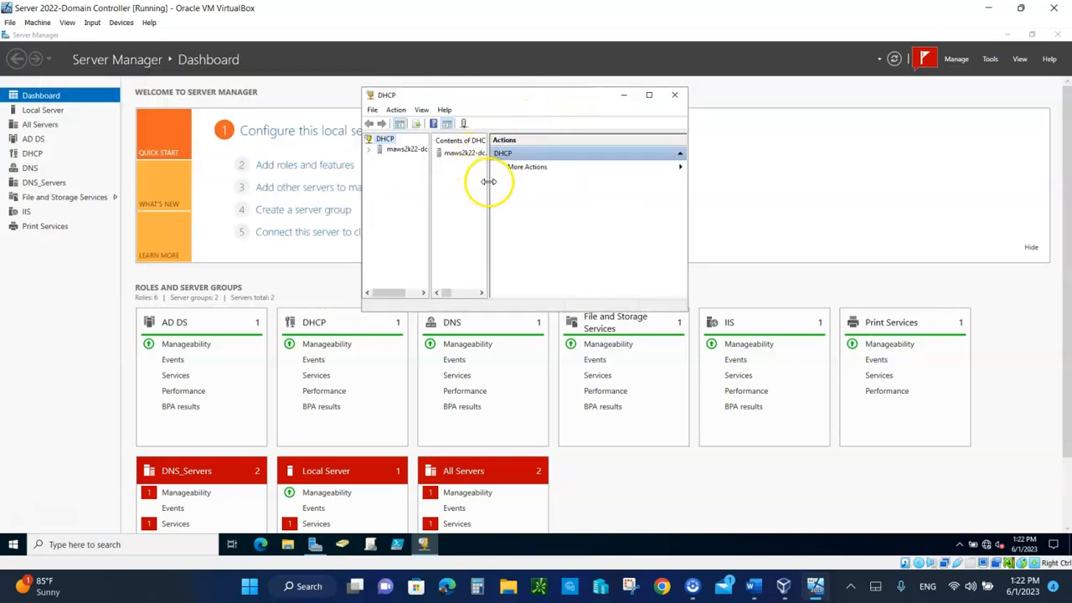
{"action": "mouse_move", "coordinate": [491, 184]}
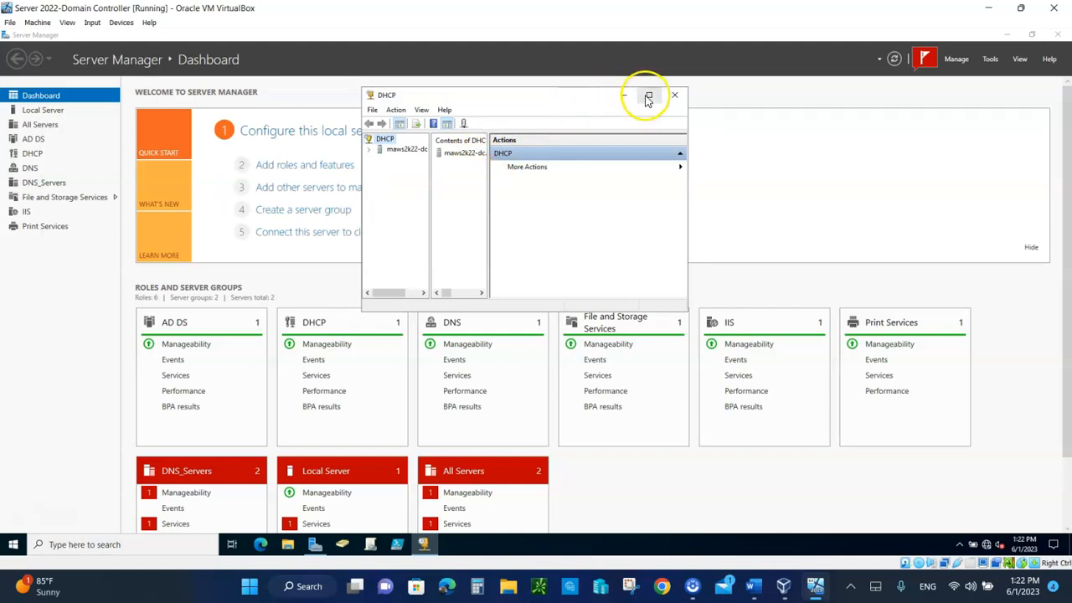
Step: Maximize the DHCP console, expand the server's IPv4 branch and bring up its actions
{"action": "left_click", "coordinate": [648, 94]}
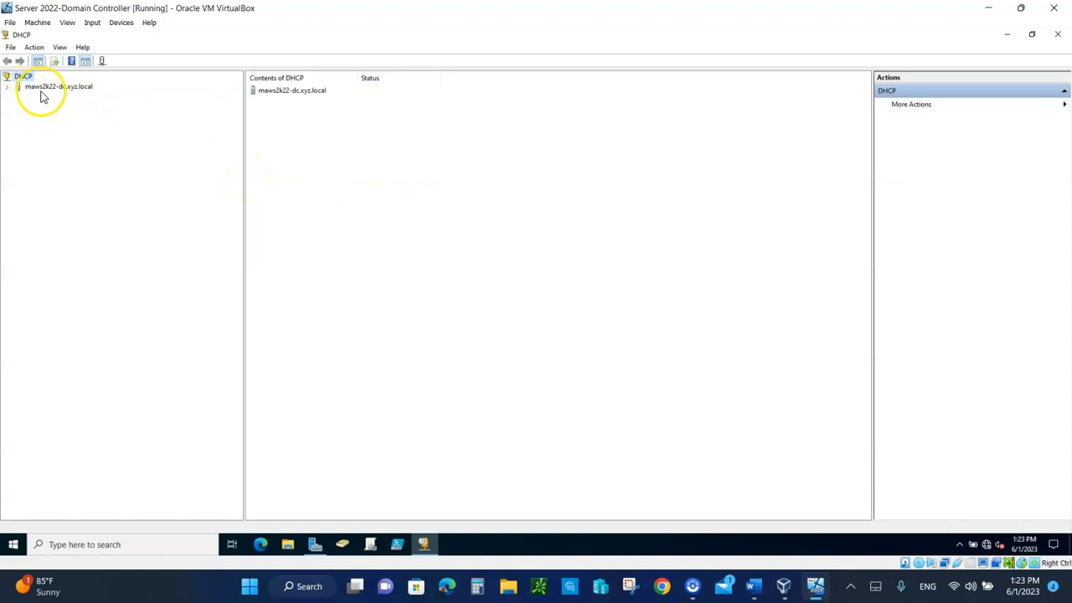
{"action": "mouse_move", "coordinate": [13, 92]}
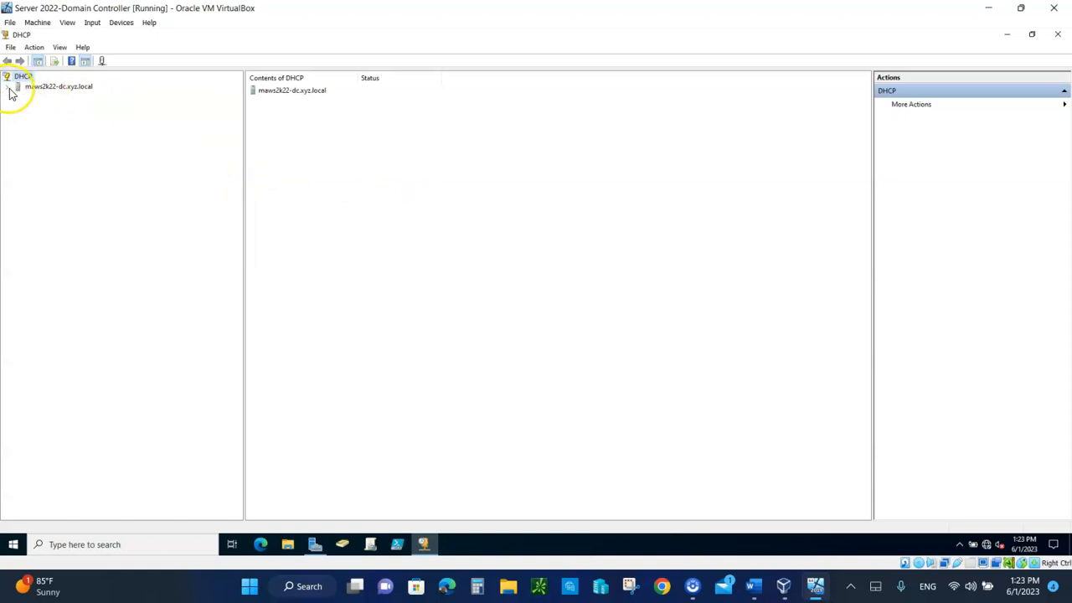
{"action": "left_click", "coordinate": [7, 87]}
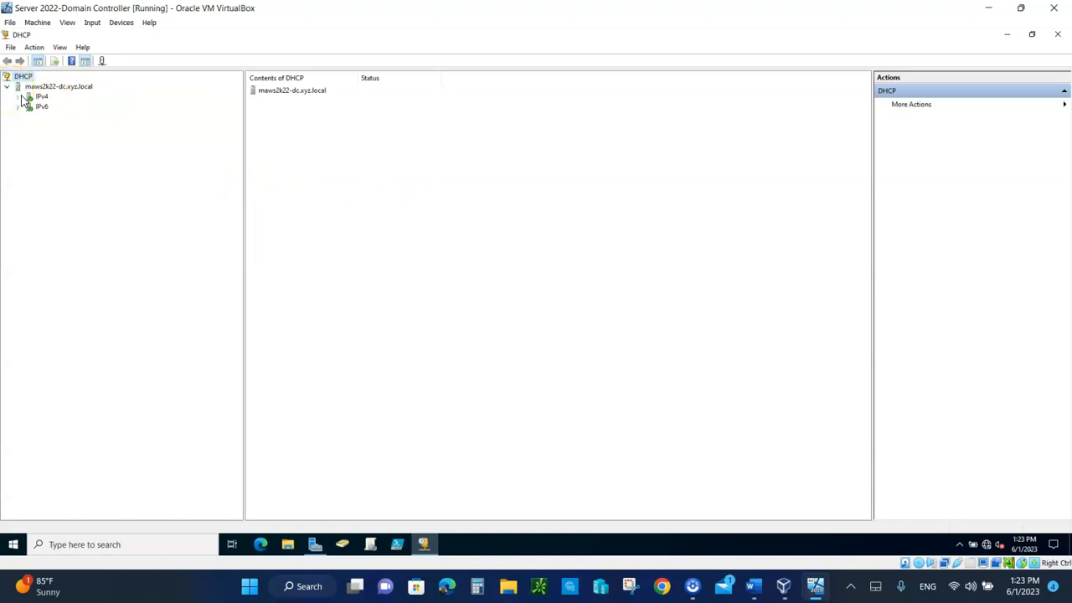
{"action": "left_click", "coordinate": [20, 96]}
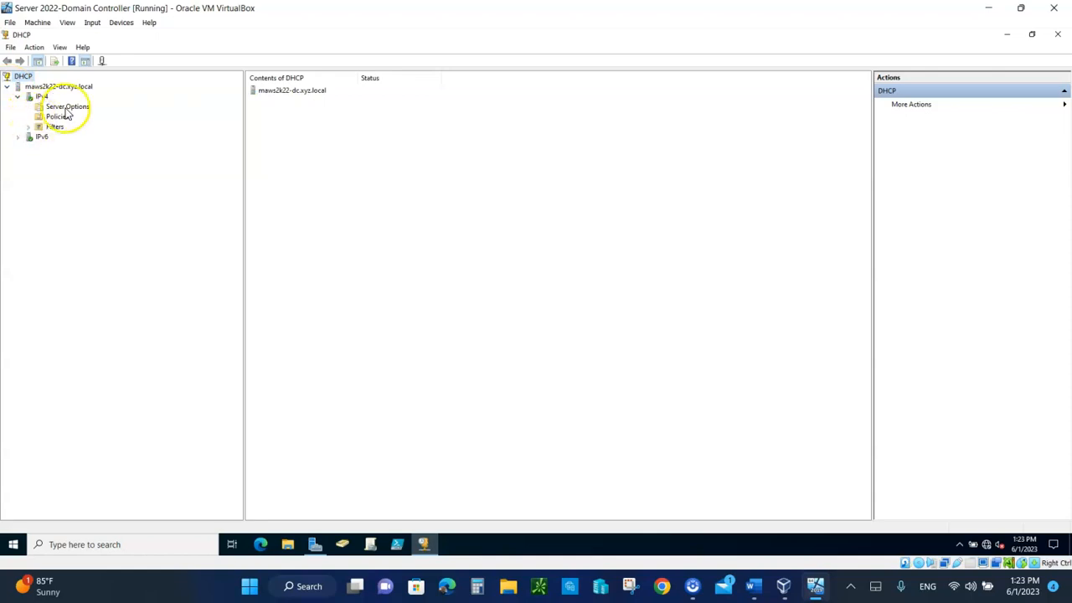
{"action": "left_click", "coordinate": [67, 107]}
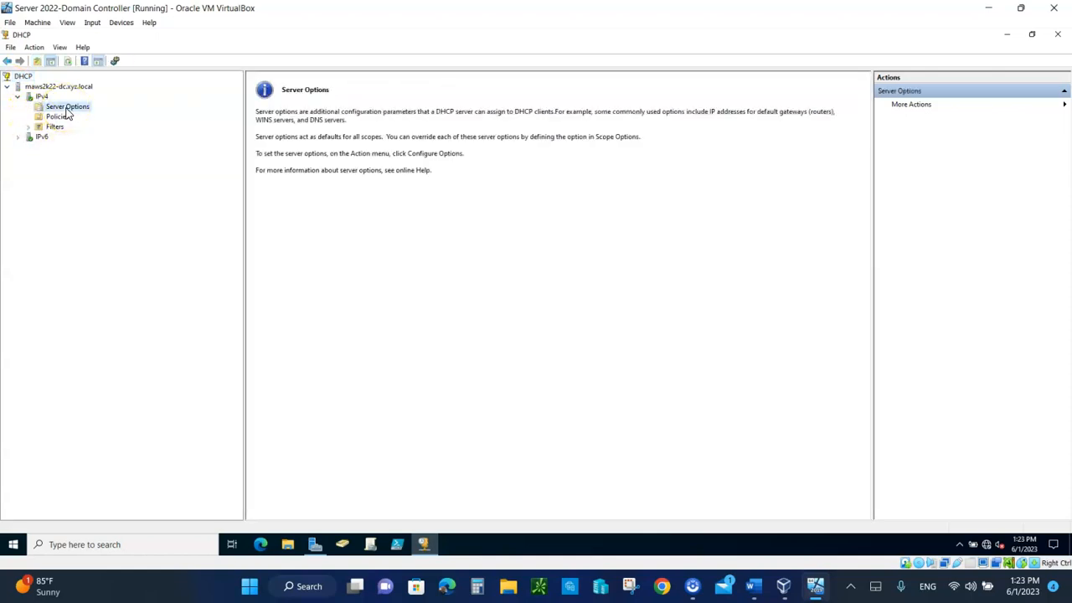
{"action": "left_click", "coordinate": [41, 96]}
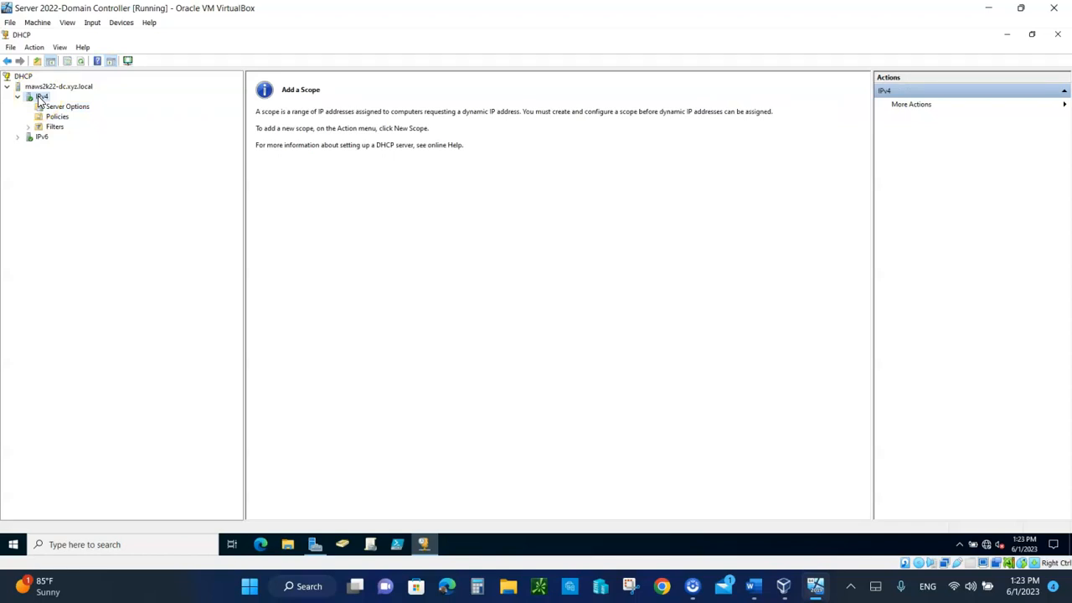
{"action": "right_click", "coordinate": [40, 96]}
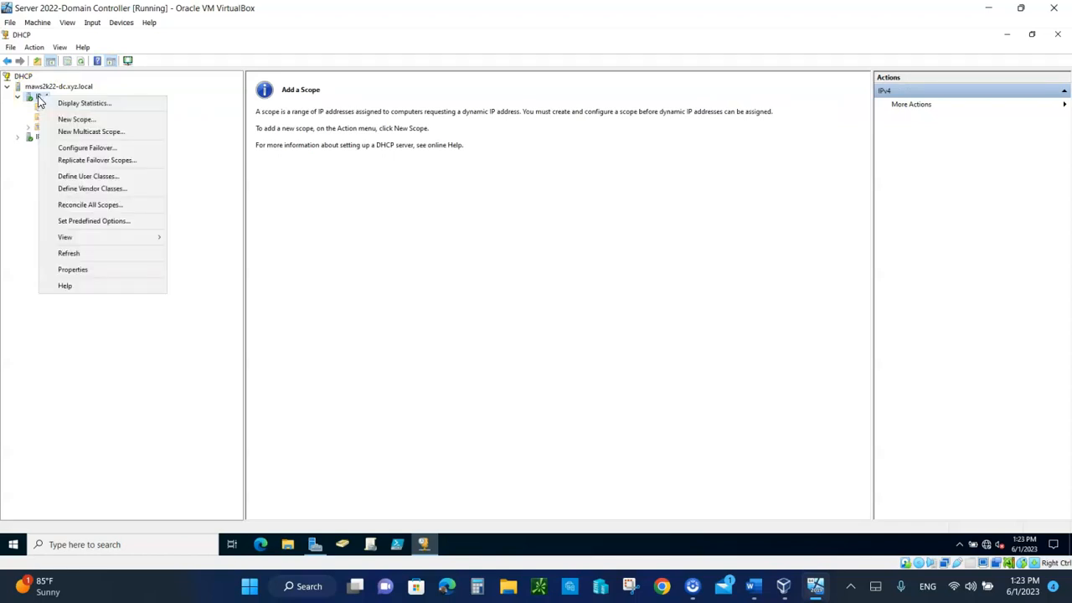
{"action": "mouse_move", "coordinate": [77, 119]}
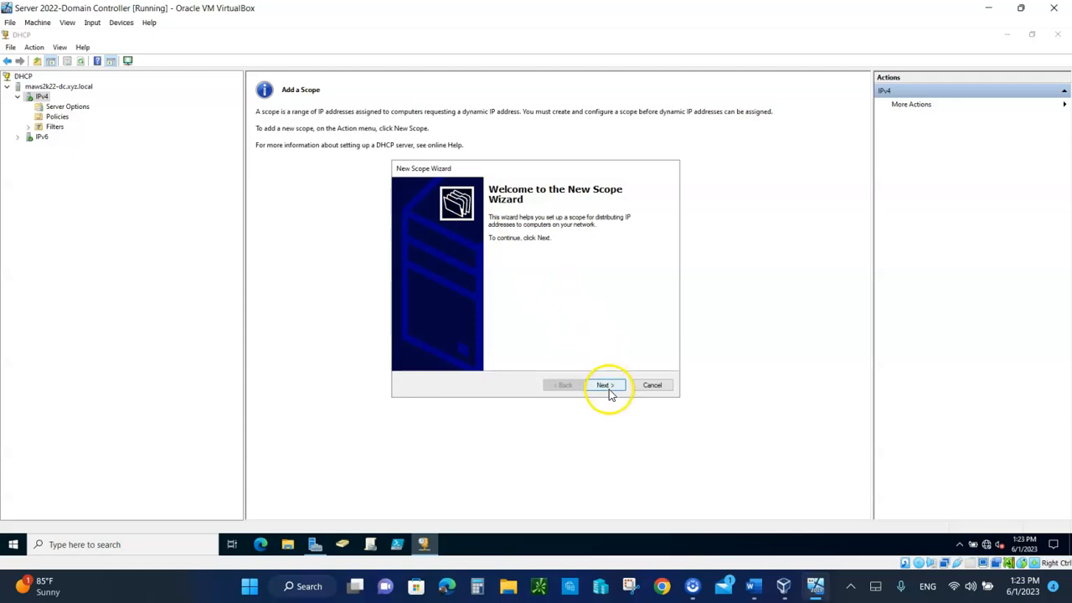
Step: Name the new scope 'XYZ Users' and continue to the IP address range page
{"action": "left_click", "coordinate": [603, 383]}
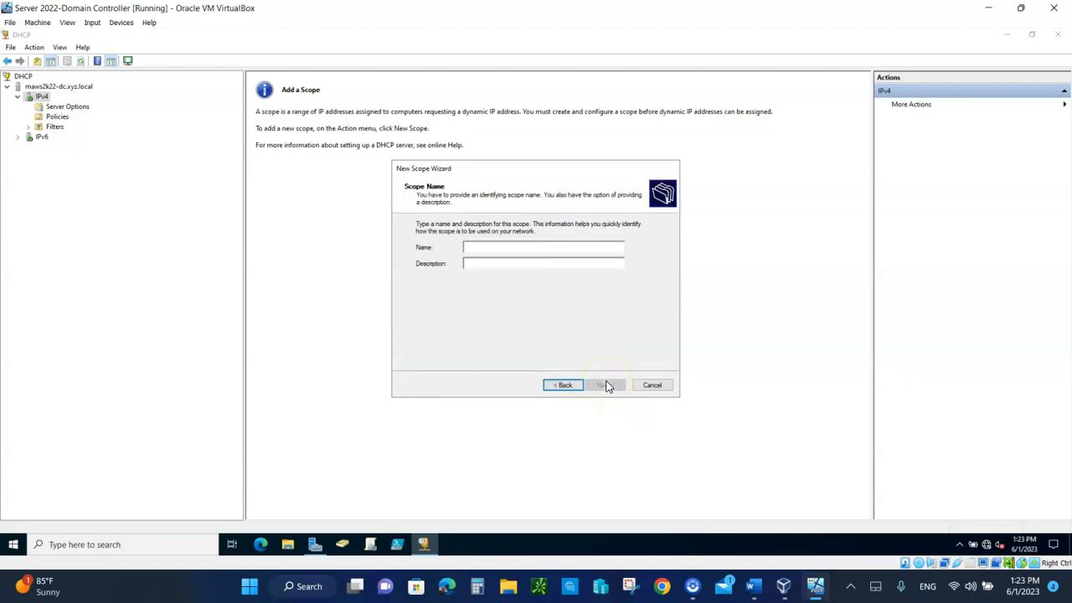
{"action": "left_click", "coordinate": [504, 248]}
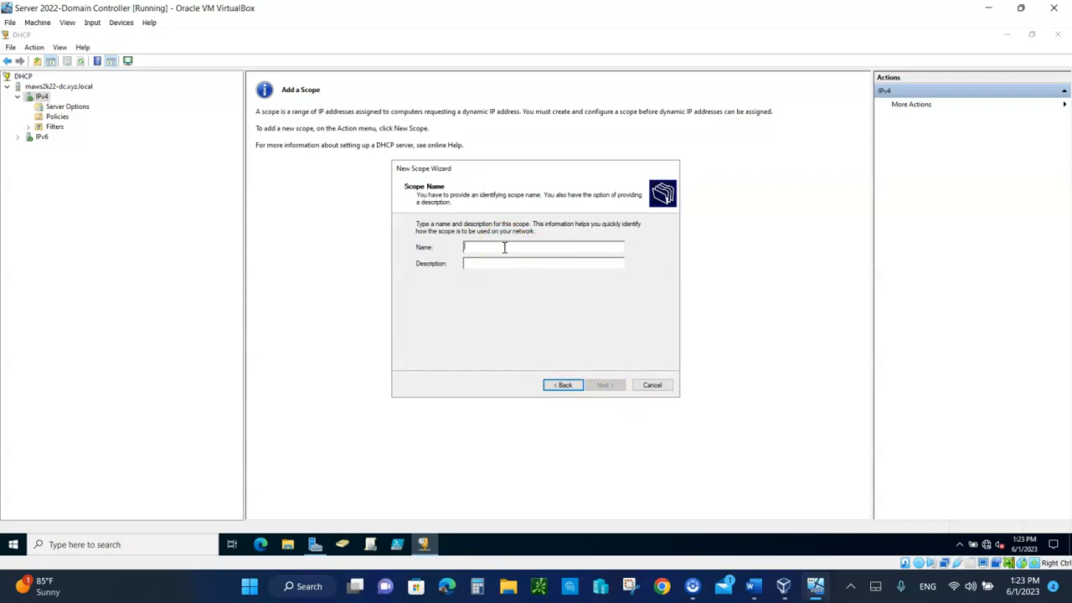
{"action": "type", "text": "N"}
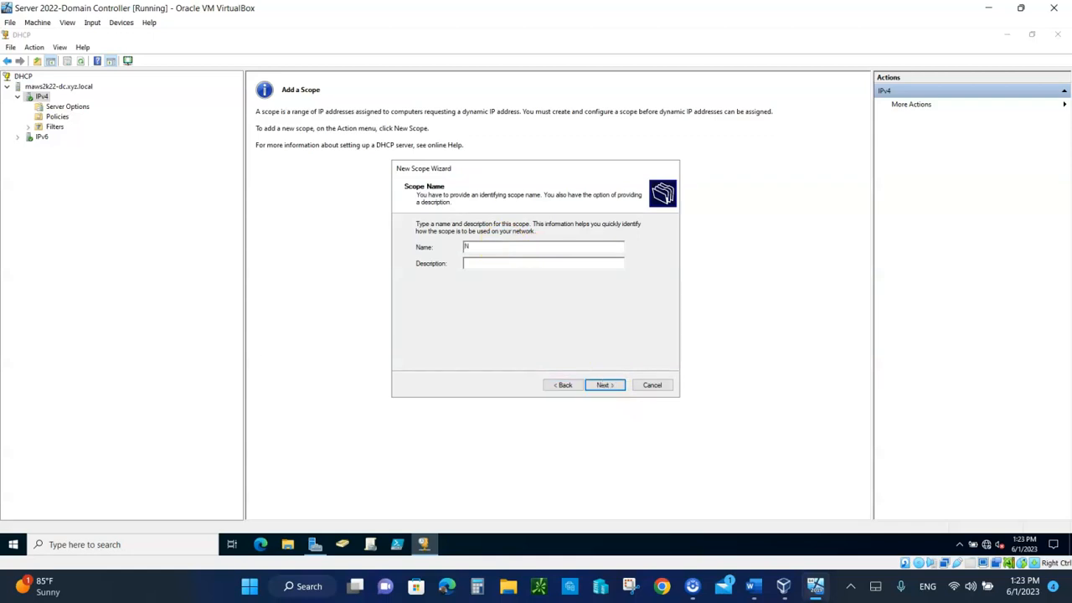
{"action": "type", "text": "OS"}
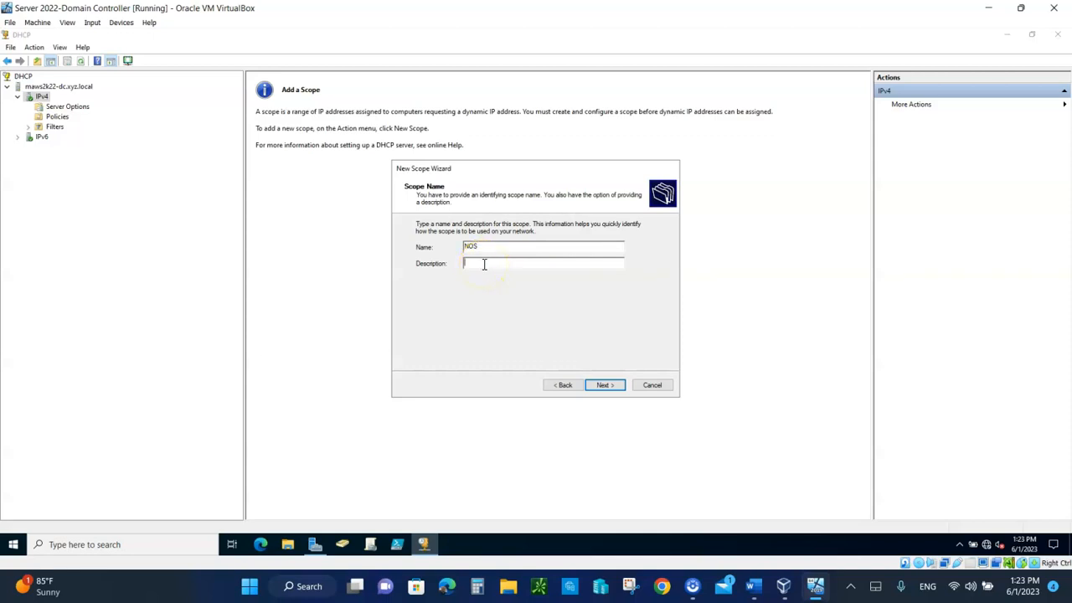
{"action": "mouse_move", "coordinate": [590, 360]}
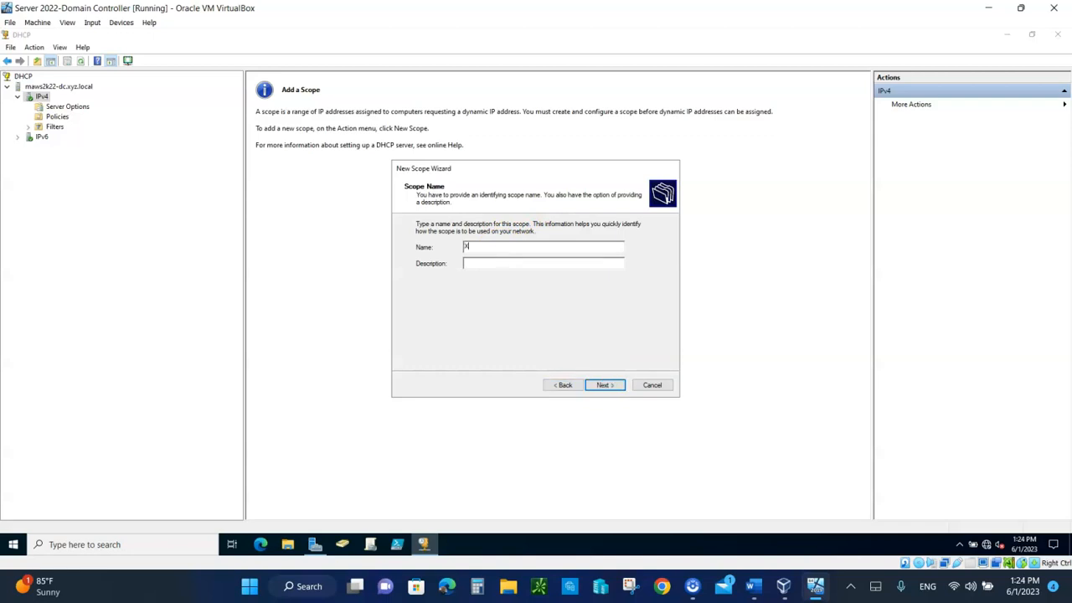
{"action": "type", "text": "XYZ"}
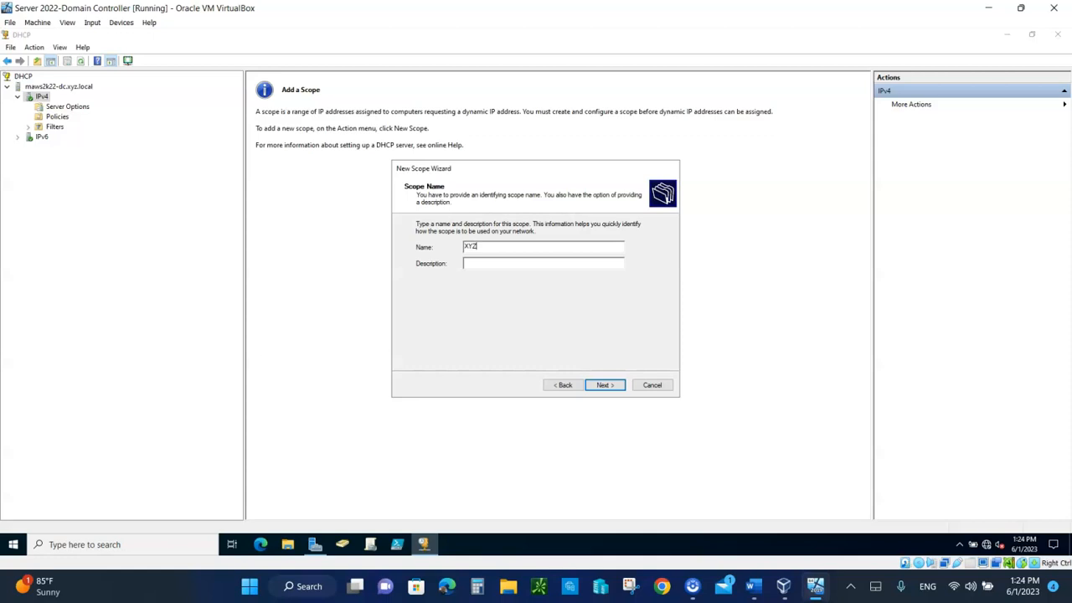
{"action": "type", "text": "Users"}
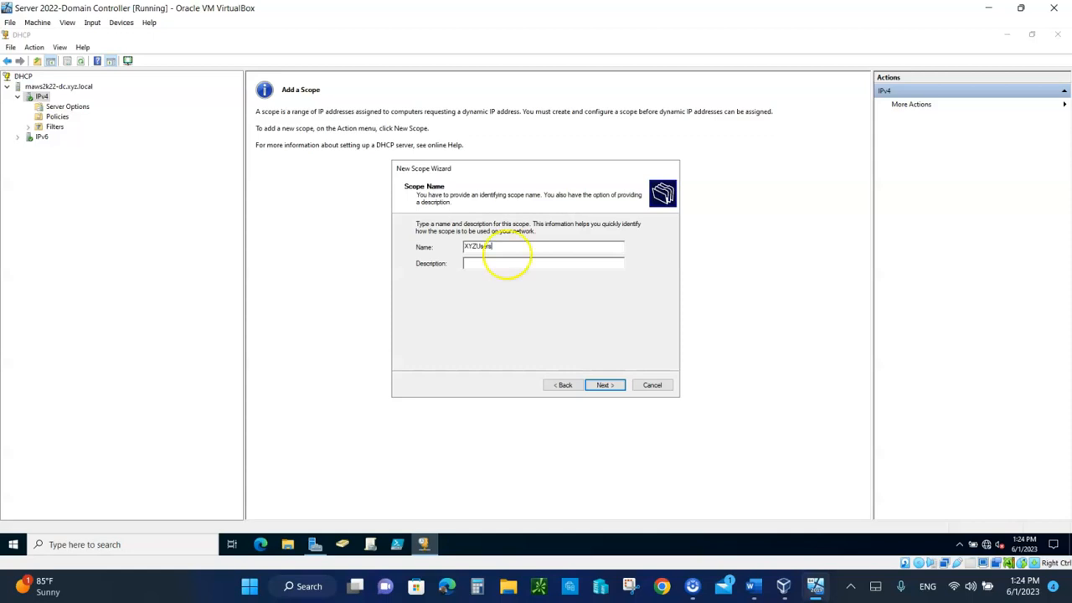
{"action": "left_click", "coordinate": [603, 384]}
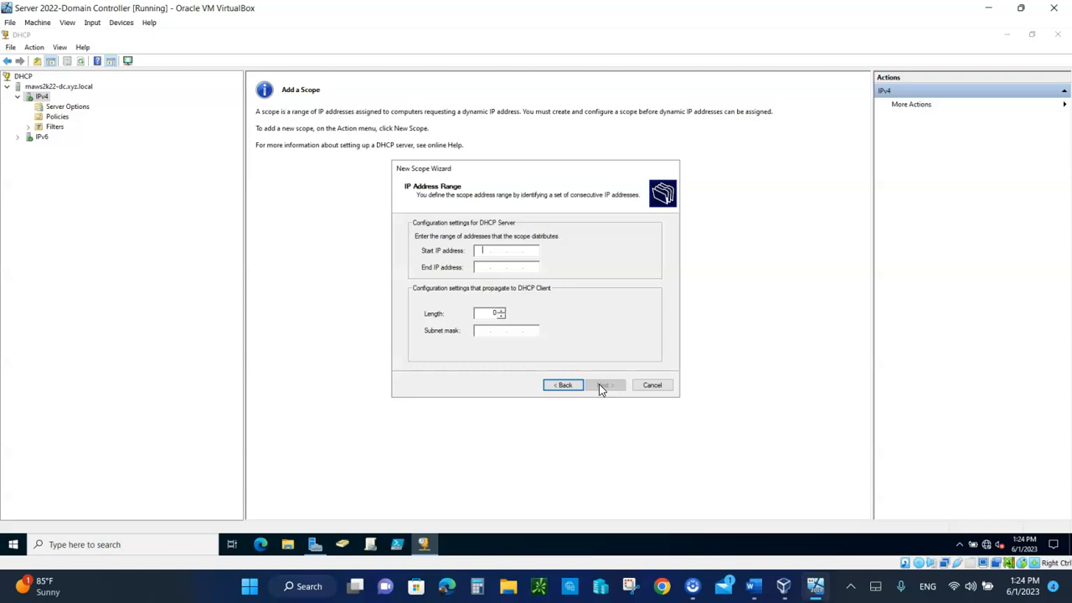
Step: Enter the scope range 192.168.10.50 to 192.168.10.240 with length 24 and continue to exclusions
{"action": "type", "text": "192"}
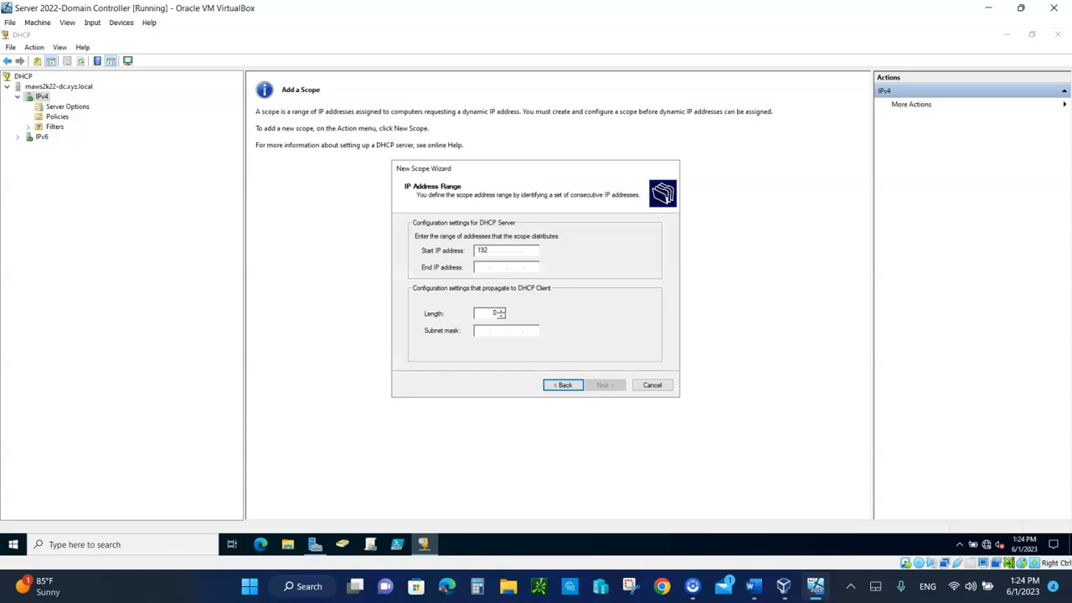
{"action": "type", "text": "168\t10"}
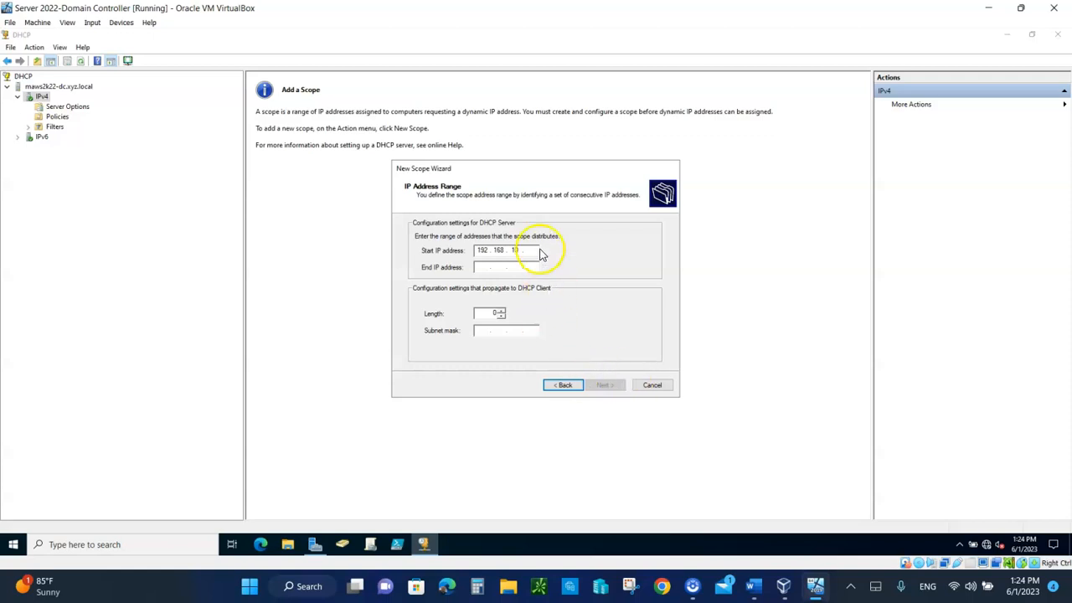
{"action": "type", "text": "10"}
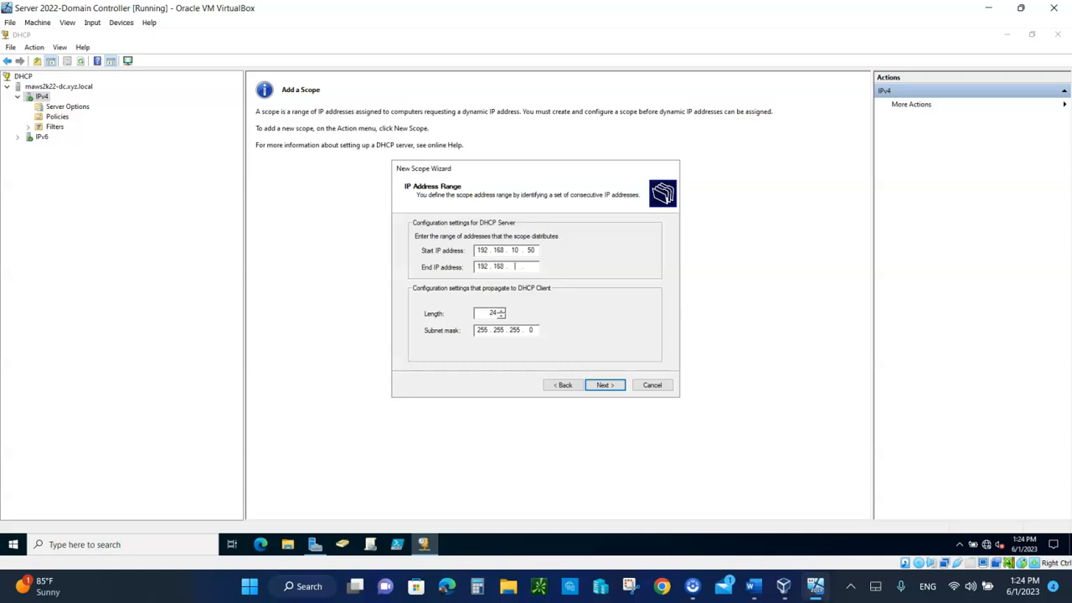
{"action": "type", "text": "10"}
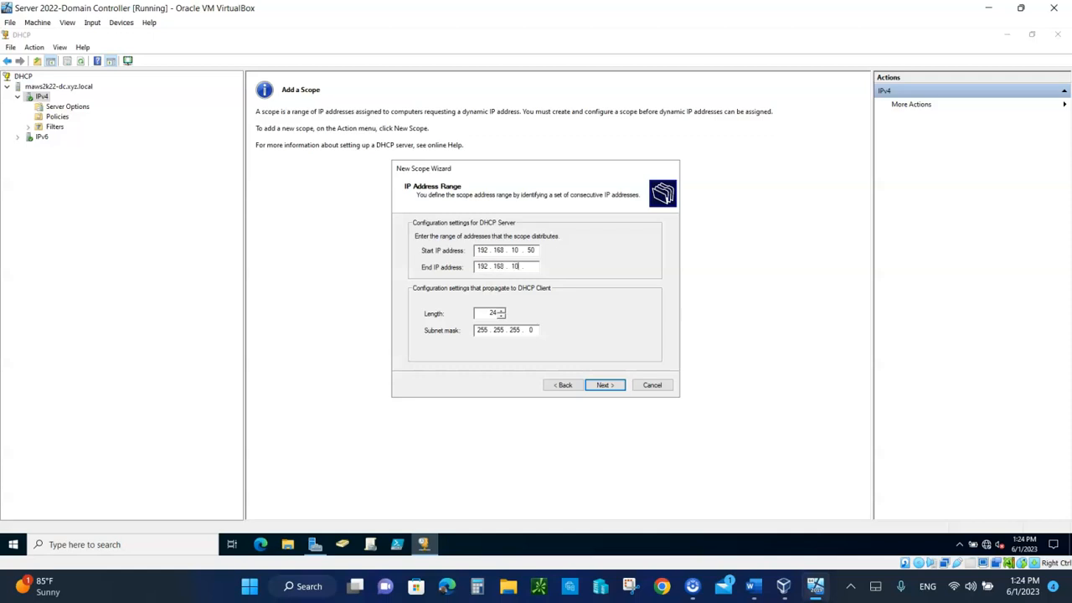
{"action": "type", "text": "240"}
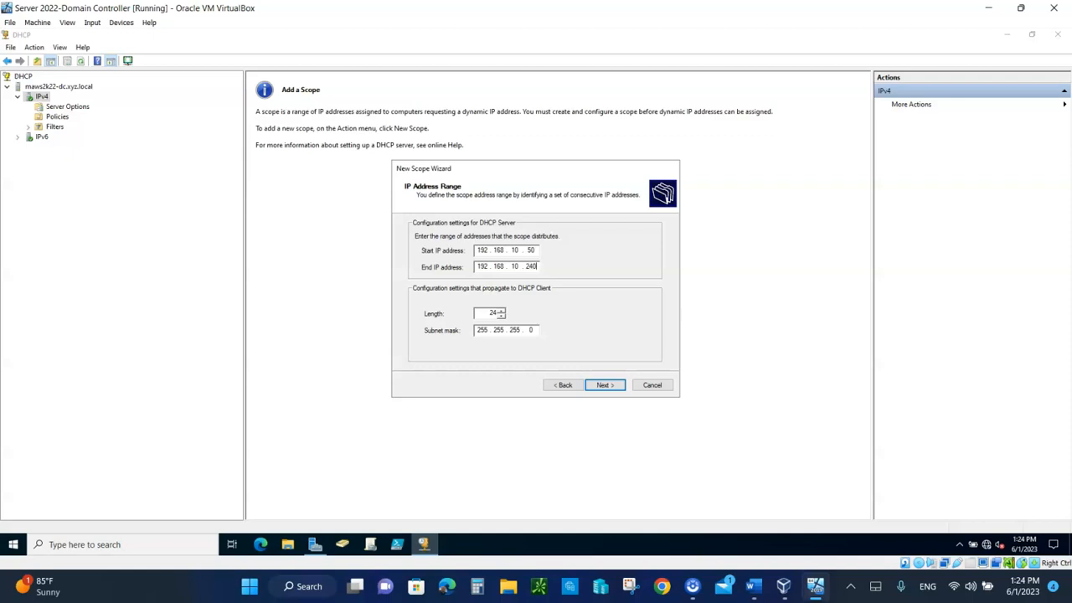
{"action": "key", "text": "Backspace"}
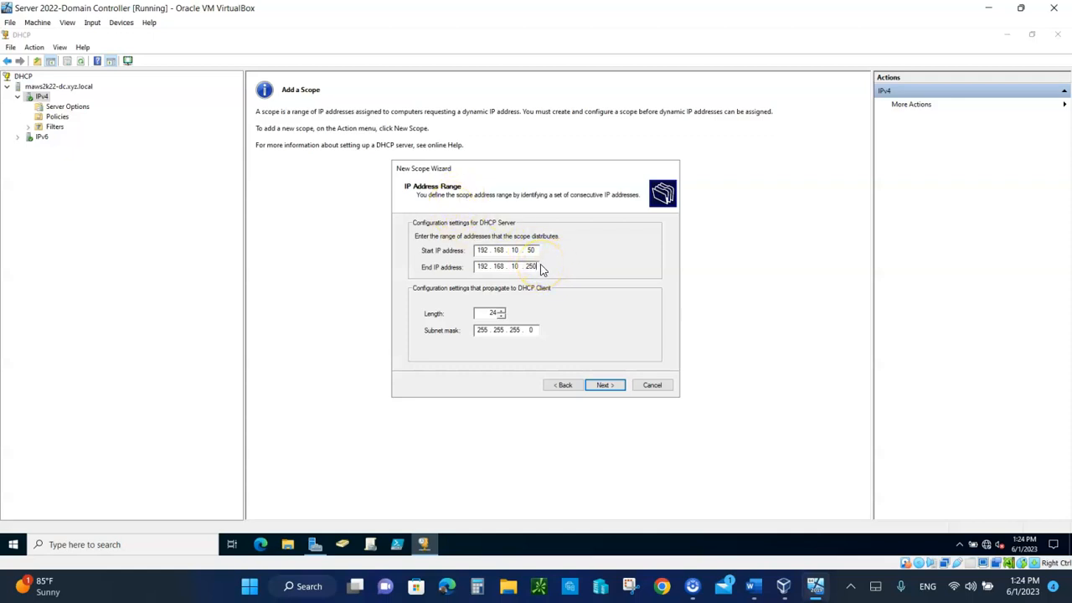
{"action": "mouse_move", "coordinate": [549, 243]}
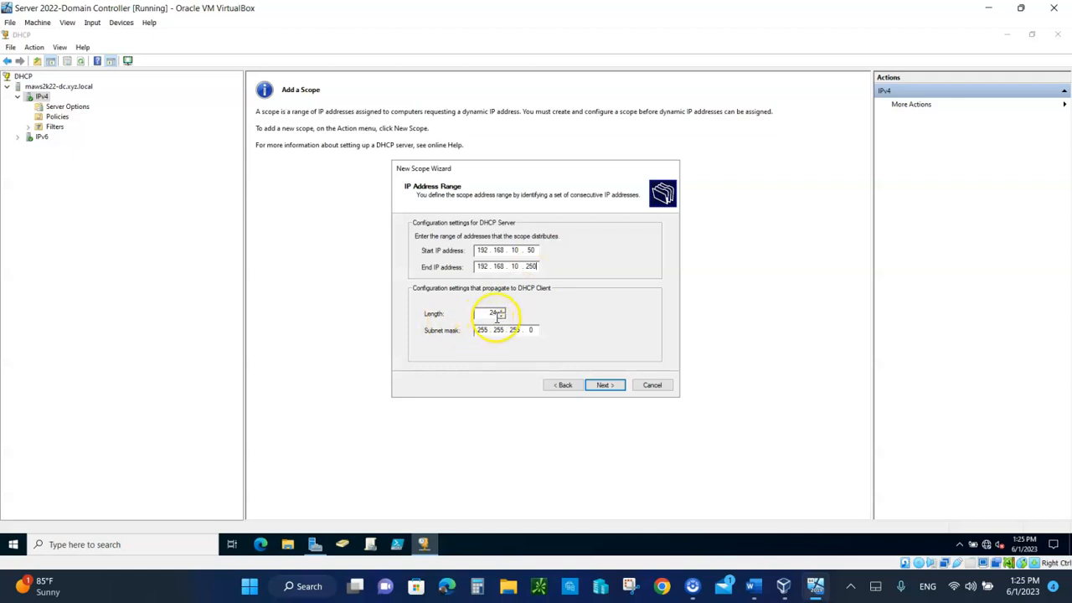
{"action": "mouse_move", "coordinate": [539, 341]}
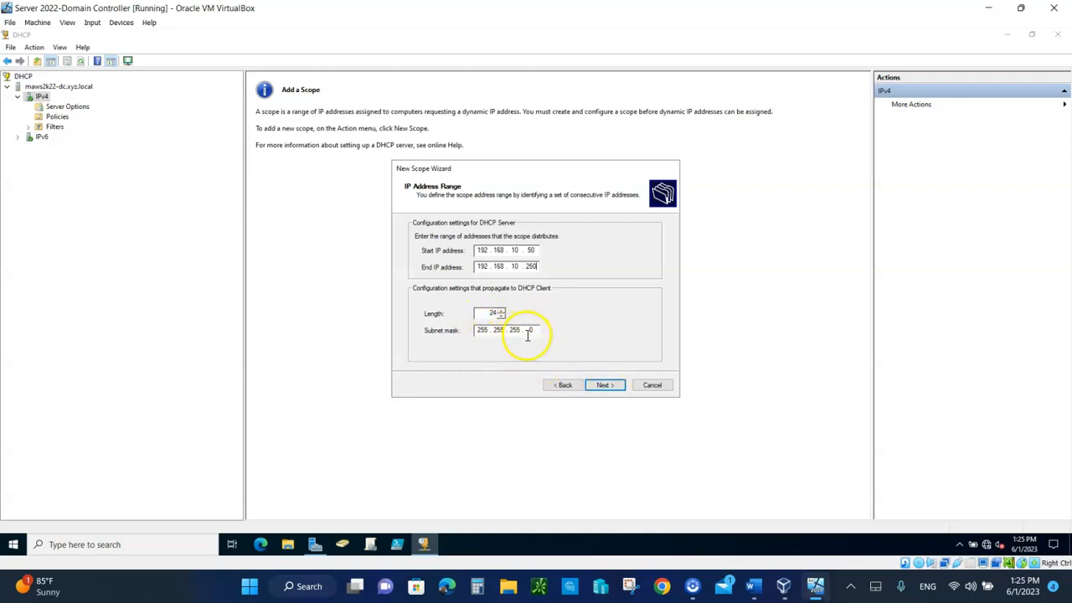
{"action": "left_click", "coordinate": [603, 383]}
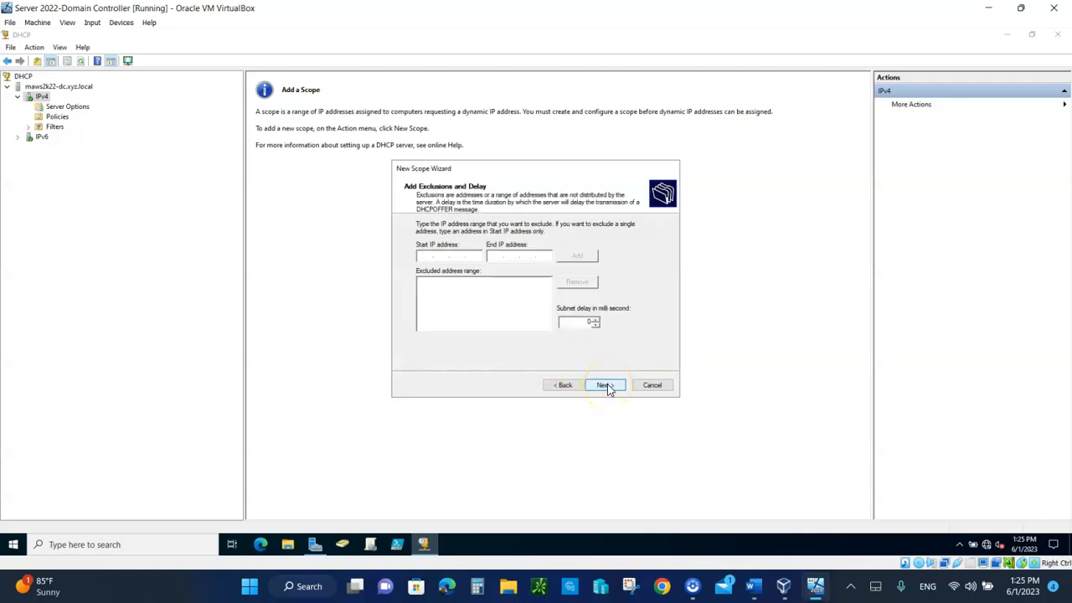
{"action": "mouse_move", "coordinate": [460, 194]}
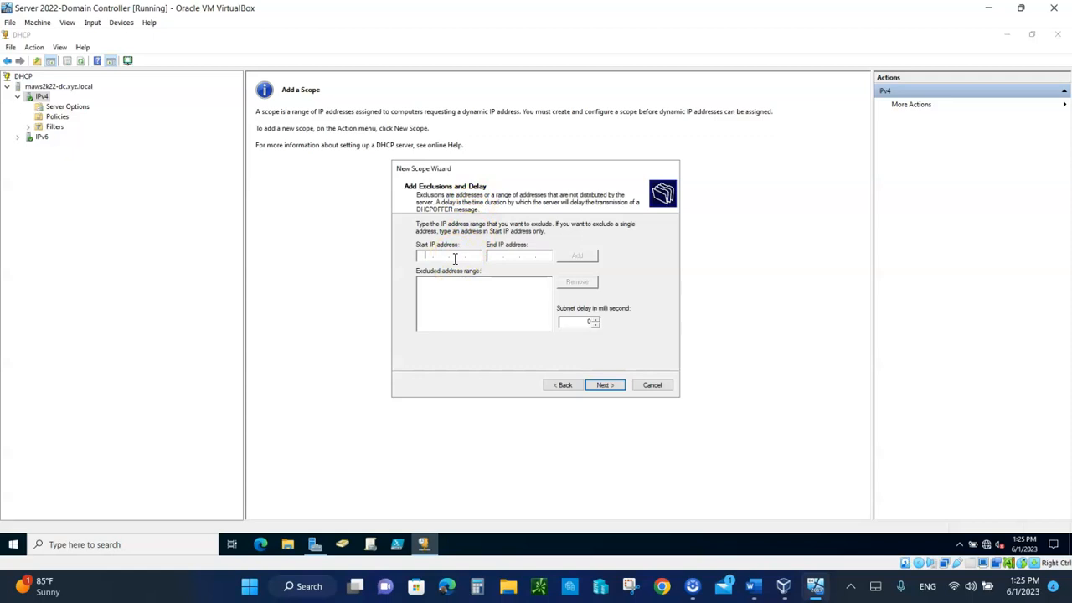
{"action": "mouse_move", "coordinate": [622, 350]}
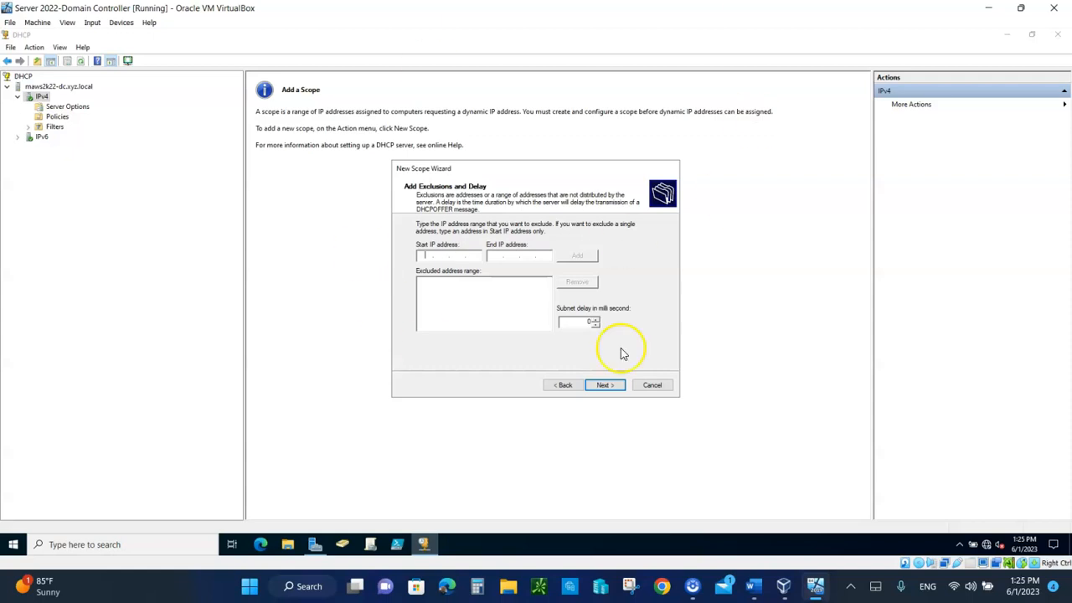
{"action": "mouse_move", "coordinate": [455, 308]}
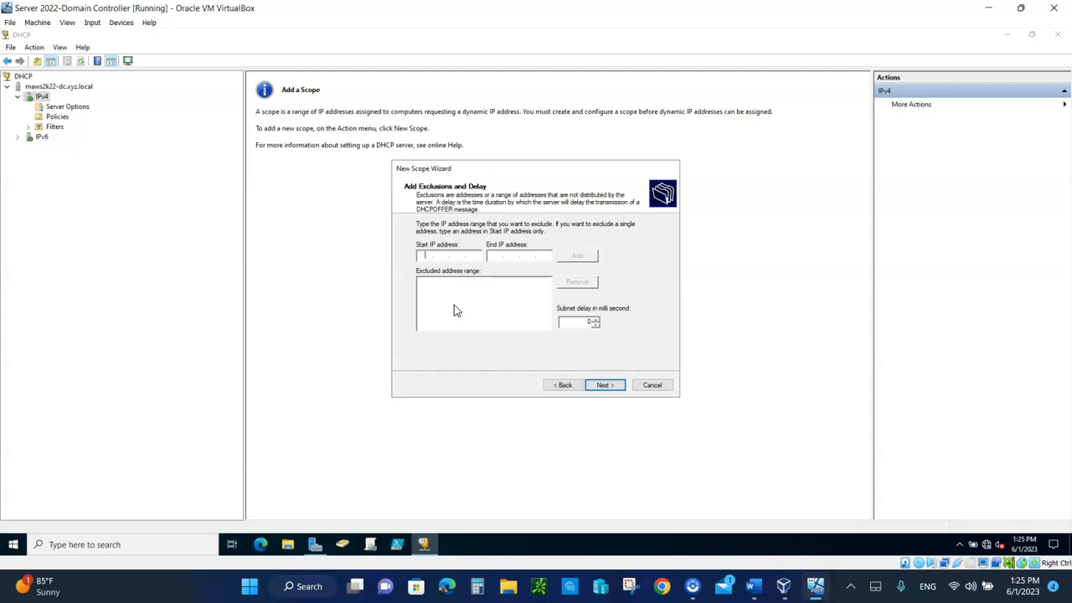
Step: Exclude 192.168.10.100 from the scope and move on to the lease duration
{"action": "type", "text": "192.168"}
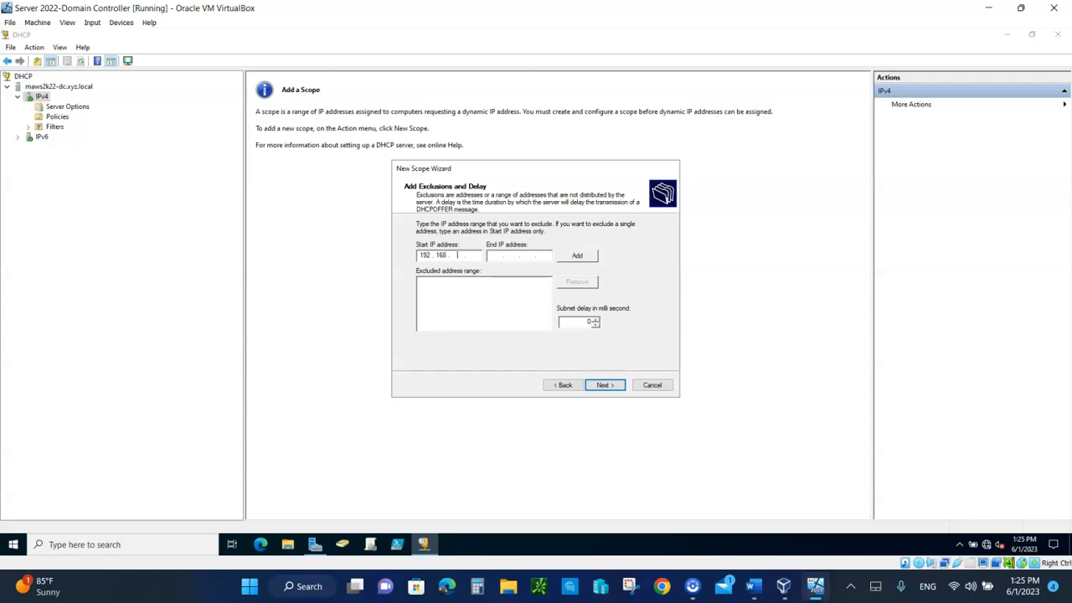
{"action": "type", "text": "10"}
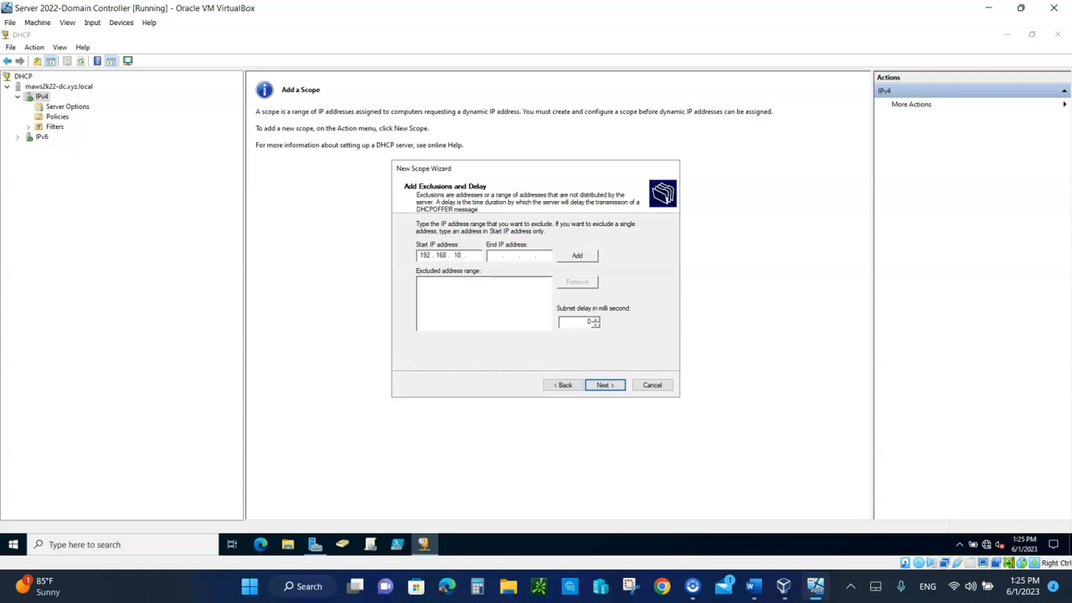
{"action": "type", "text": "100"}
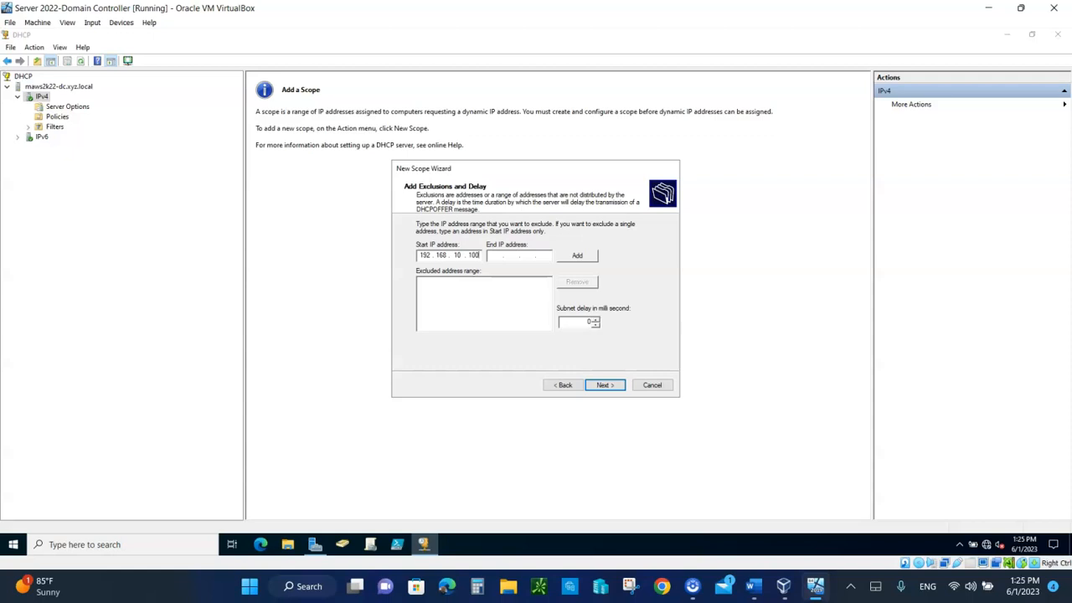
{"action": "left_click", "coordinate": [576, 255]}
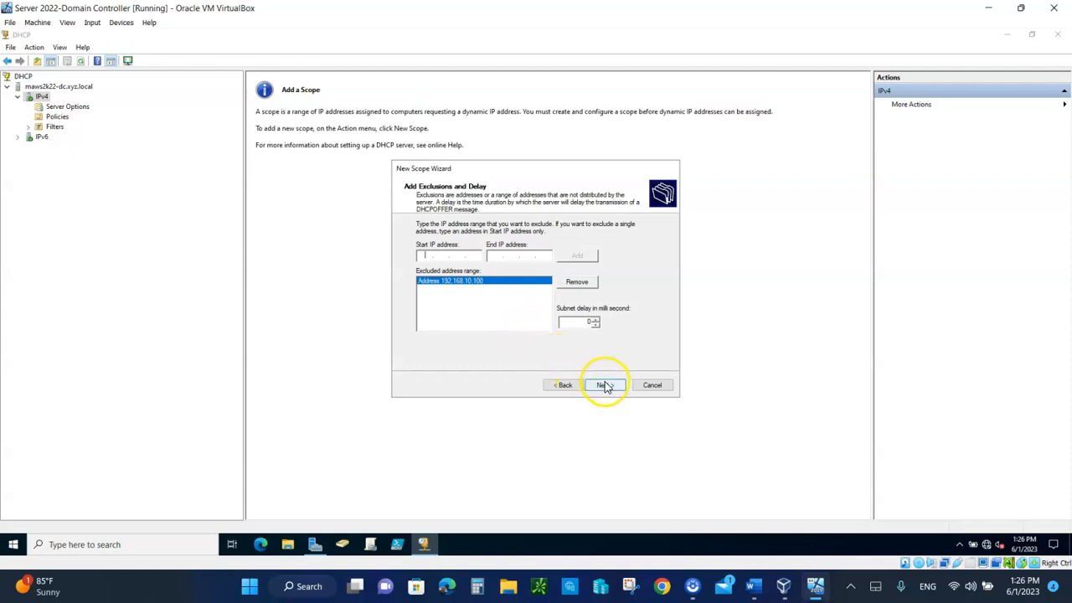
{"action": "left_click", "coordinate": [603, 384]}
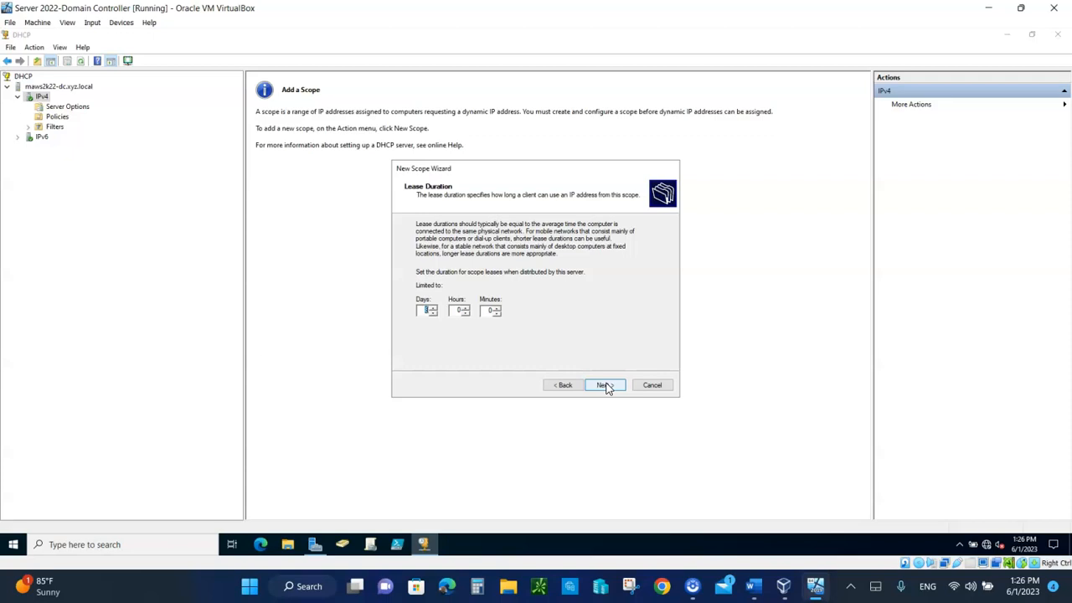
{"action": "mouse_move", "coordinate": [429, 309]}
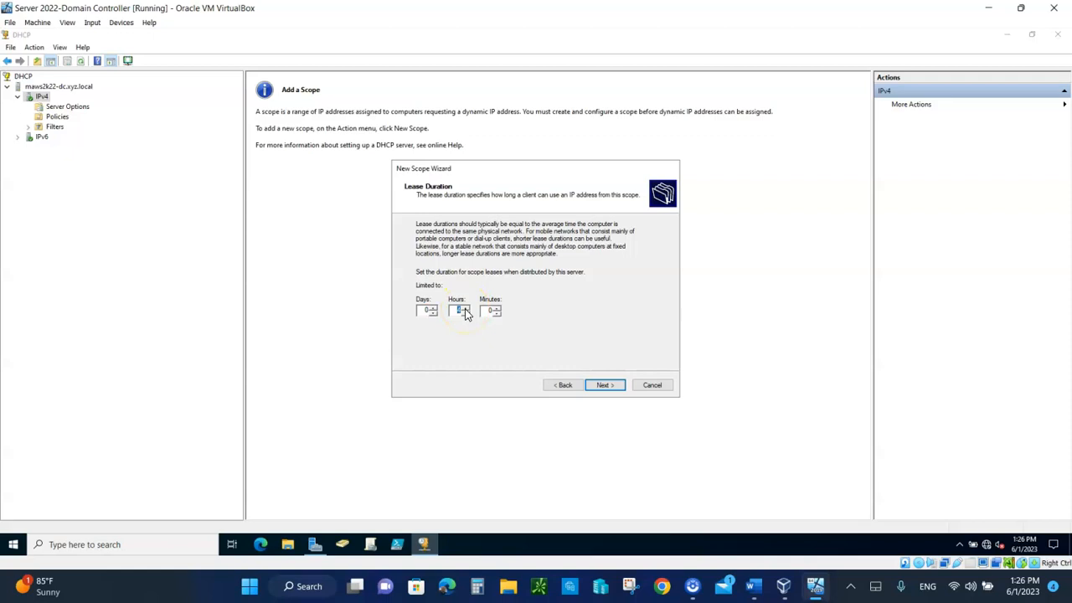
{"action": "mouse_move", "coordinate": [459, 310]}
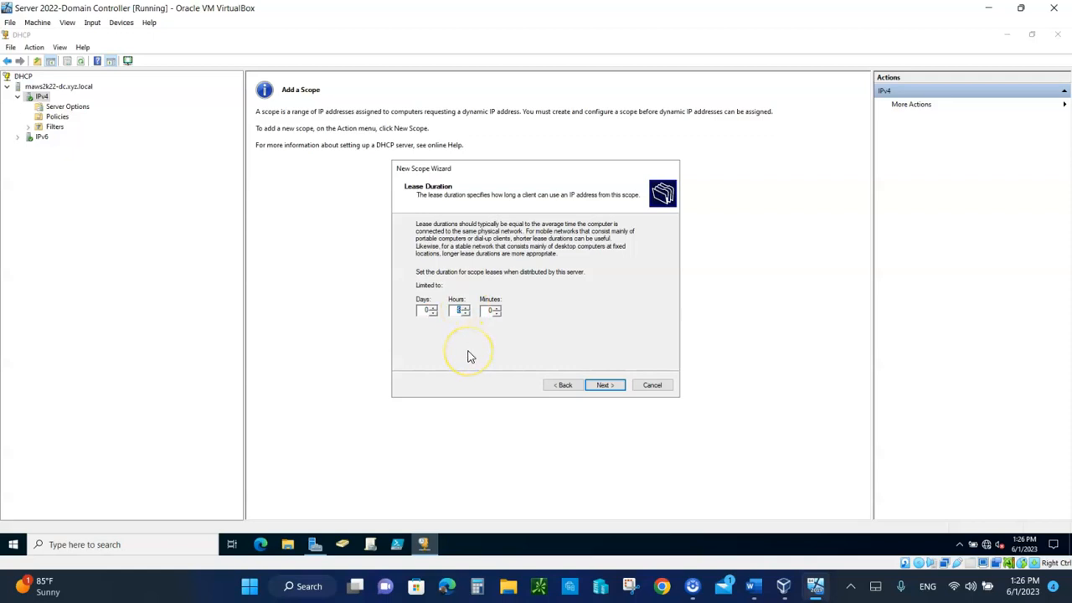
{"action": "mouse_move", "coordinate": [469, 352]}
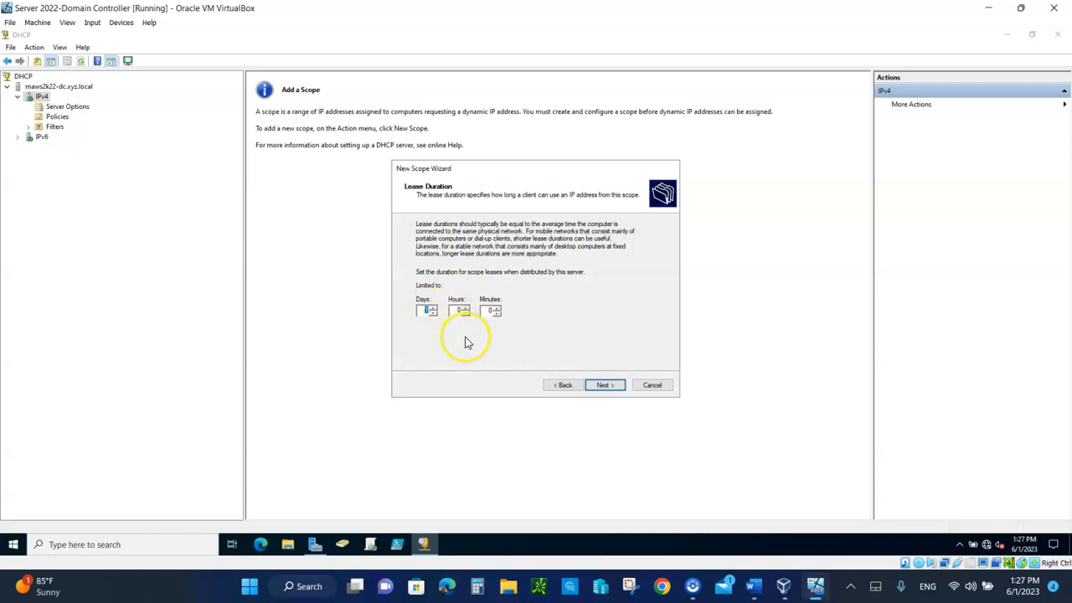
{"action": "mouse_move", "coordinate": [467, 342]}
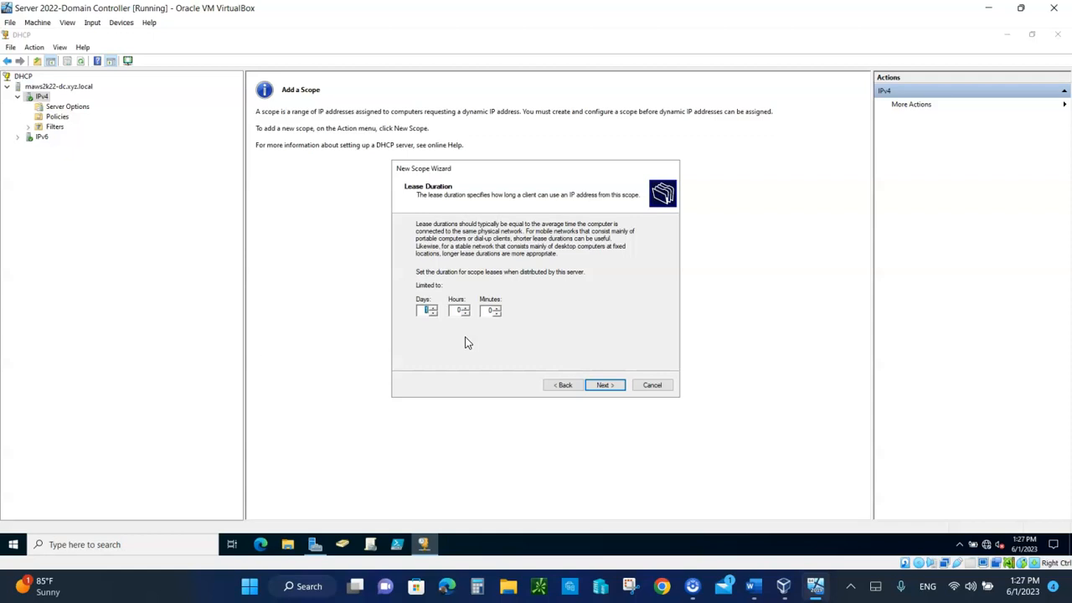
{"action": "mouse_move", "coordinate": [526, 352]}
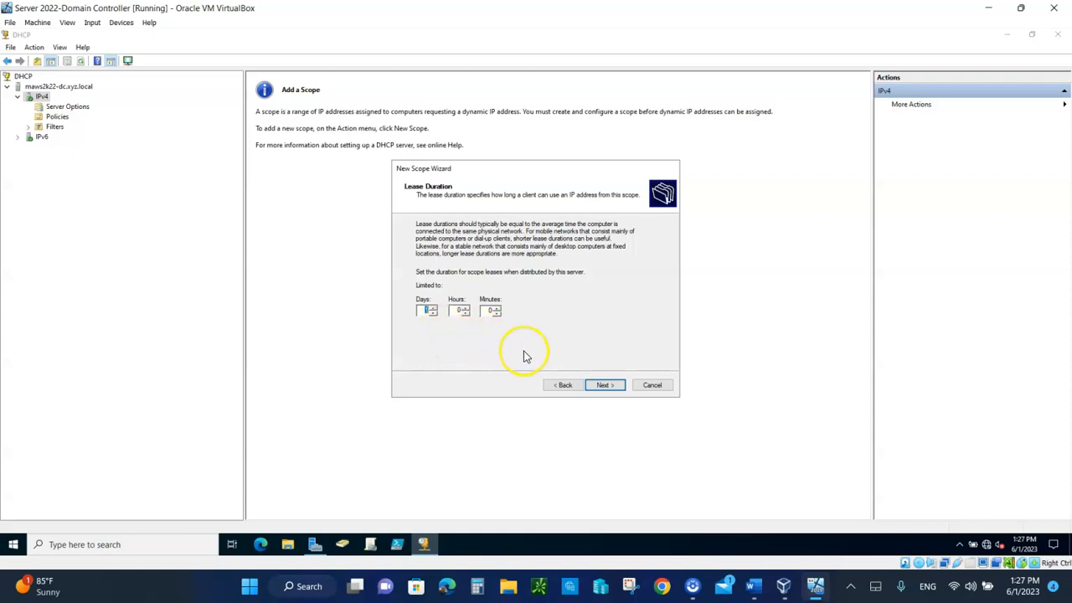
Step: Keep the default 8-day lease duration and continue
{"action": "left_click", "coordinate": [605, 384]}
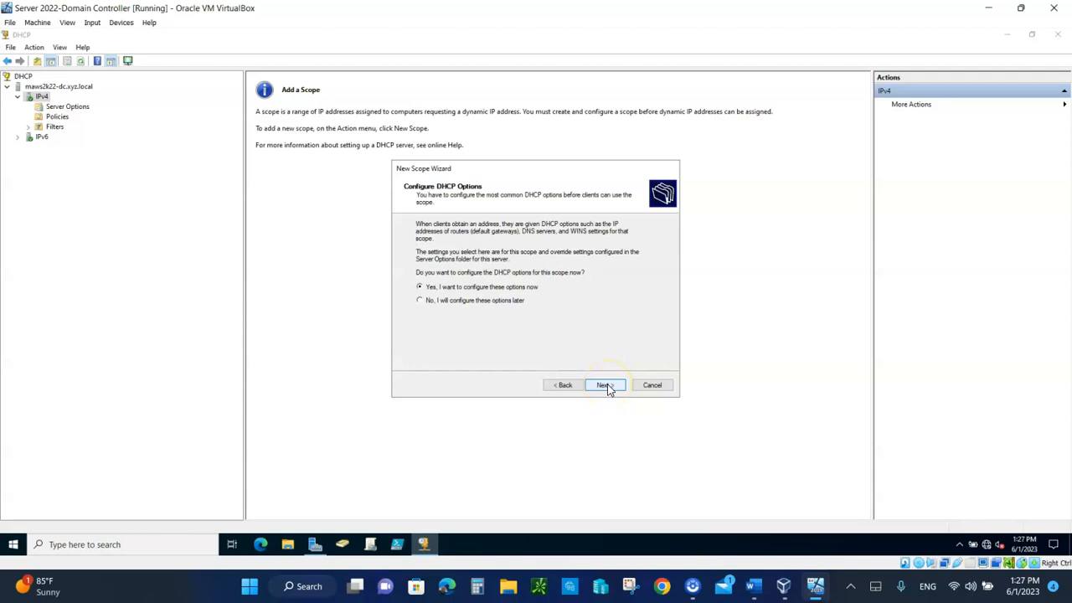
{"action": "mouse_move", "coordinate": [519, 318]}
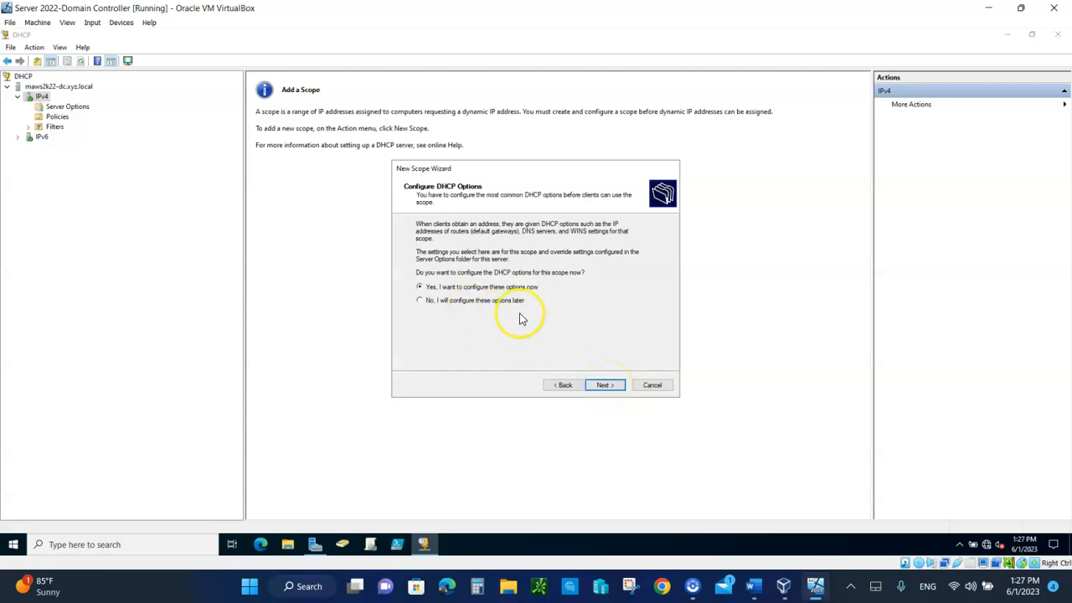
Step: Configure DHCP options now, adding 192.168.10.1 as the default gateway, and continue to DNS
{"action": "left_click", "coordinate": [603, 384]}
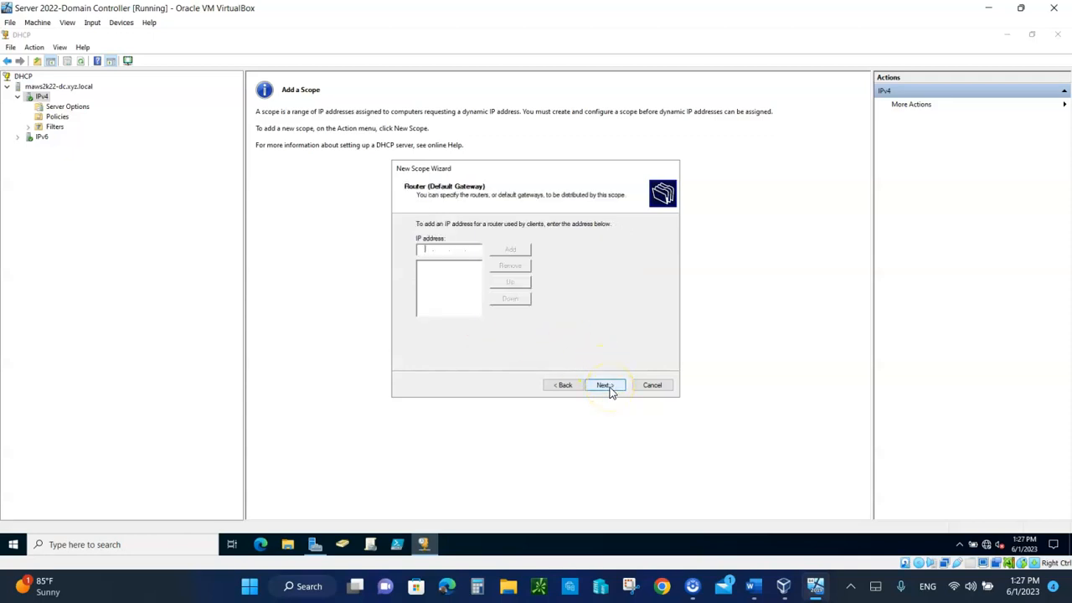
{"action": "mouse_move", "coordinate": [482, 214]}
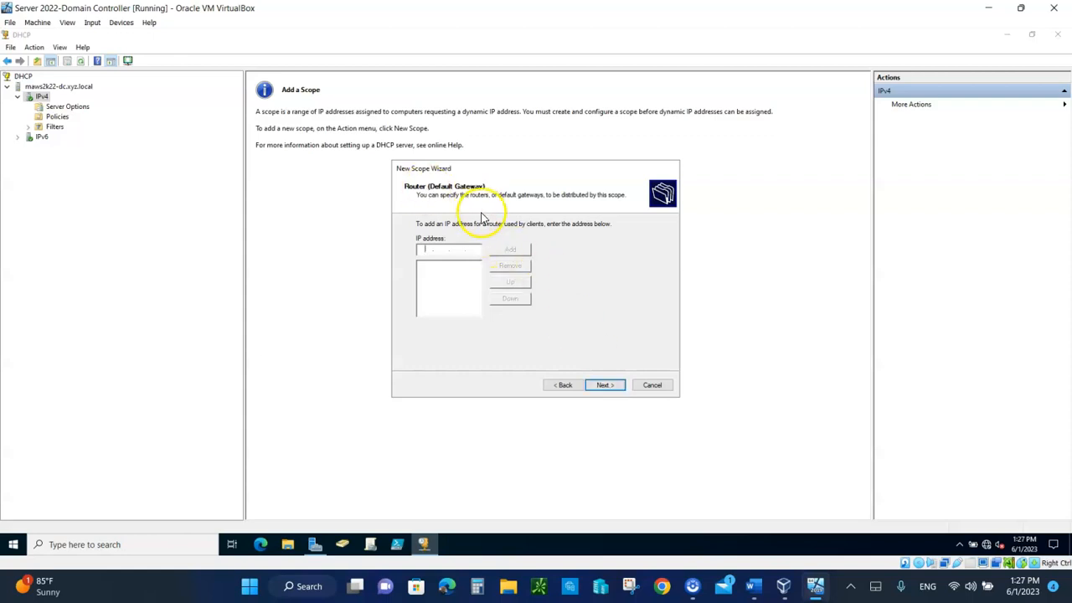
{"action": "type", "text": "192 . 168 . 10 ."}
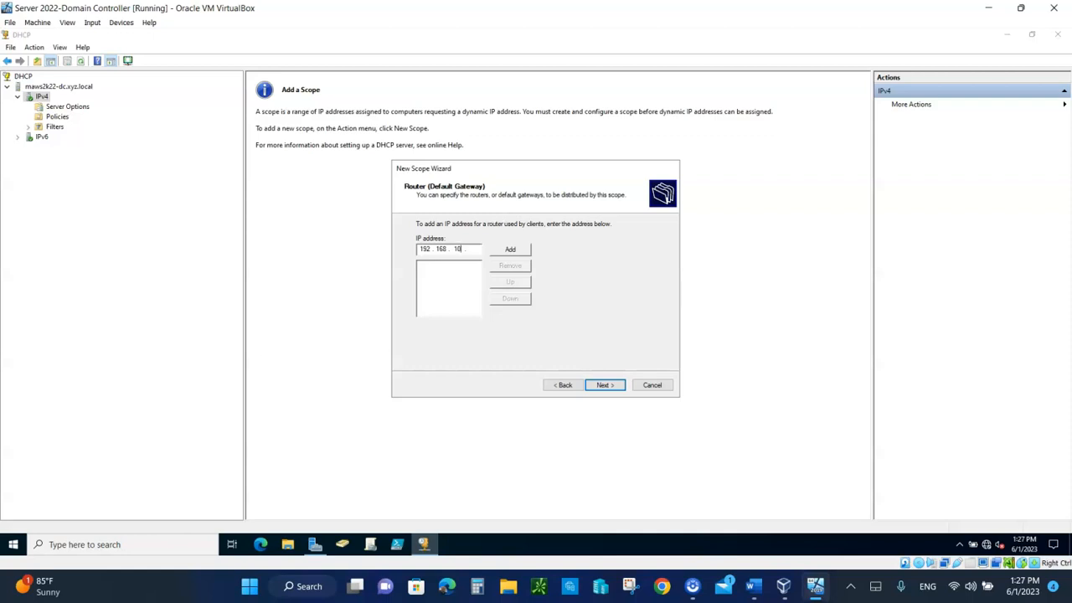
{"action": "type", "text": "1"}
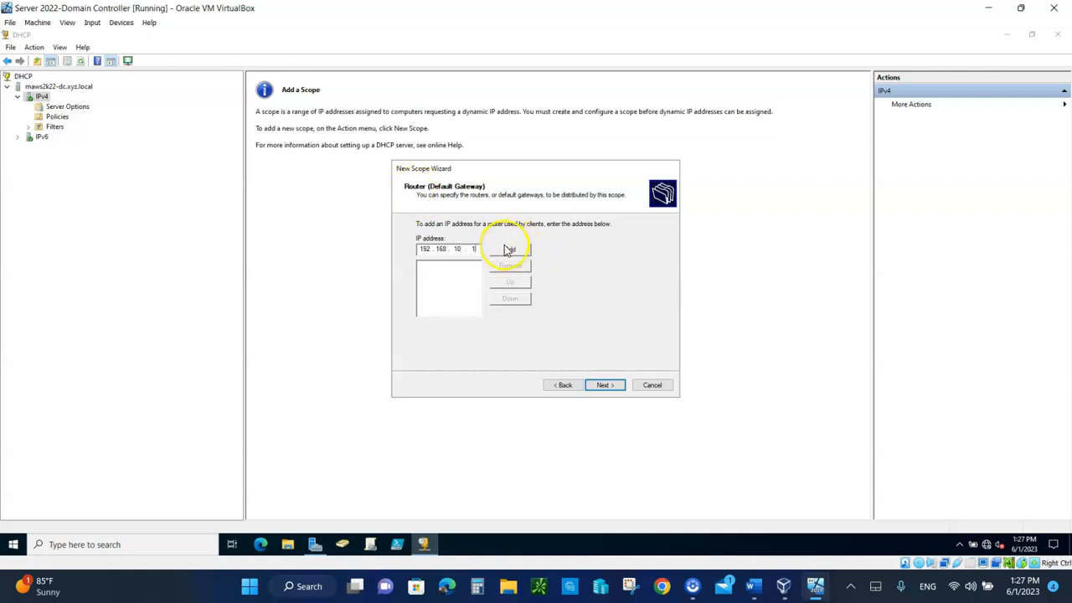
{"action": "left_click", "coordinate": [509, 248]}
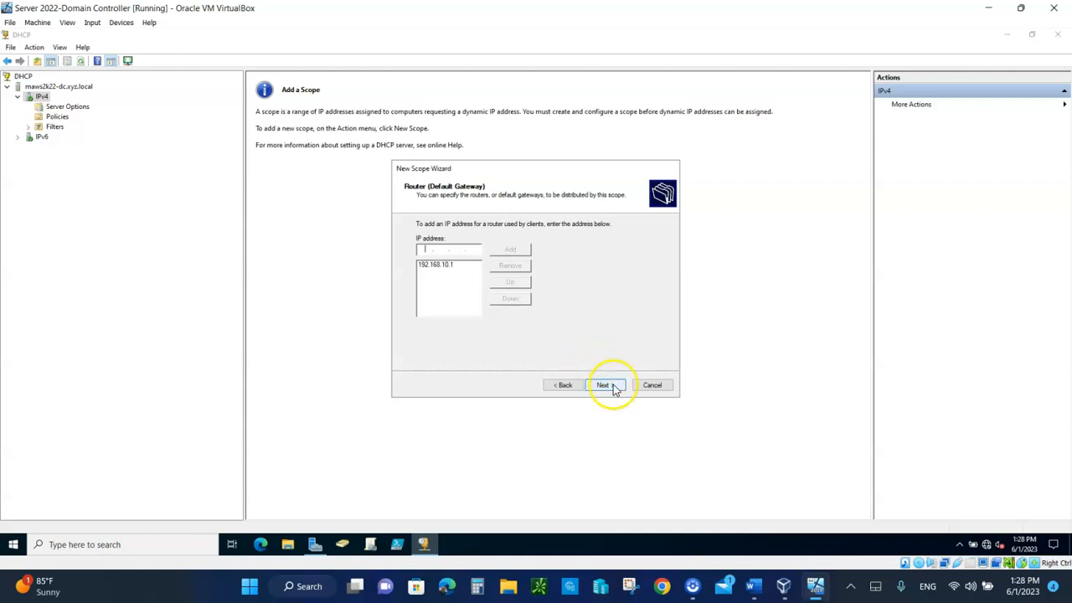
{"action": "left_click", "coordinate": [603, 384]}
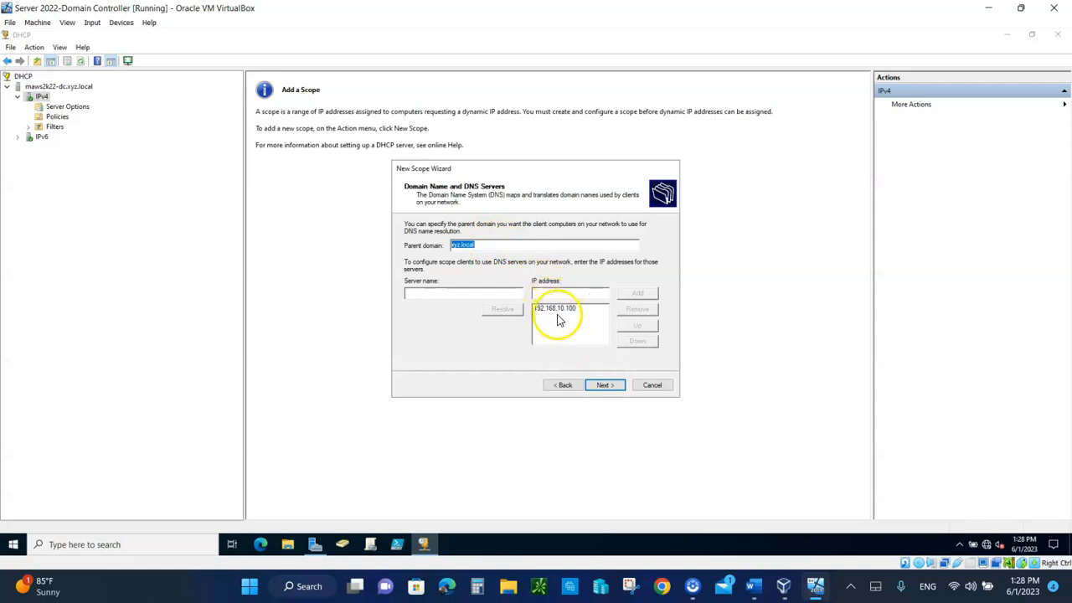
{"action": "mouse_move", "coordinate": [569, 322]}
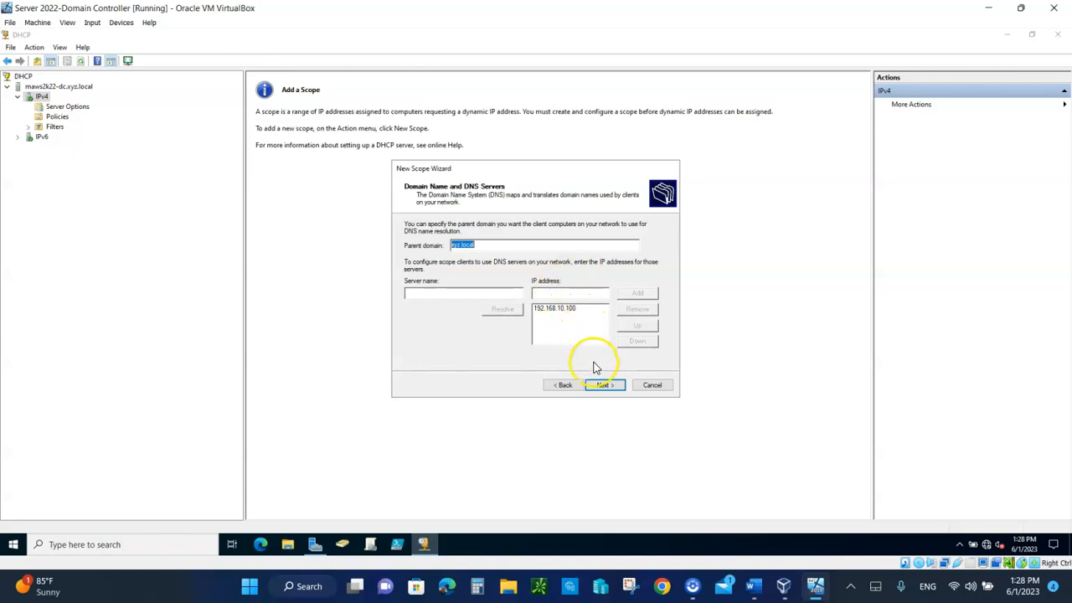
Step: Accept DNS, skip WINS, activate the scope now and finish the New Scope Wizard
{"action": "left_click", "coordinate": [601, 384]}
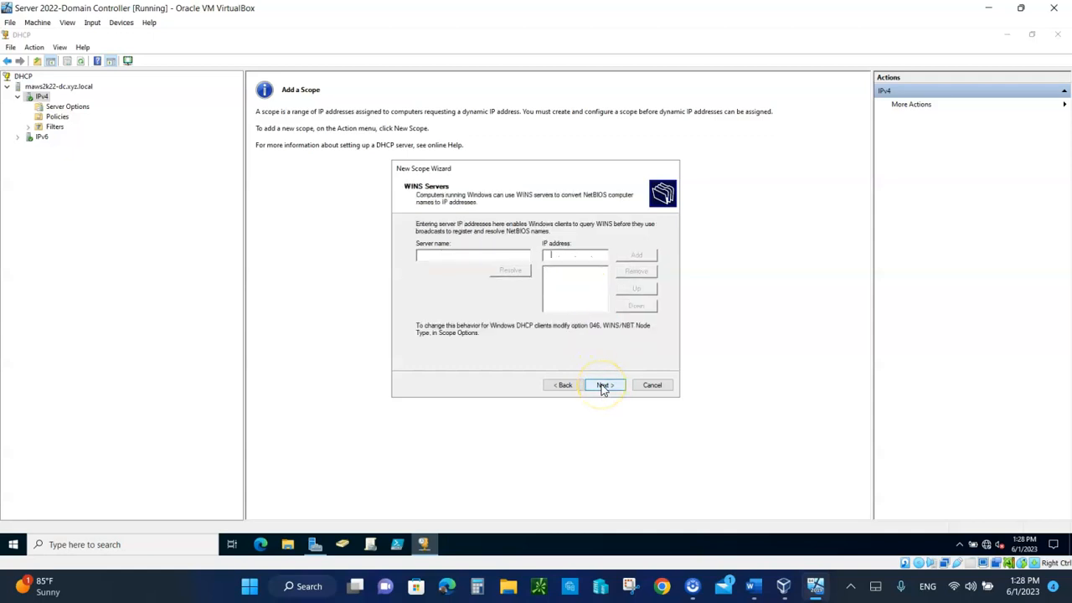
{"action": "mouse_move", "coordinate": [444, 154]}
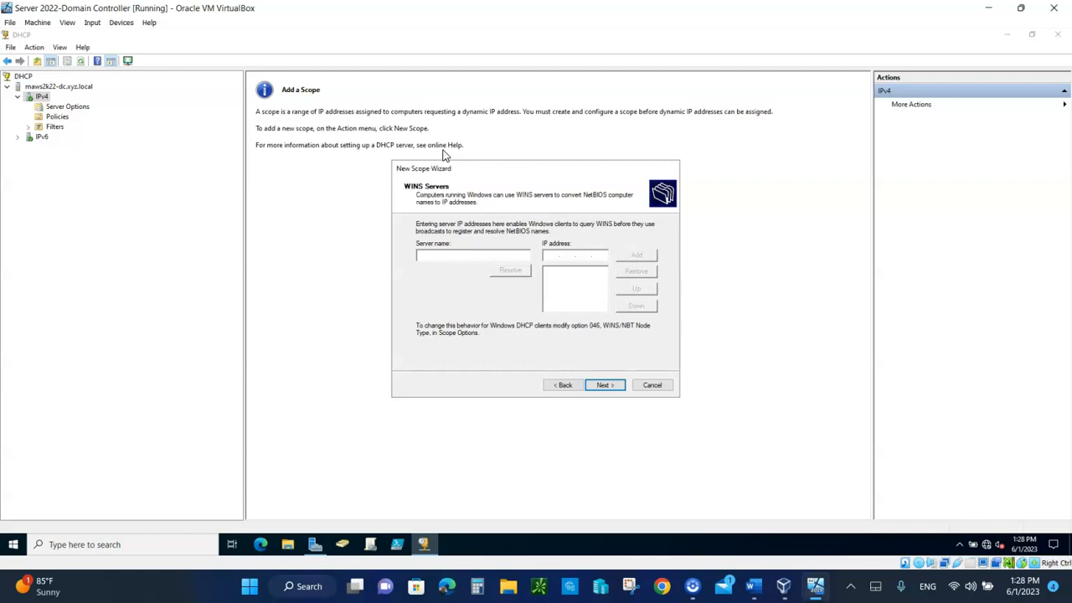
{"action": "left_click", "coordinate": [573, 255]}
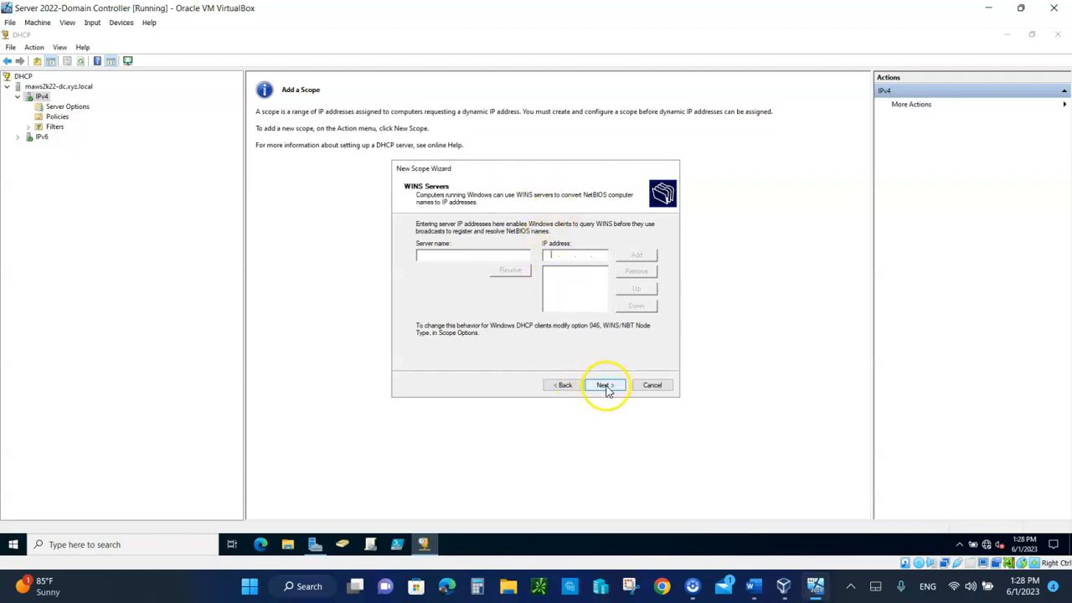
{"action": "left_click", "coordinate": [605, 384]}
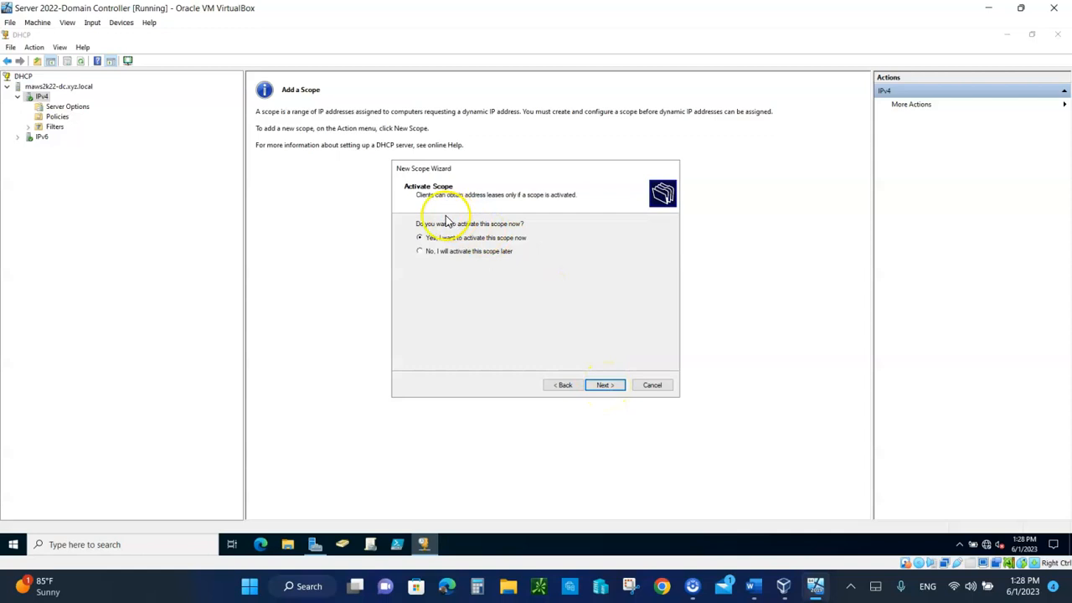
{"action": "mouse_move", "coordinate": [479, 245]}
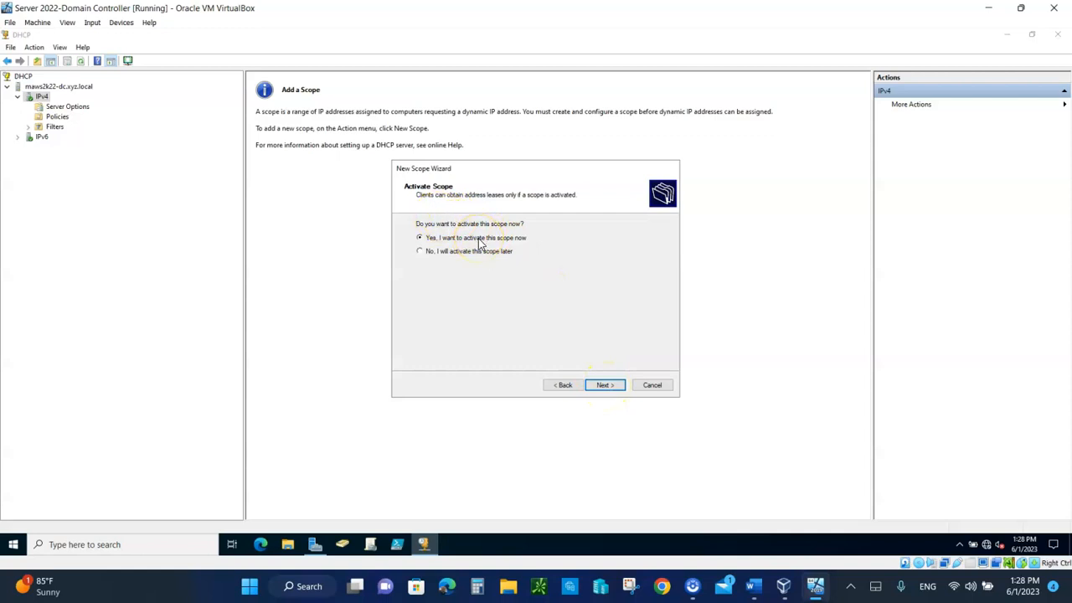
{"action": "mouse_move", "coordinate": [492, 260]}
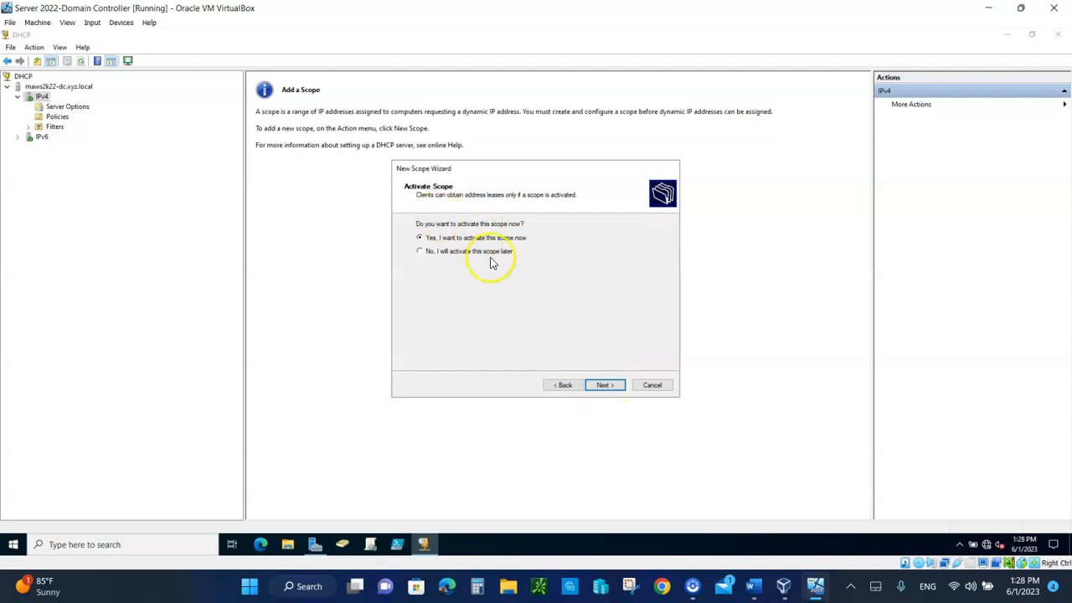
{"action": "left_click", "coordinate": [604, 383]}
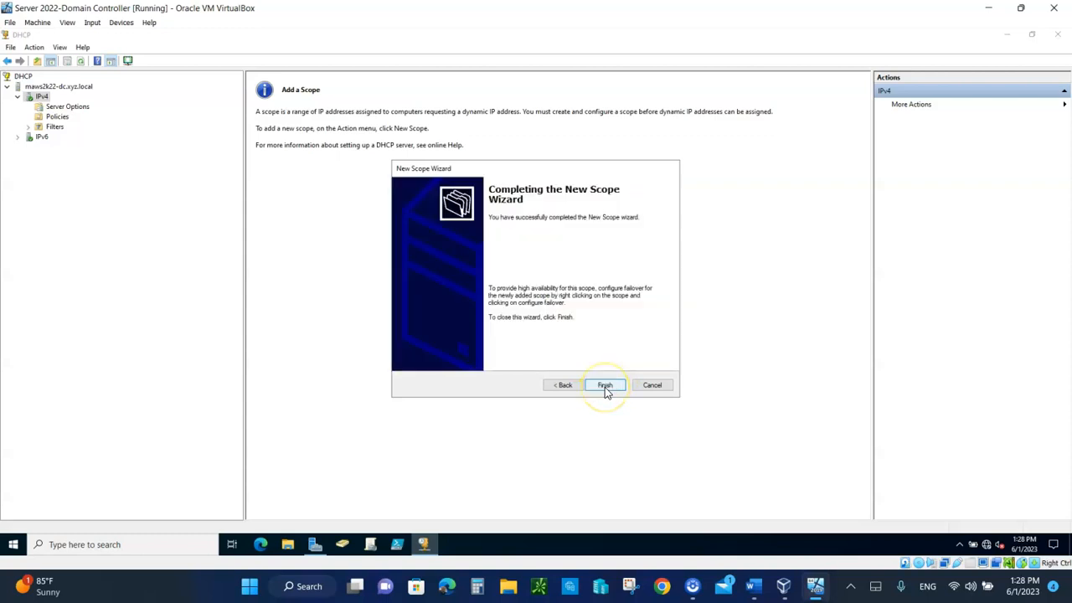
{"action": "left_click", "coordinate": [604, 384]}
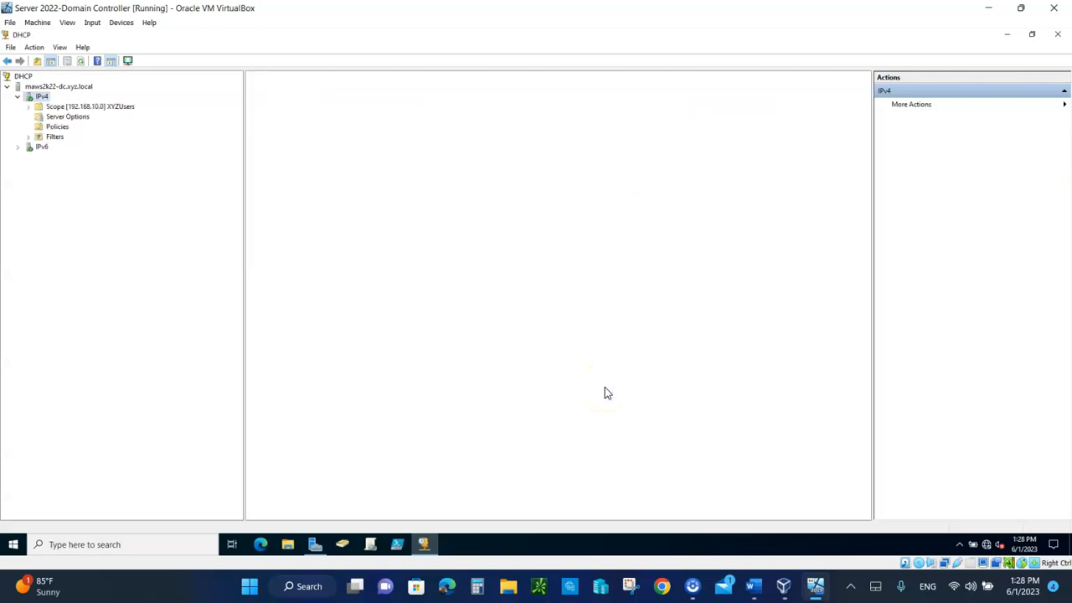
Step: Expand IPv4 and the XYZUsers scope to view its Address Pool range and exclusion
{"action": "left_click", "coordinate": [41, 95]}
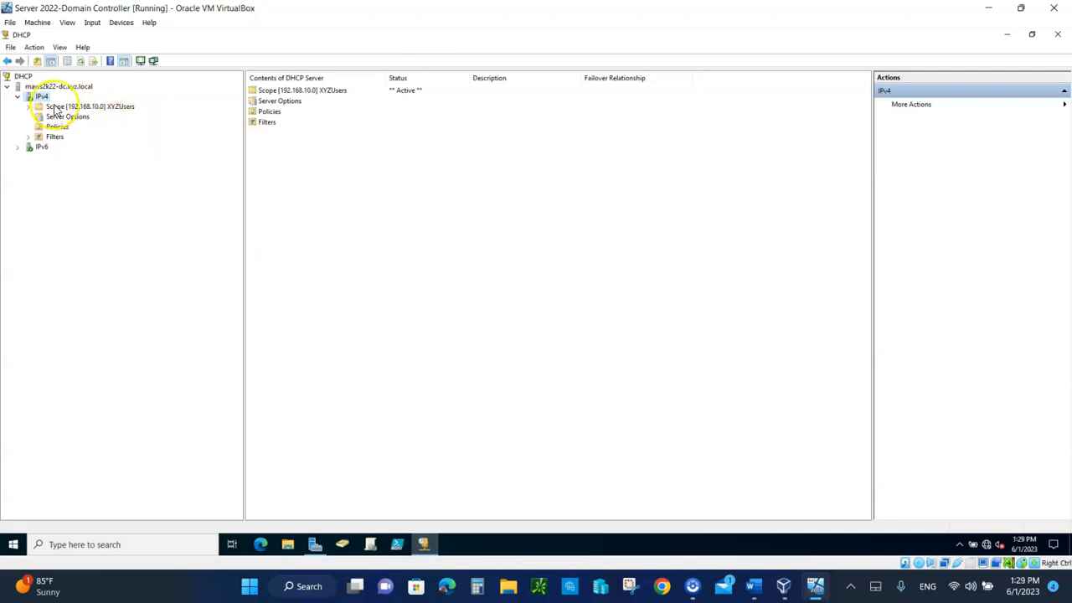
{"action": "left_click", "coordinate": [37, 107]}
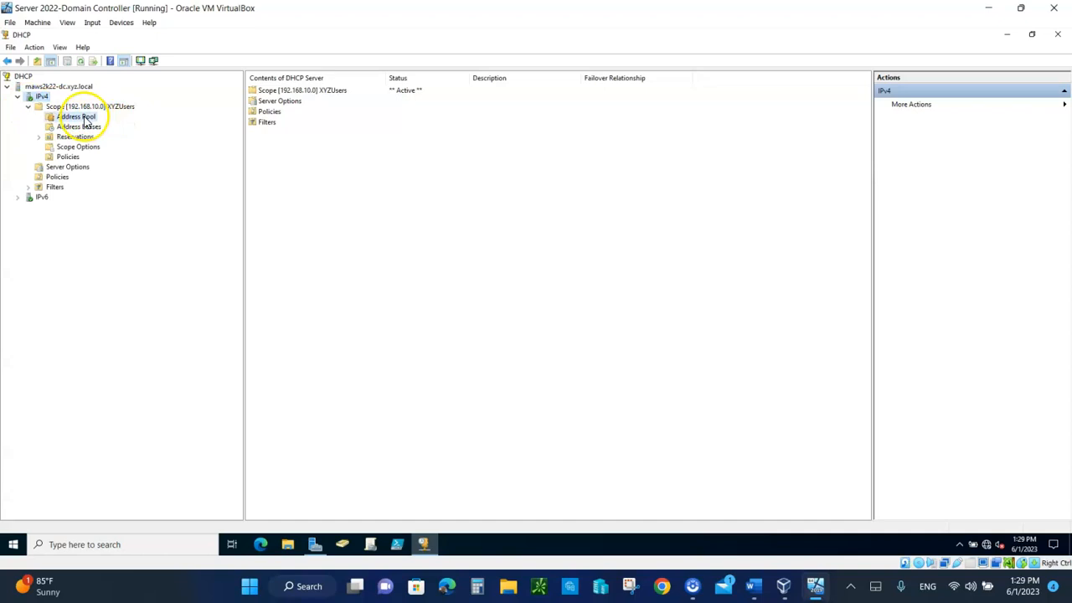
{"action": "left_click", "coordinate": [75, 116]}
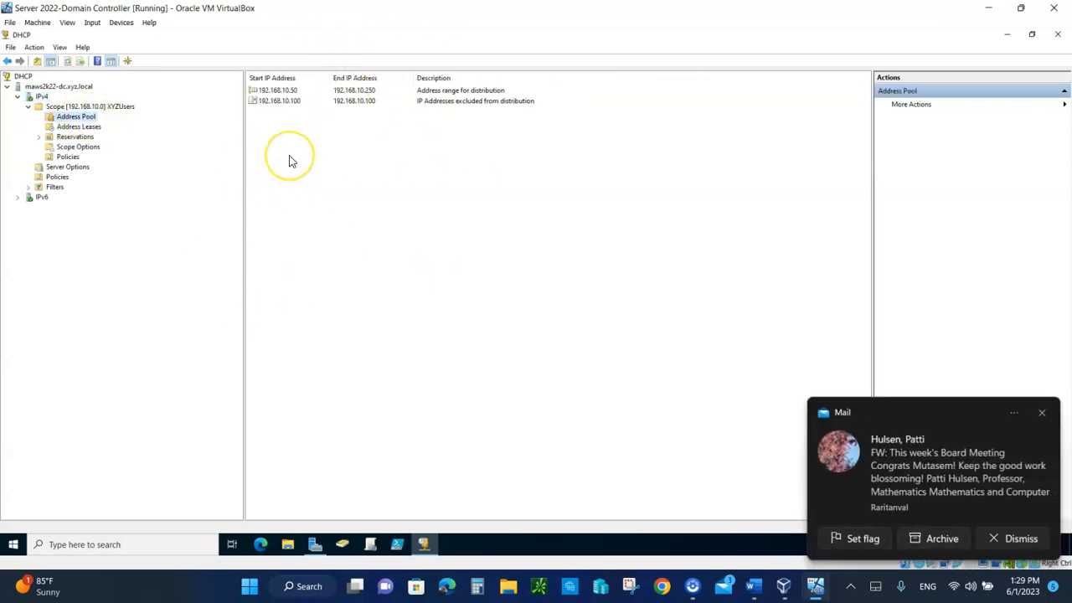
{"action": "mouse_move", "coordinate": [1021, 539]}
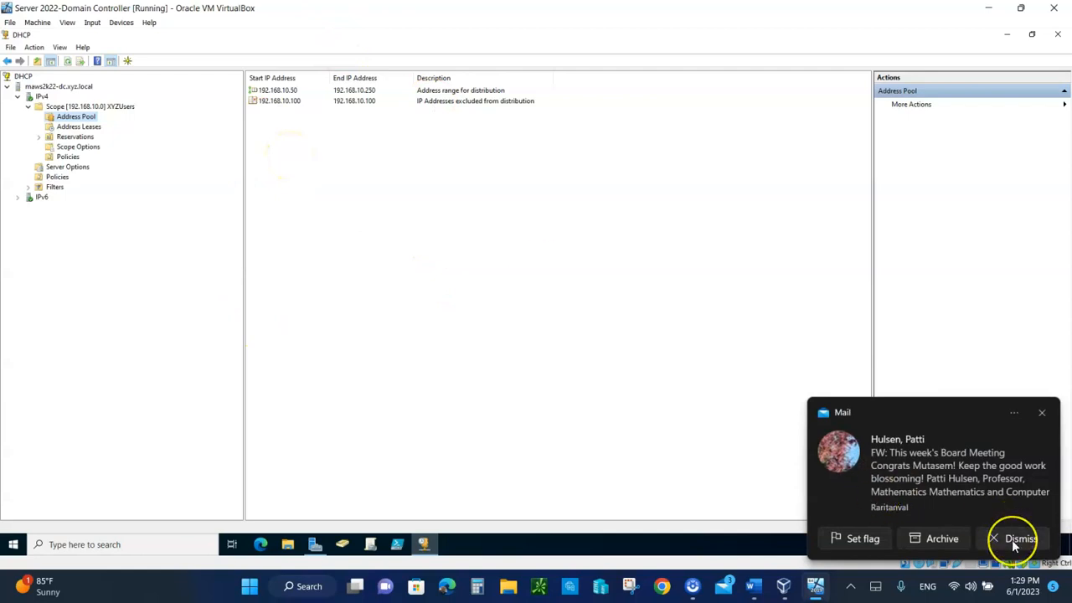
{"action": "left_click", "coordinate": [1018, 539]}
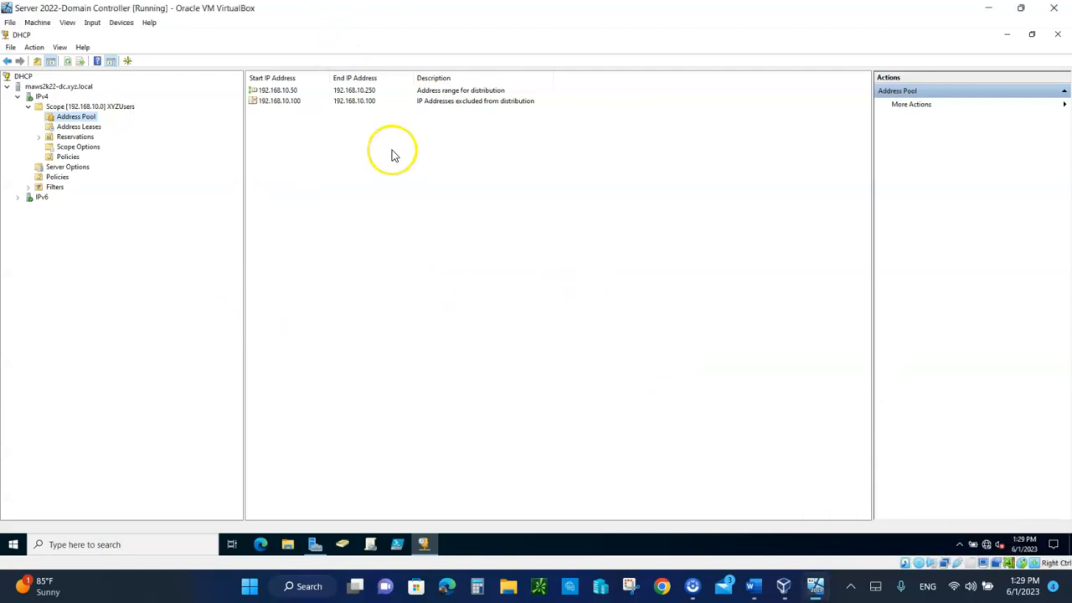
{"action": "mouse_move", "coordinate": [302, 166]}
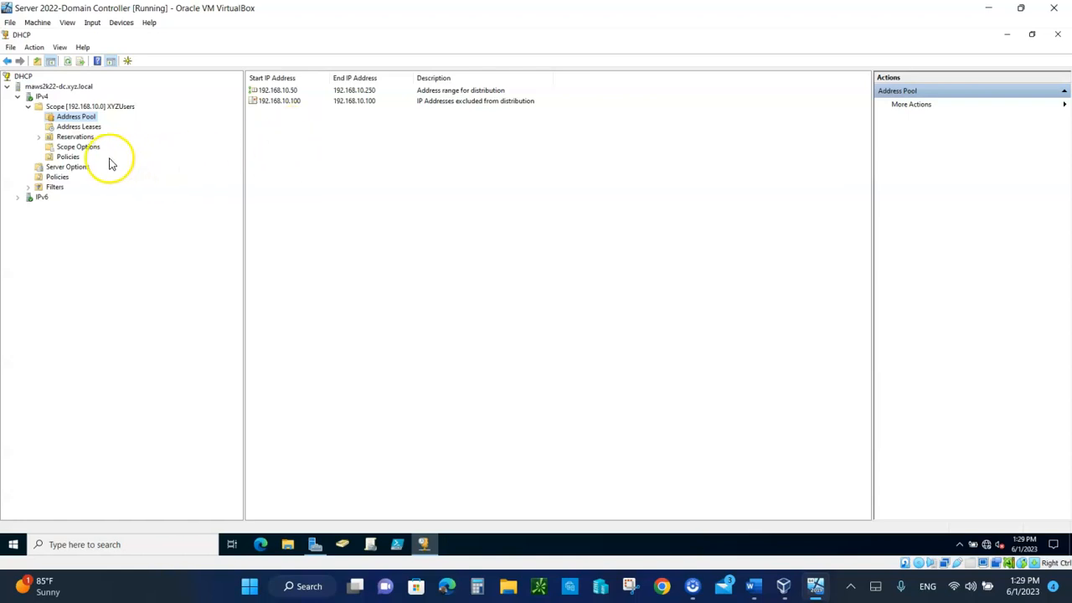
{"action": "mouse_move", "coordinate": [327, 573]}
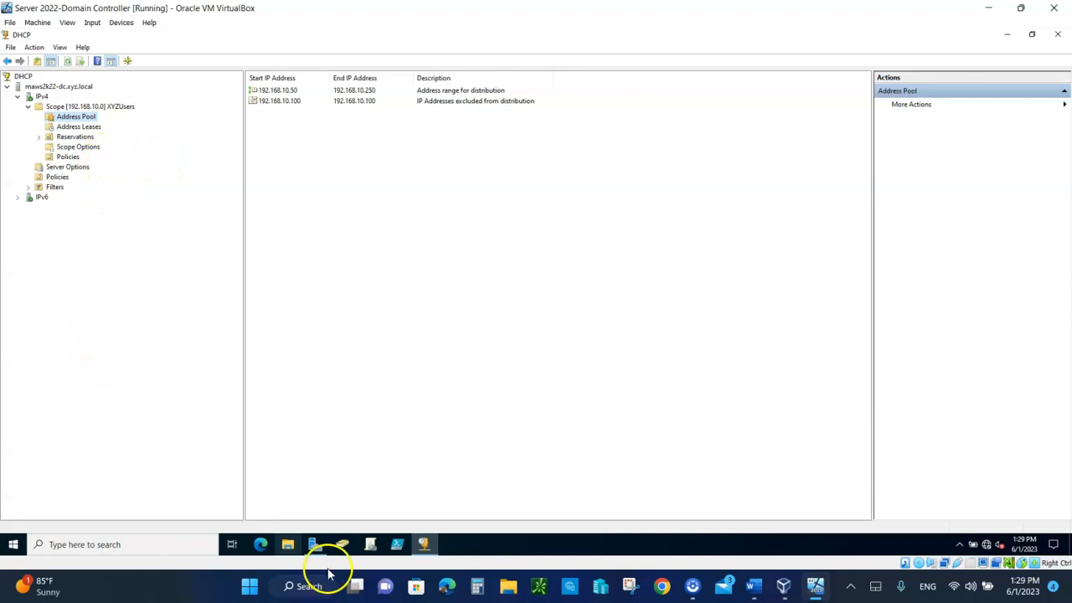
{"action": "mouse_move", "coordinate": [636, 567]}
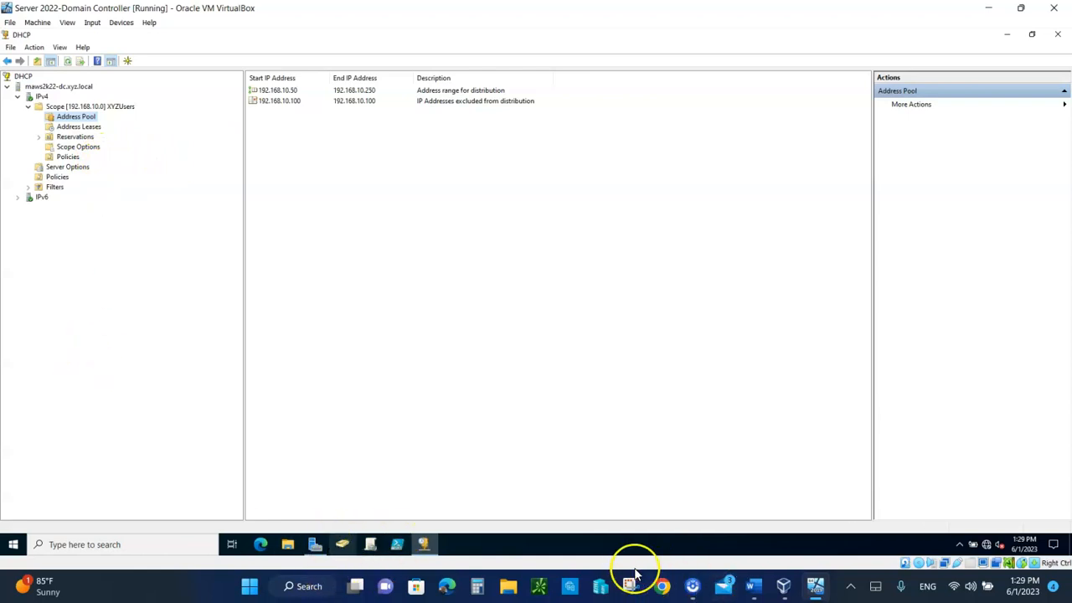
{"action": "mouse_move", "coordinate": [784, 586]}
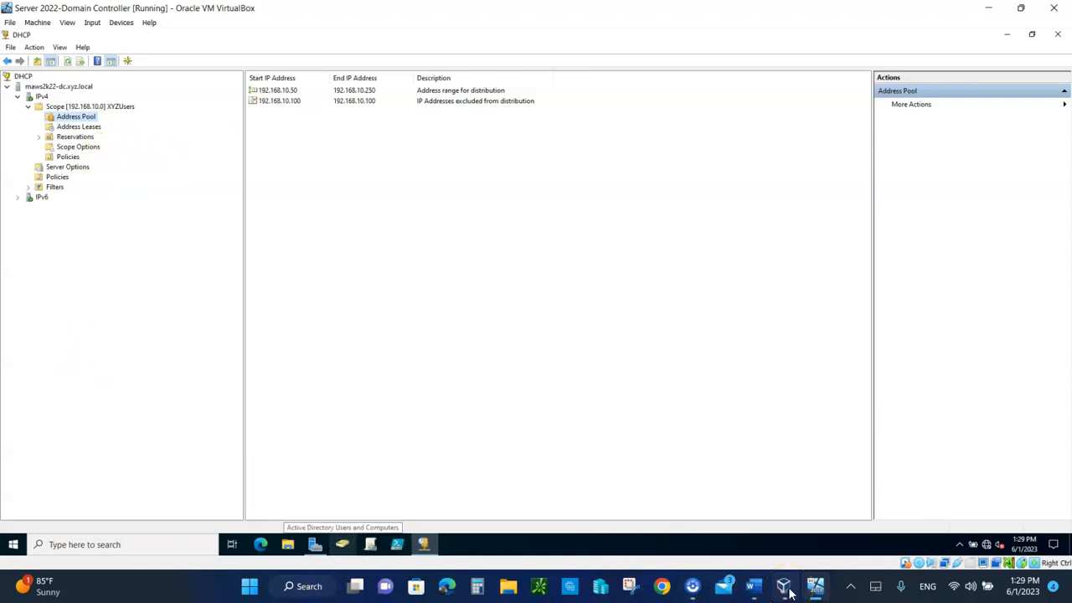
Step: Start the Server 2022-Client virtual machine from VirtualBox Manager
{"action": "left_click", "coordinate": [814, 586]}
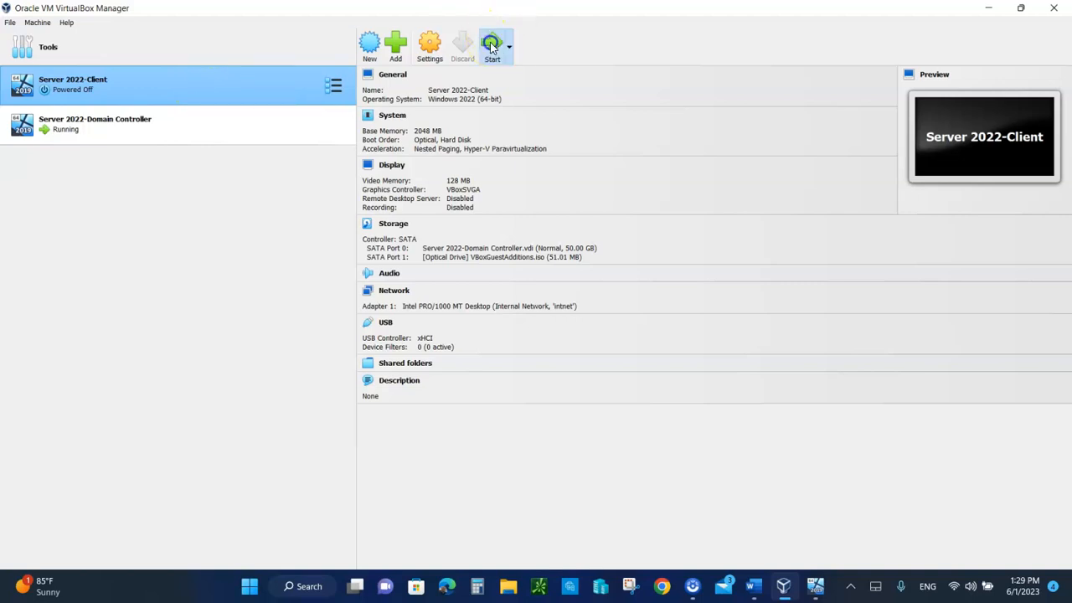
{"action": "left_click", "coordinate": [492, 47]}
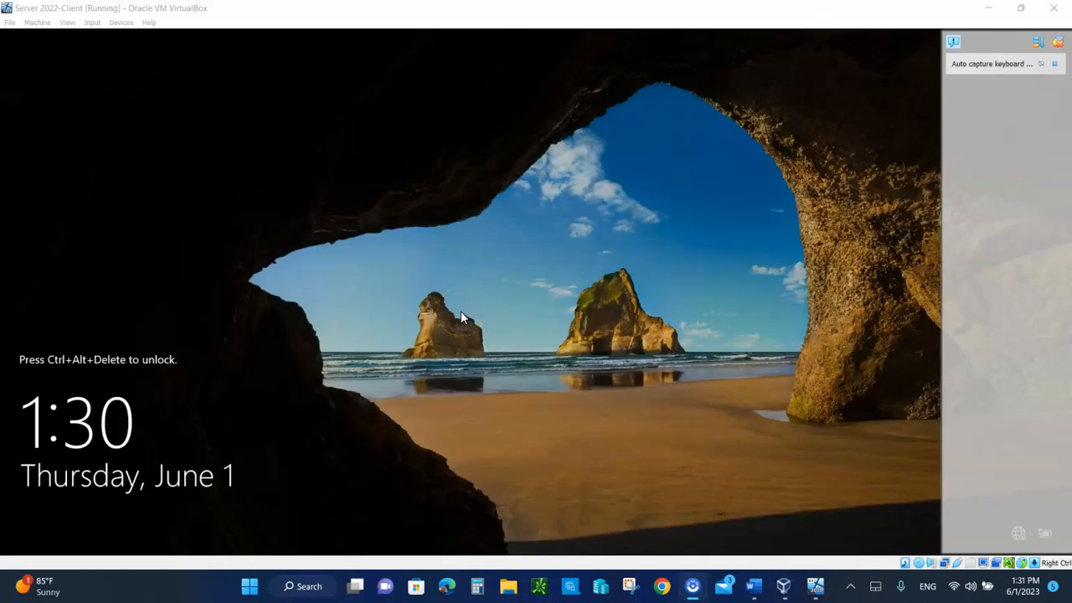
{"action": "mouse_move", "coordinate": [92, 25]}
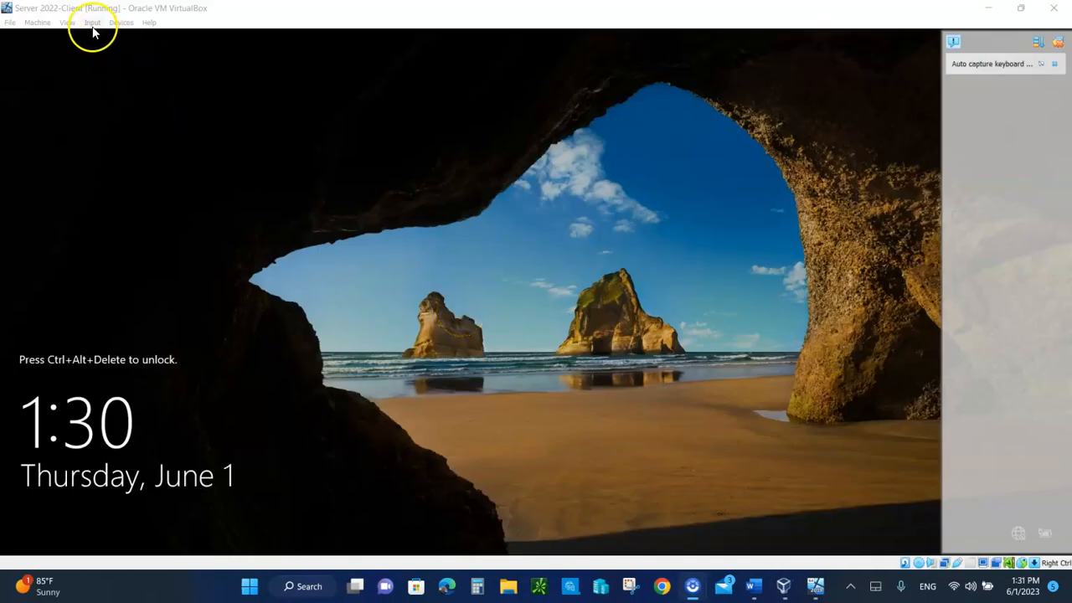
Step: Send Ctrl-Alt-Del to the client and sign in as Administrator
{"action": "left_click", "coordinate": [92, 22]}
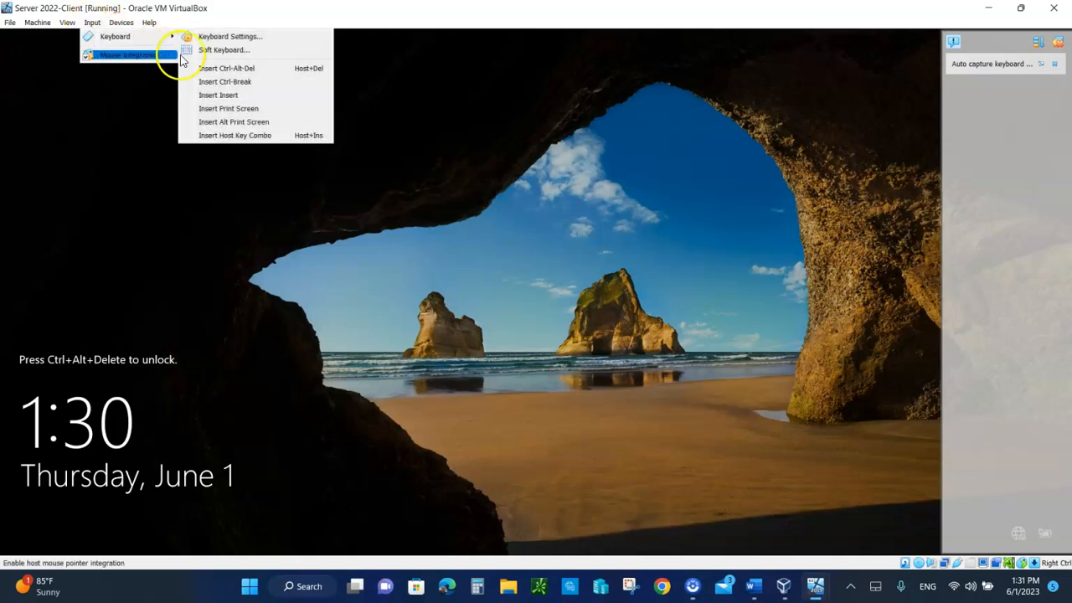
{"action": "left_click", "coordinate": [226, 67]}
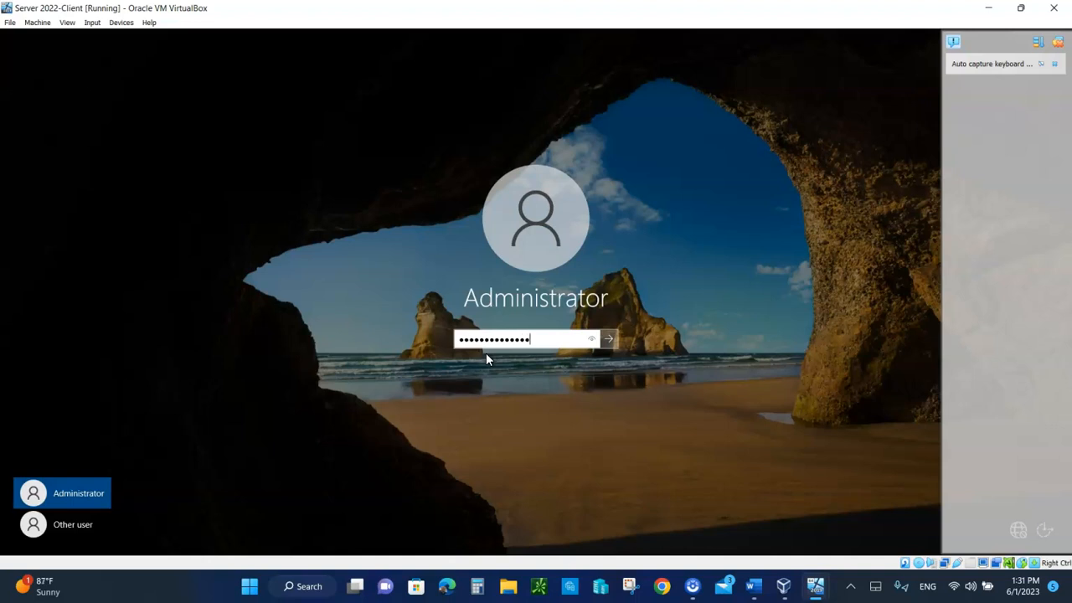
{"action": "left_click", "coordinate": [608, 338]}
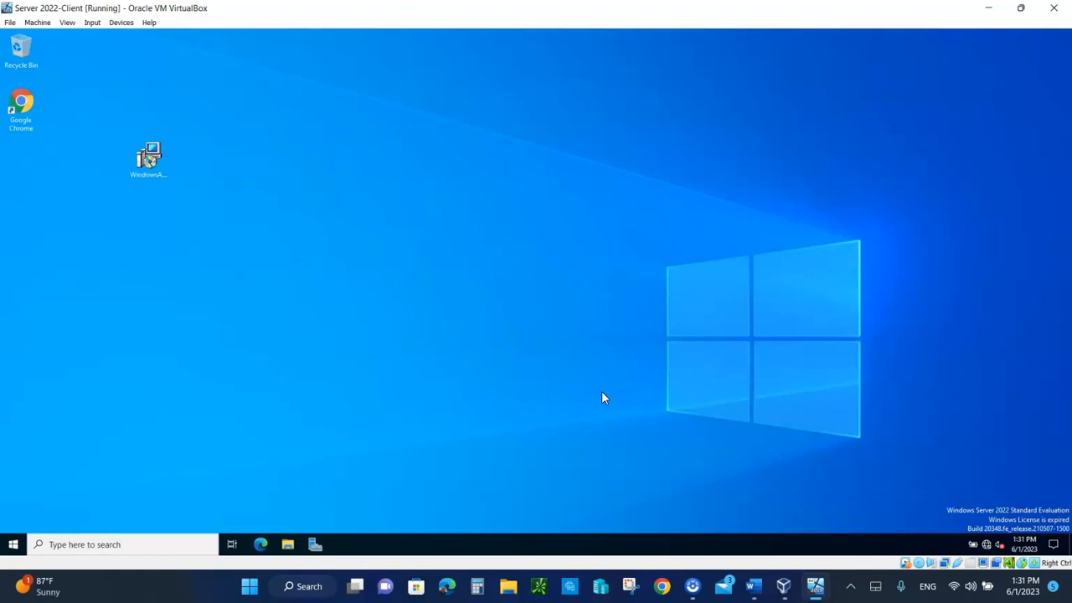
{"action": "mouse_move", "coordinate": [315, 544]}
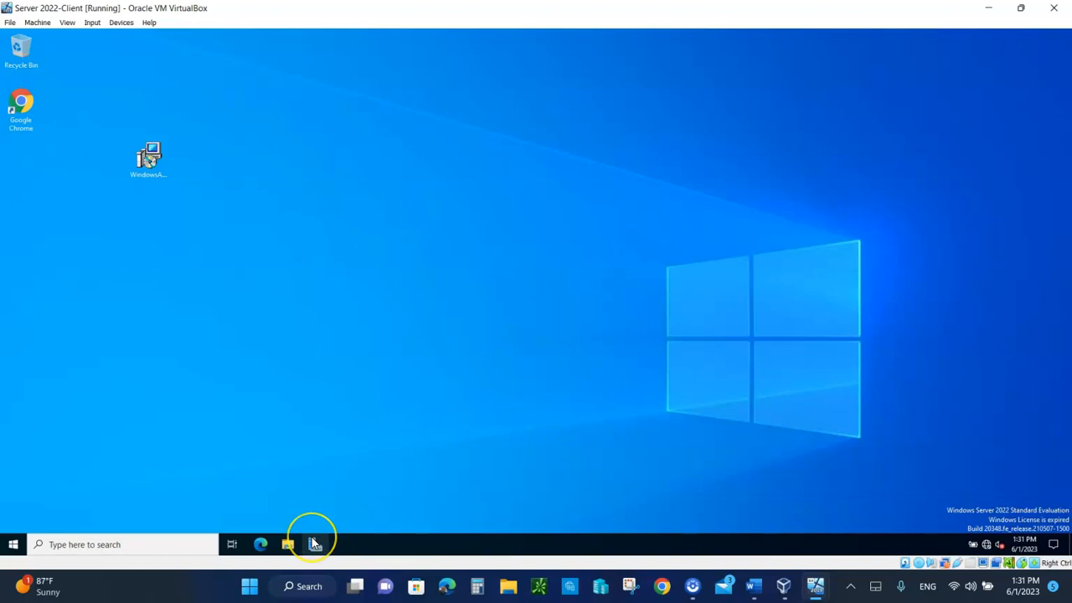
{"action": "mouse_move", "coordinate": [379, 510]}
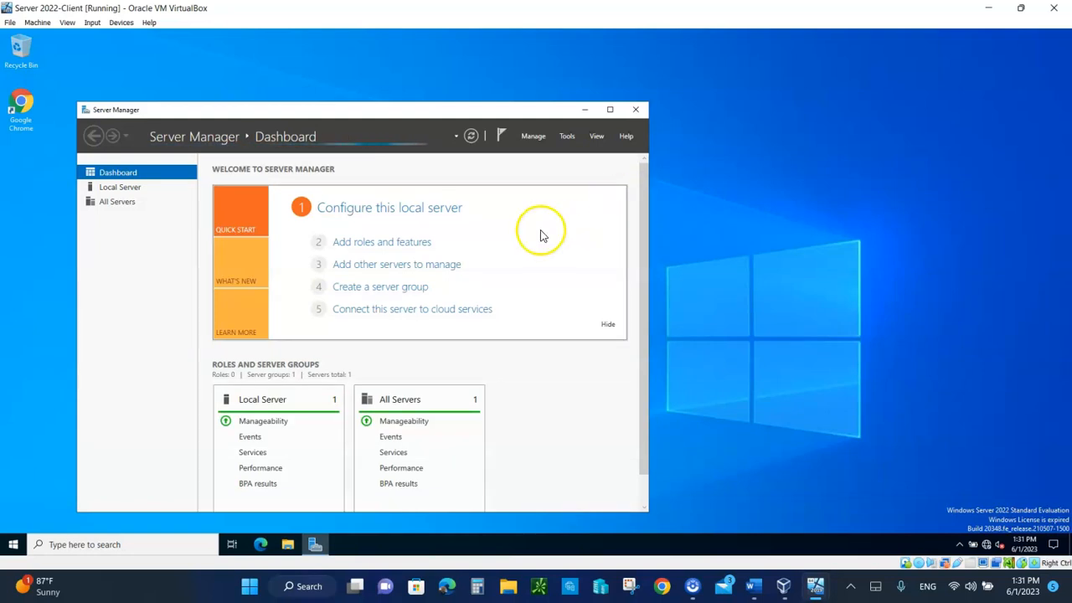
{"action": "mouse_move", "coordinate": [405, 208]}
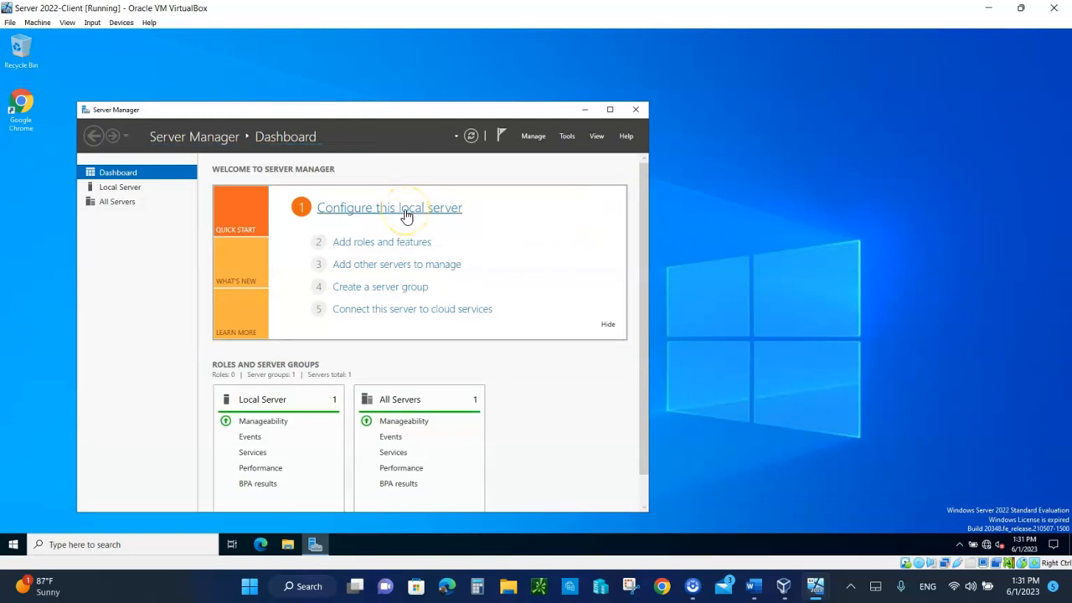
Step: View the local server's properties in Server Manager and open Network Connections for Ethernet
{"action": "left_click", "coordinate": [389, 208]}
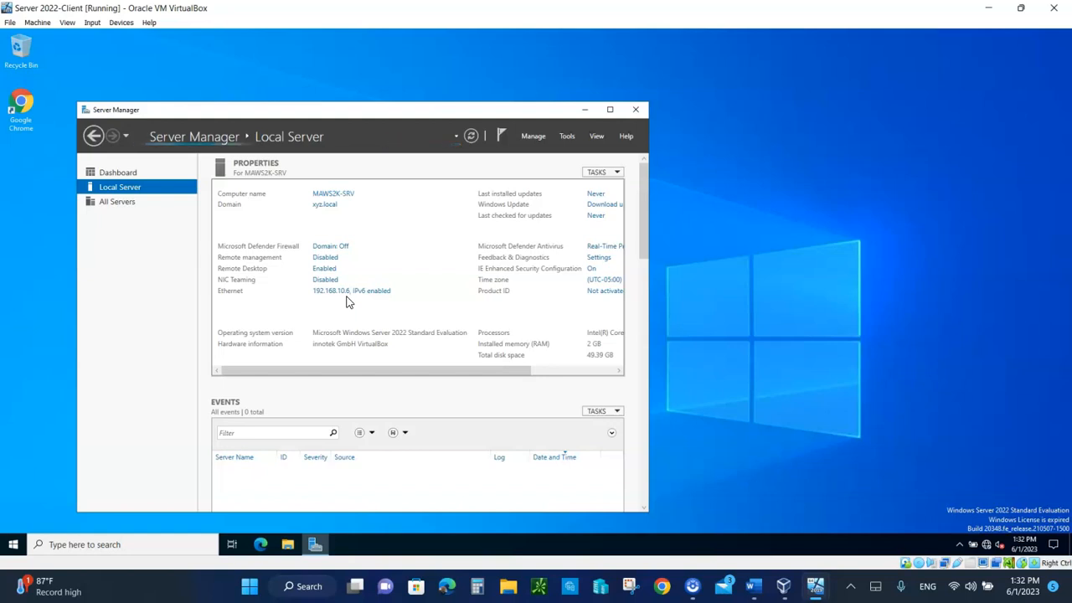
{"action": "left_click", "coordinate": [352, 292]}
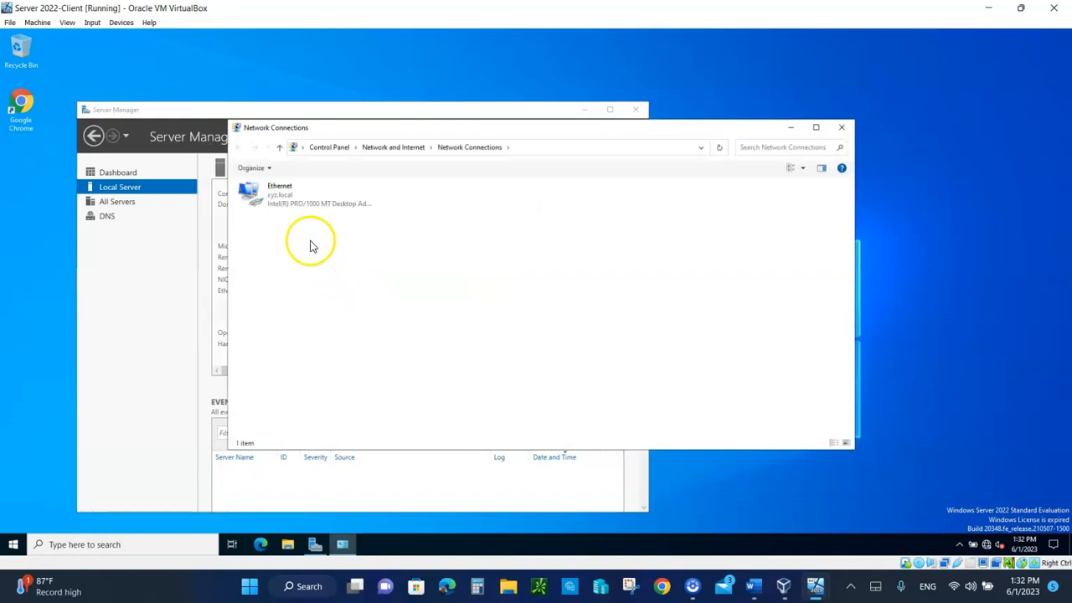
Step: Set the Ethernet adapter's IPv4 to obtain an IP address automatically and apply it
{"action": "left_click", "coordinate": [278, 194]}
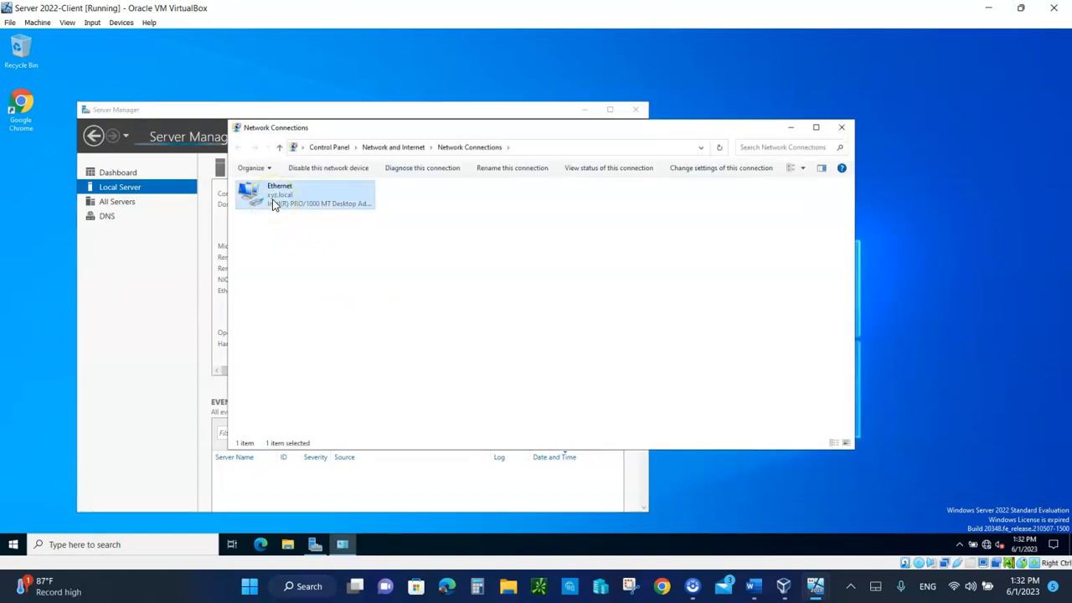
{"action": "double_click", "coordinate": [277, 198]}
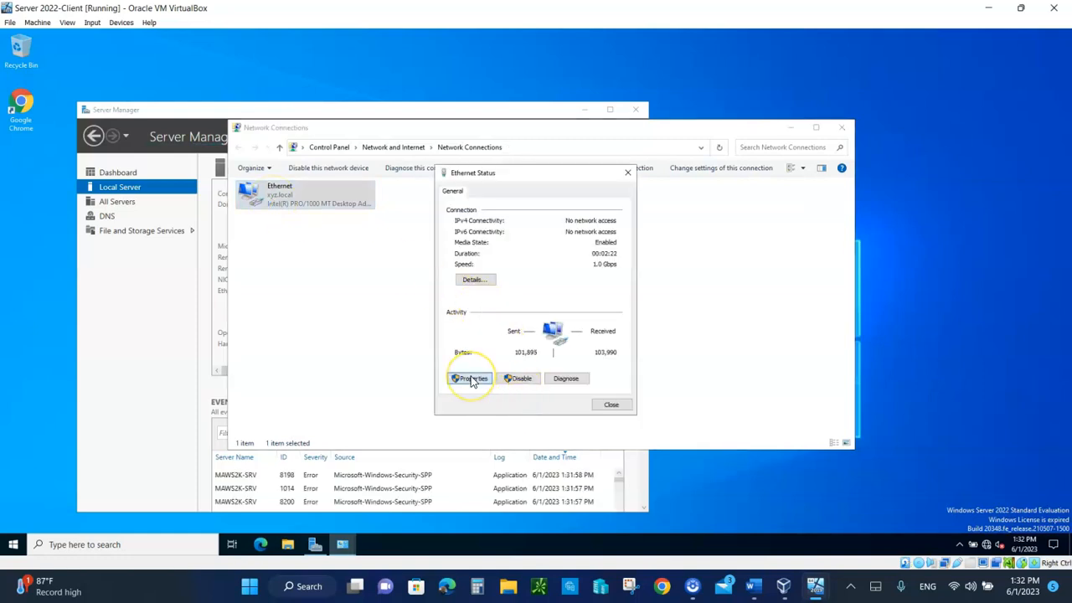
{"action": "left_click", "coordinate": [475, 378]}
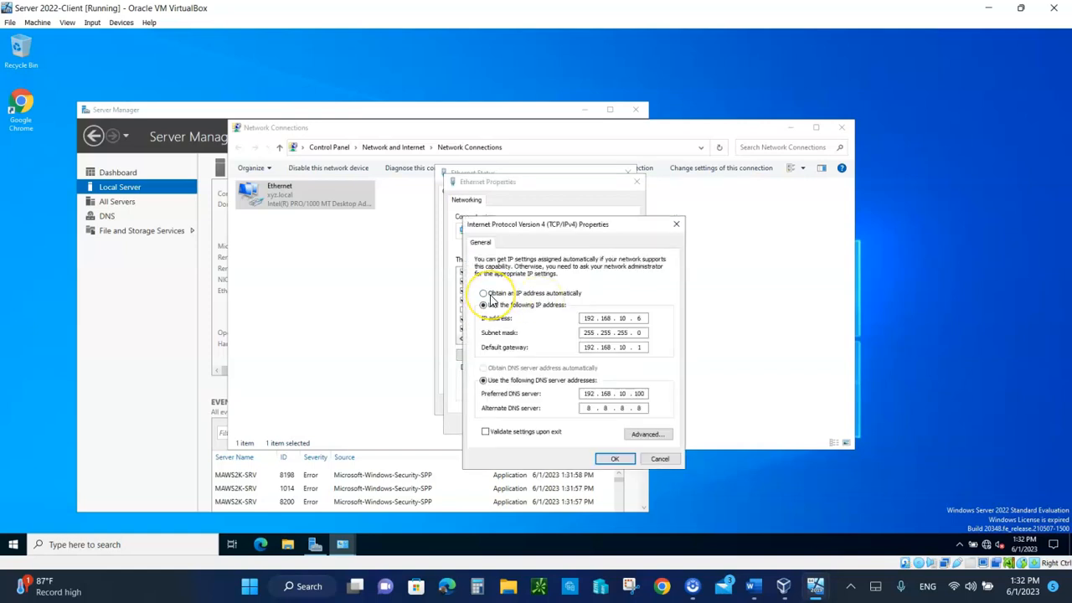
{"action": "left_click", "coordinate": [482, 293]}
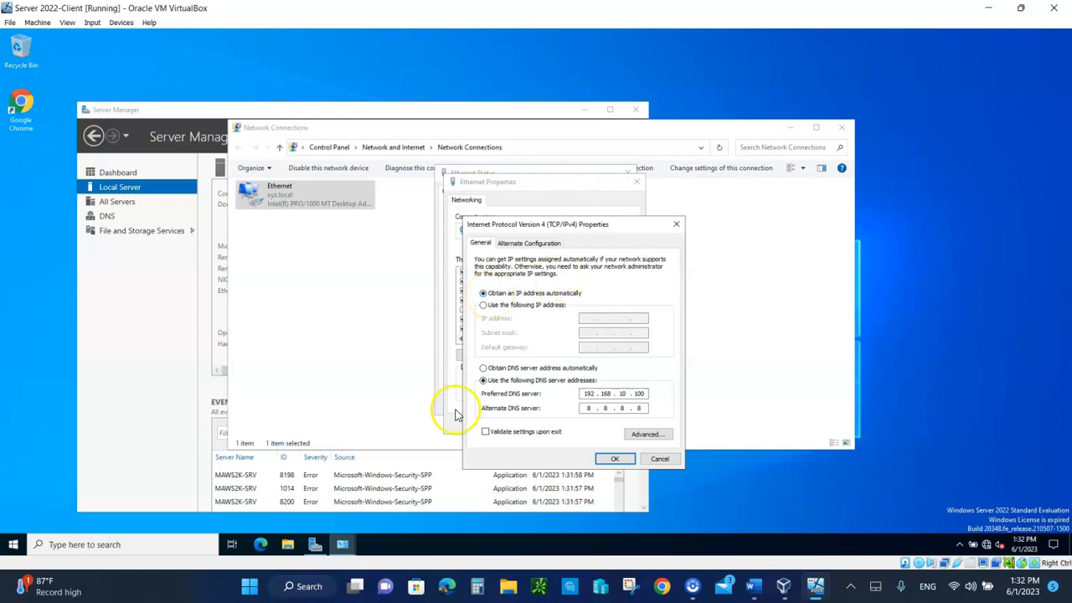
{"action": "mouse_move", "coordinate": [516, 194]}
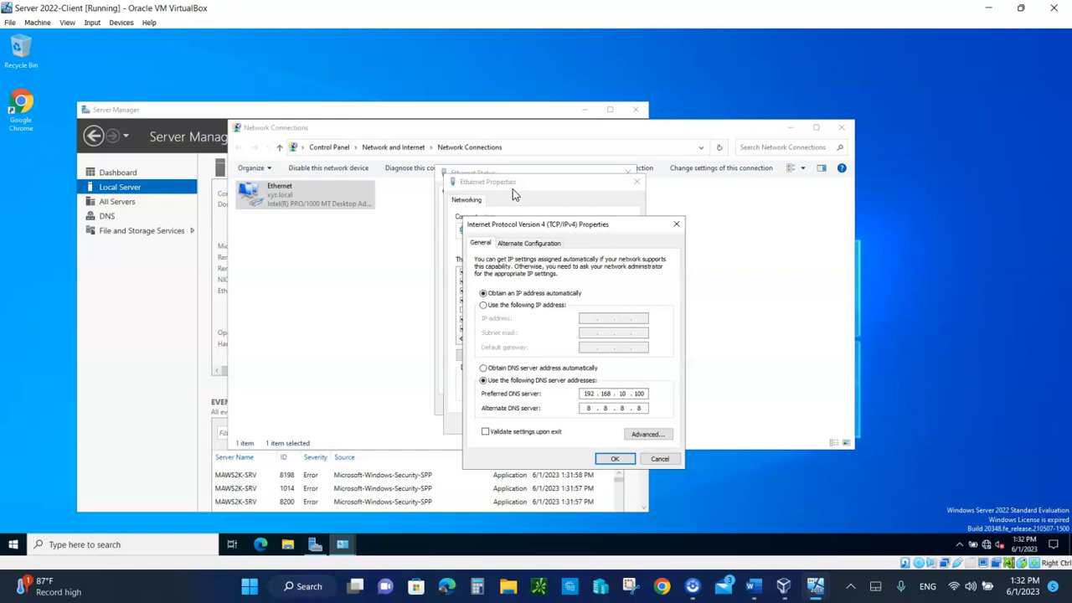
{"action": "mouse_move", "coordinate": [516, 199]}
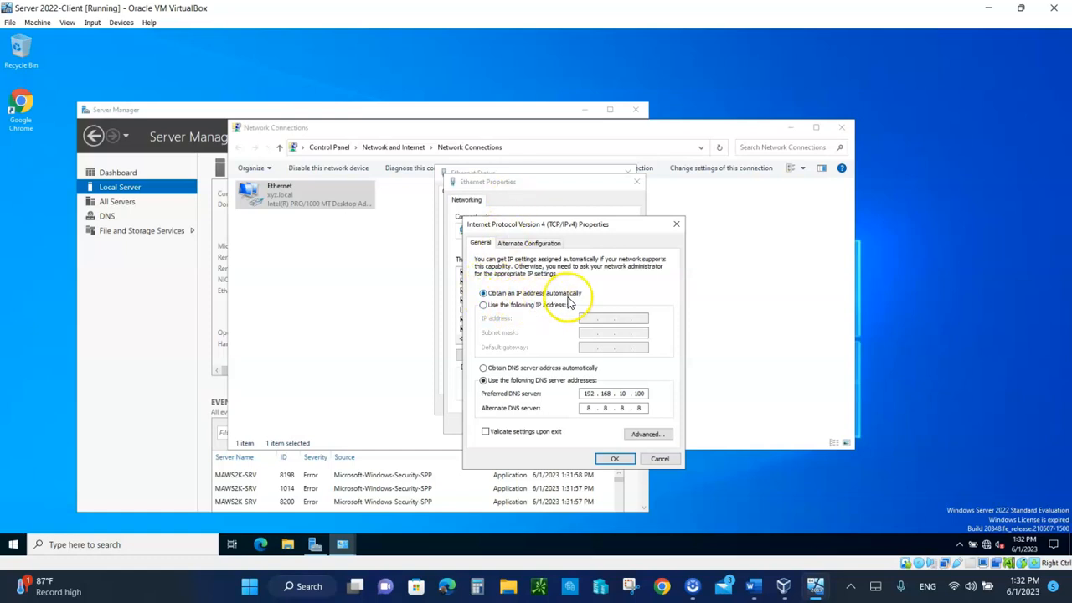
{"action": "mouse_move", "coordinate": [519, 288]}
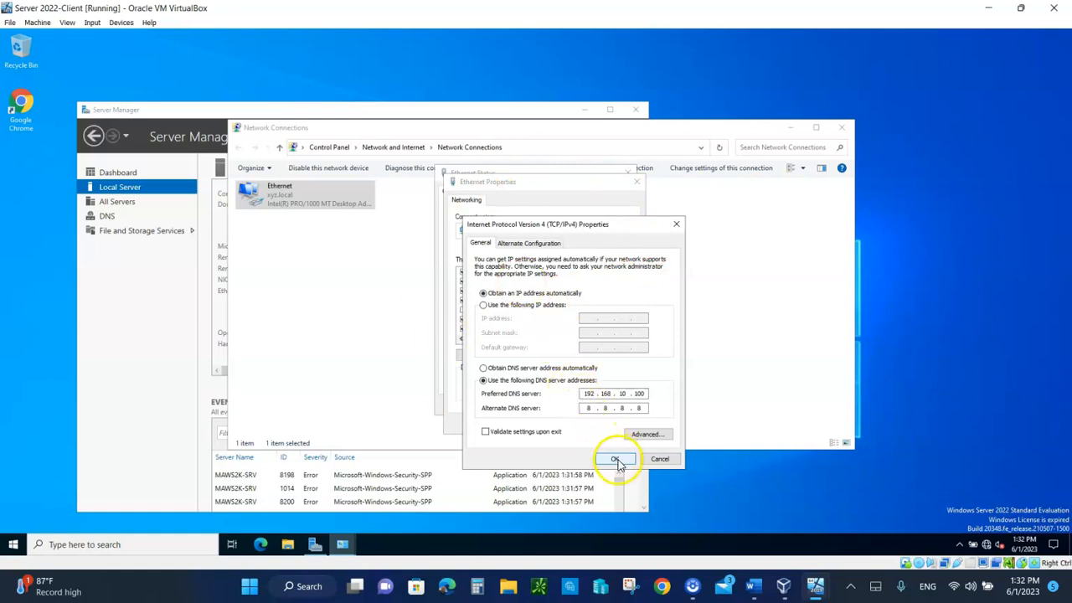
{"action": "left_click", "coordinate": [616, 459]}
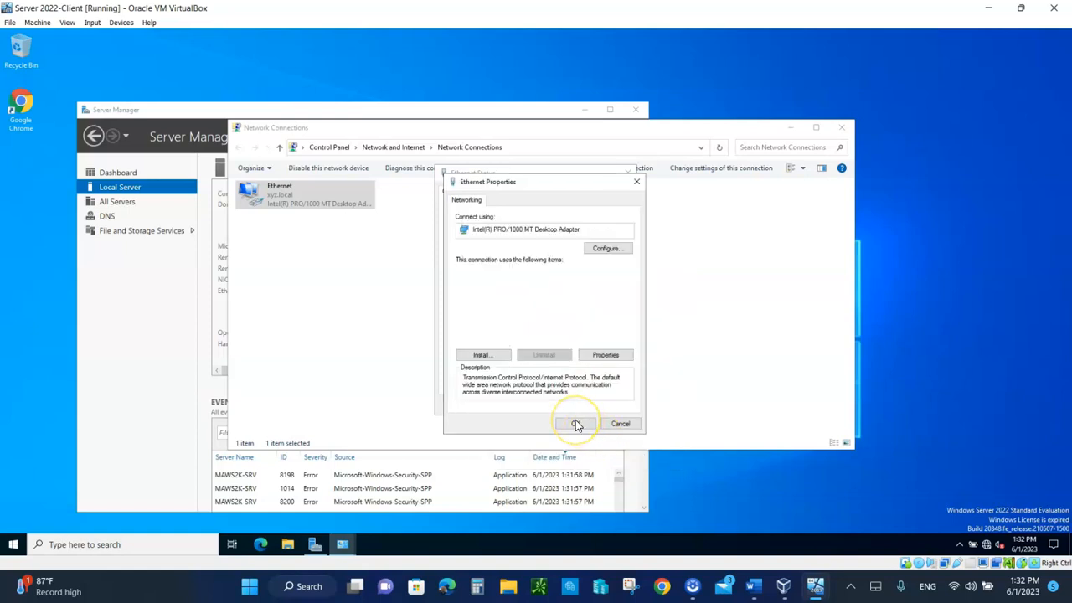
{"action": "left_click", "coordinate": [576, 422]}
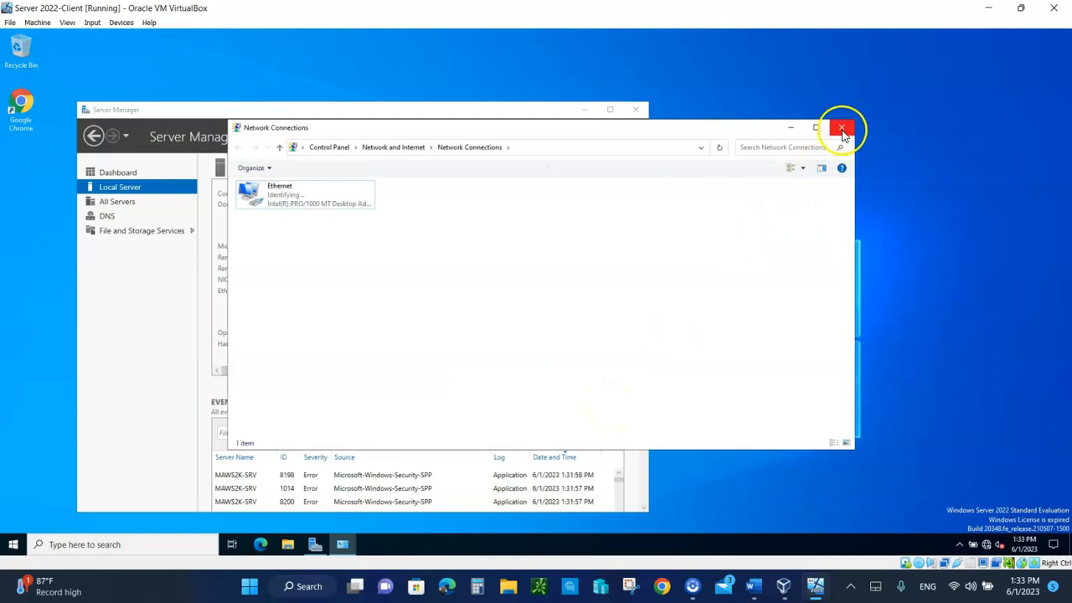
{"action": "mouse_move", "coordinate": [316, 214]}
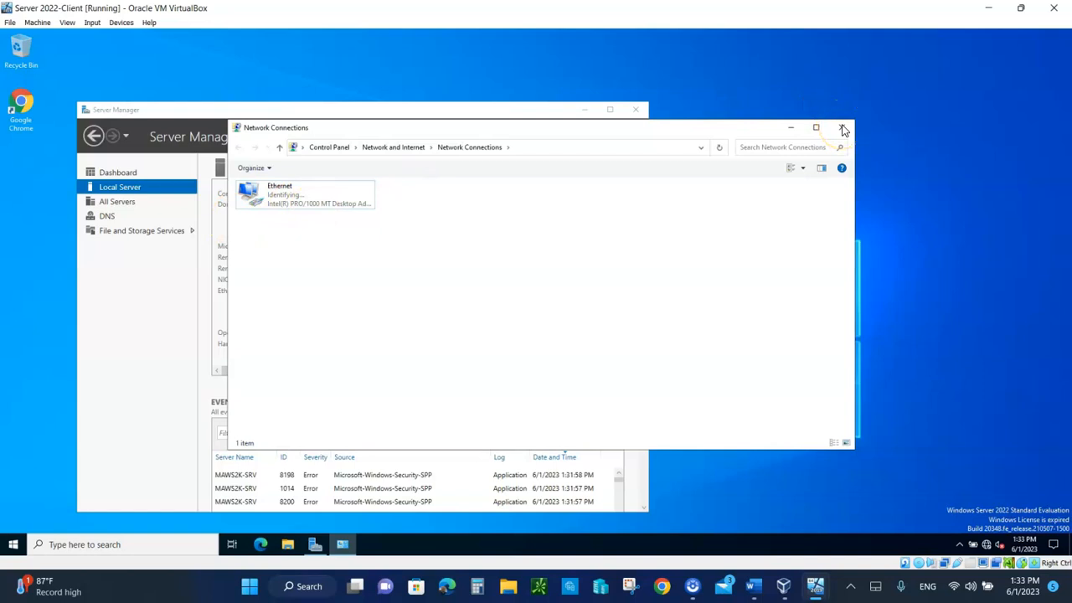
{"action": "mouse_move", "coordinate": [101, 509]}
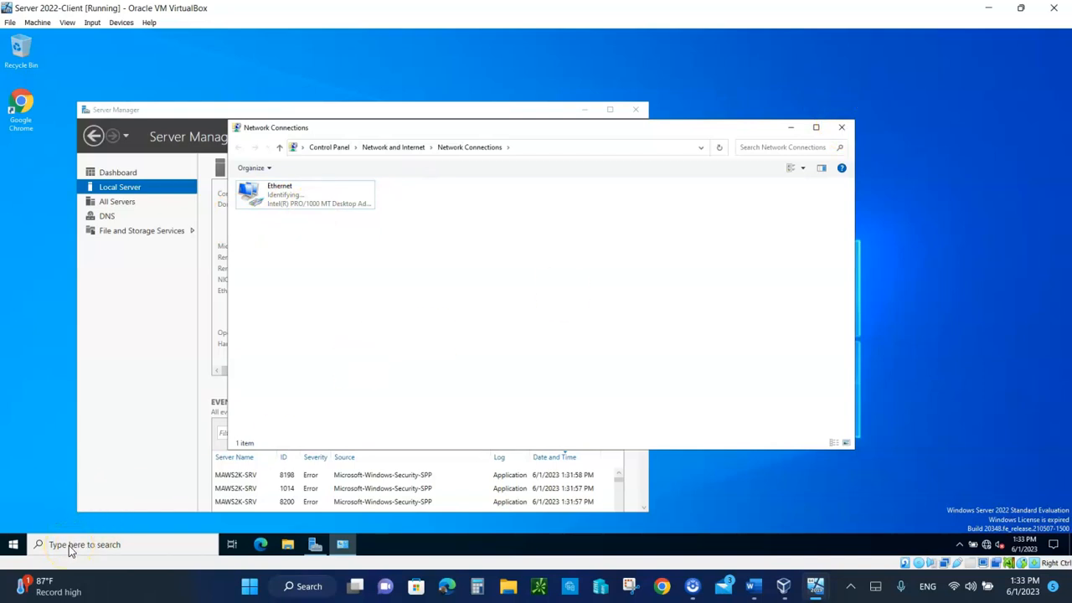
{"action": "mouse_move", "coordinate": [848, 124]}
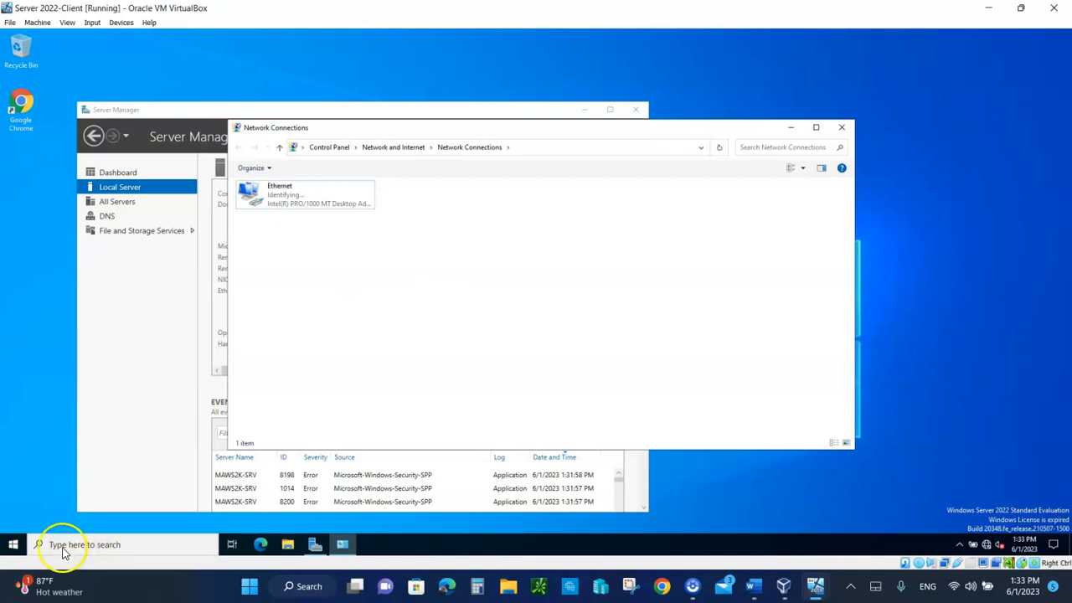
{"action": "mouse_move", "coordinate": [14, 544]}
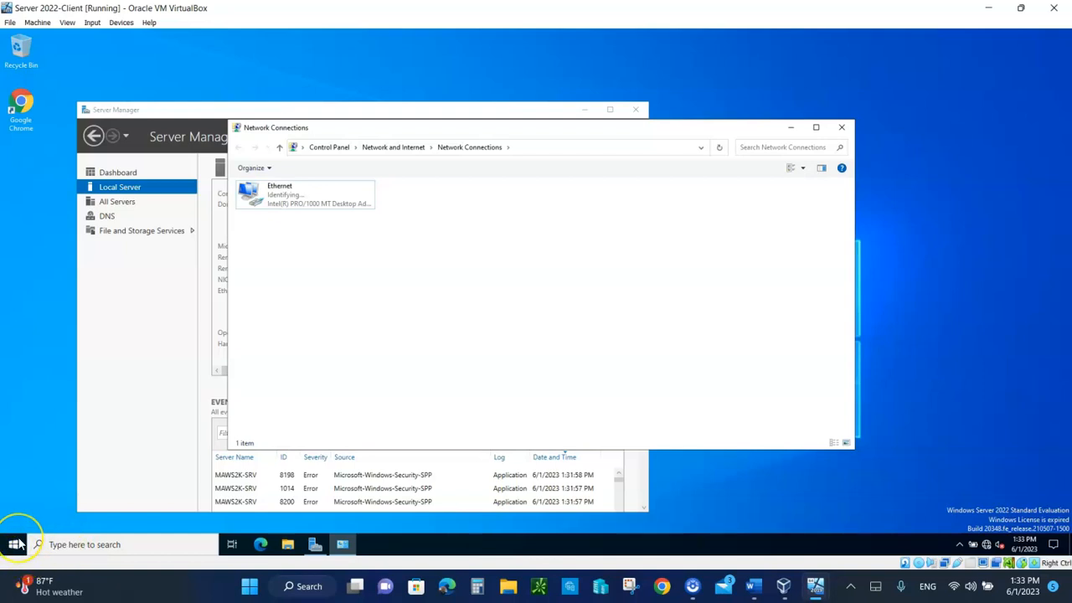
{"action": "mouse_move", "coordinate": [60, 544]}
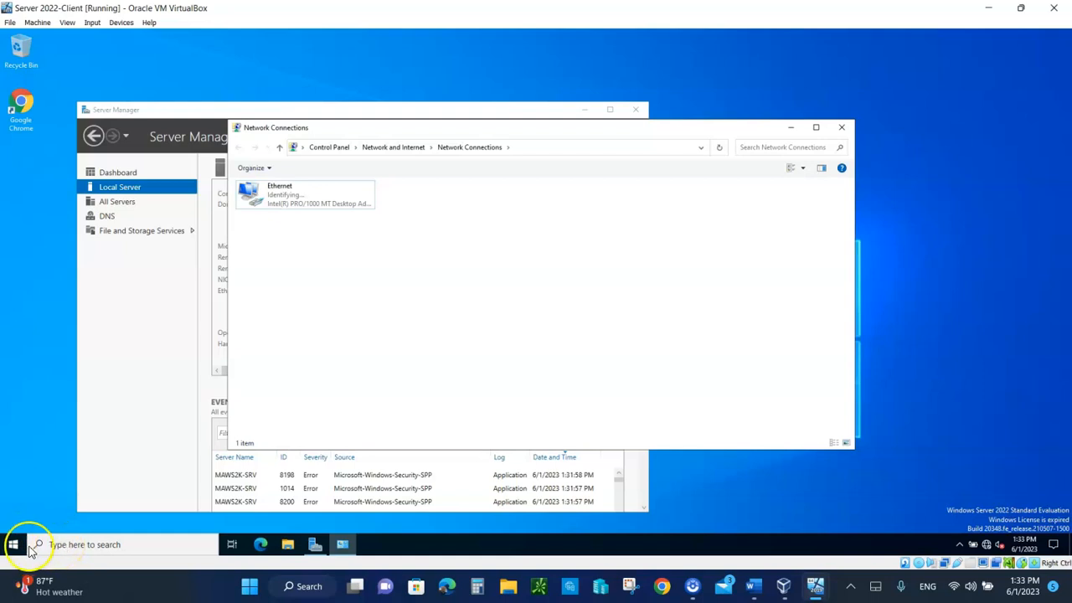
{"action": "mouse_move", "coordinate": [341, 335]}
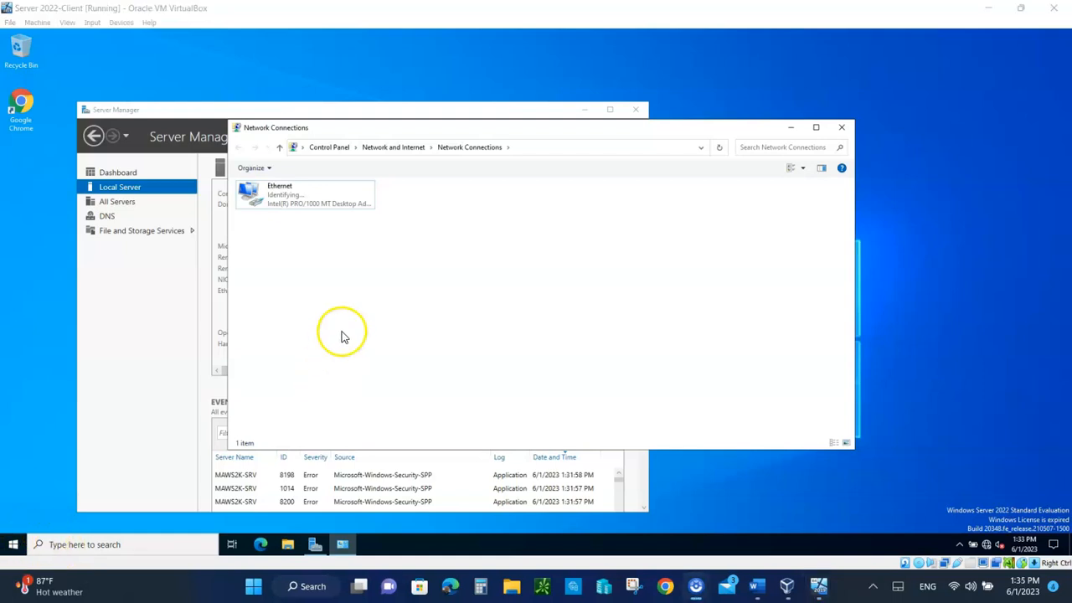
{"action": "mouse_move", "coordinate": [533, 137]}
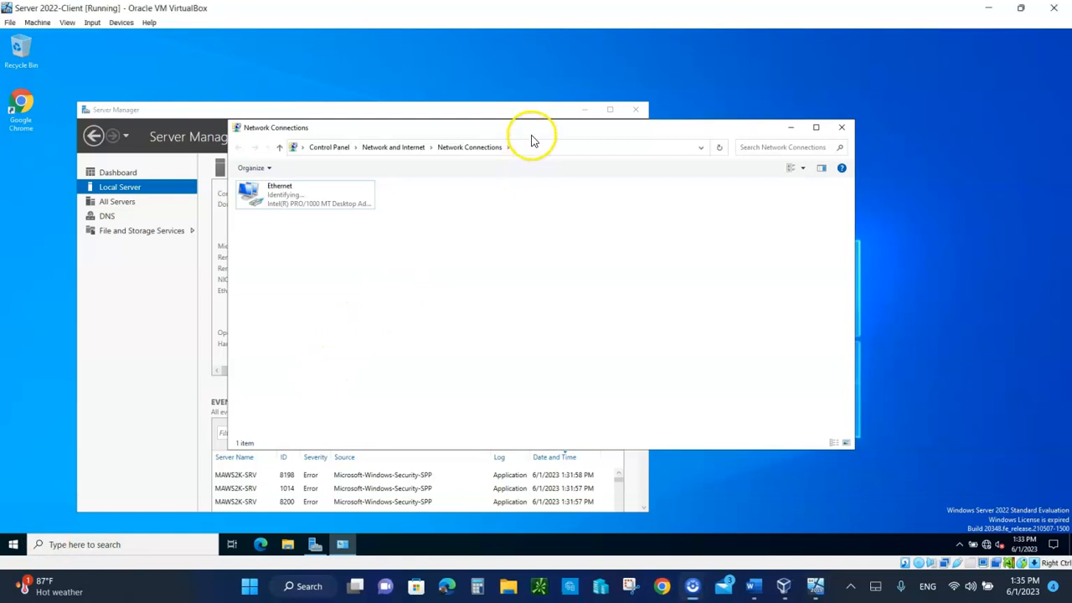
{"action": "mouse_move", "coordinate": [841, 127]}
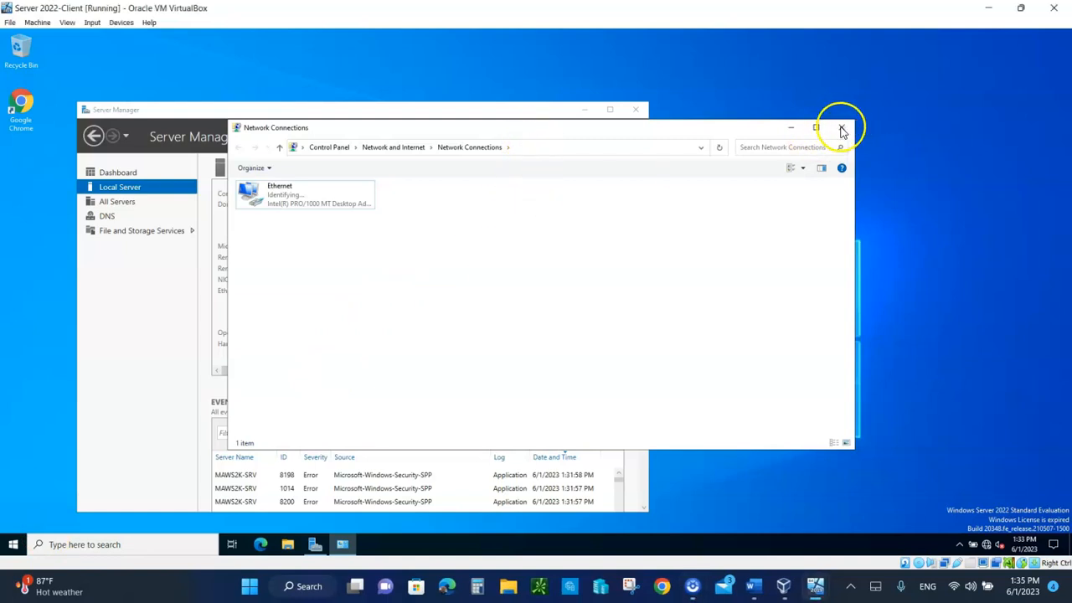
{"action": "mouse_move", "coordinate": [15, 544]}
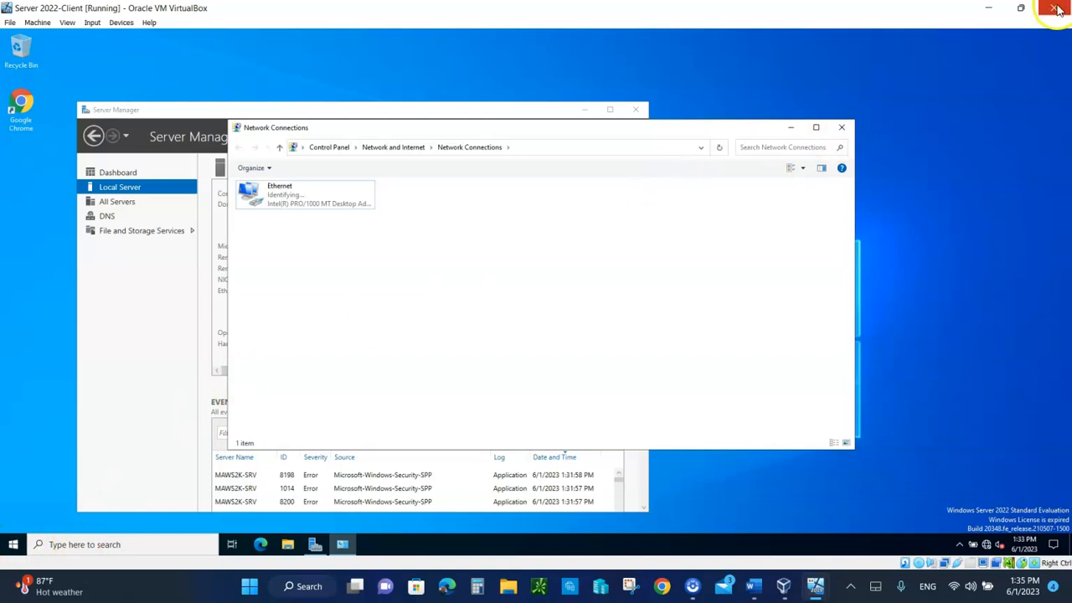
Step: Power off the Server 2022-Client VM and start it again from VirtualBox Manager
{"action": "left_click", "coordinate": [1058, 10]}
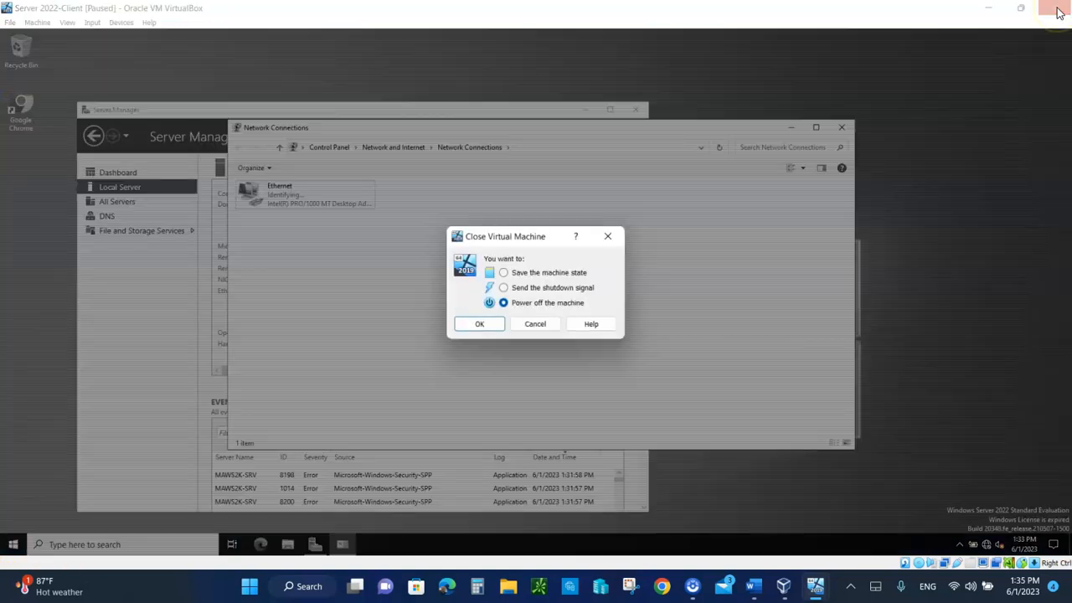
{"action": "mouse_move", "coordinate": [521, 314]}
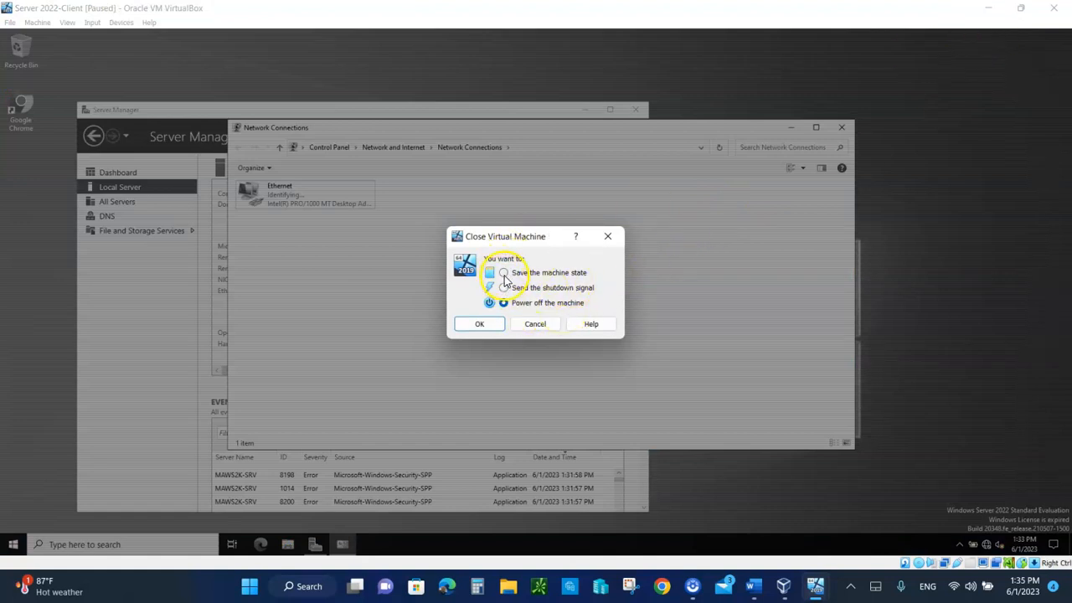
{"action": "left_click", "coordinate": [503, 301]}
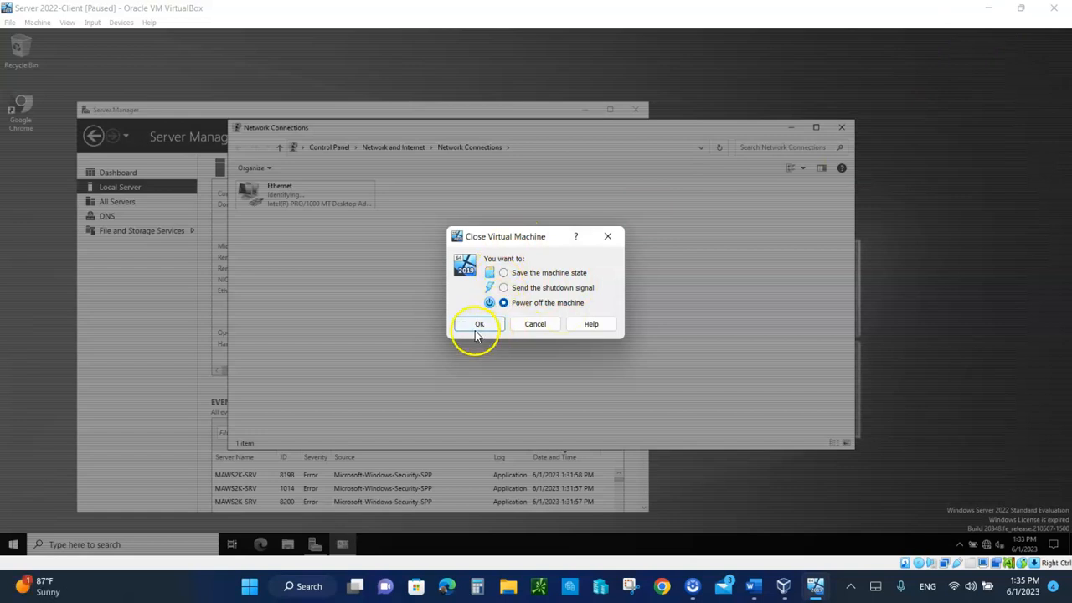
{"action": "left_click", "coordinate": [479, 324]}
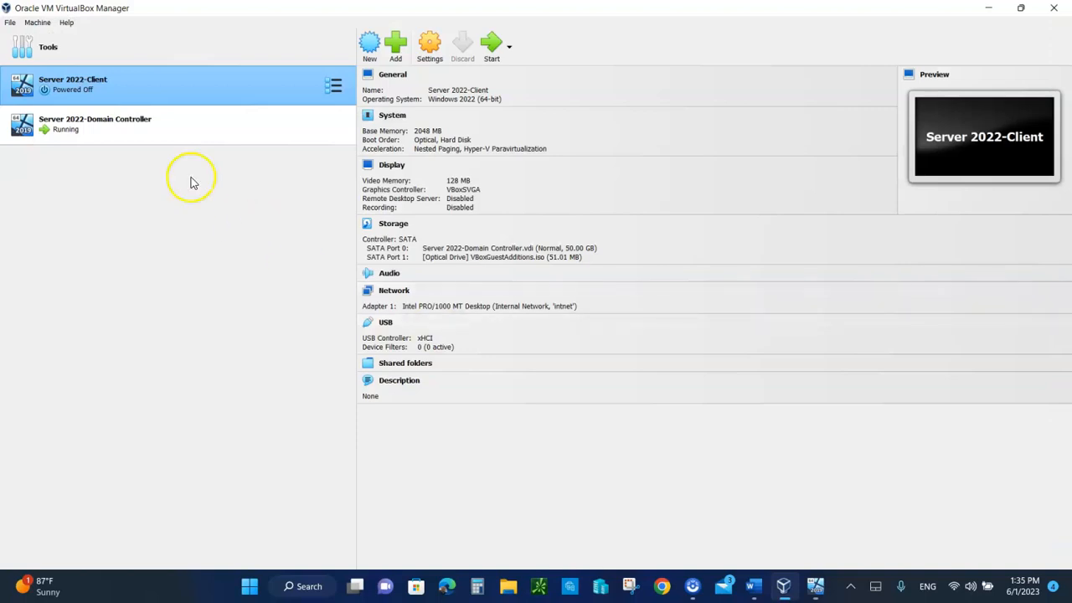
{"action": "mouse_move", "coordinate": [493, 44]}
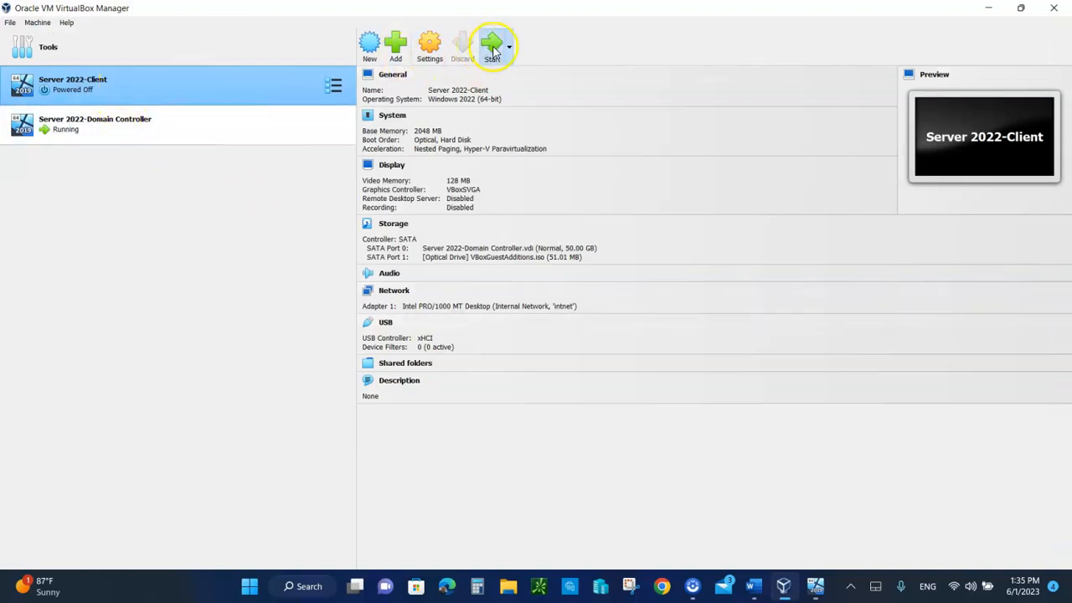
{"action": "left_click", "coordinate": [493, 47]}
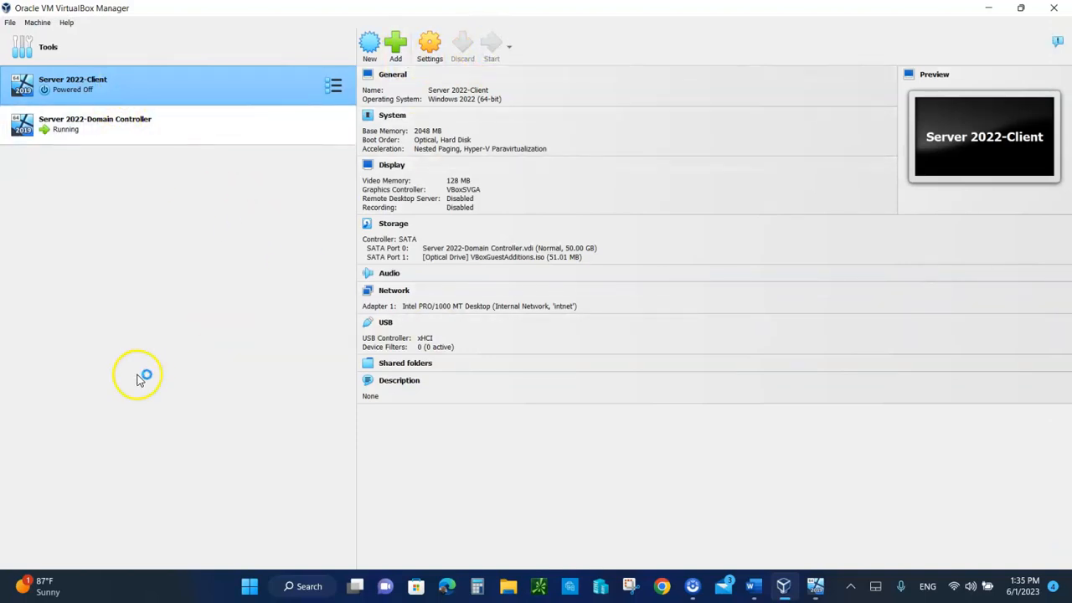
{"action": "left_click", "coordinate": [492, 47]}
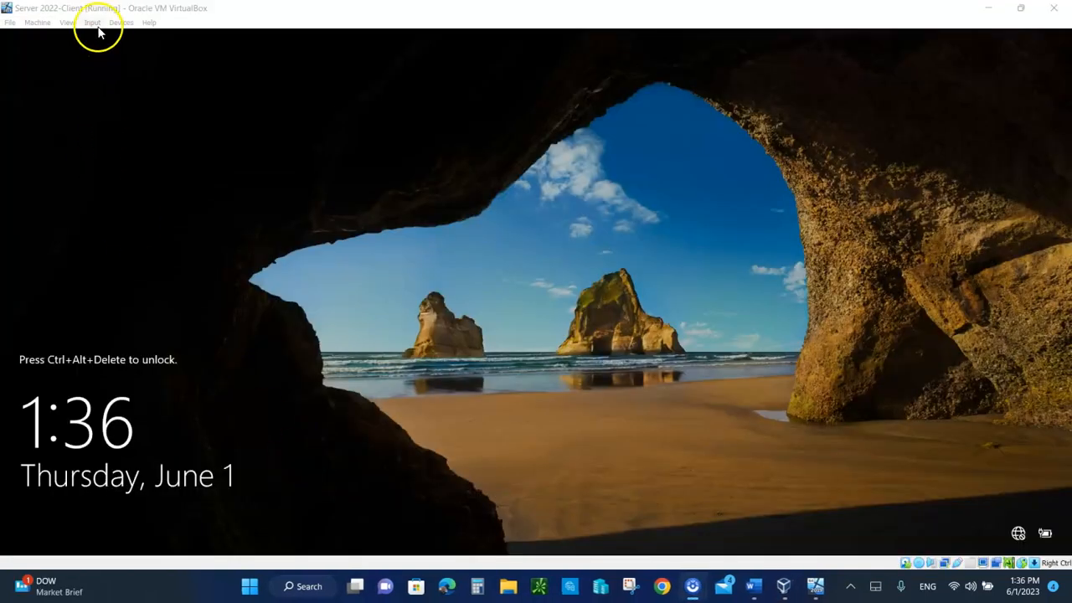
Step: Send Ctrl-Alt-Del, sign in as Administrator and cancel the Shutdown Event Tracker
{"action": "left_click", "coordinate": [92, 22]}
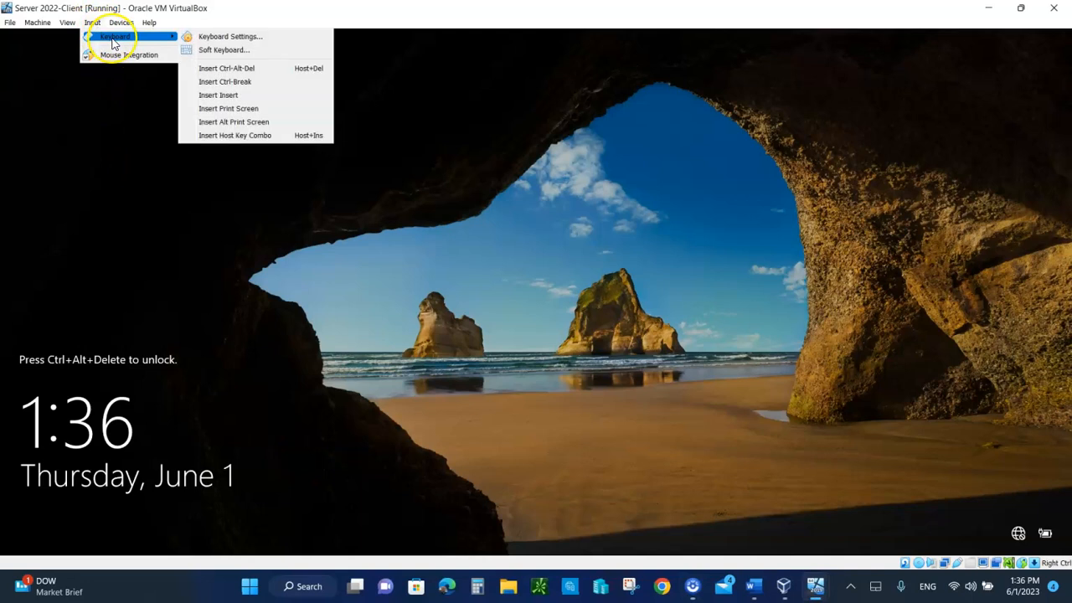
{"action": "left_click", "coordinate": [226, 67]}
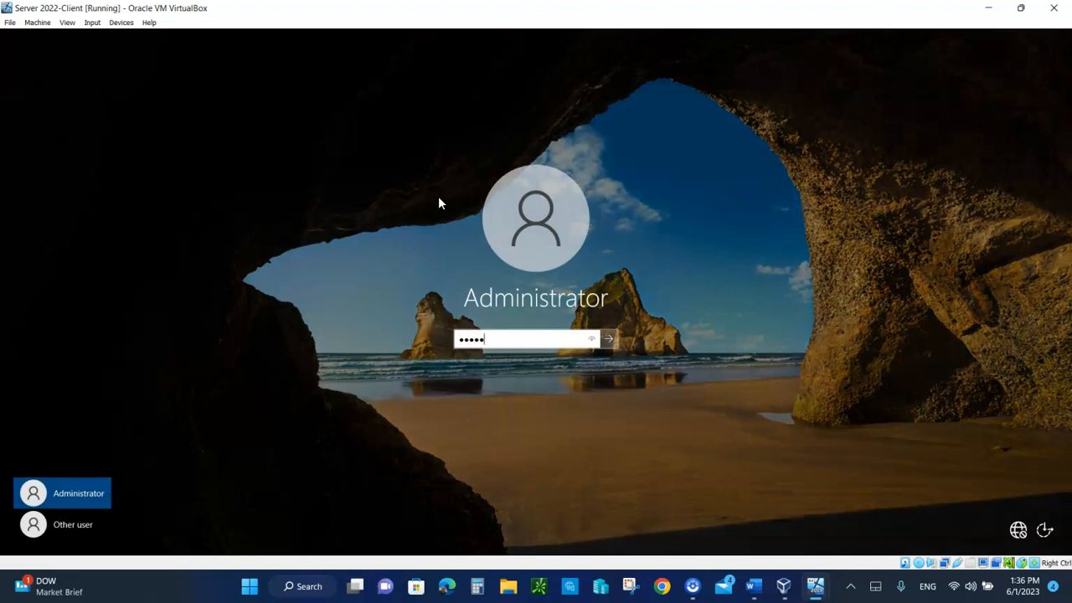
{"action": "type", "text": "password"}
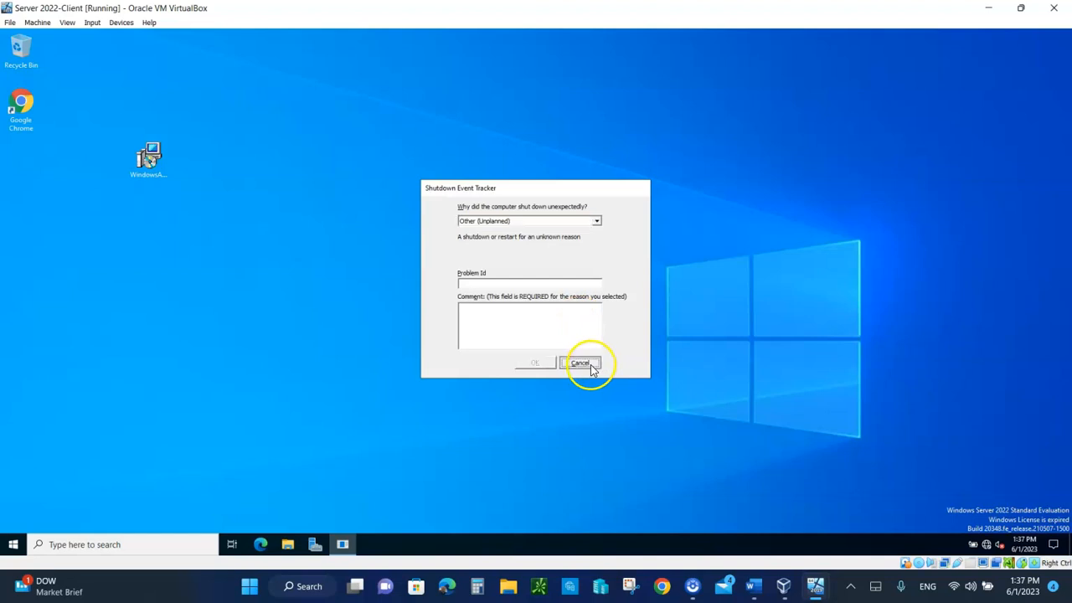
{"action": "left_click", "coordinate": [579, 362]}
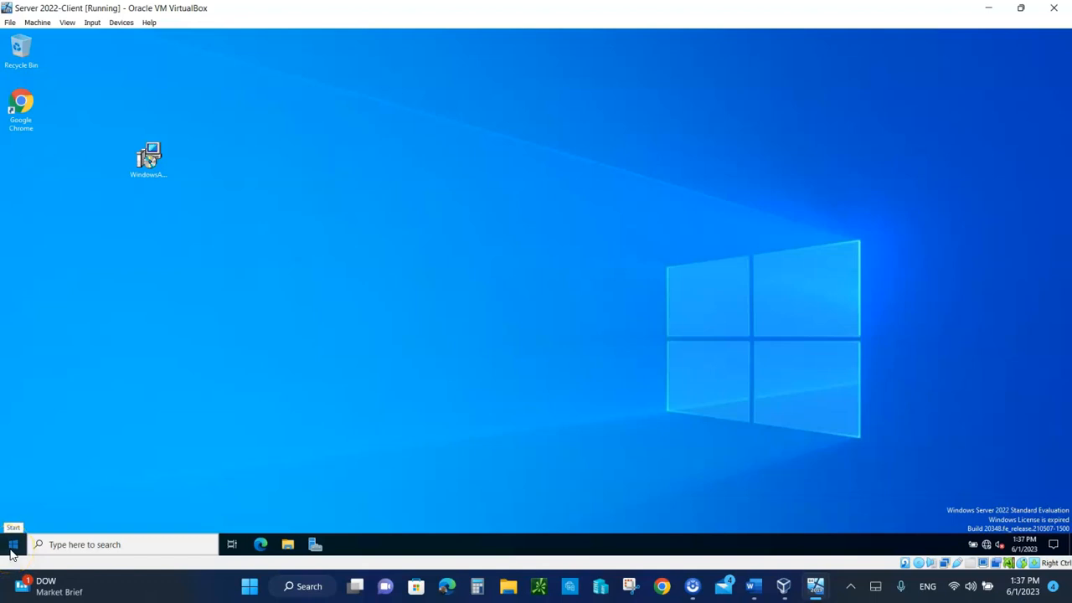
{"action": "mouse_move", "coordinate": [14, 544]}
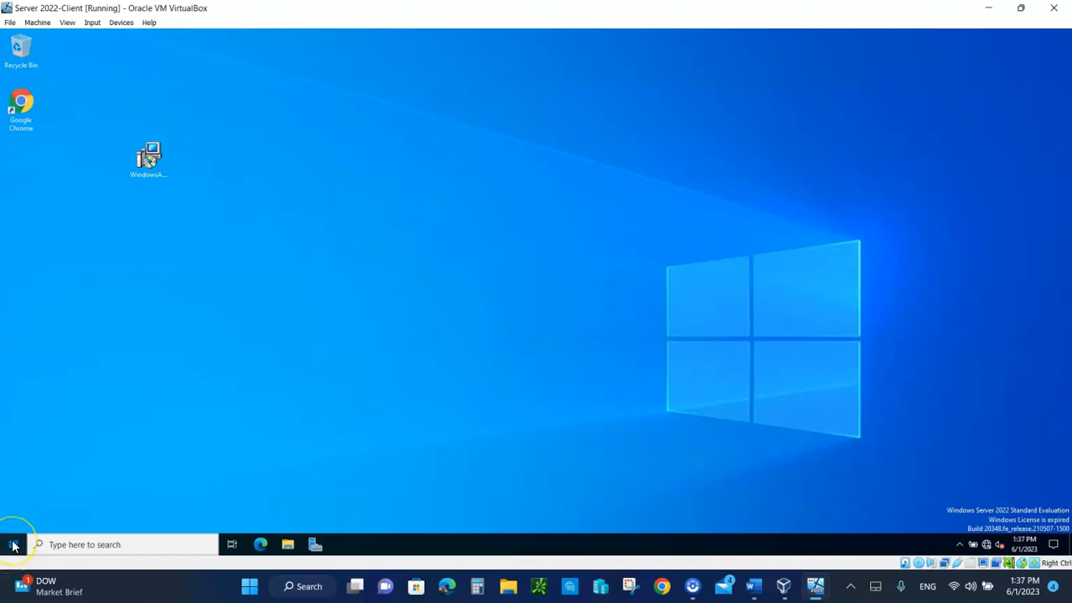
Step: Launch cmd from the Run dialog and run ipconfig on the client
{"action": "right_click", "coordinate": [14, 544]}
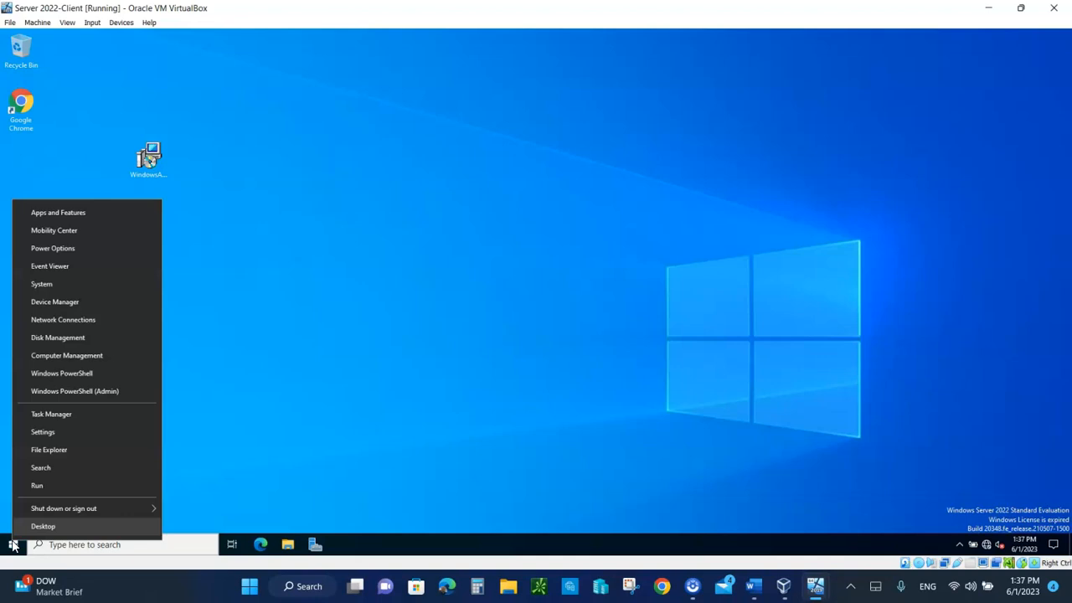
{"action": "mouse_move", "coordinate": [37, 486]}
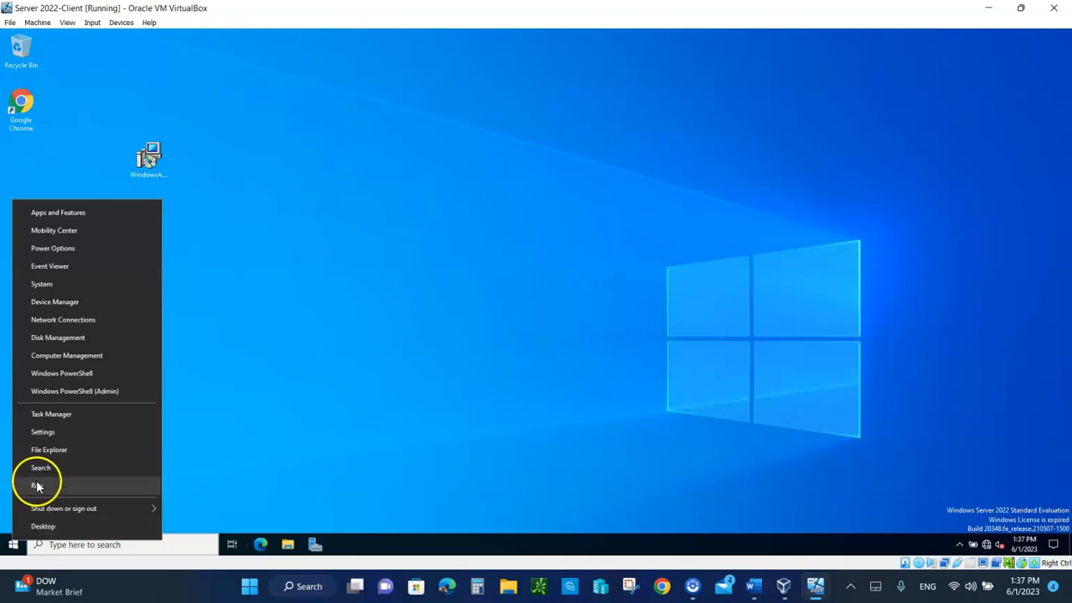
{"action": "left_click", "coordinate": [36, 485]}
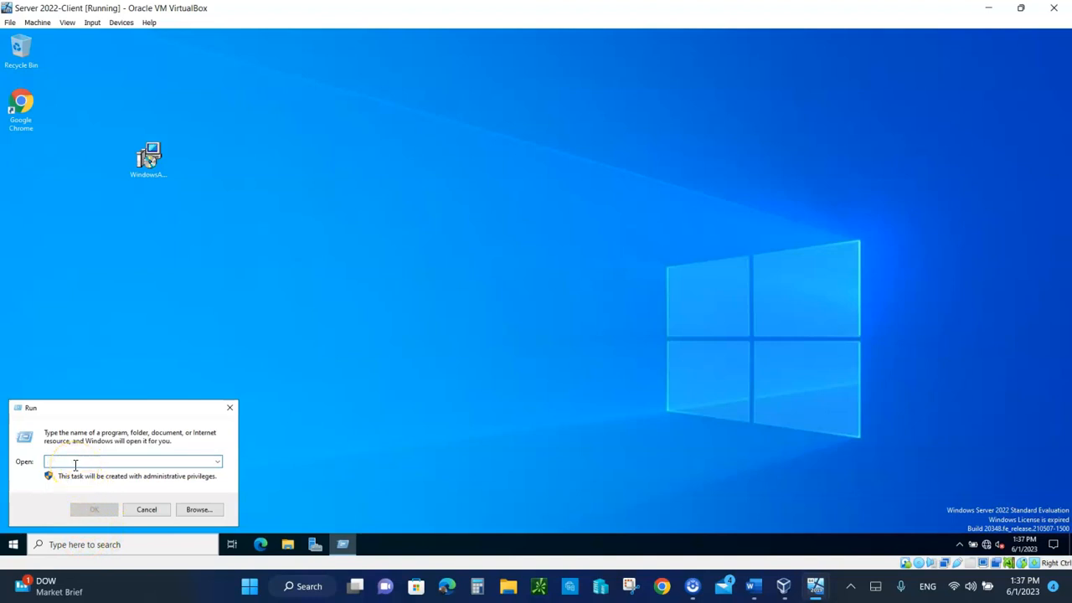
{"action": "type", "text": "cmd"}
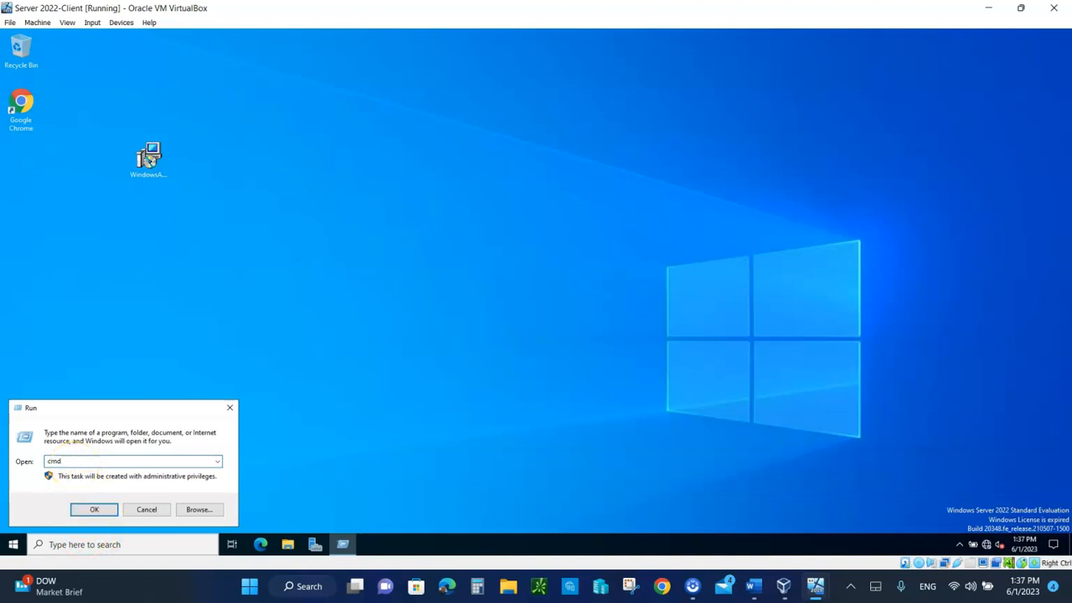
{"action": "left_click", "coordinate": [94, 509]}
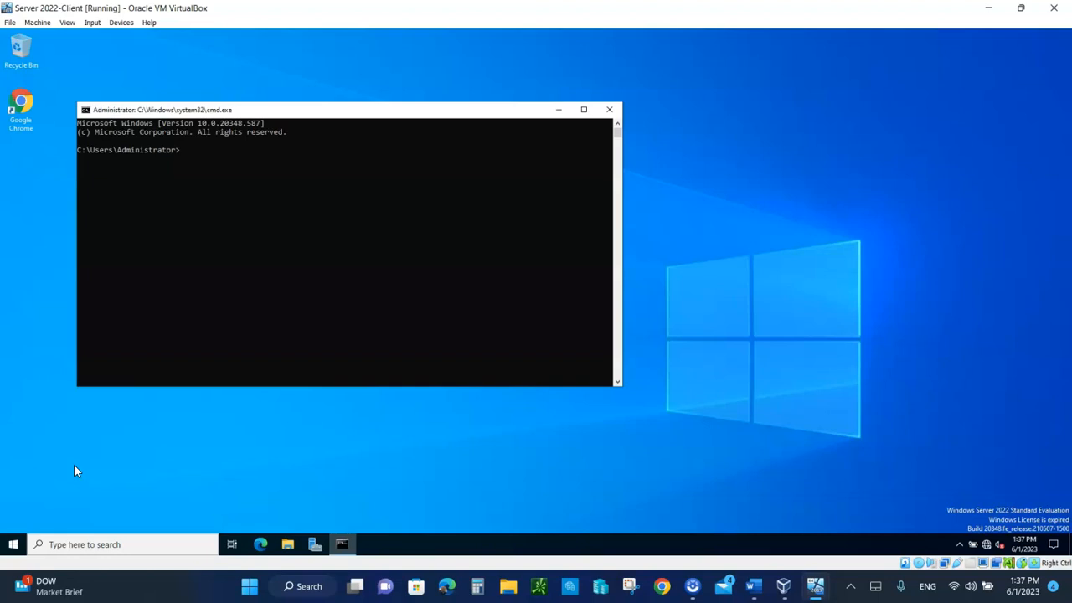
{"action": "type", "text": "ipco"}
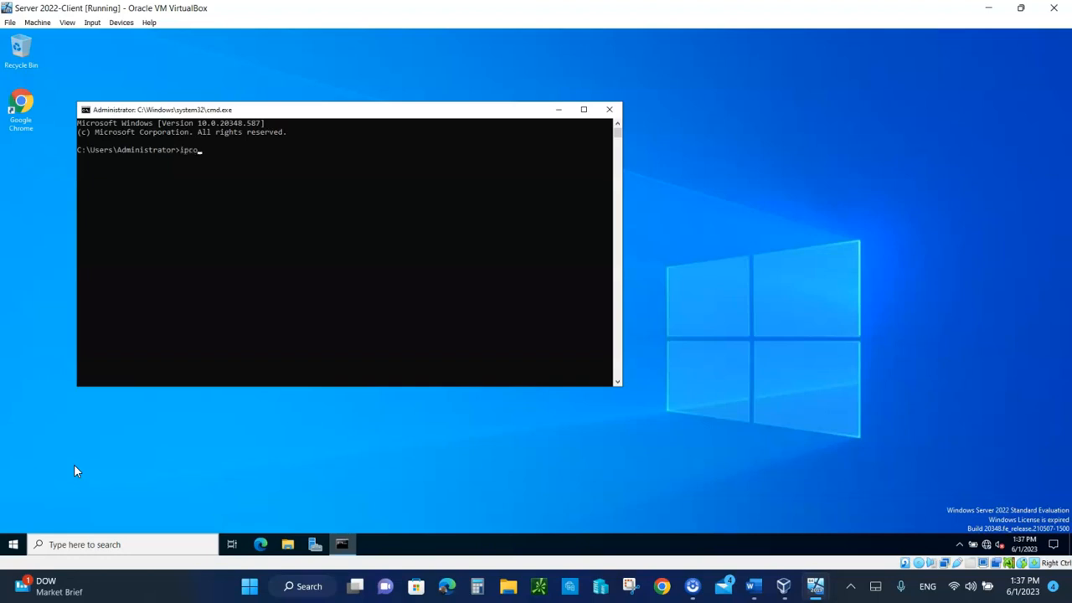
{"action": "type", "text": "nfig"}
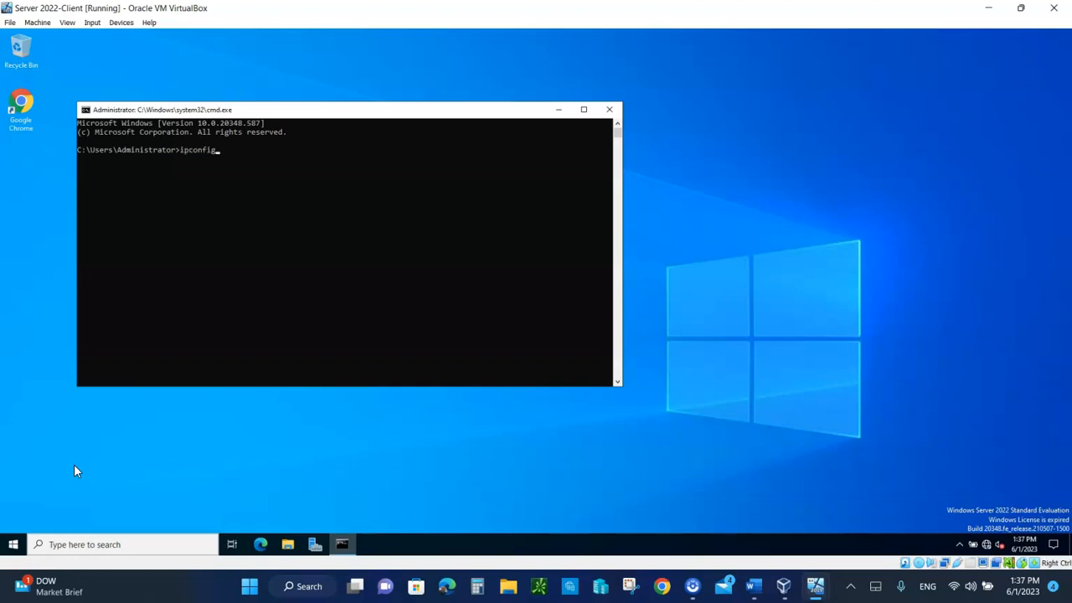
{"action": "key", "text": "Return"}
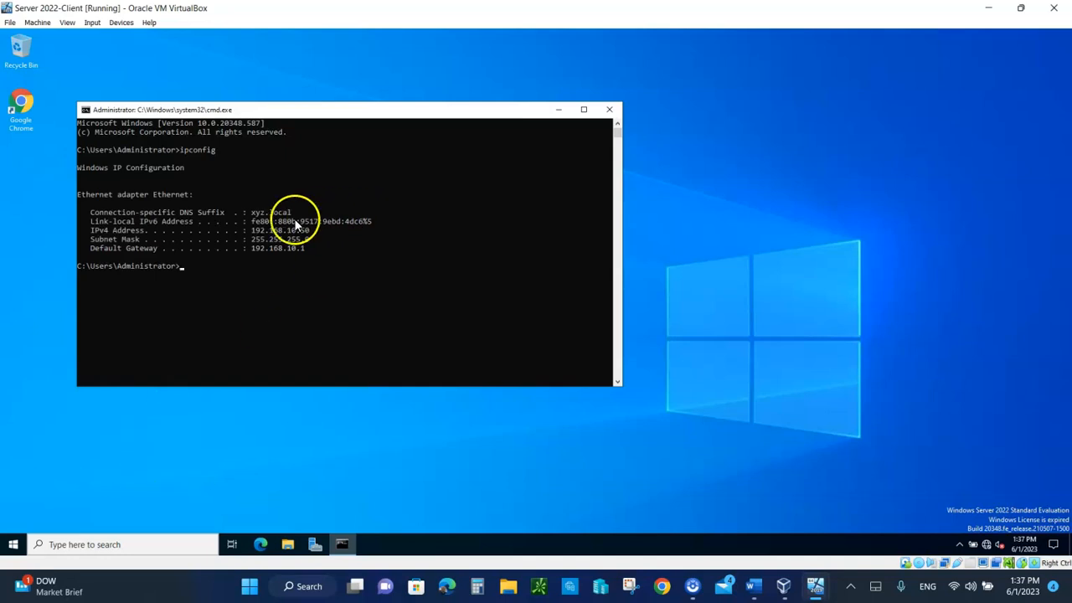
{"action": "mouse_move", "coordinate": [304, 241]}
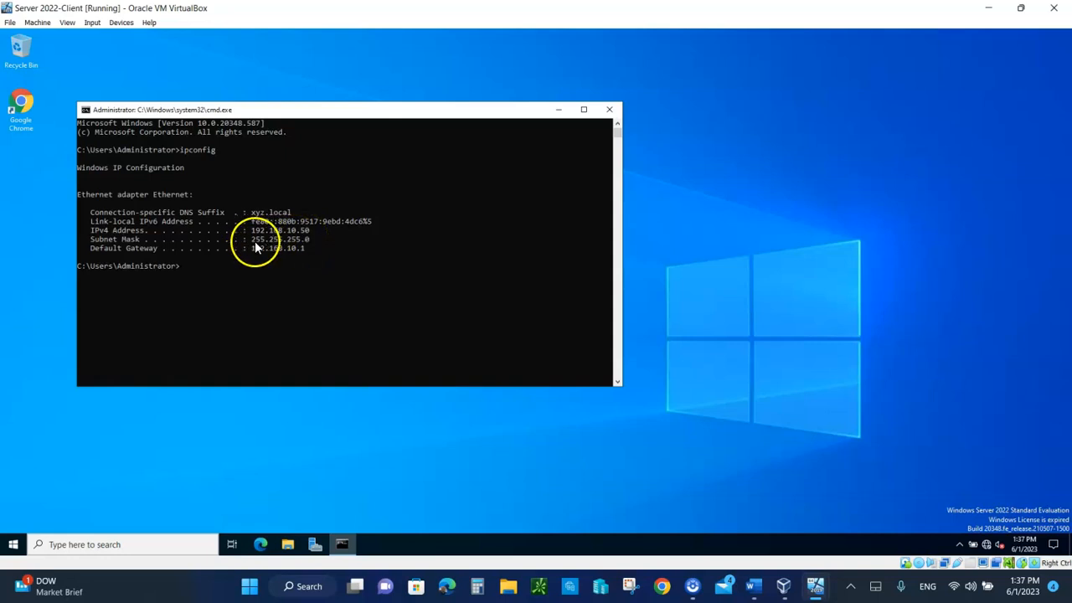
{"action": "mouse_move", "coordinate": [300, 248]}
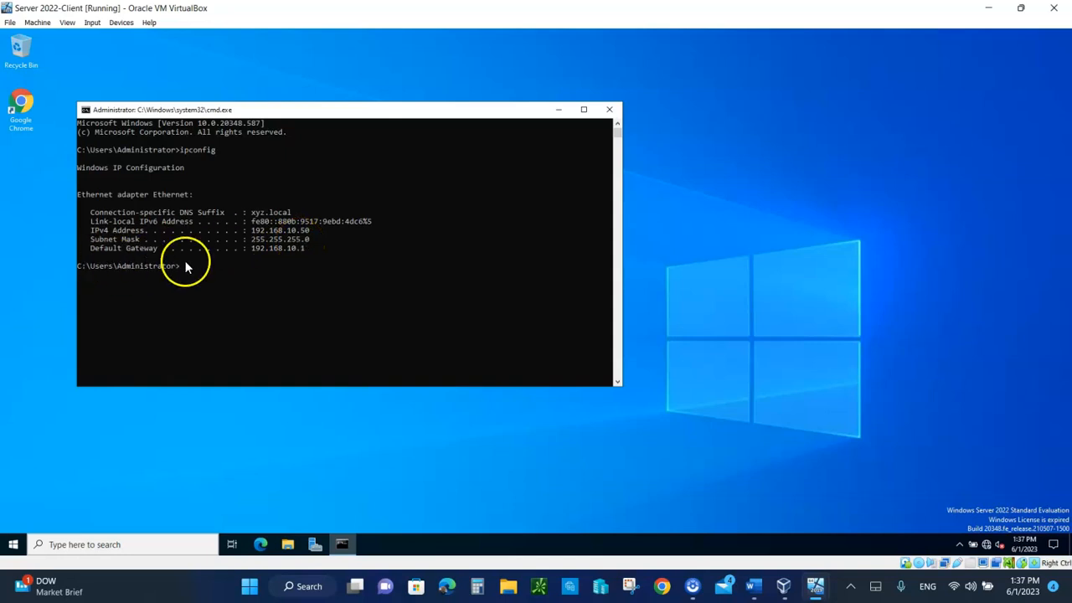
{"action": "mouse_move", "coordinate": [159, 47]}
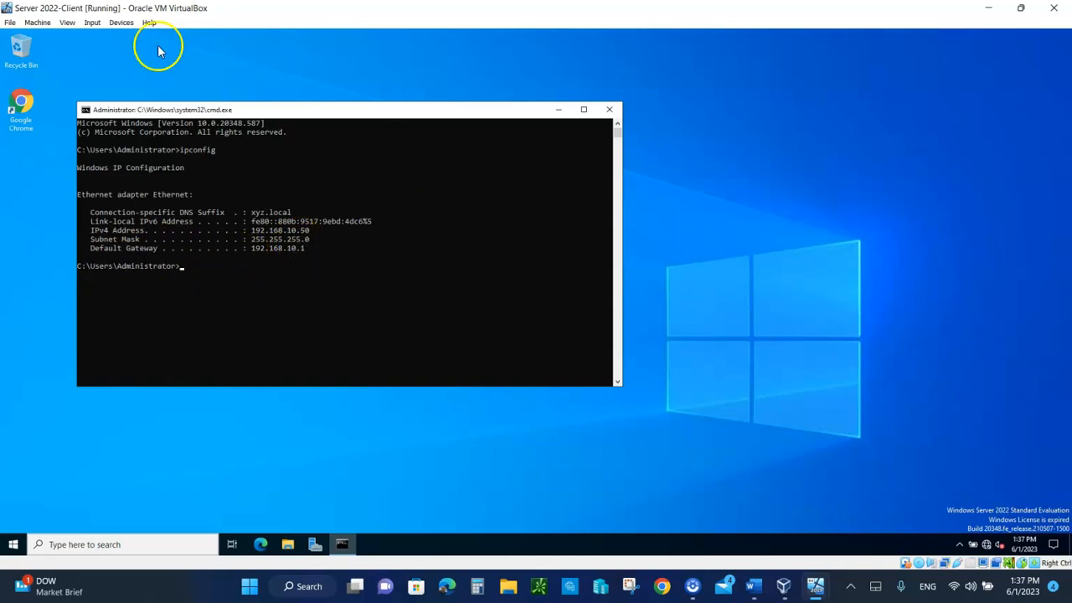
{"action": "mouse_move", "coordinate": [254, 214]}
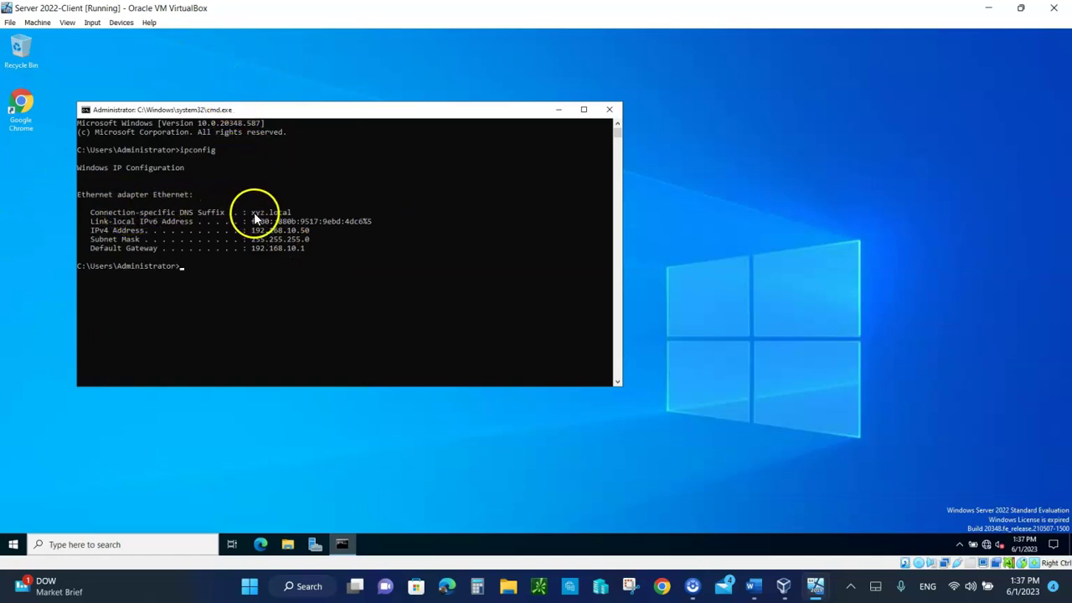
{"action": "mouse_move", "coordinate": [159, 243]}
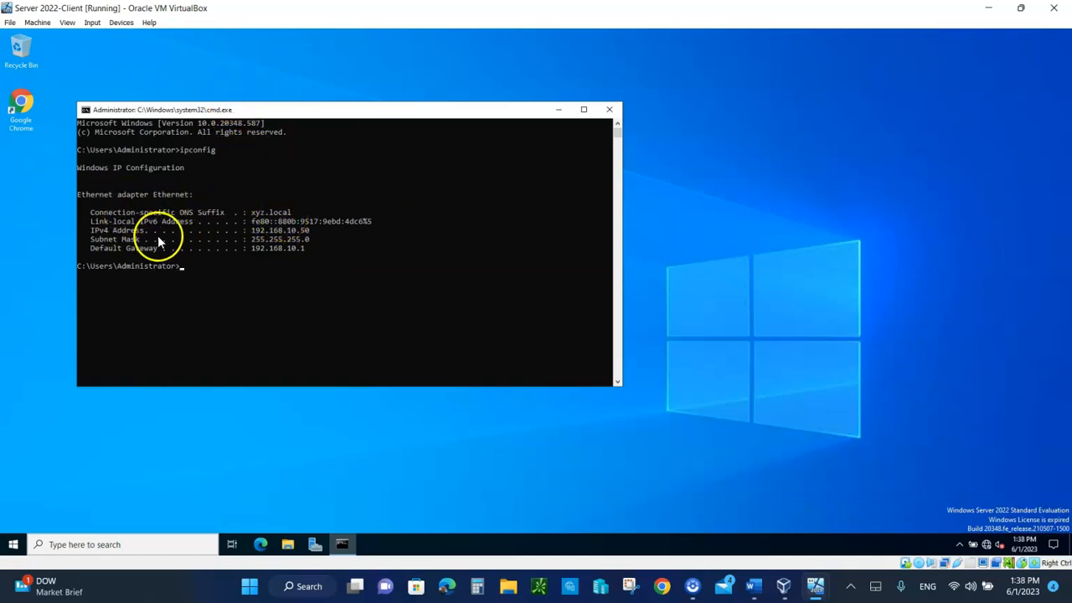
{"action": "mouse_move", "coordinate": [288, 234]}
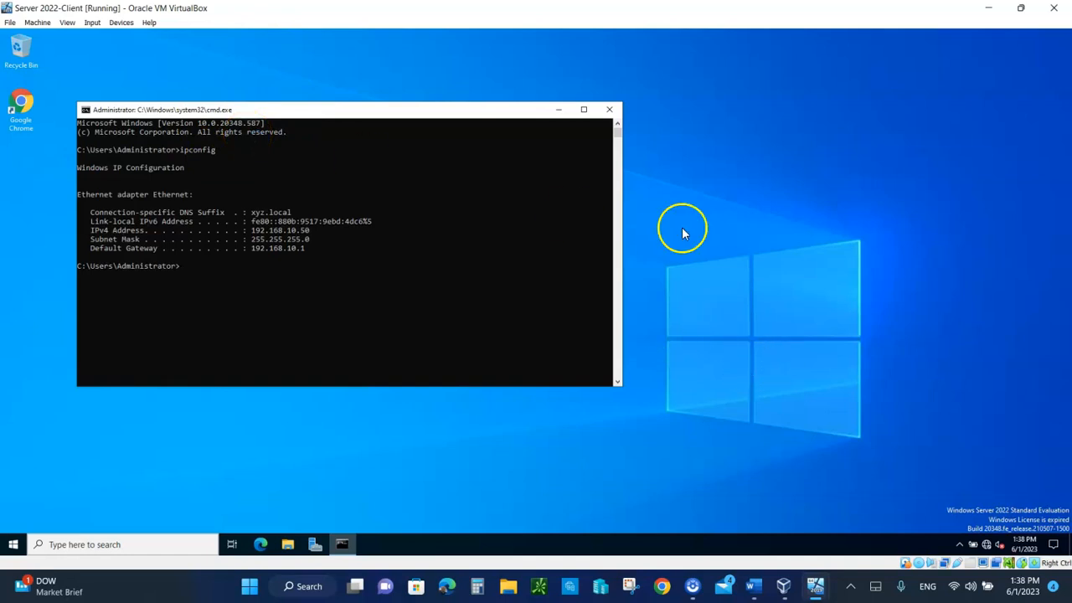
{"action": "mouse_move", "coordinate": [293, 243]}
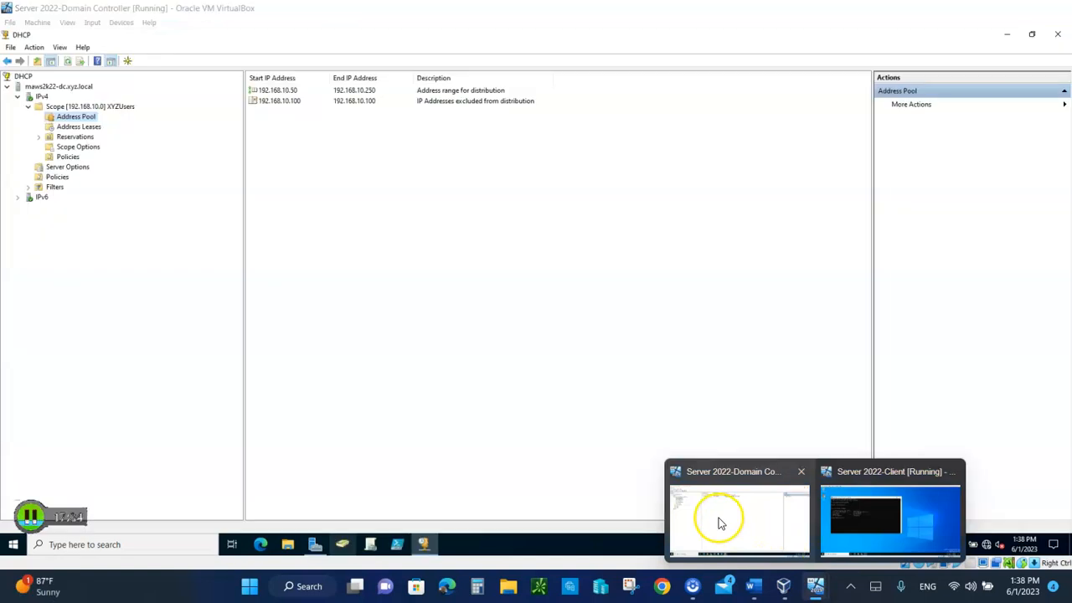
Step: Switch to the domain controller and view the scope's Address Leases in the DHCP console
{"action": "left_click", "coordinate": [737, 519]}
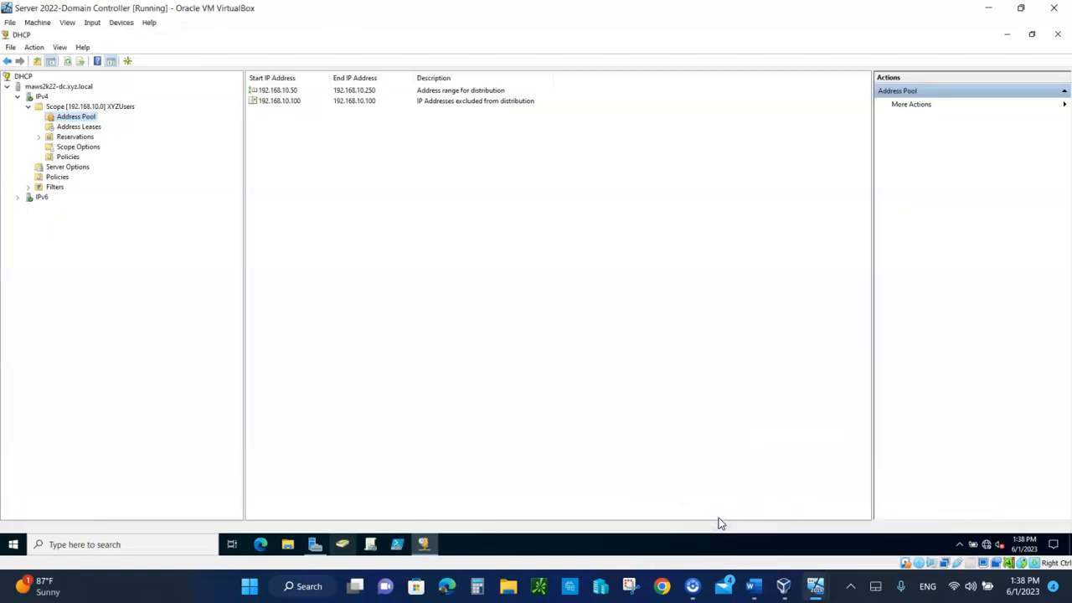
{"action": "mouse_move", "coordinate": [188, 204]}
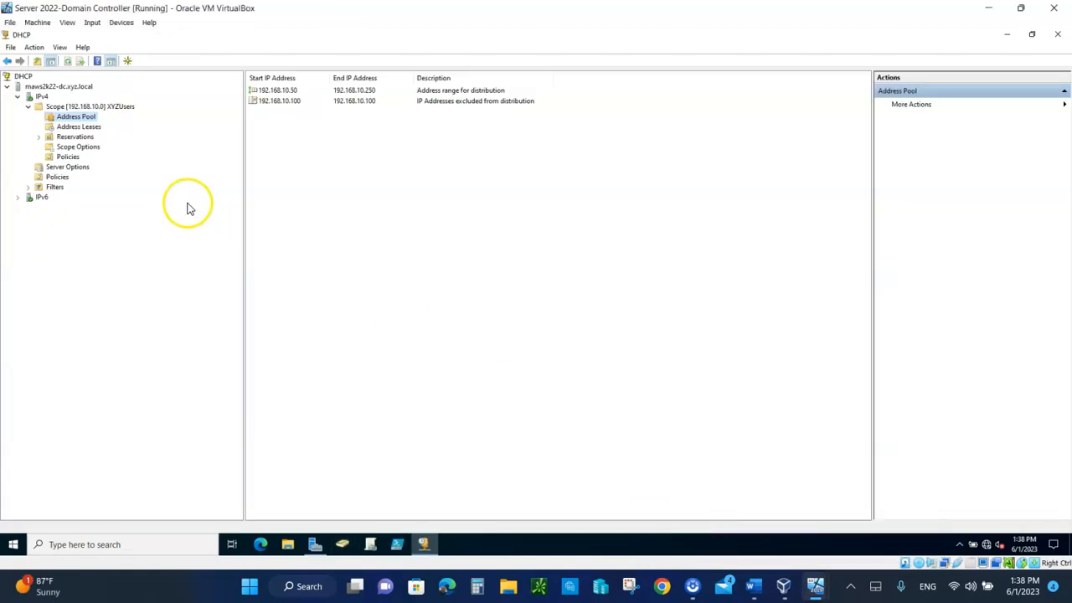
{"action": "left_click", "coordinate": [75, 117]}
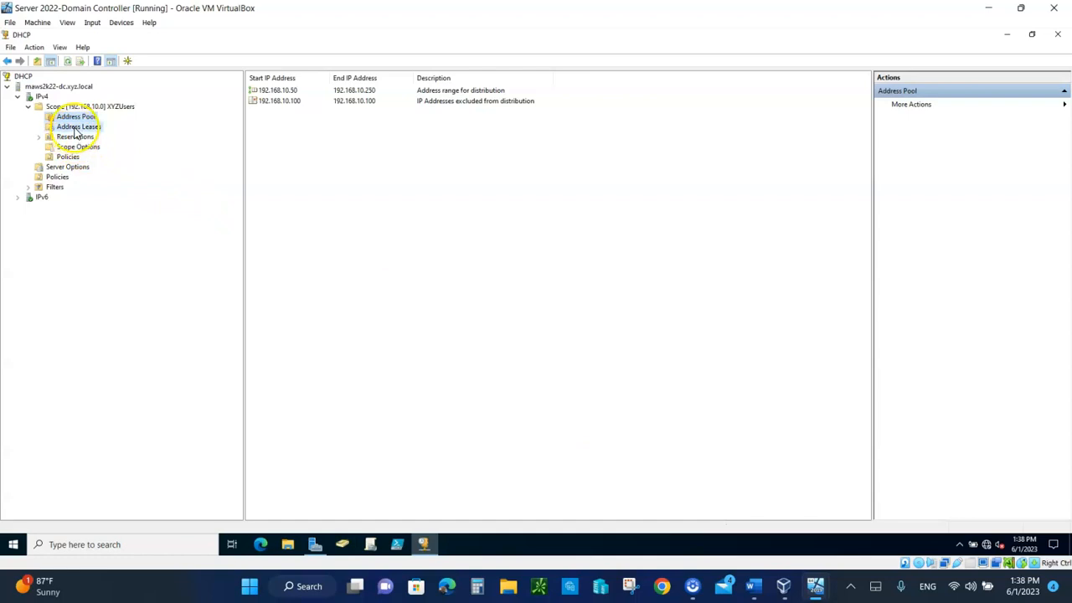
{"action": "left_click", "coordinate": [79, 127]}
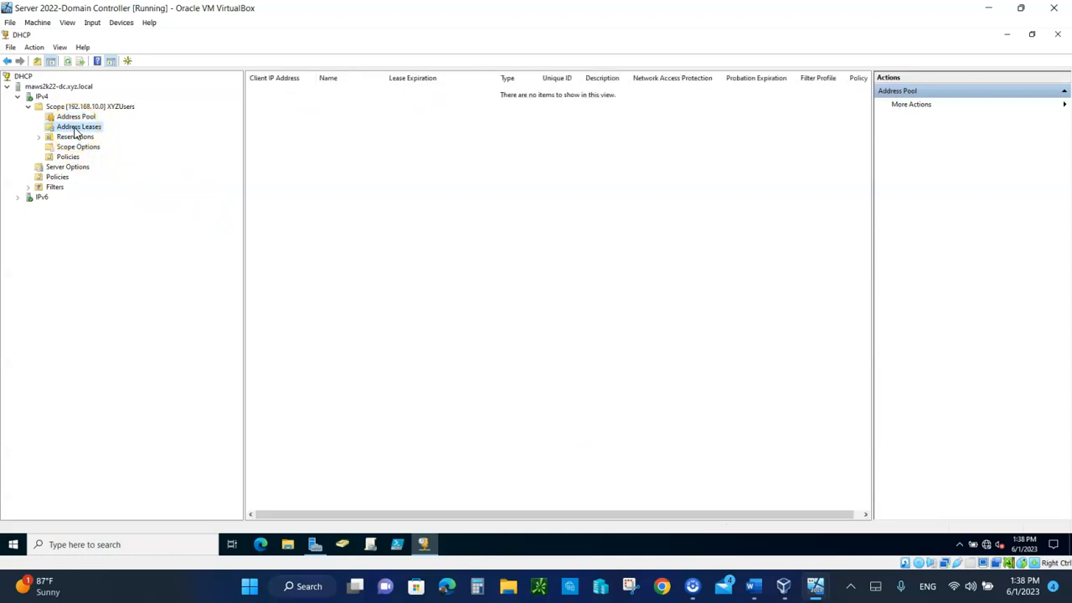
{"action": "left_click", "coordinate": [79, 127]}
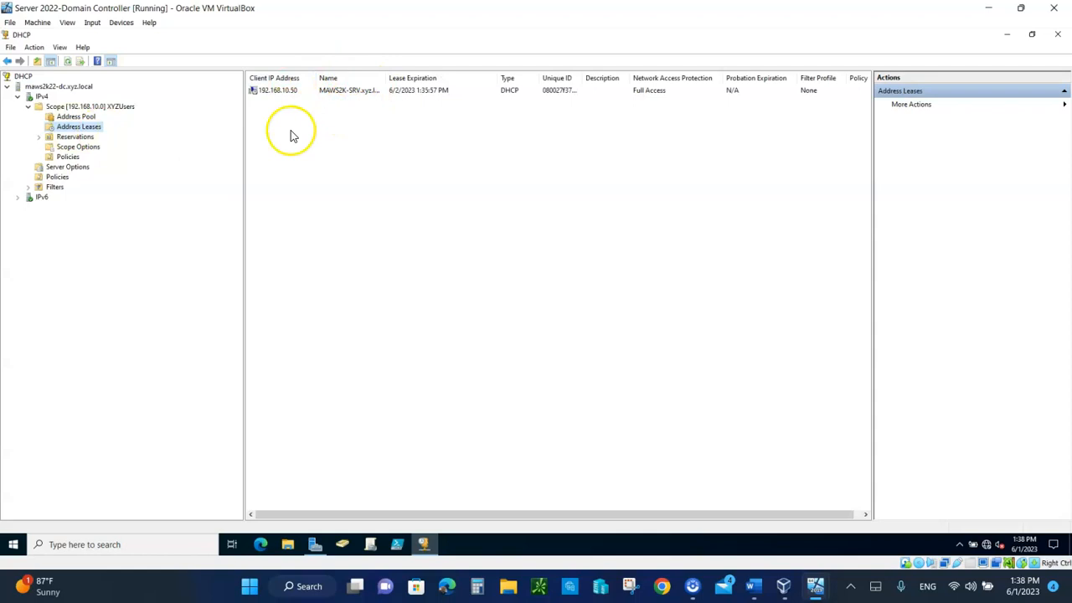
{"action": "mouse_move", "coordinate": [291, 107]}
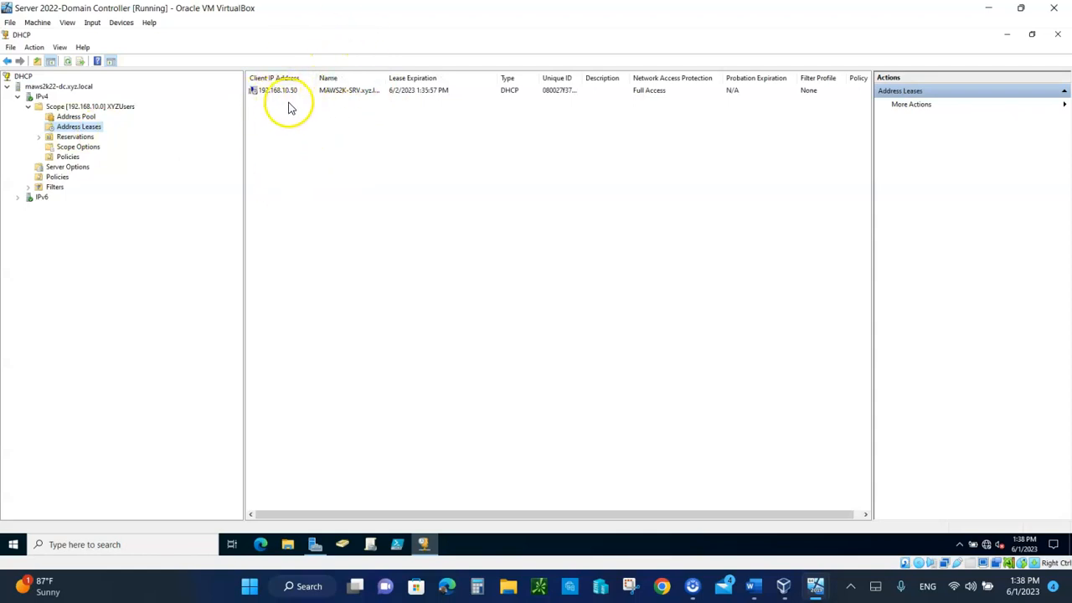
{"action": "mouse_move", "coordinate": [492, 100]}
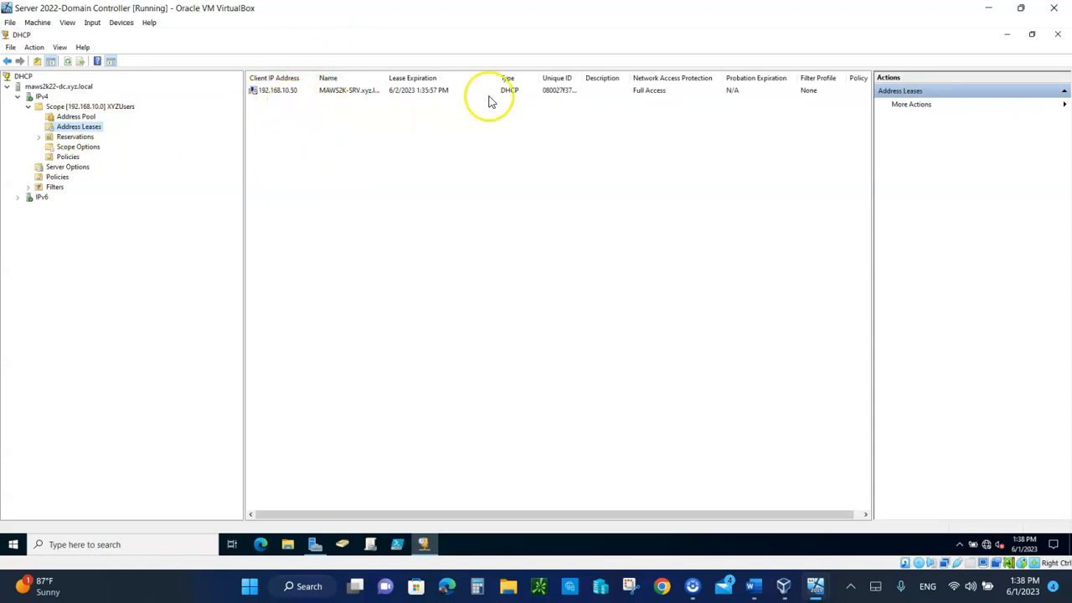
{"action": "mouse_move", "coordinate": [405, 96]}
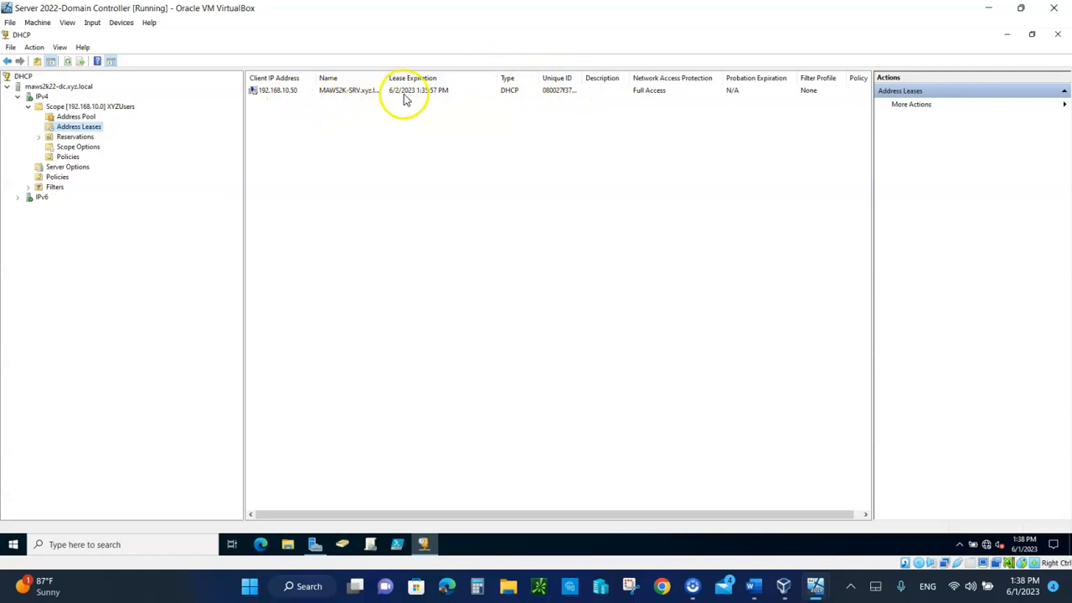
{"action": "mouse_move", "coordinate": [435, 99]}
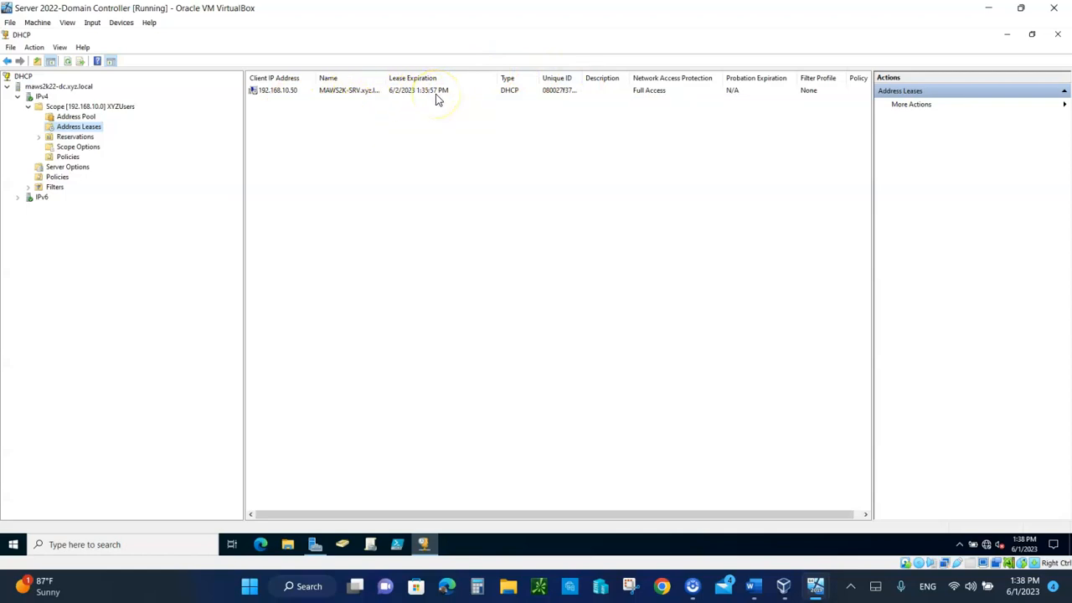
{"action": "mouse_move", "coordinate": [332, 161]}
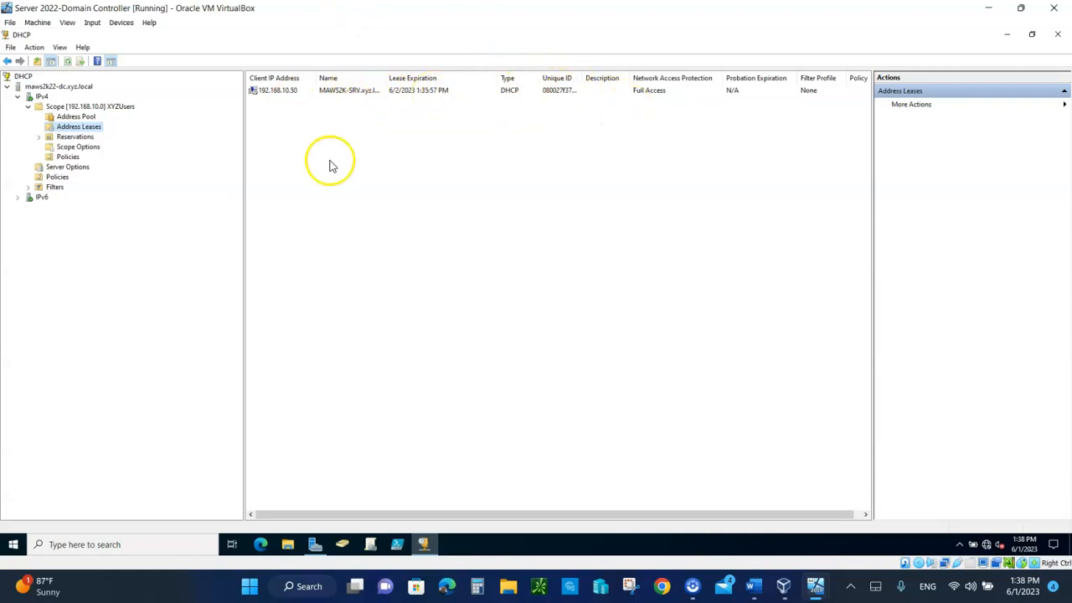
{"action": "mouse_move", "coordinate": [310, 111]}
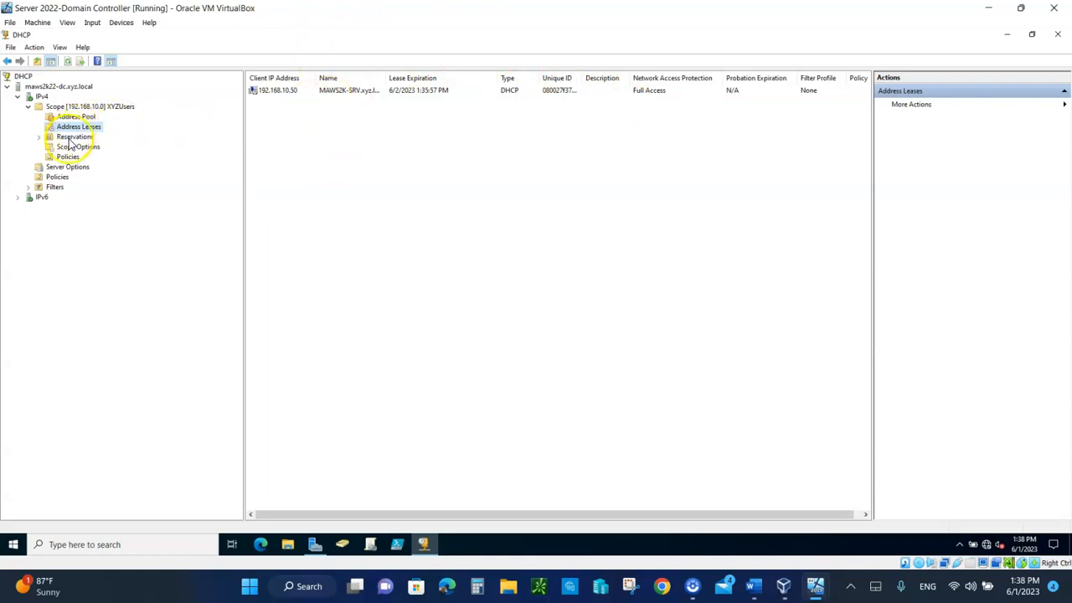
Step: Show the XYZUsers scope's empty Reservations page
{"action": "left_click", "coordinate": [74, 137]}
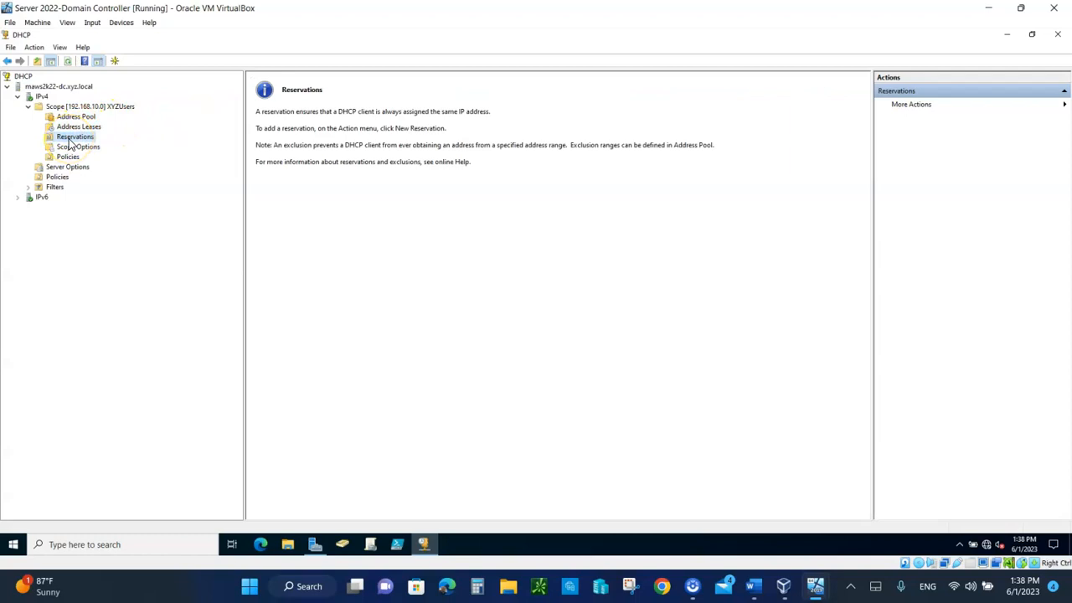
{"action": "mouse_move", "coordinate": [304, 270]}
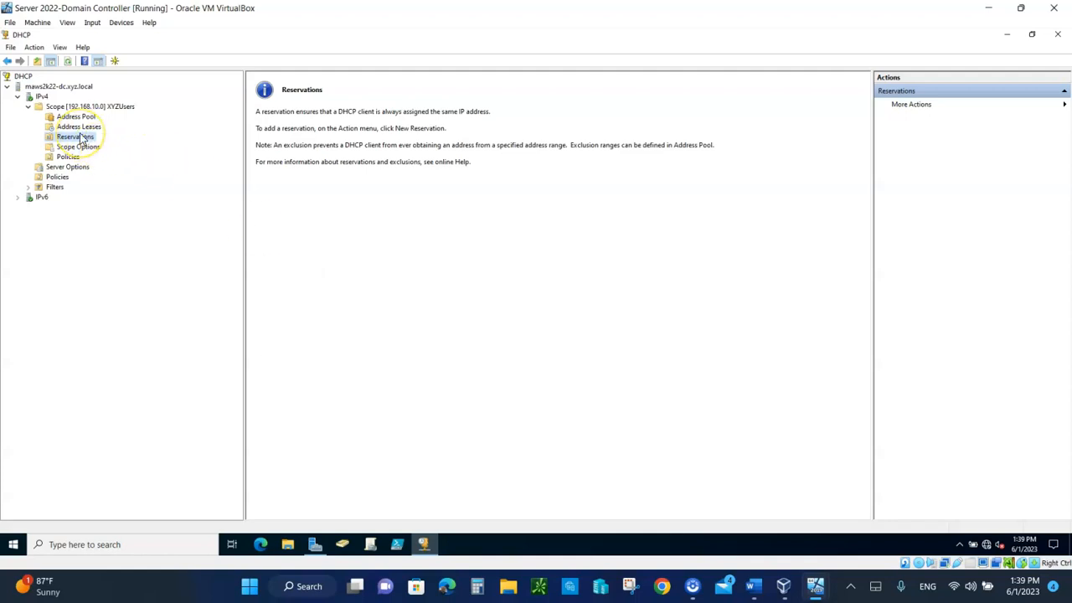
Step: Add a reservation named Printer for 192.168.10.150 with MAC aa2334455
{"action": "right_click", "coordinate": [73, 137]}
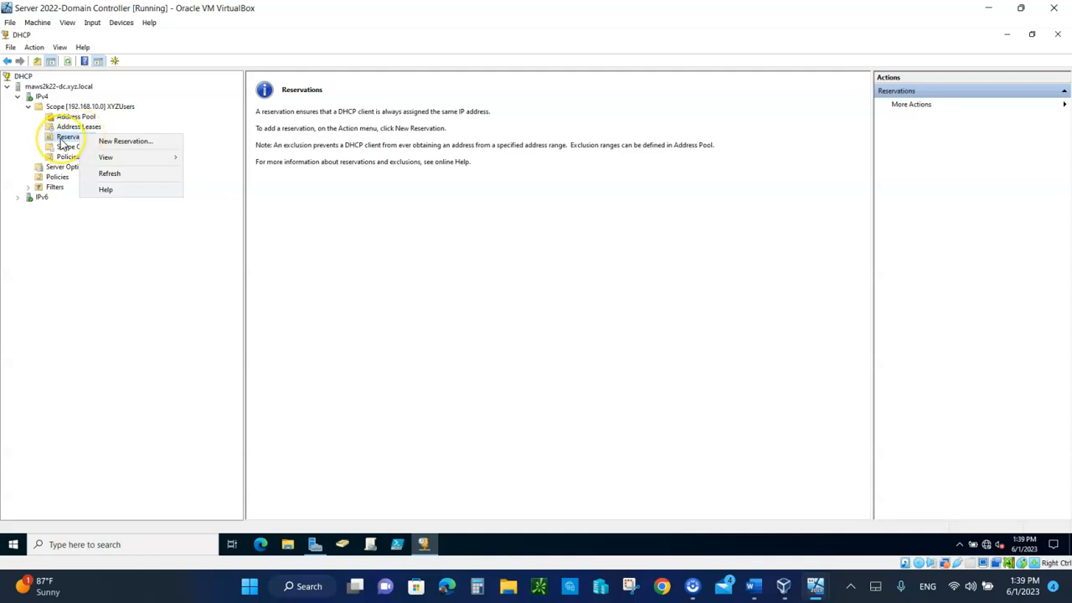
{"action": "mouse_move", "coordinate": [125, 141]}
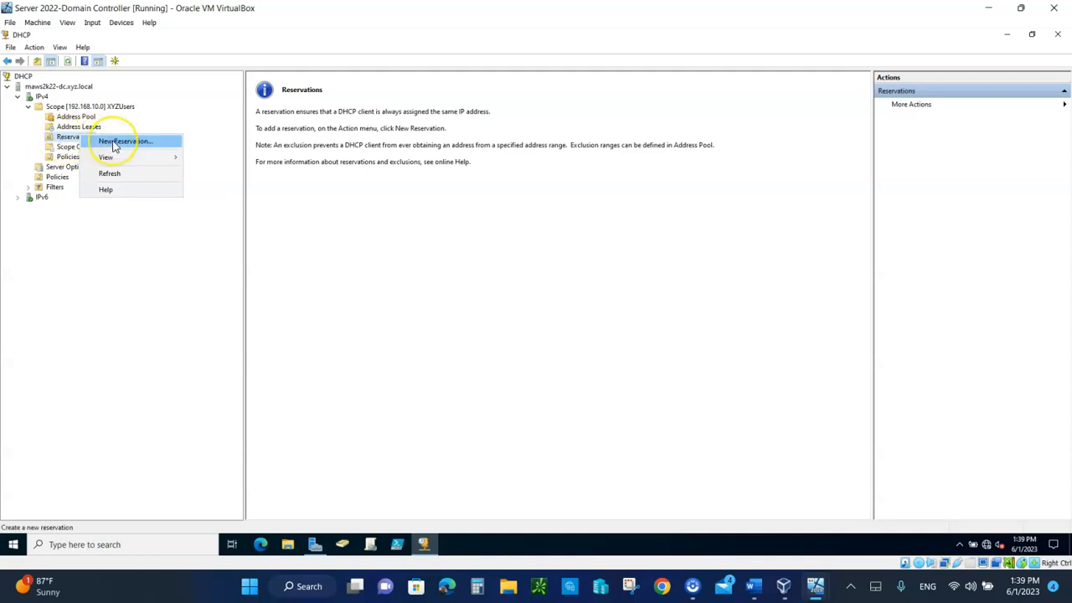
{"action": "left_click", "coordinate": [126, 141]}
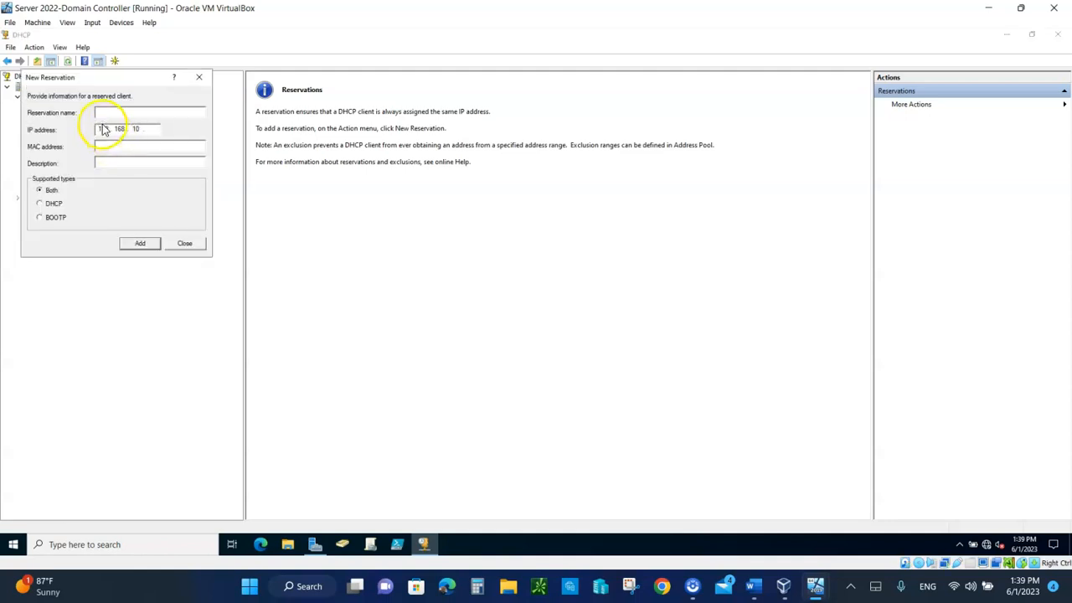
{"action": "type", "text": "PI"}
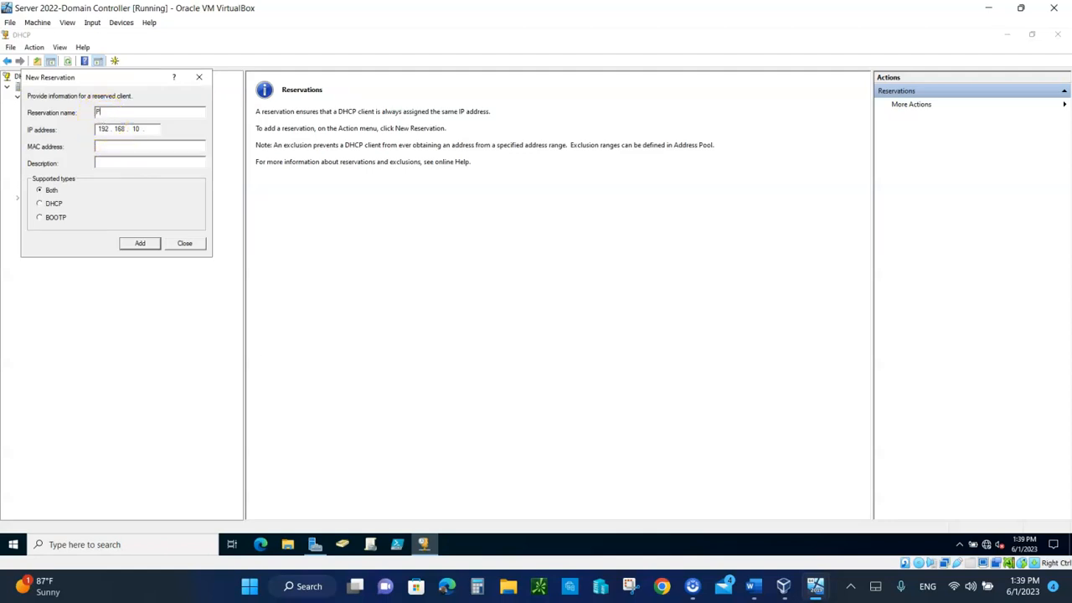
{"action": "type", "text": "rinter"}
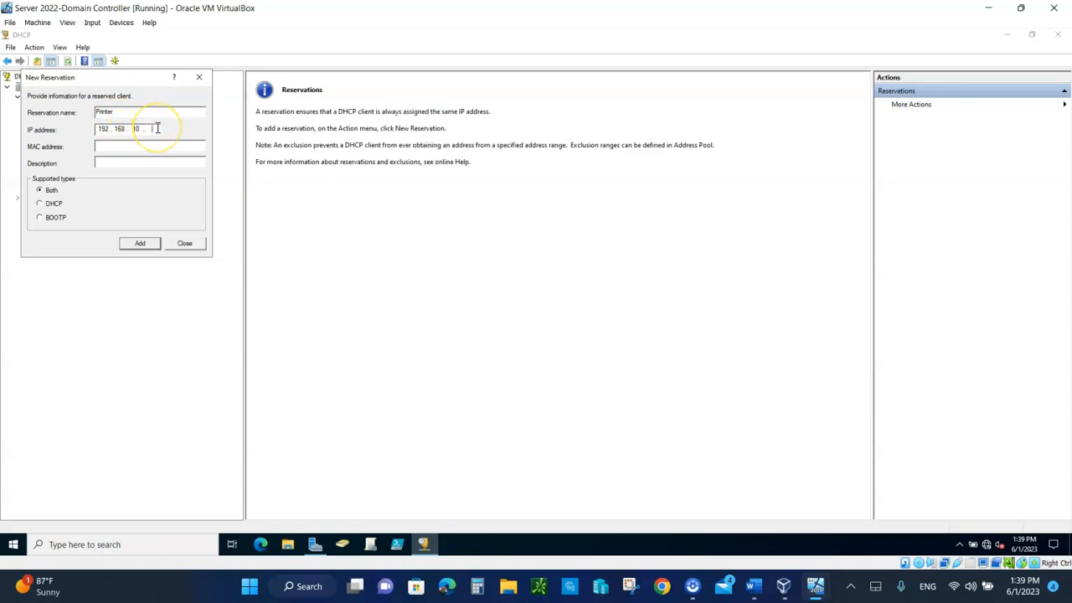
{"action": "type", "text": "150"}
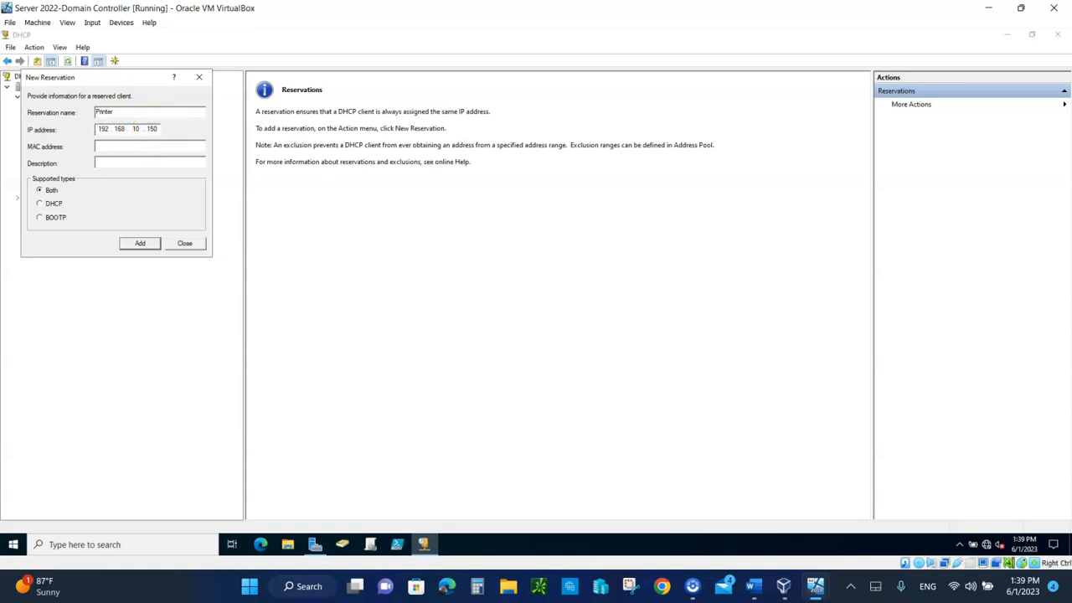
{"action": "left_click", "coordinate": [149, 147]}
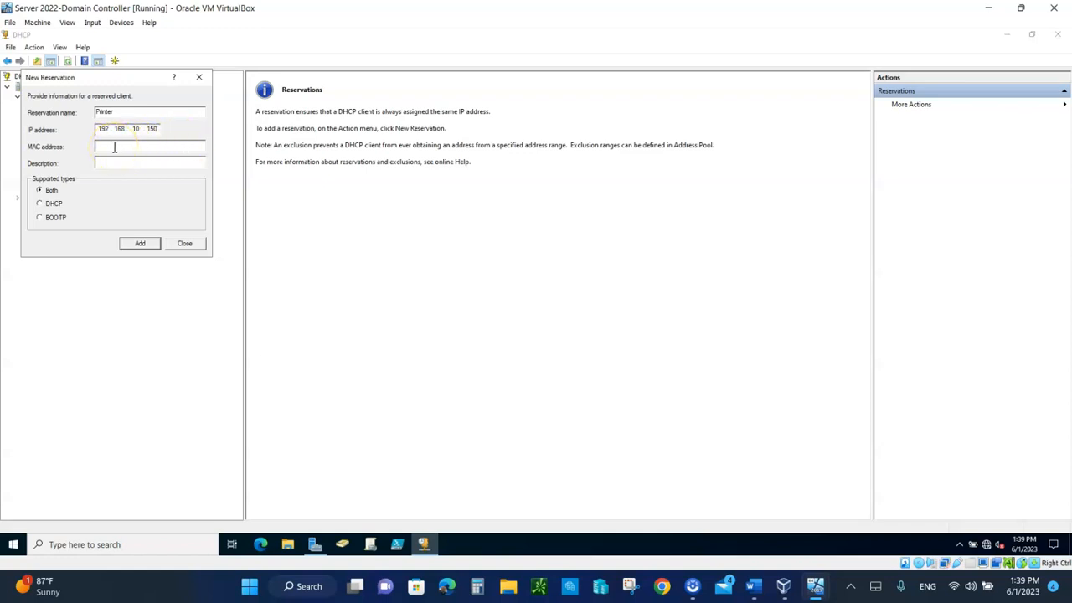
{"action": "type", "text": "aabb"}
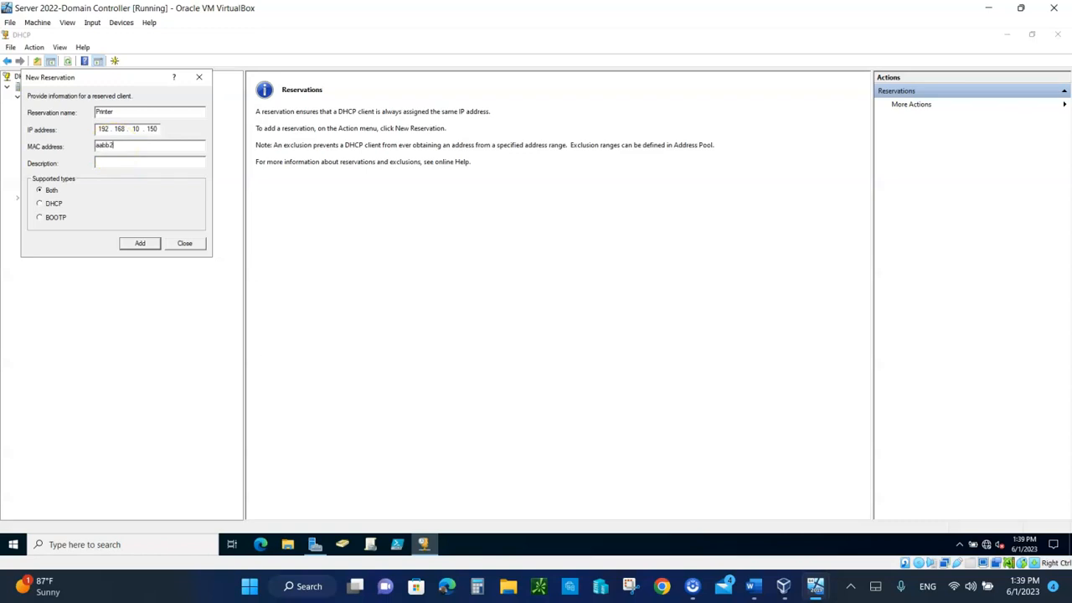
{"action": "type", "text": "23344"}
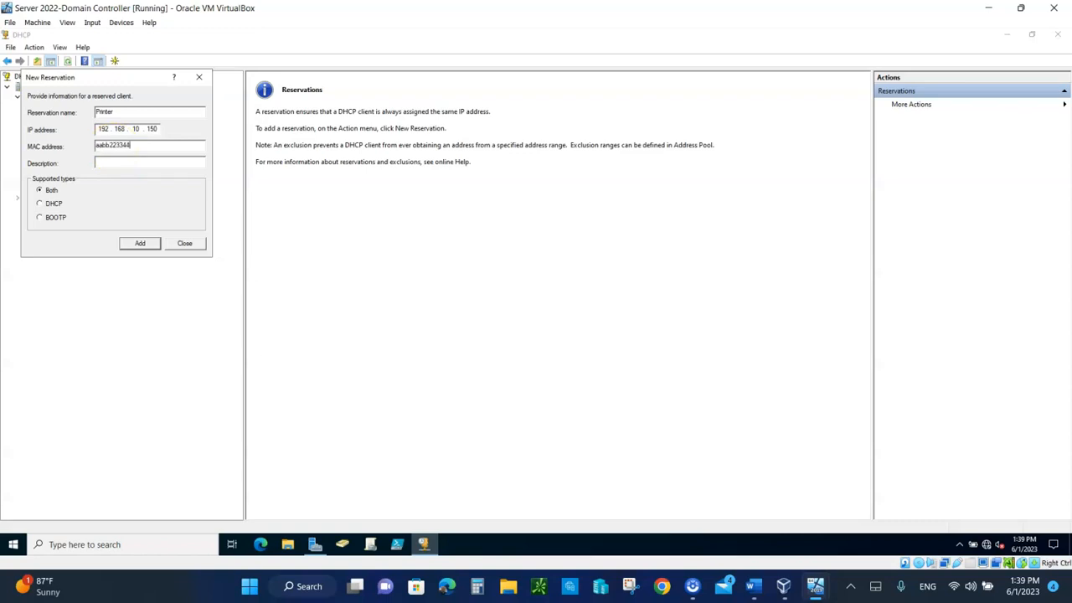
{"action": "type", "text": "55"}
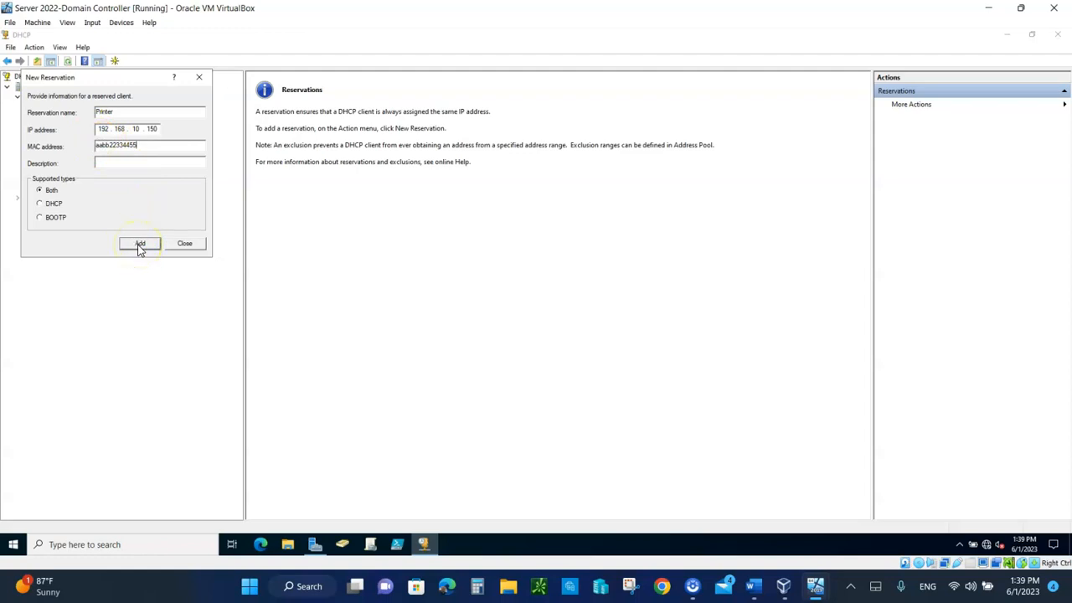
{"action": "left_click", "coordinate": [141, 242]}
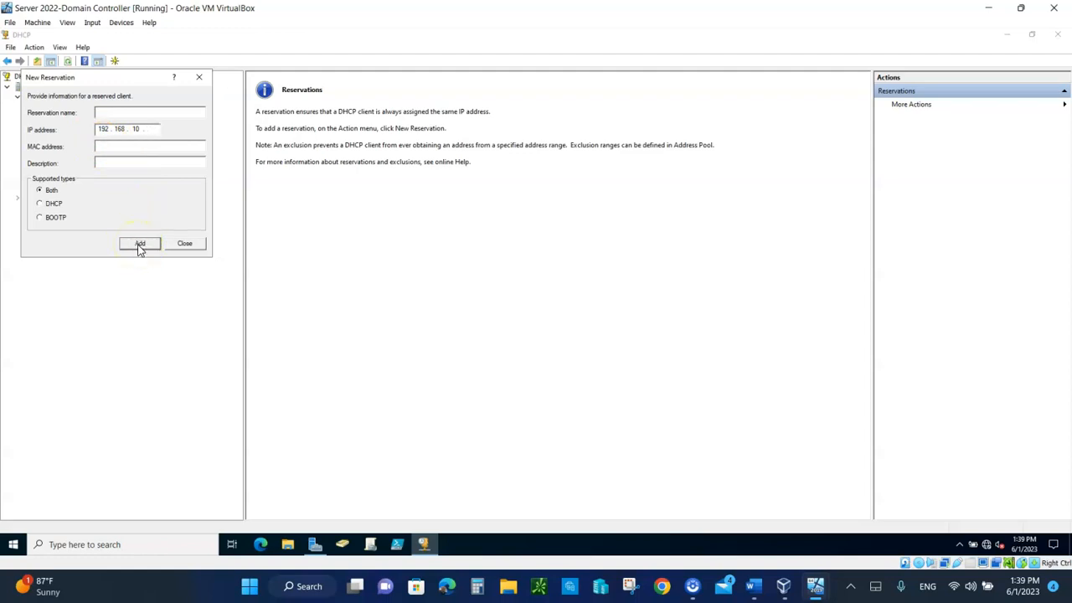
Step: Close the New Reservation dialog, showing [192.168.10.150] Printer in the list
{"action": "left_click", "coordinate": [184, 243]}
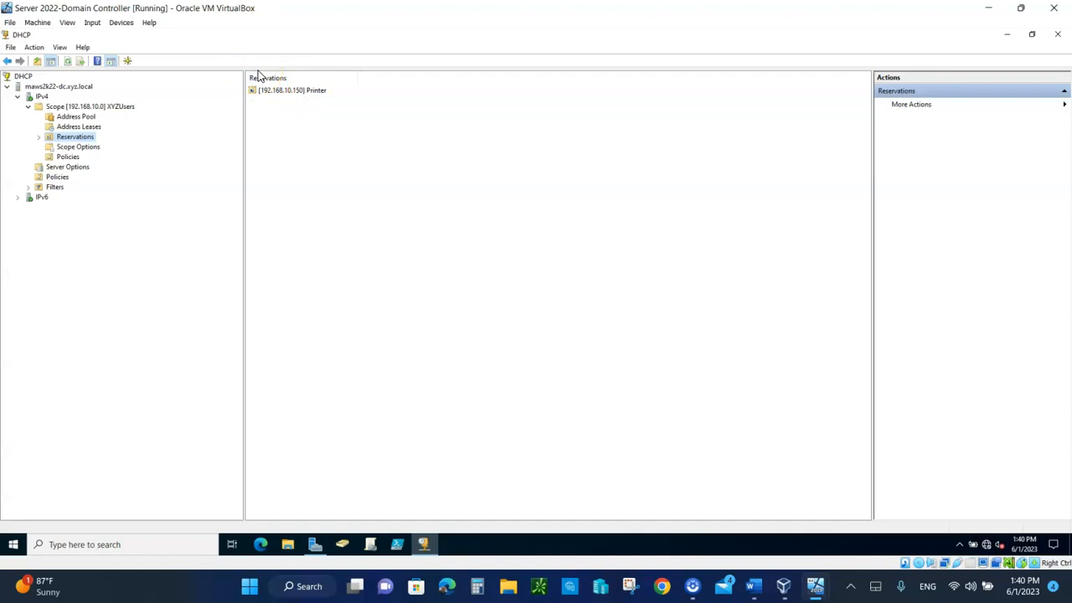
{"action": "mouse_move", "coordinate": [270, 281]}
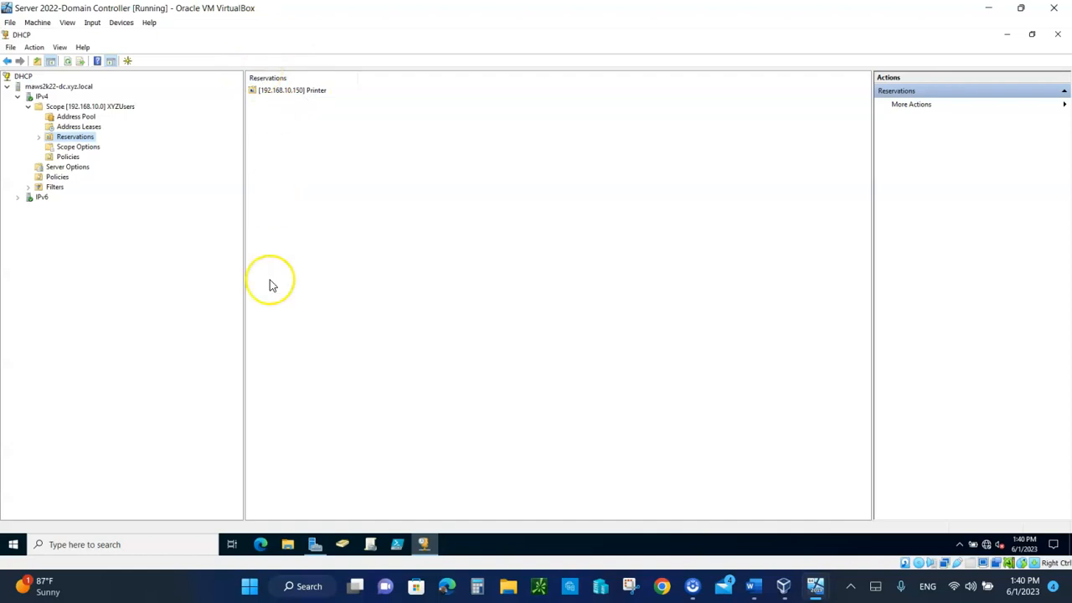
{"action": "mouse_move", "coordinate": [271, 285]}
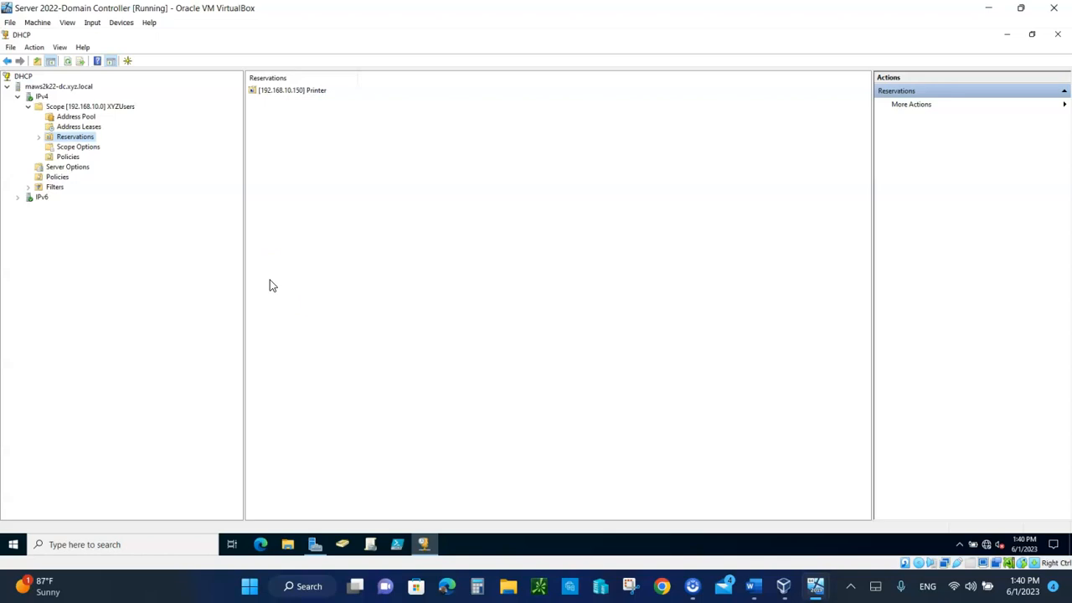
{"action": "mouse_move", "coordinate": [56, 462]}
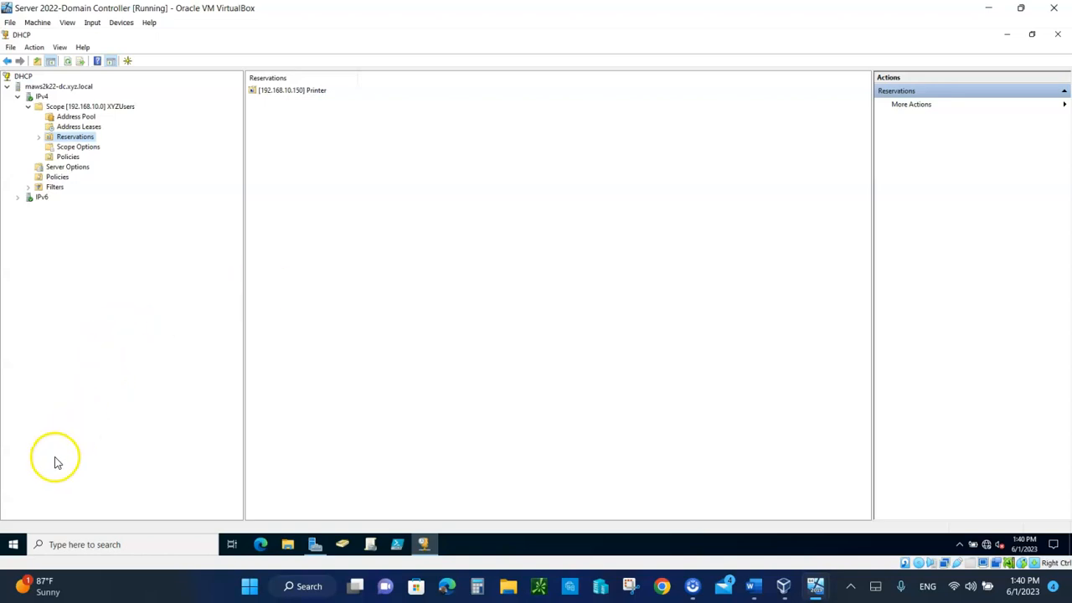